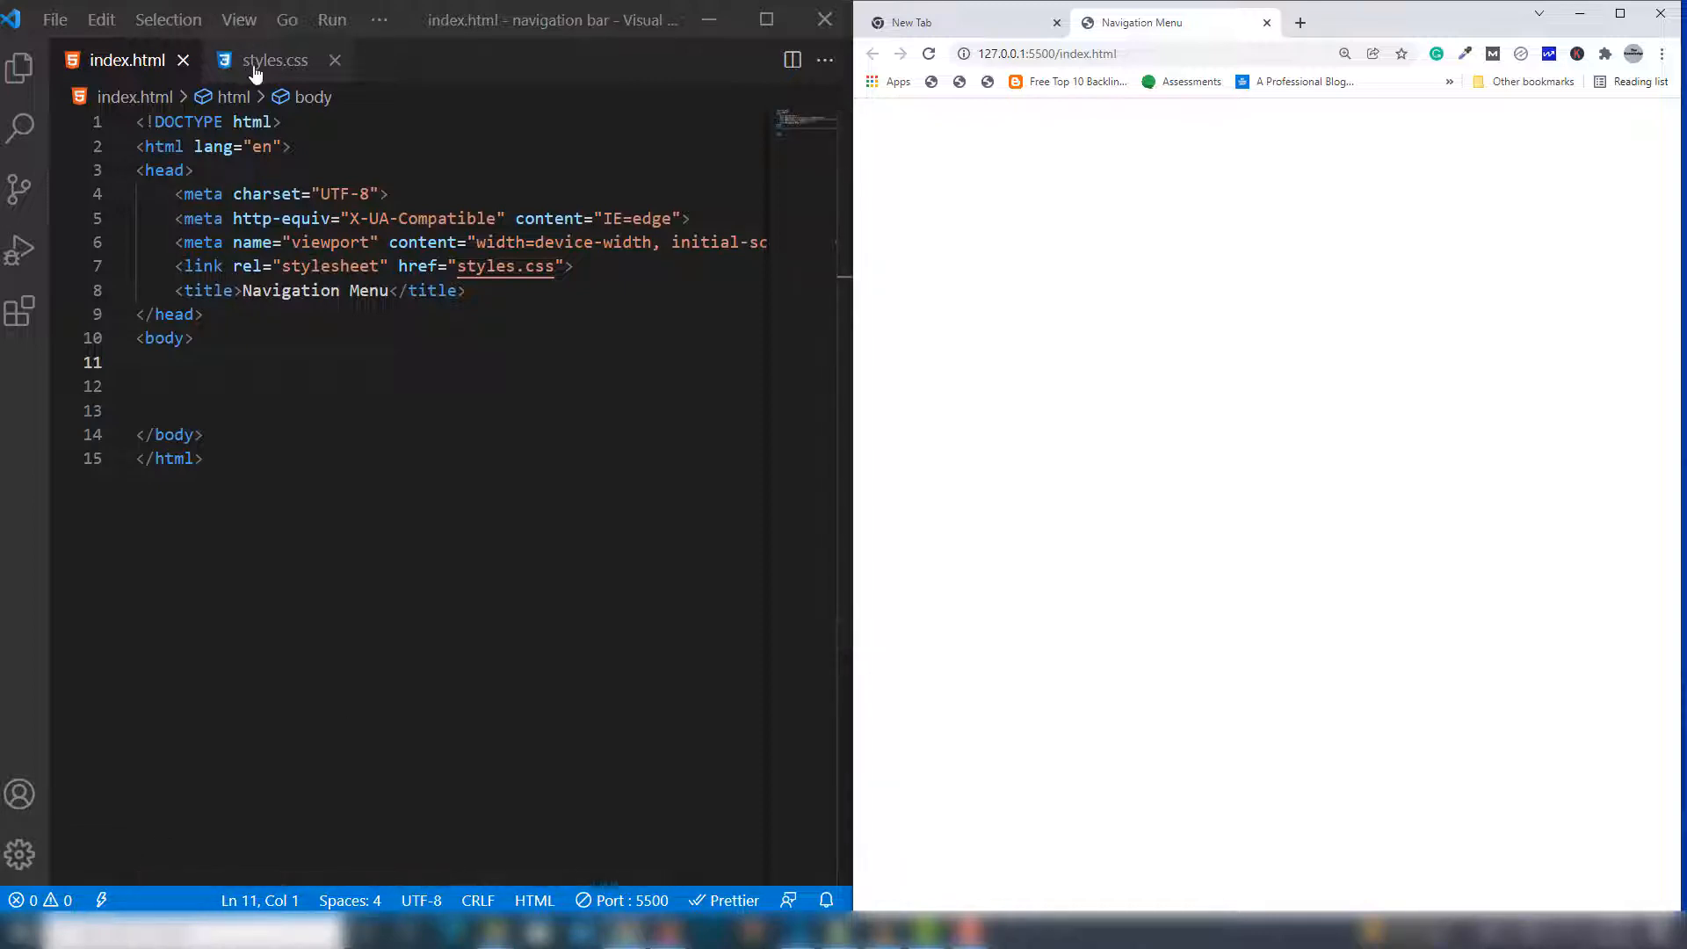
Add a ul classed 'navigation' with Home, About, Services and Contact links to index.html
left_click(20, 67)
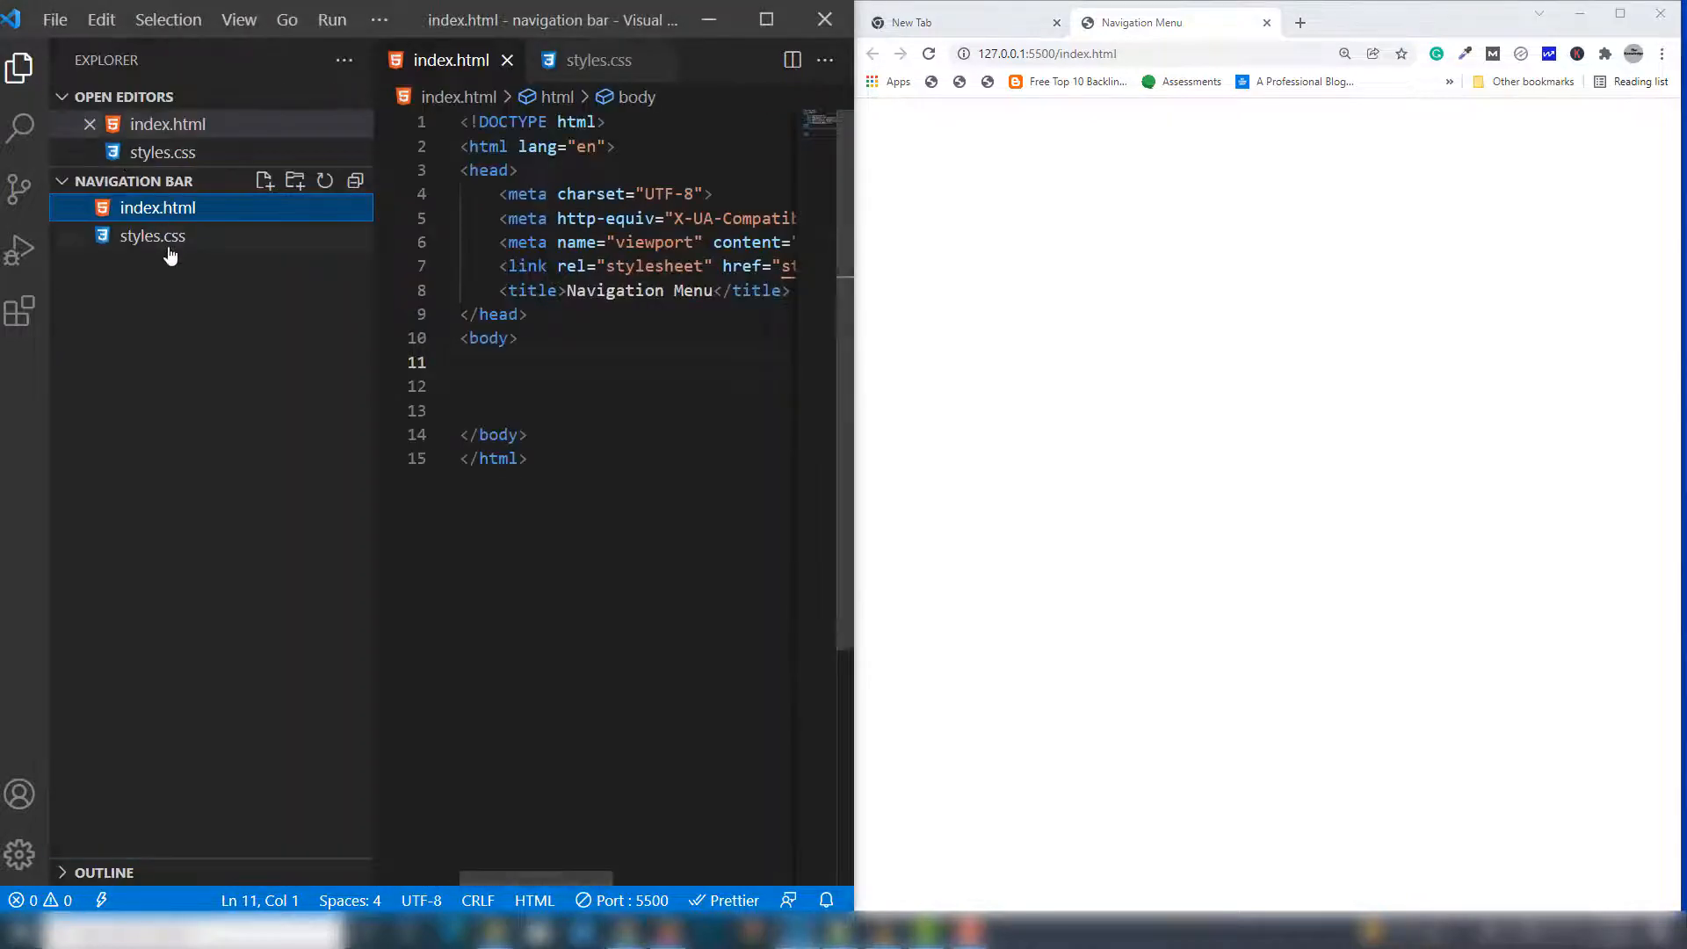
left_click(20, 67)
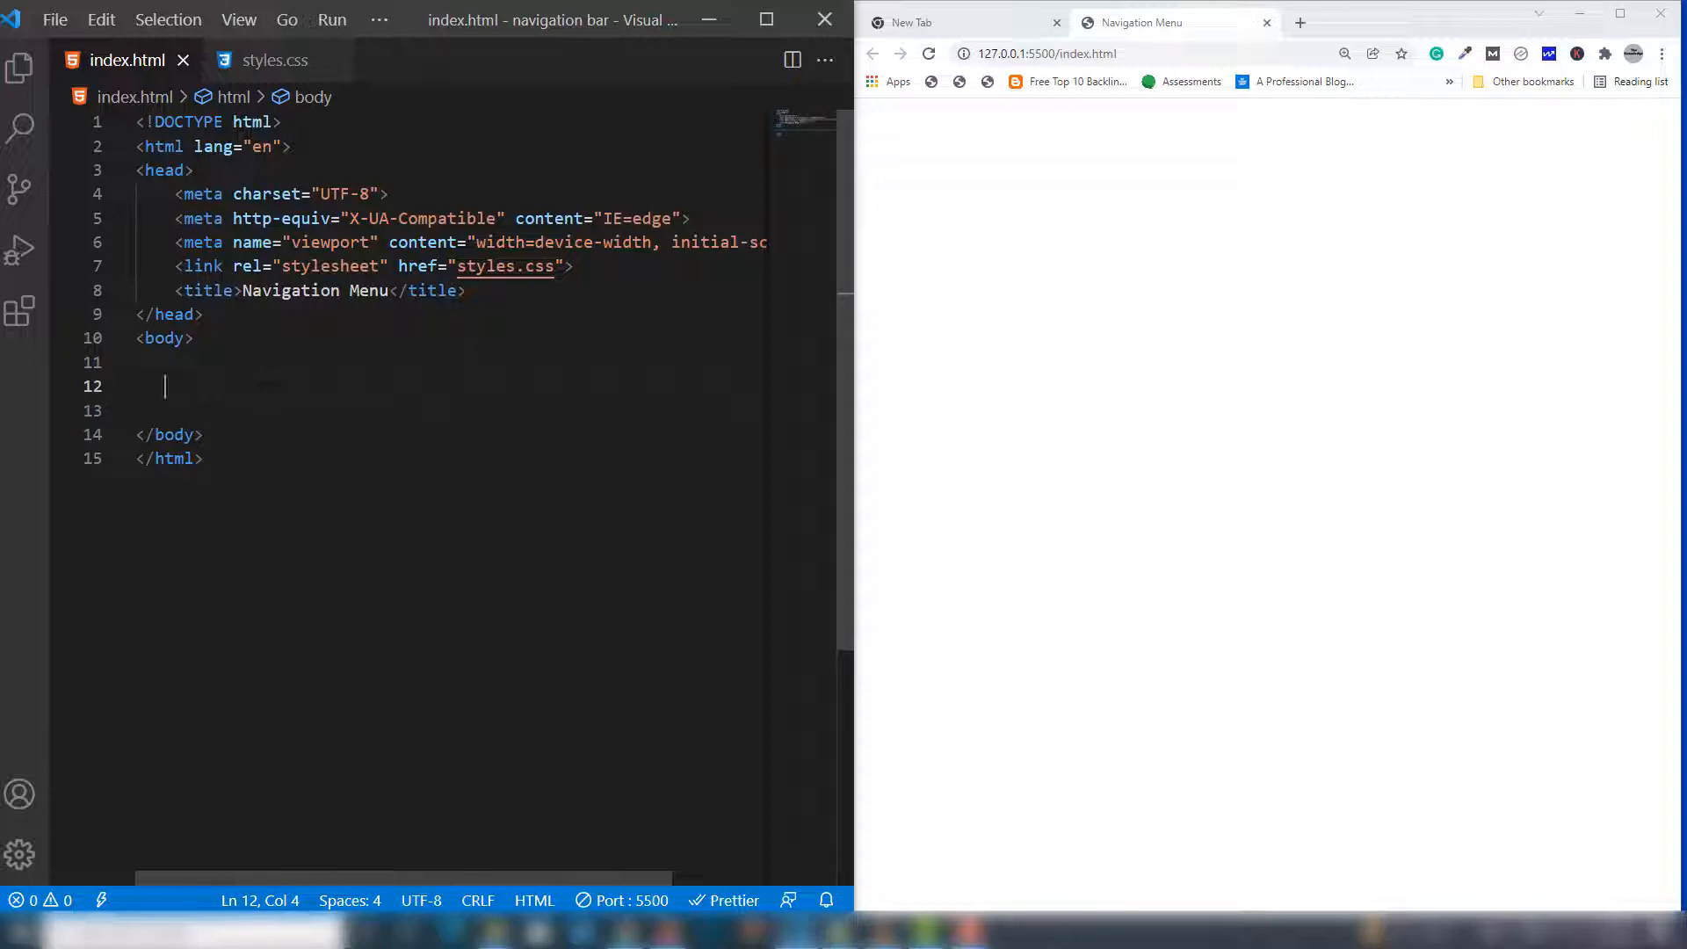
type("<ul>")
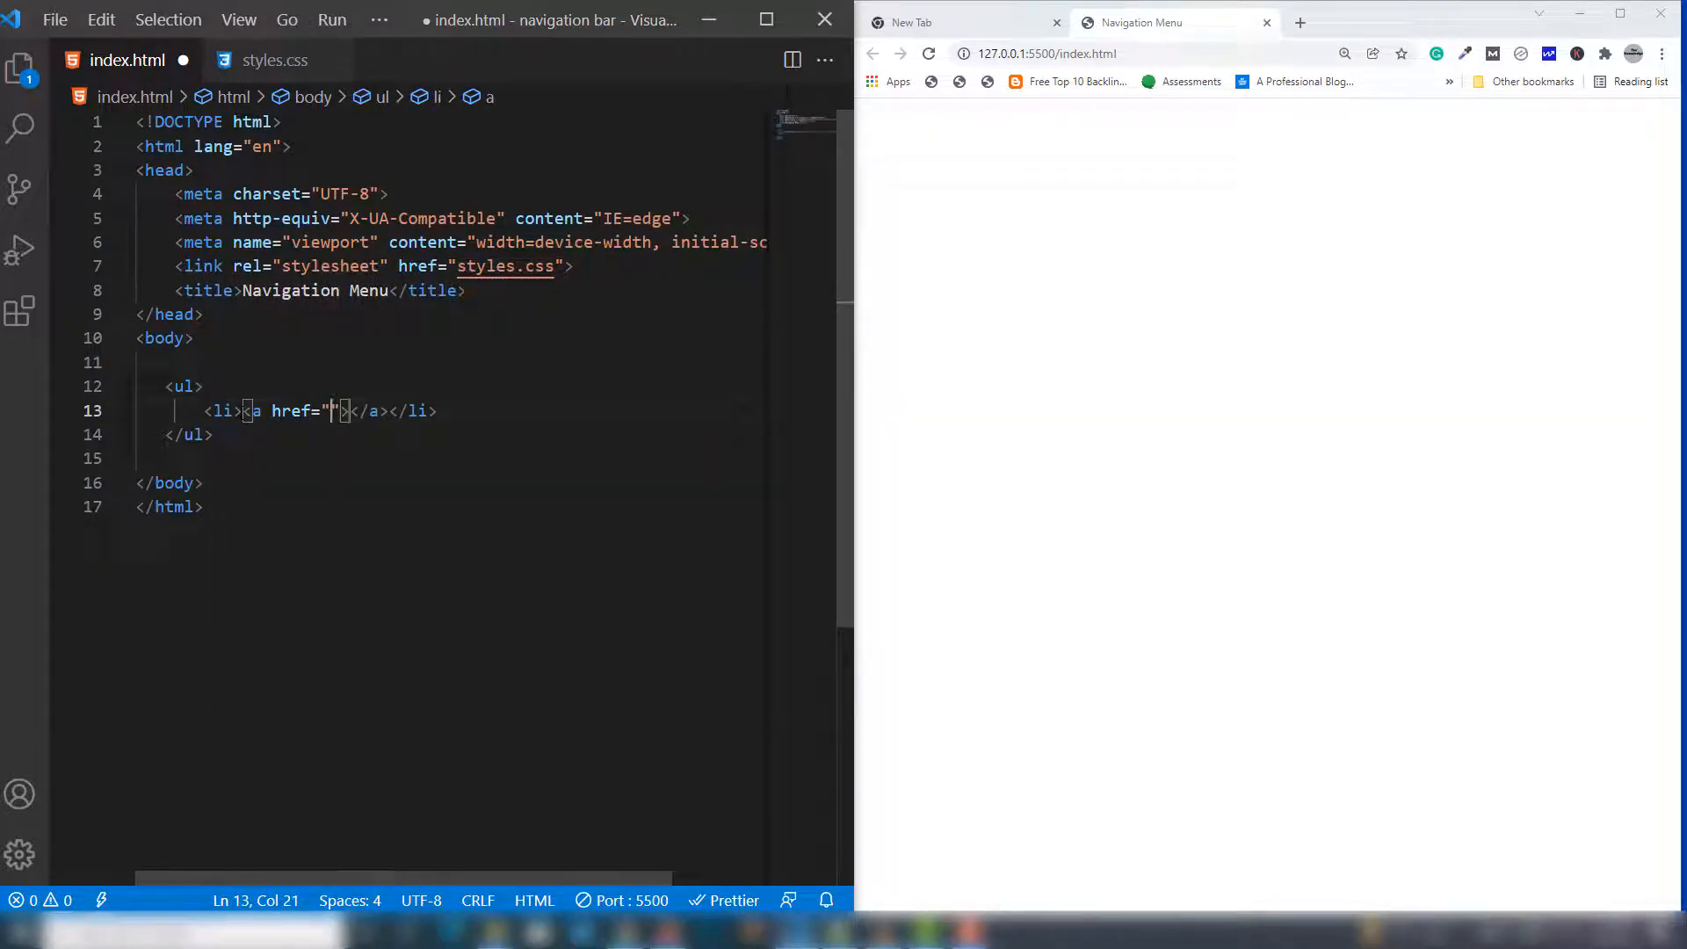
type("#")
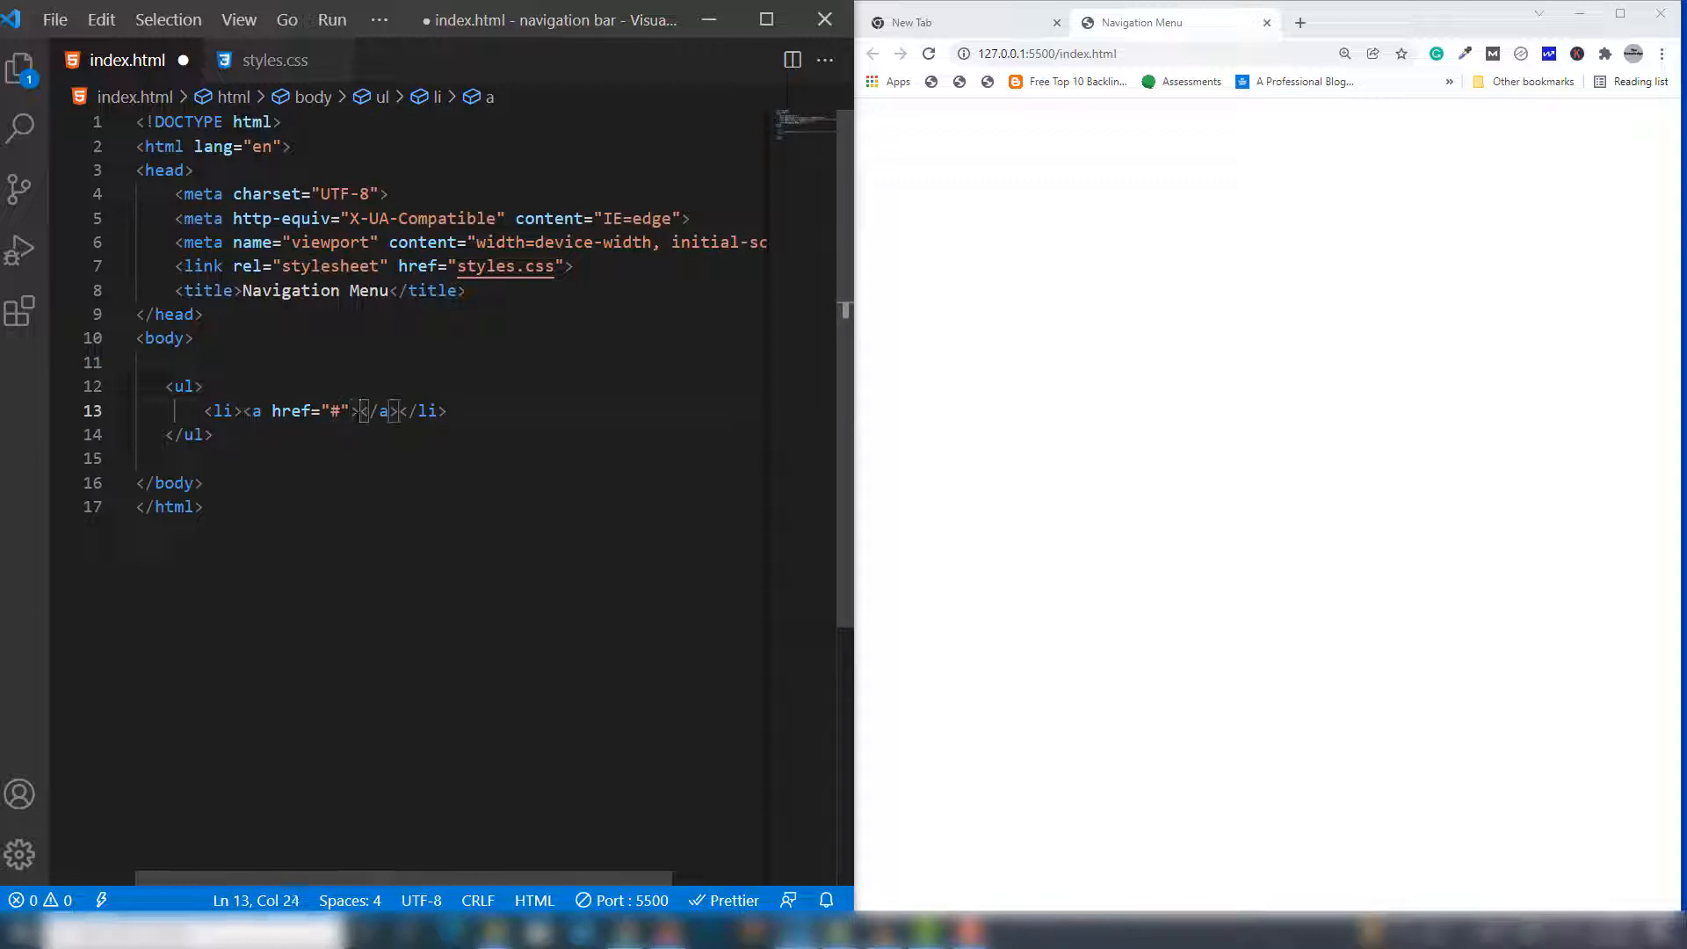
type("Home")
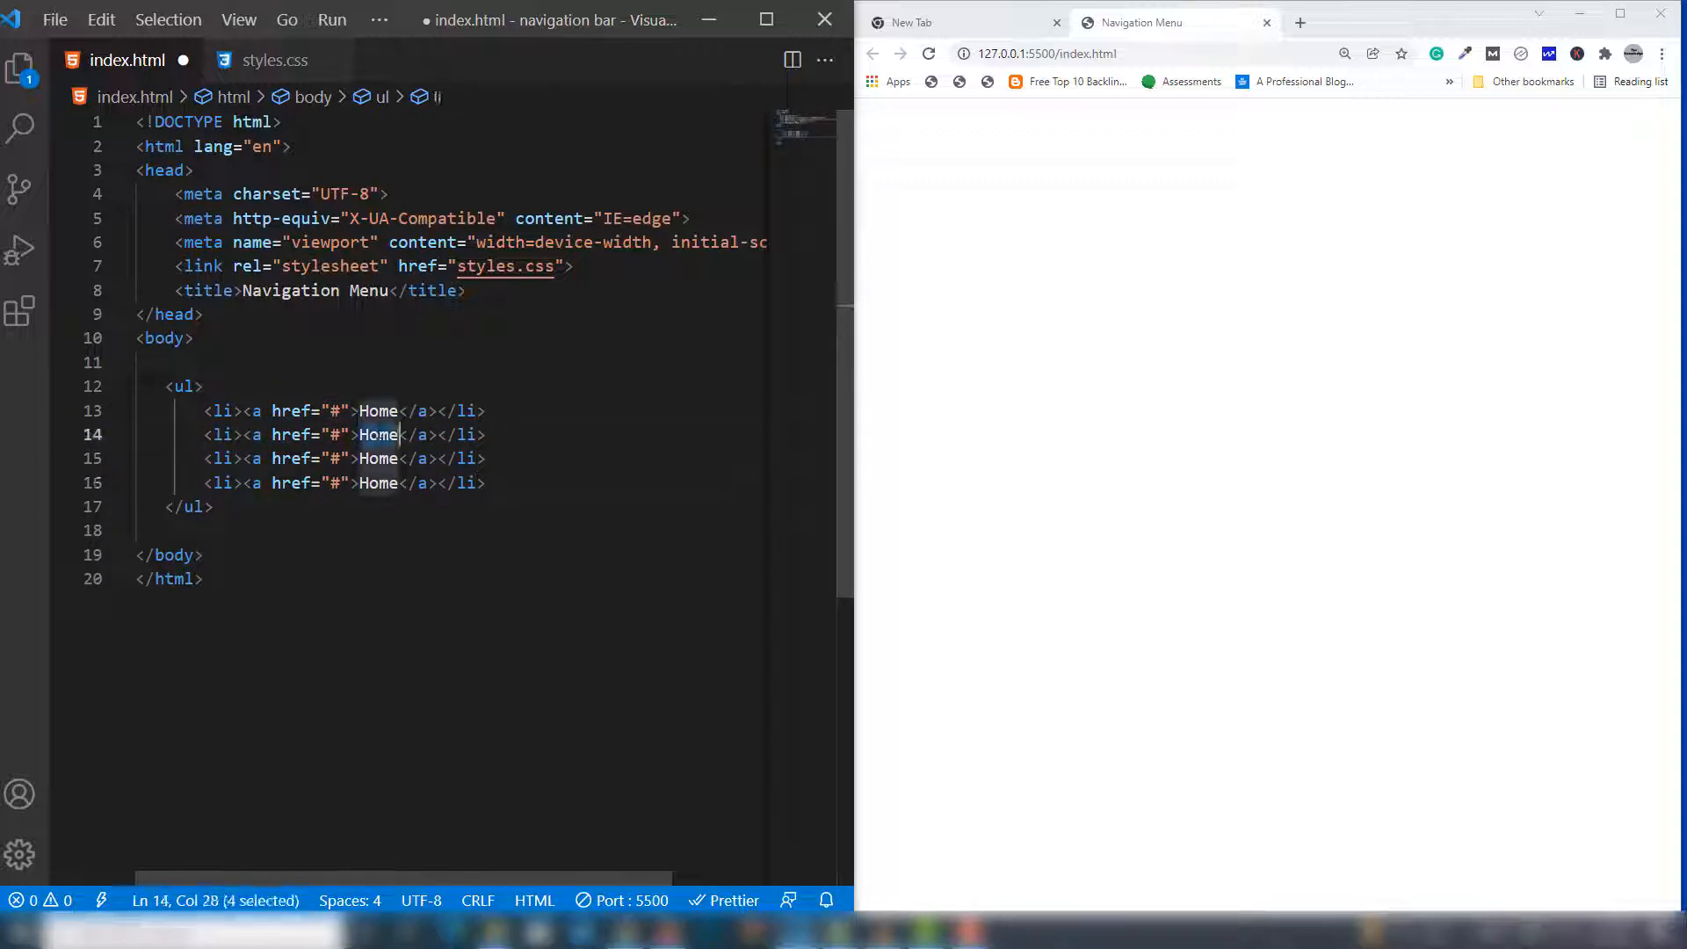
type("About")
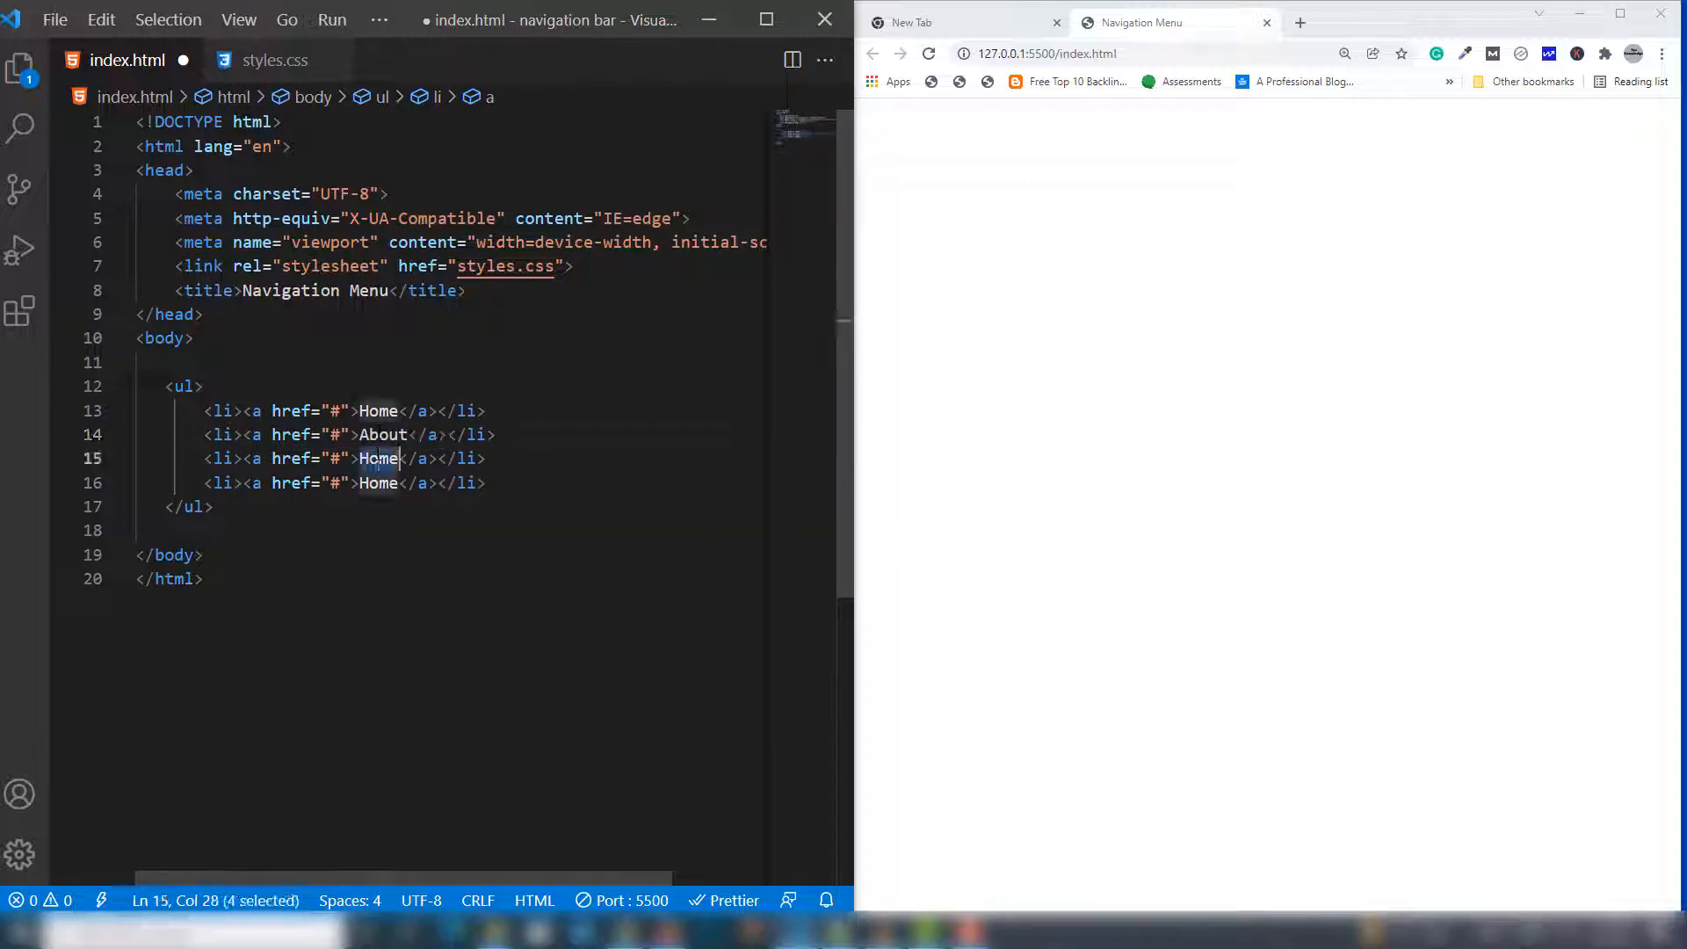
type("Services")
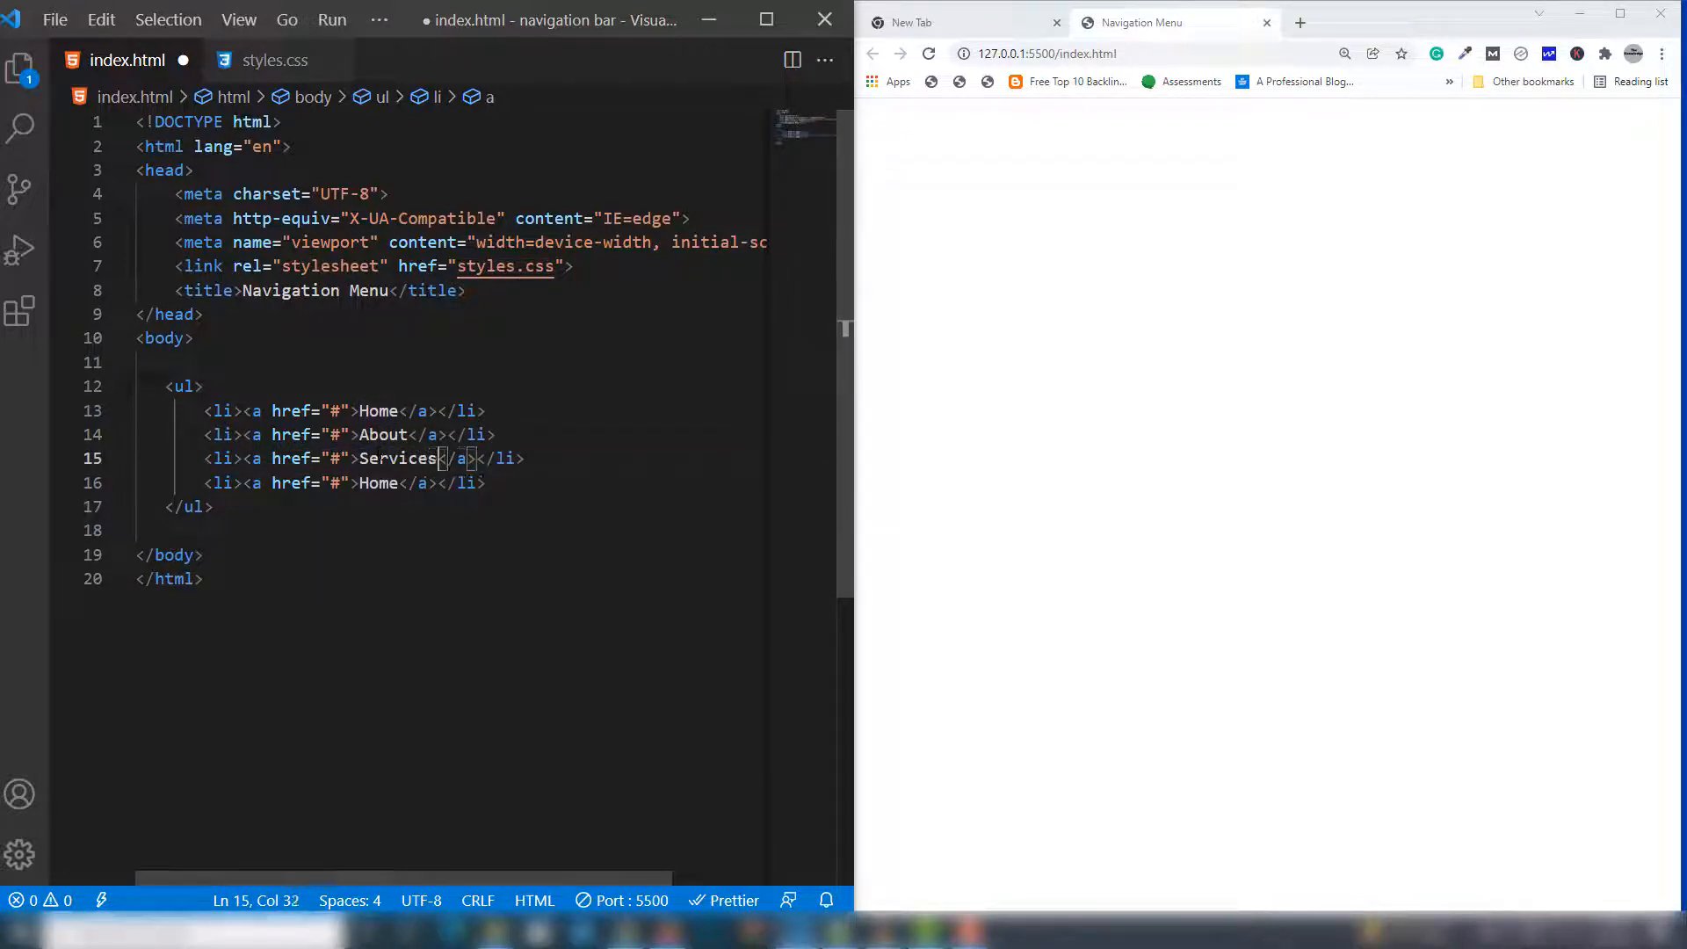
type("Contact")
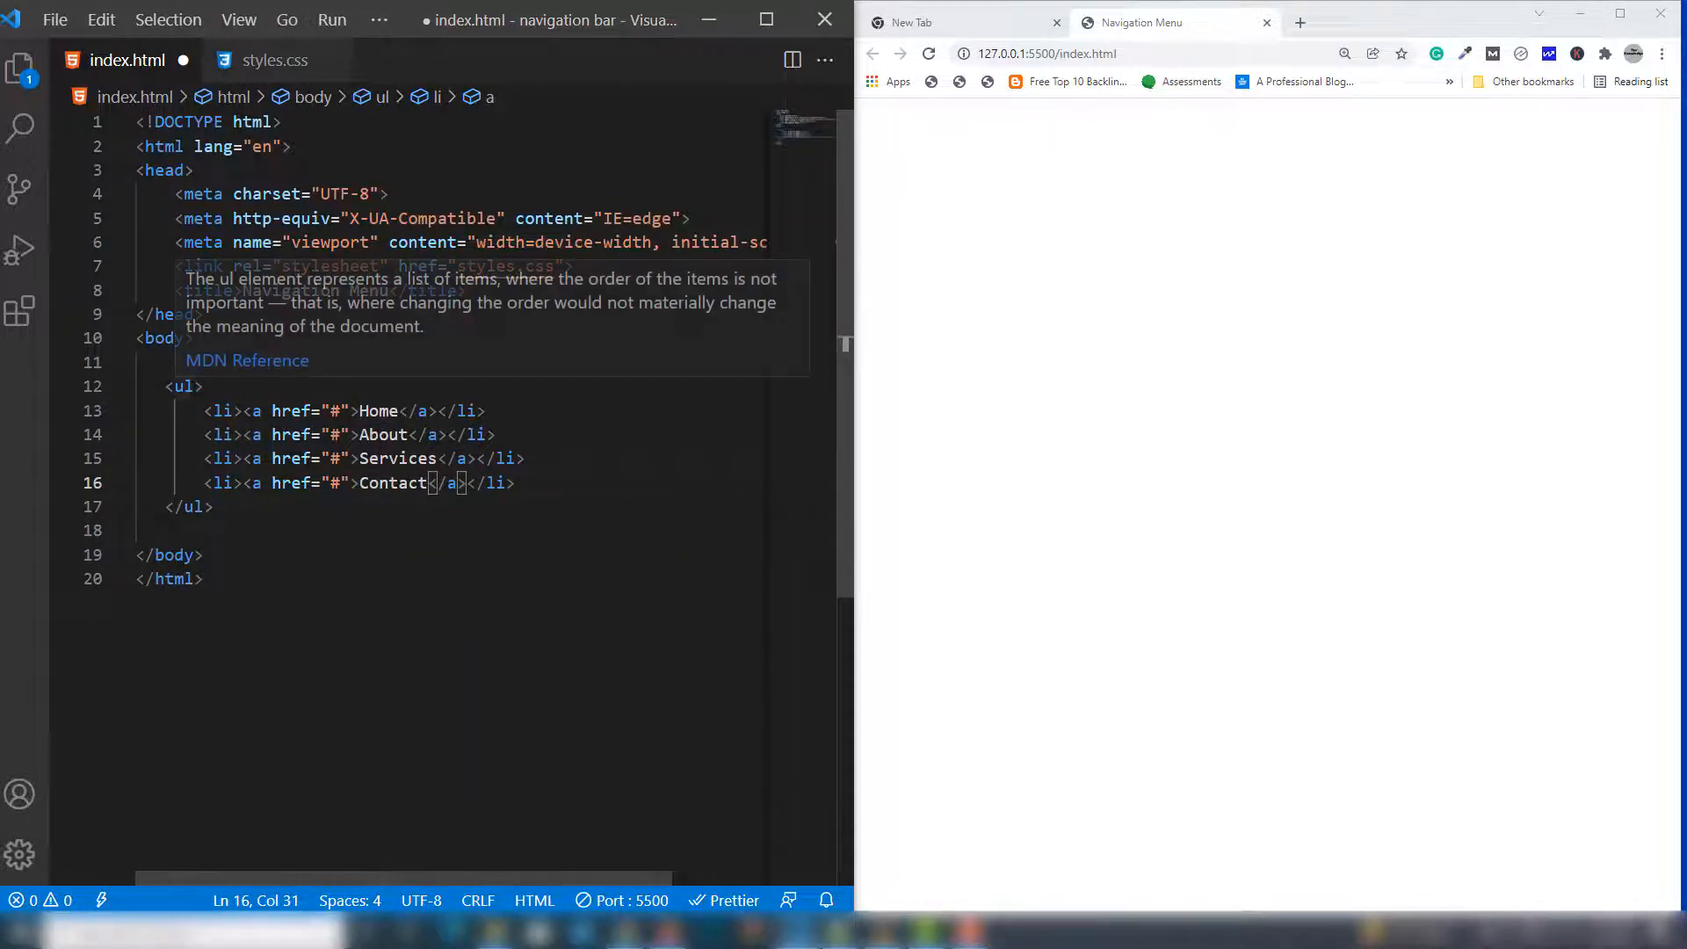
type("class=\"")
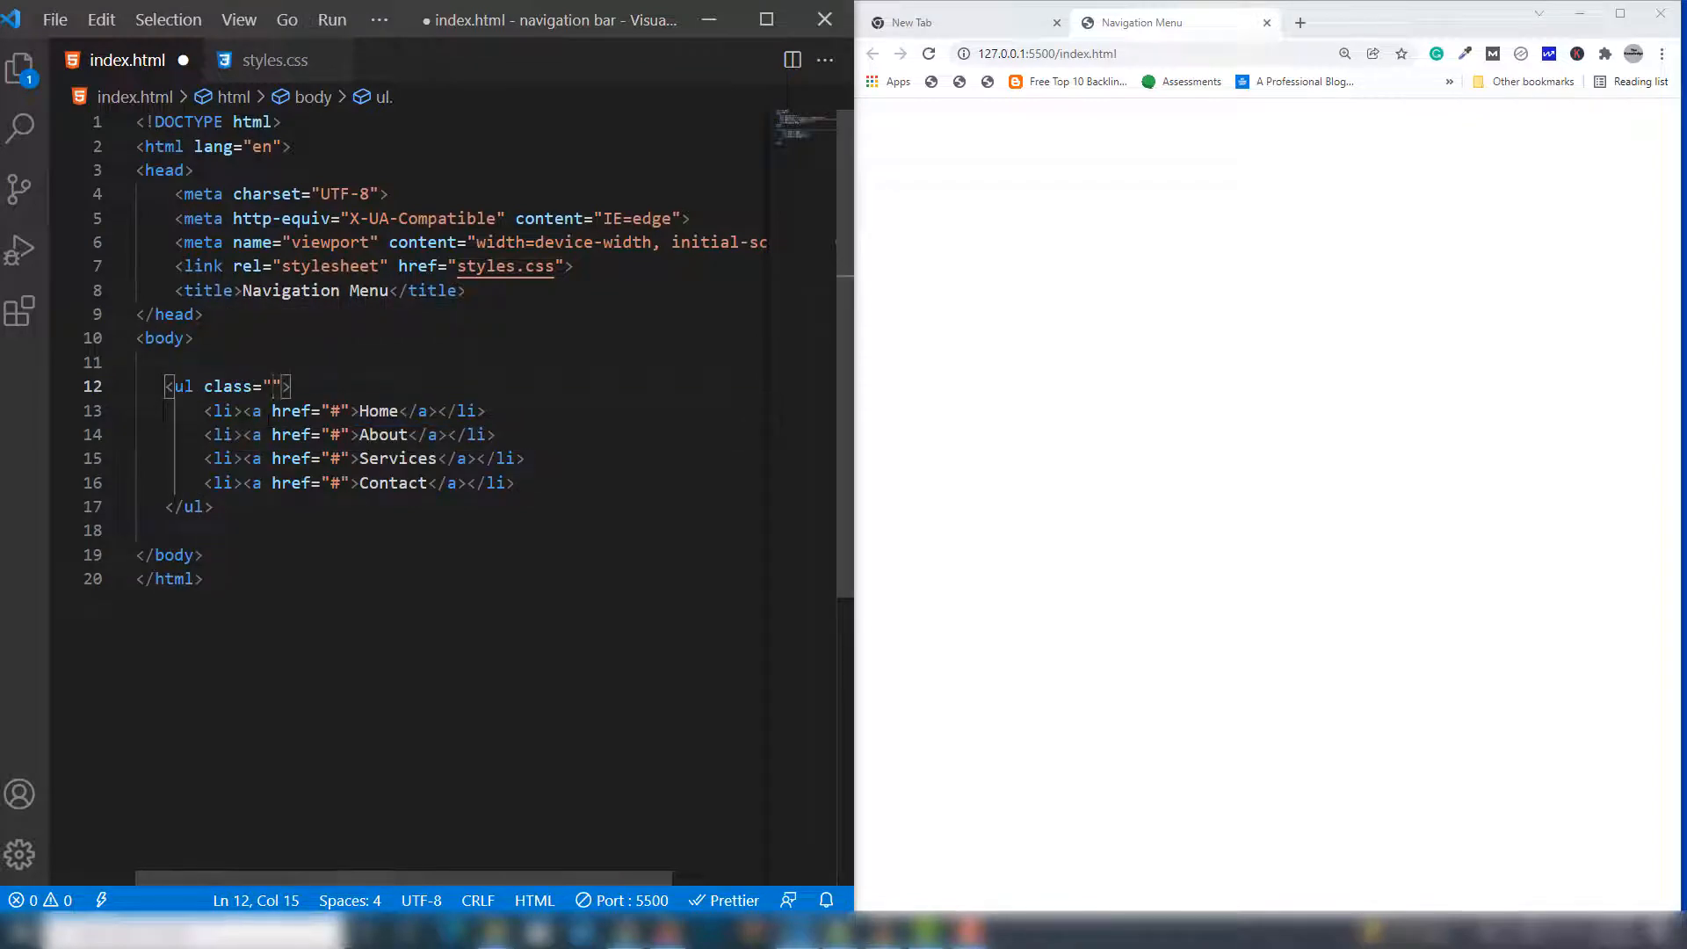
type("navigati")
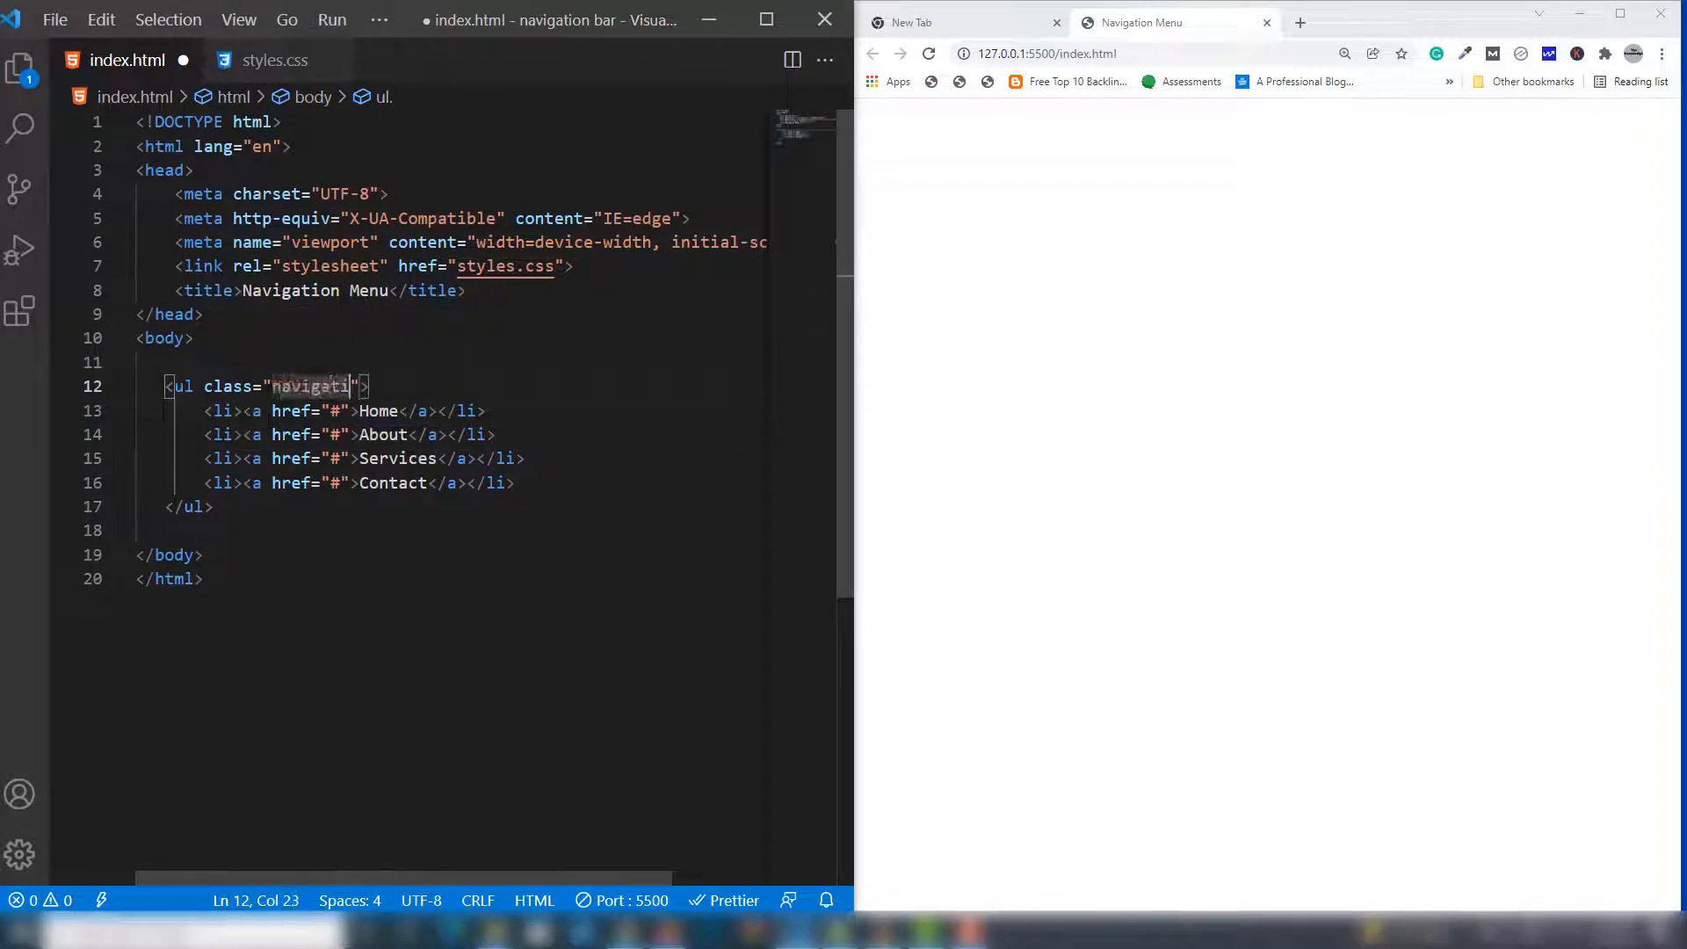
type("on")
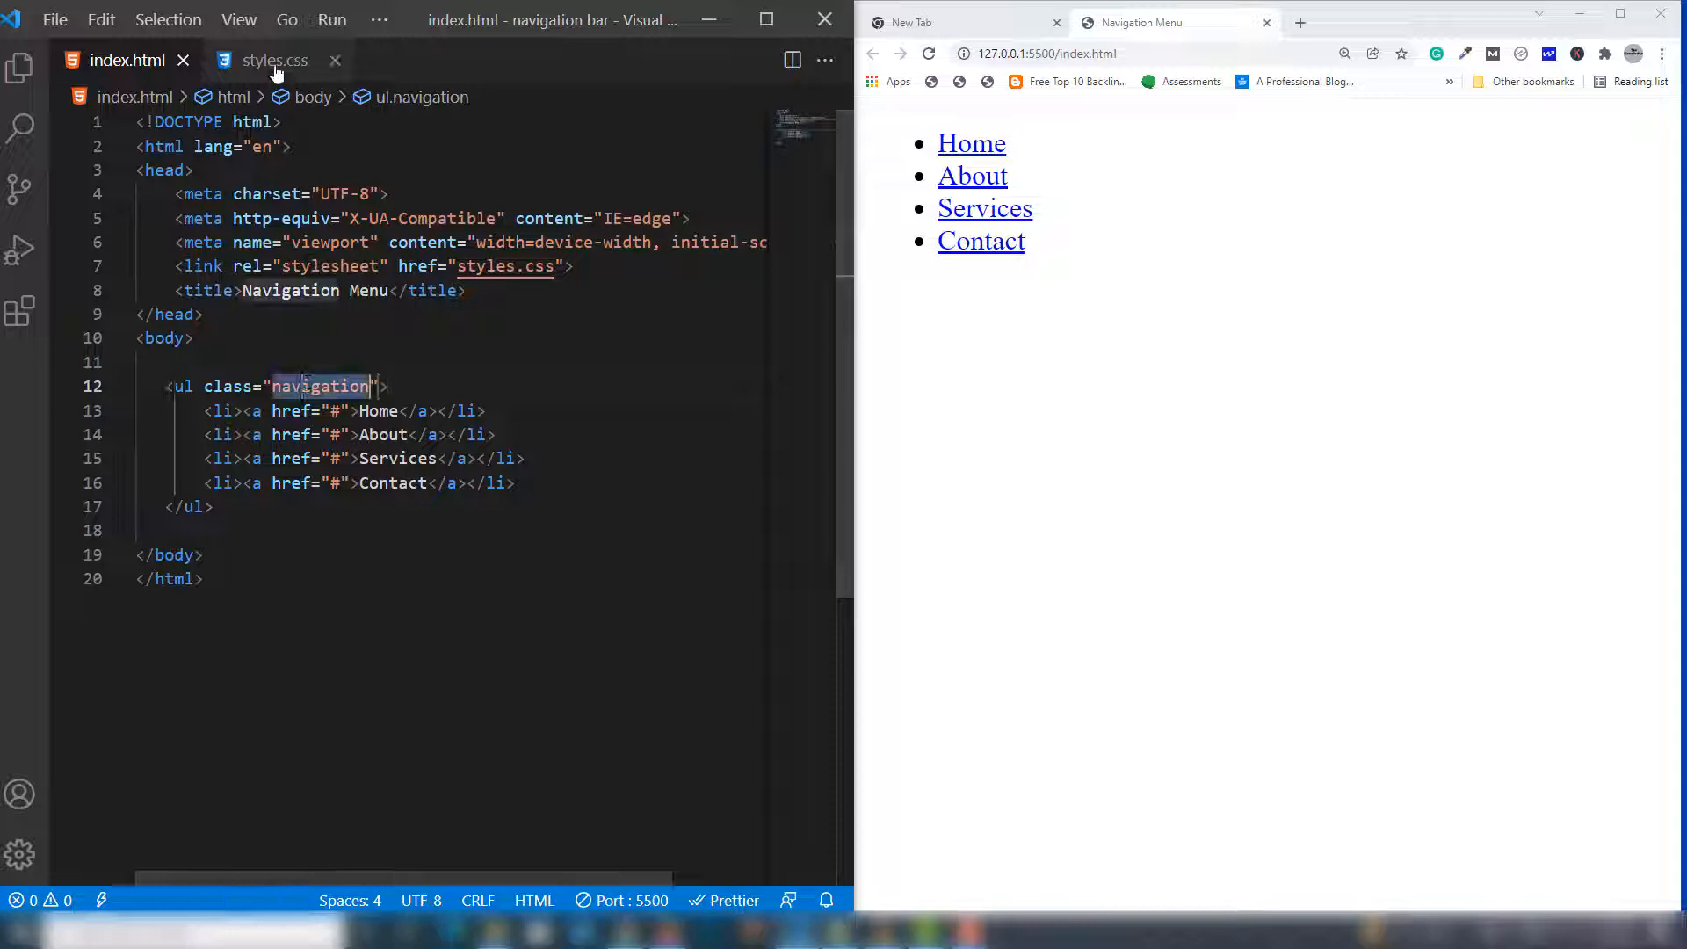
In styles.css, give body the Arial, Helvetica, sans-serif font and open a .navigation rule
left_click(273, 61)
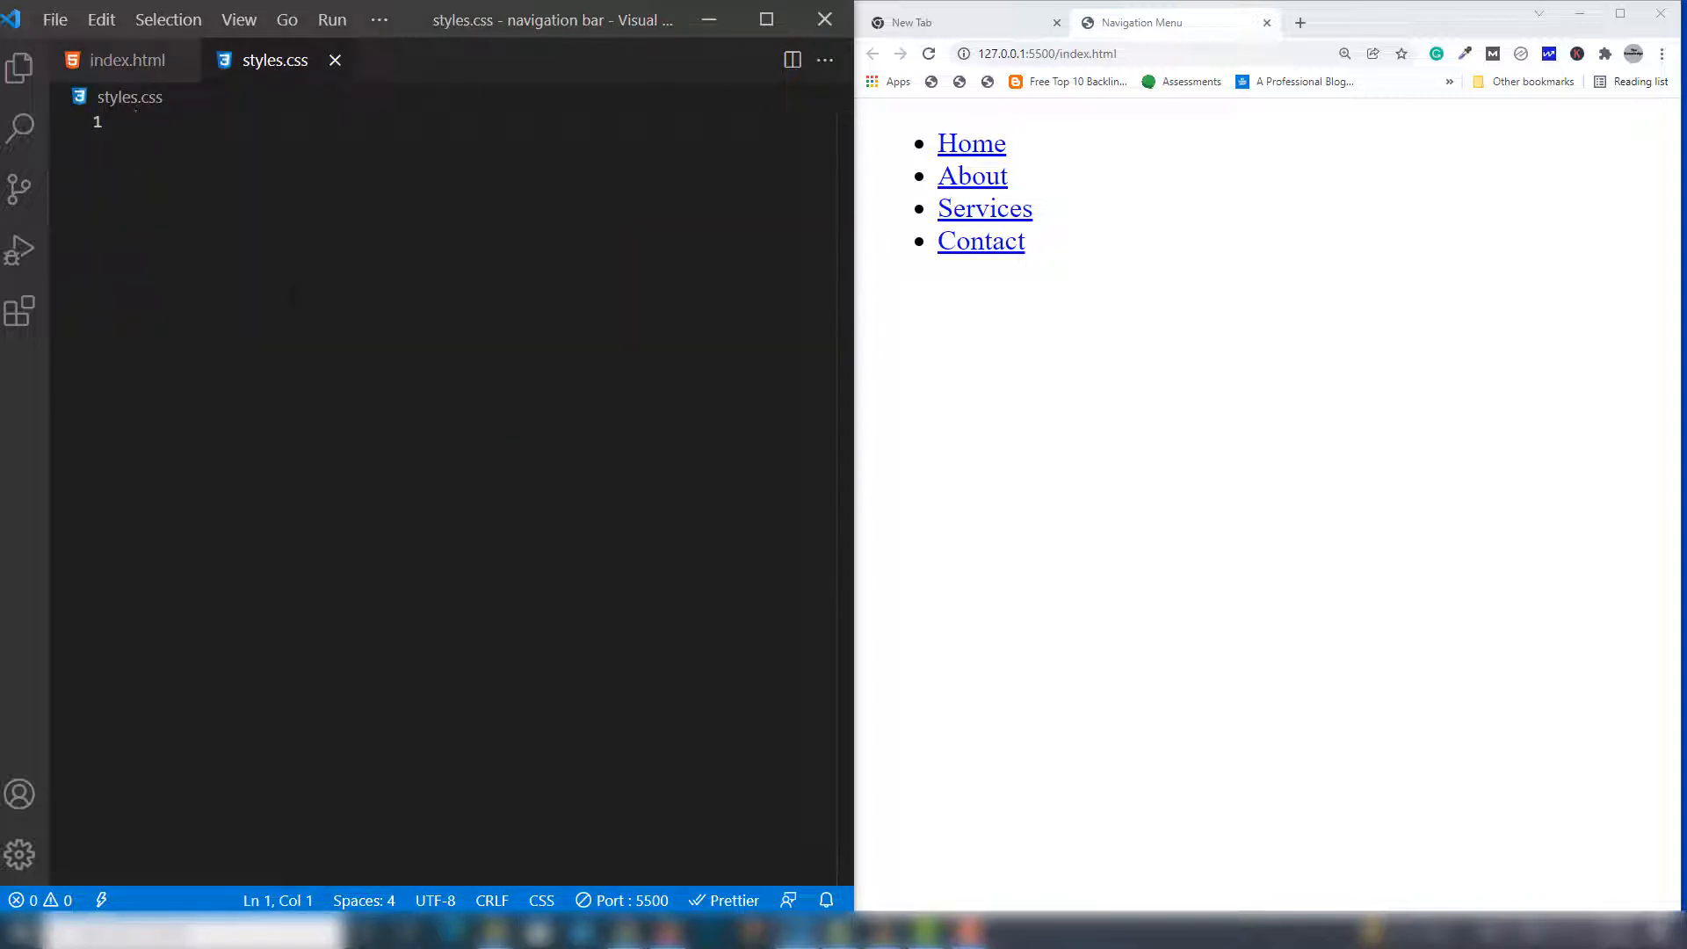
type("body")
type("{")
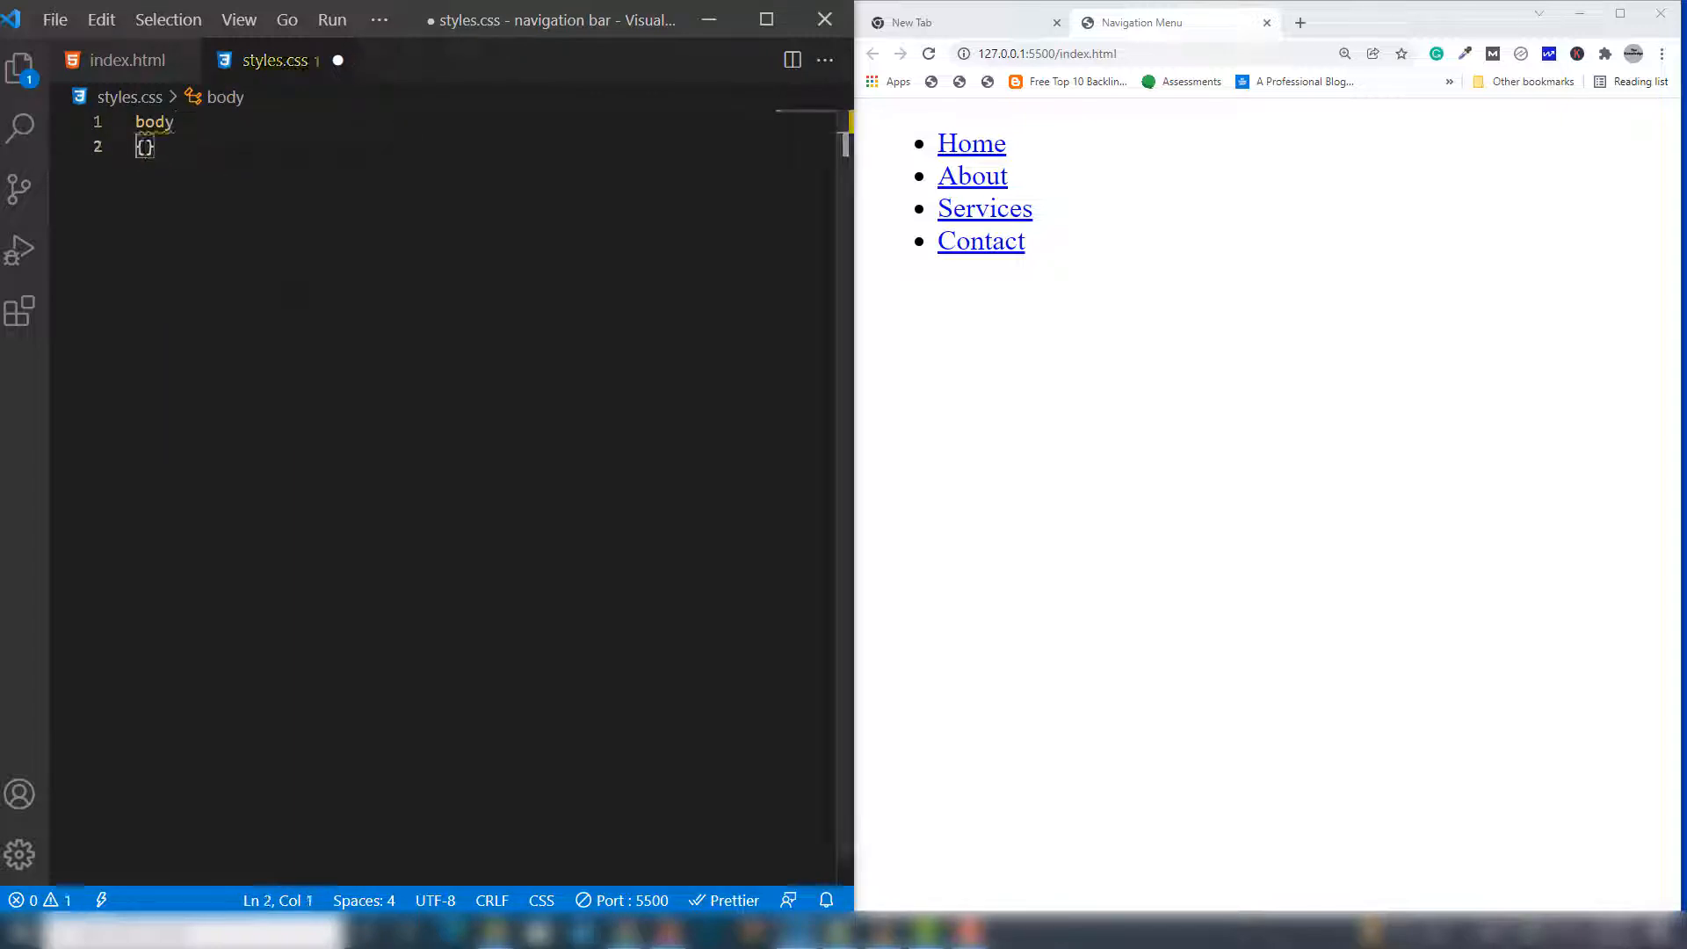
type("font-family: ;")
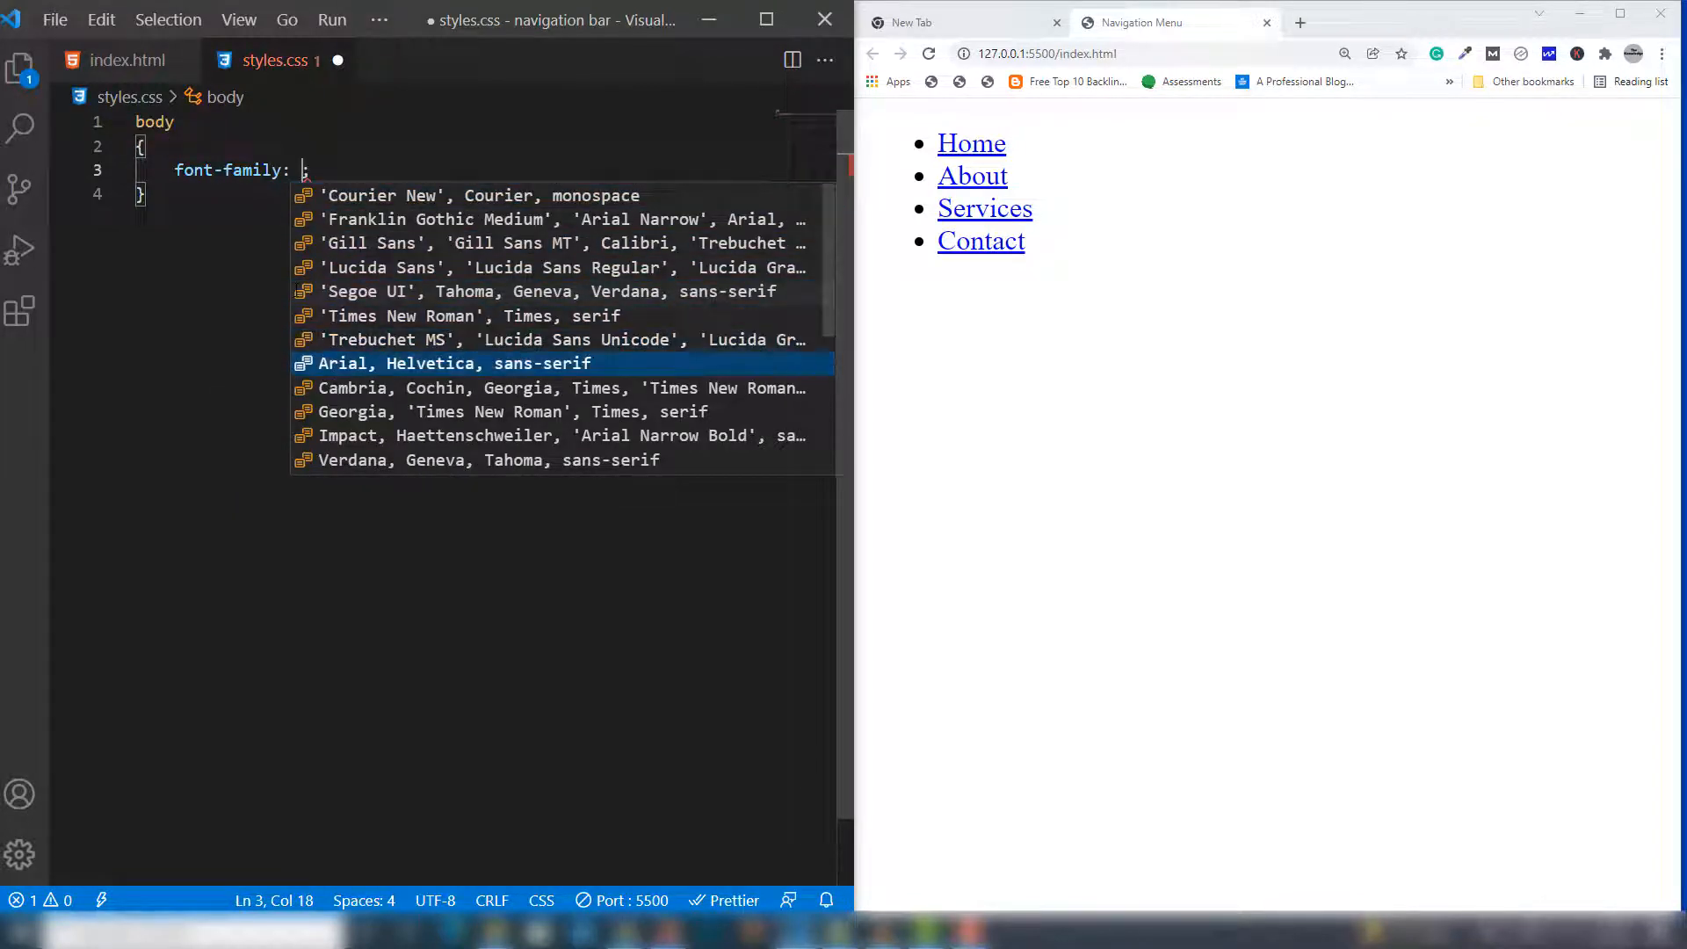
key("Enter")
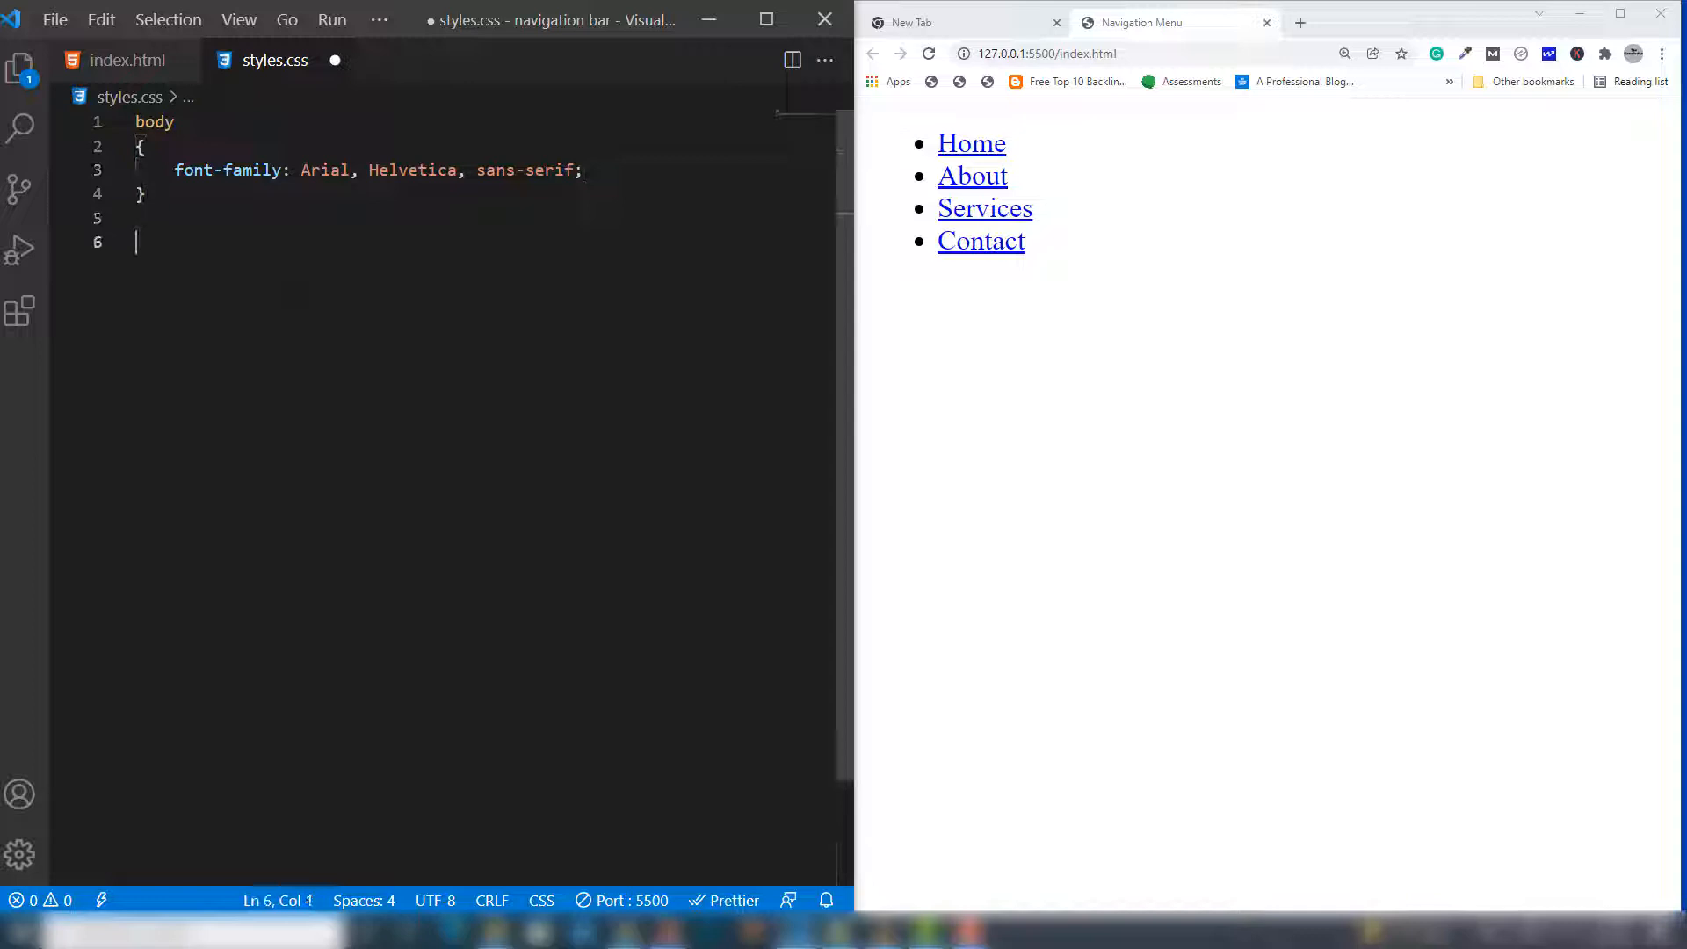
type(".navigation{")
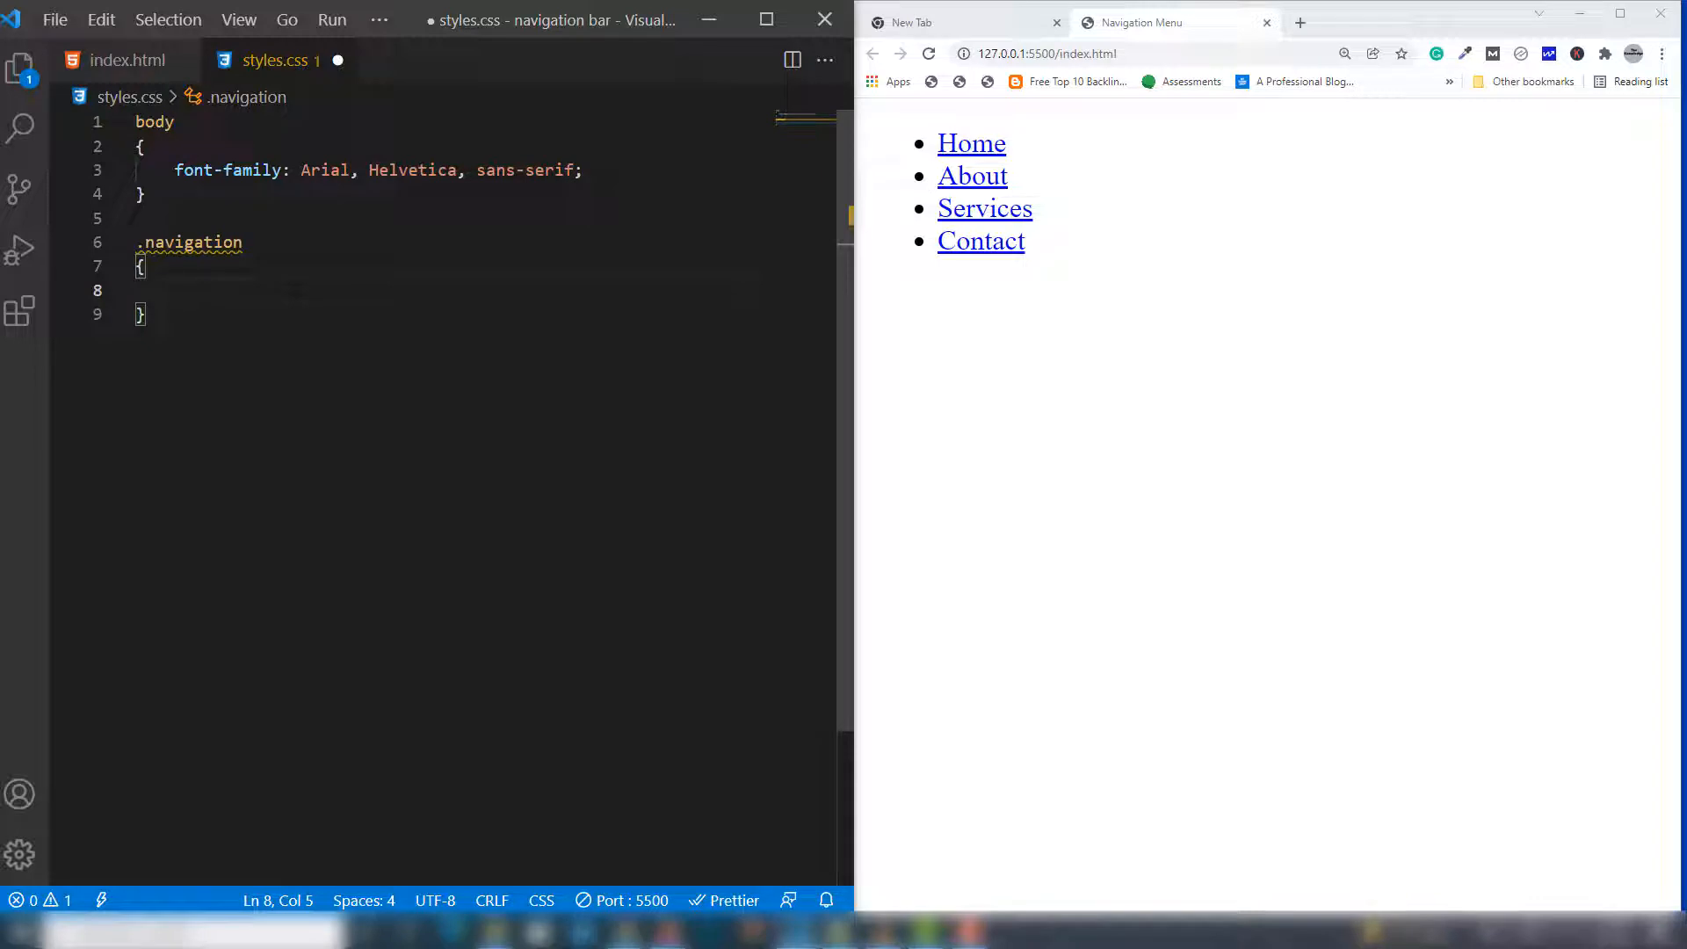
Set the navigation list to list-style none, margin 0px and padding 0px
type("list-style: no;")
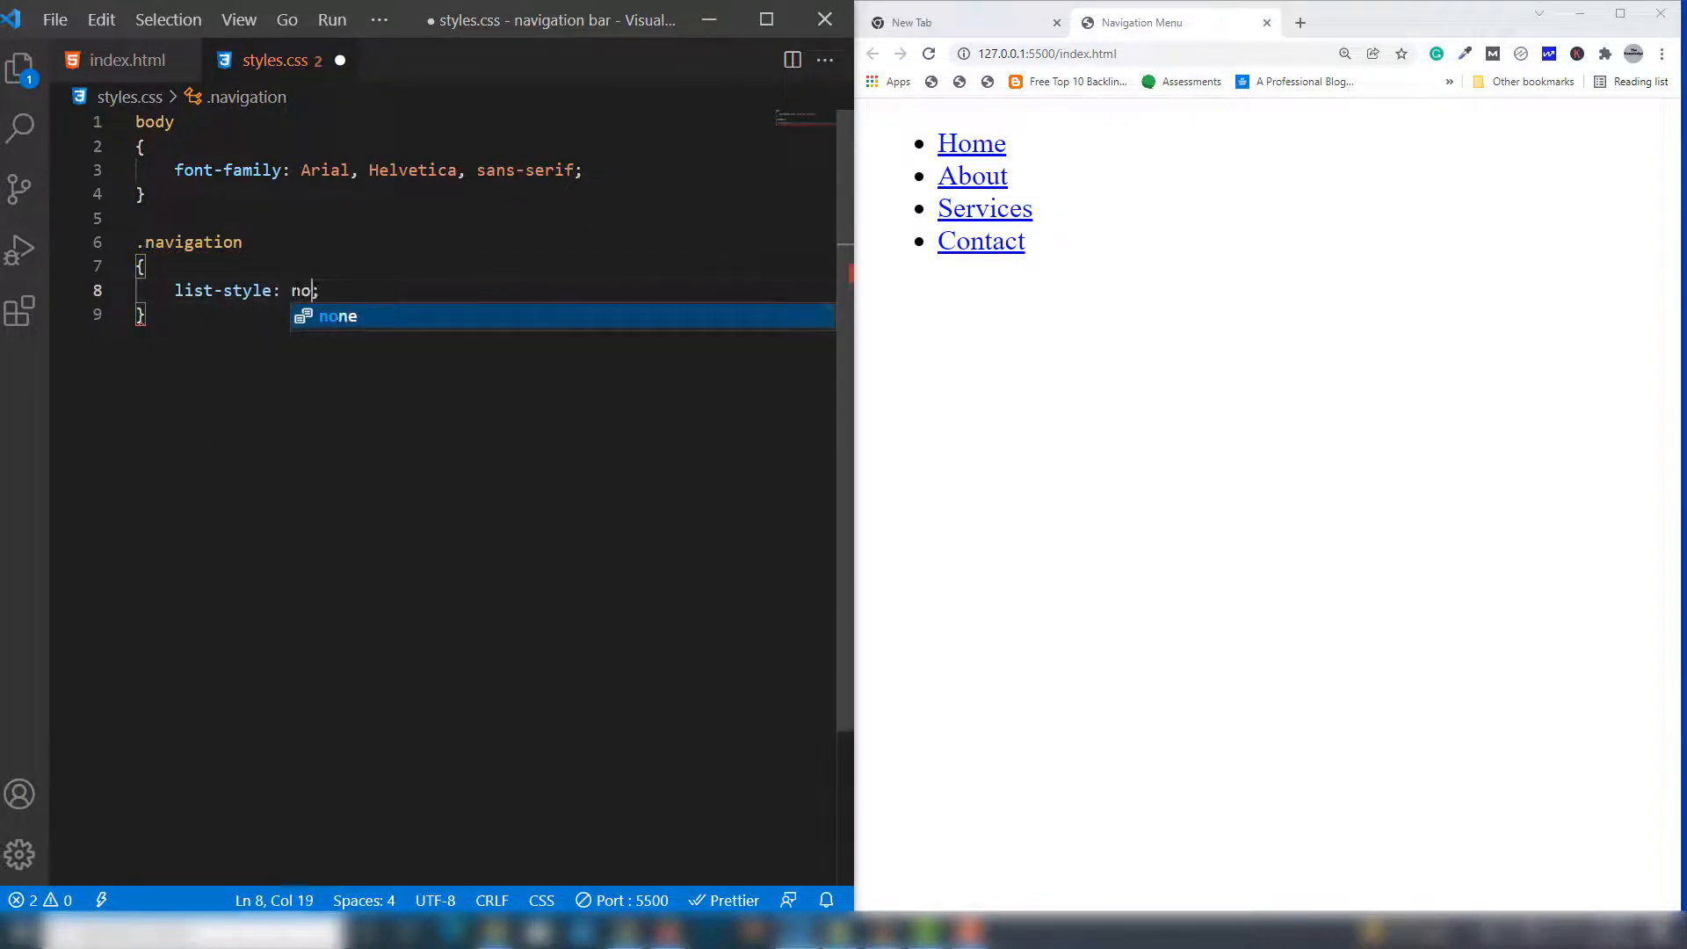
type("ne;")
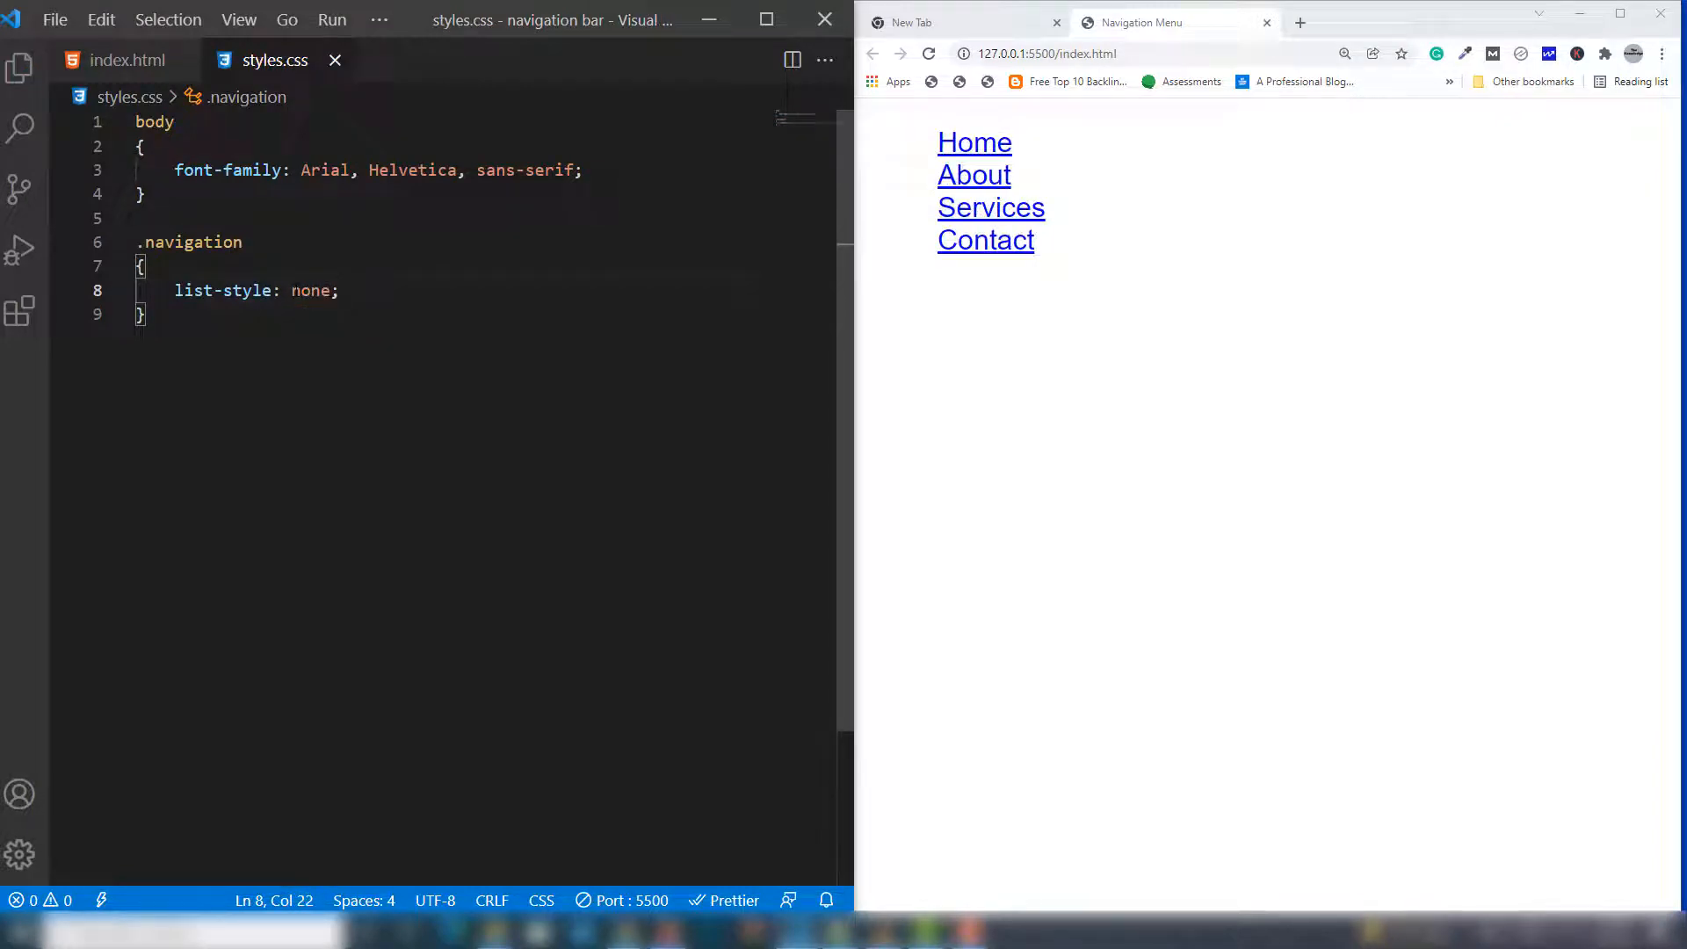
type("marign;")
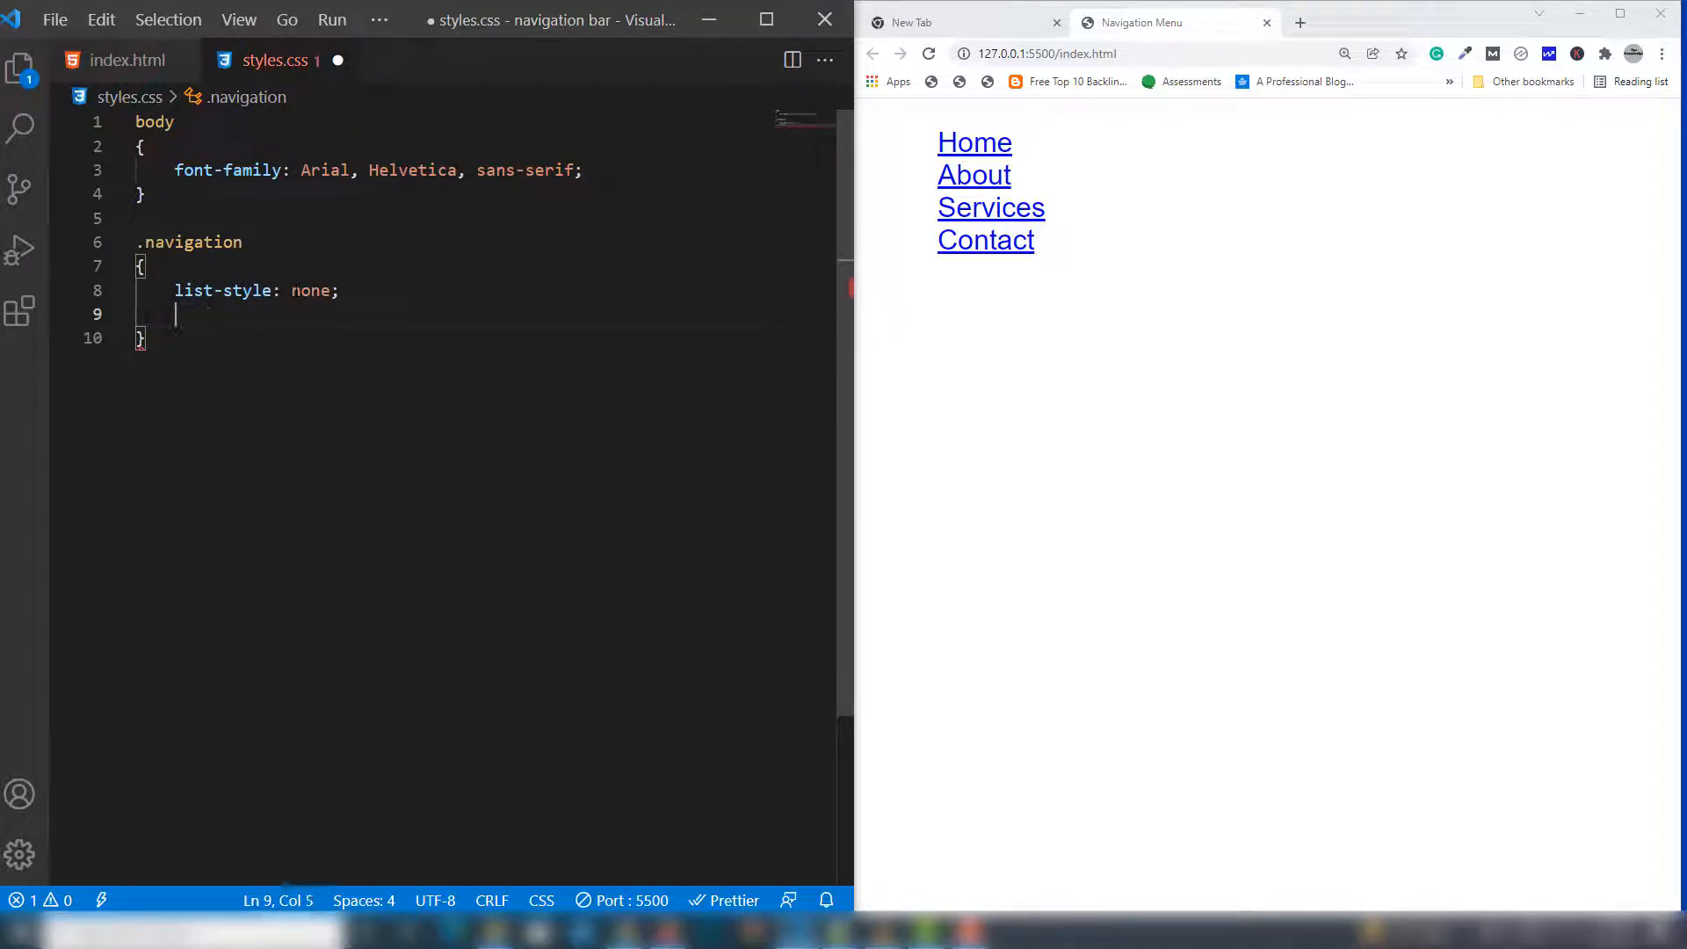
type("margin:")
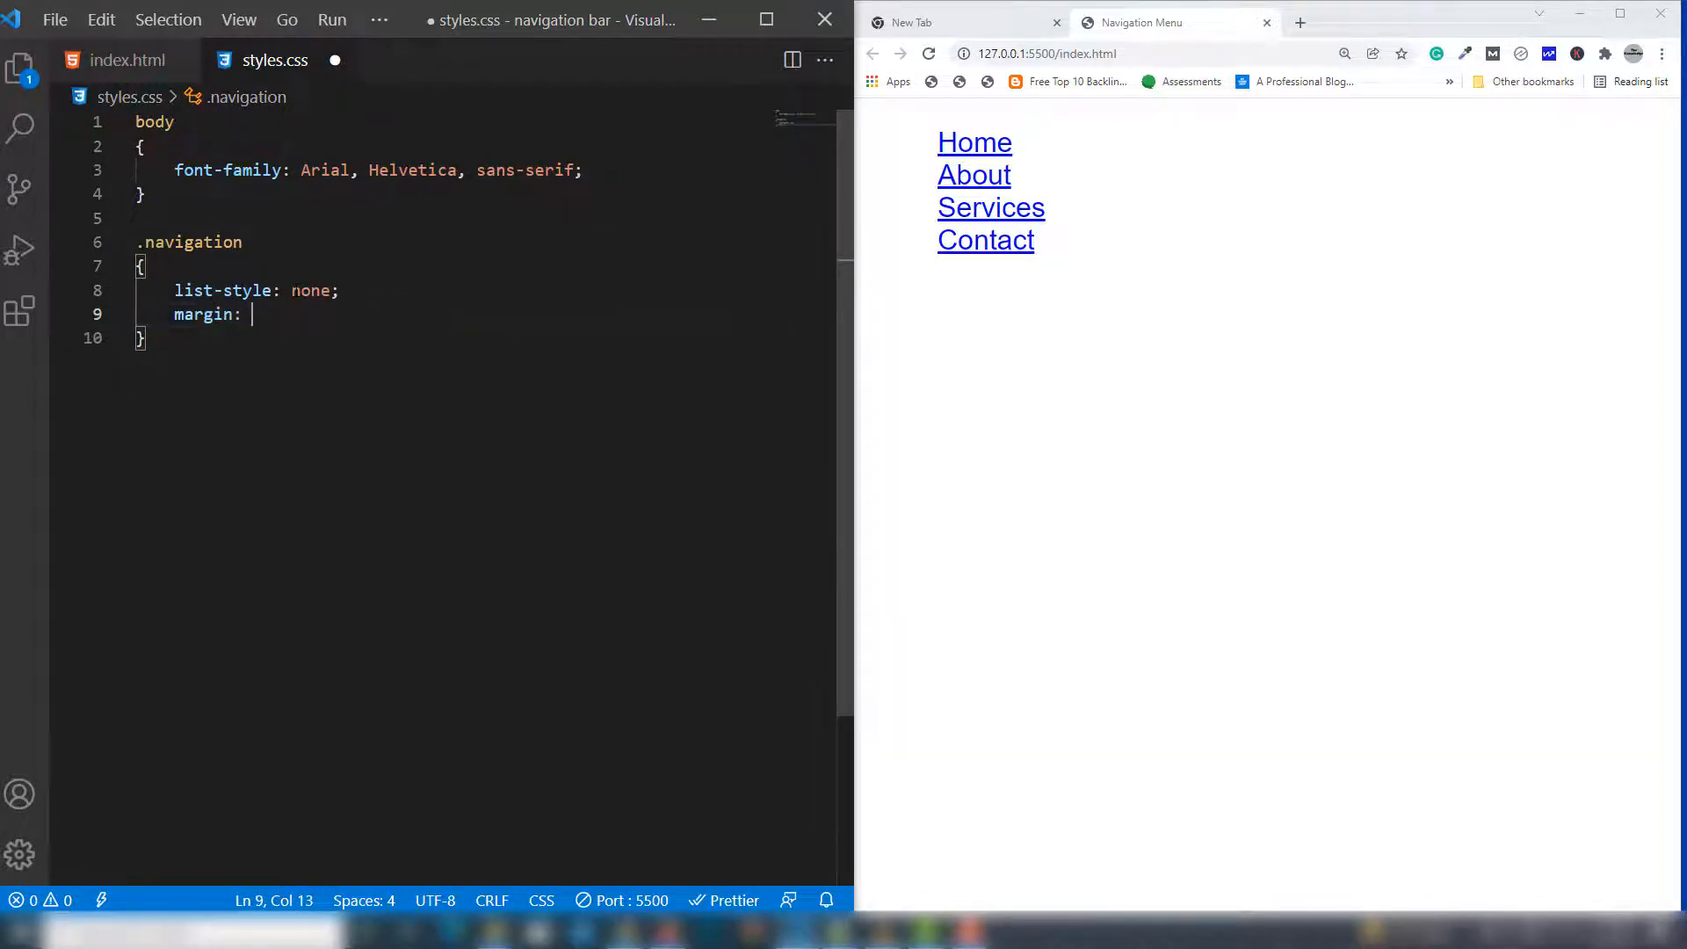
type("0px;")
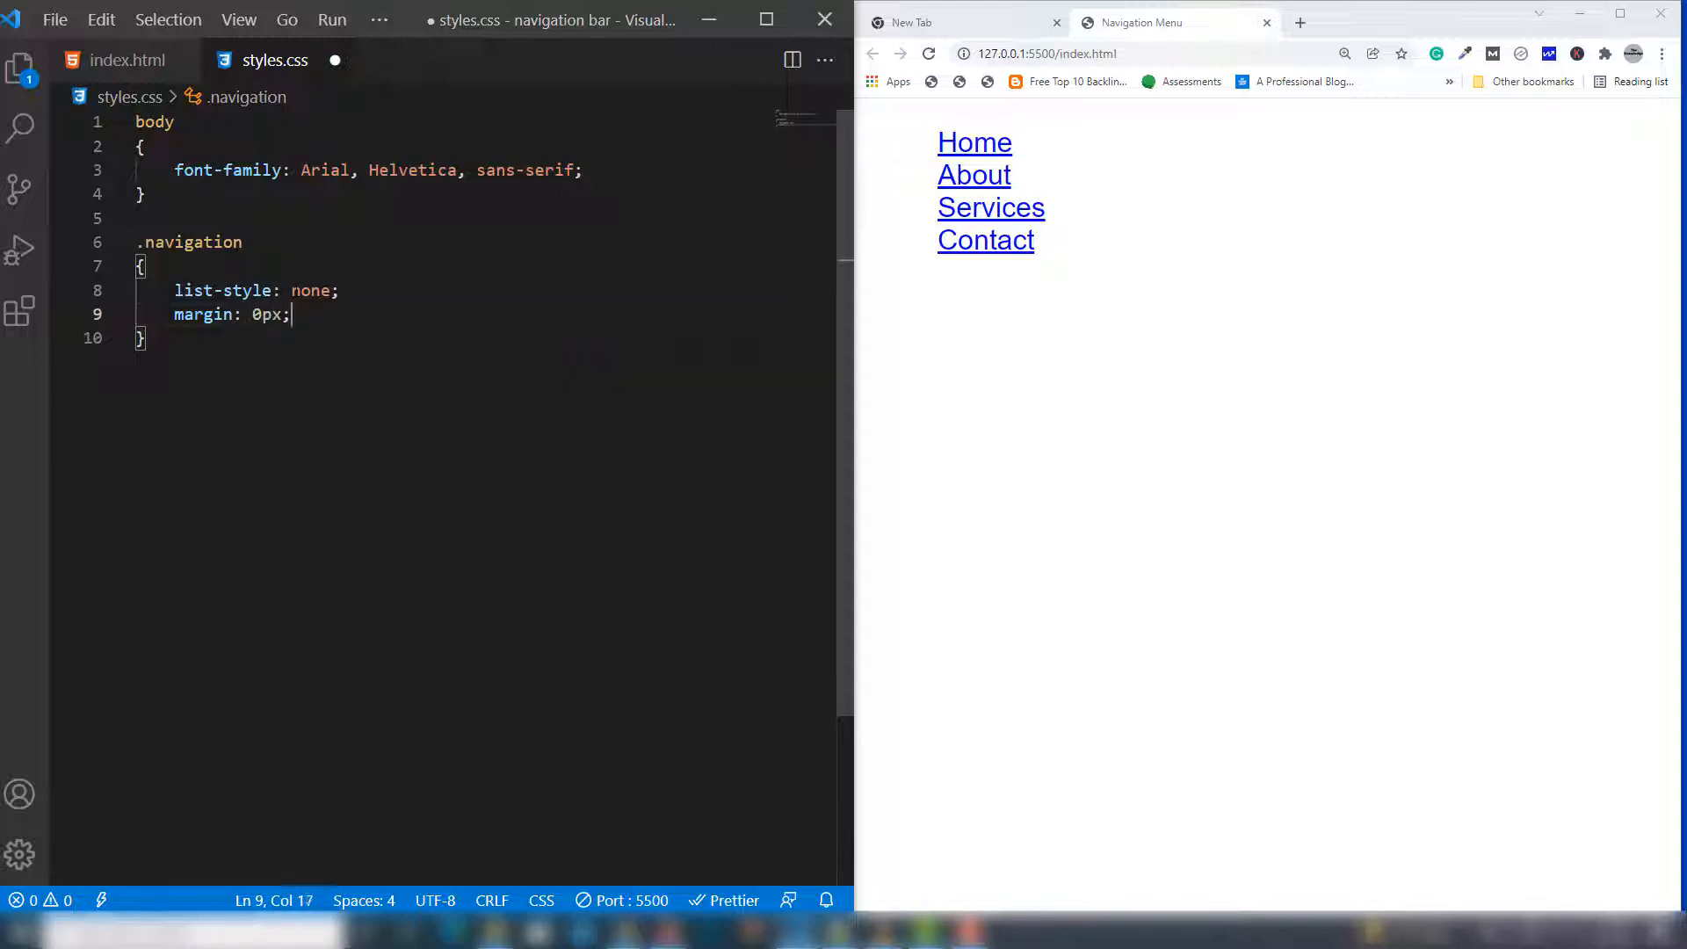
type("paddin")
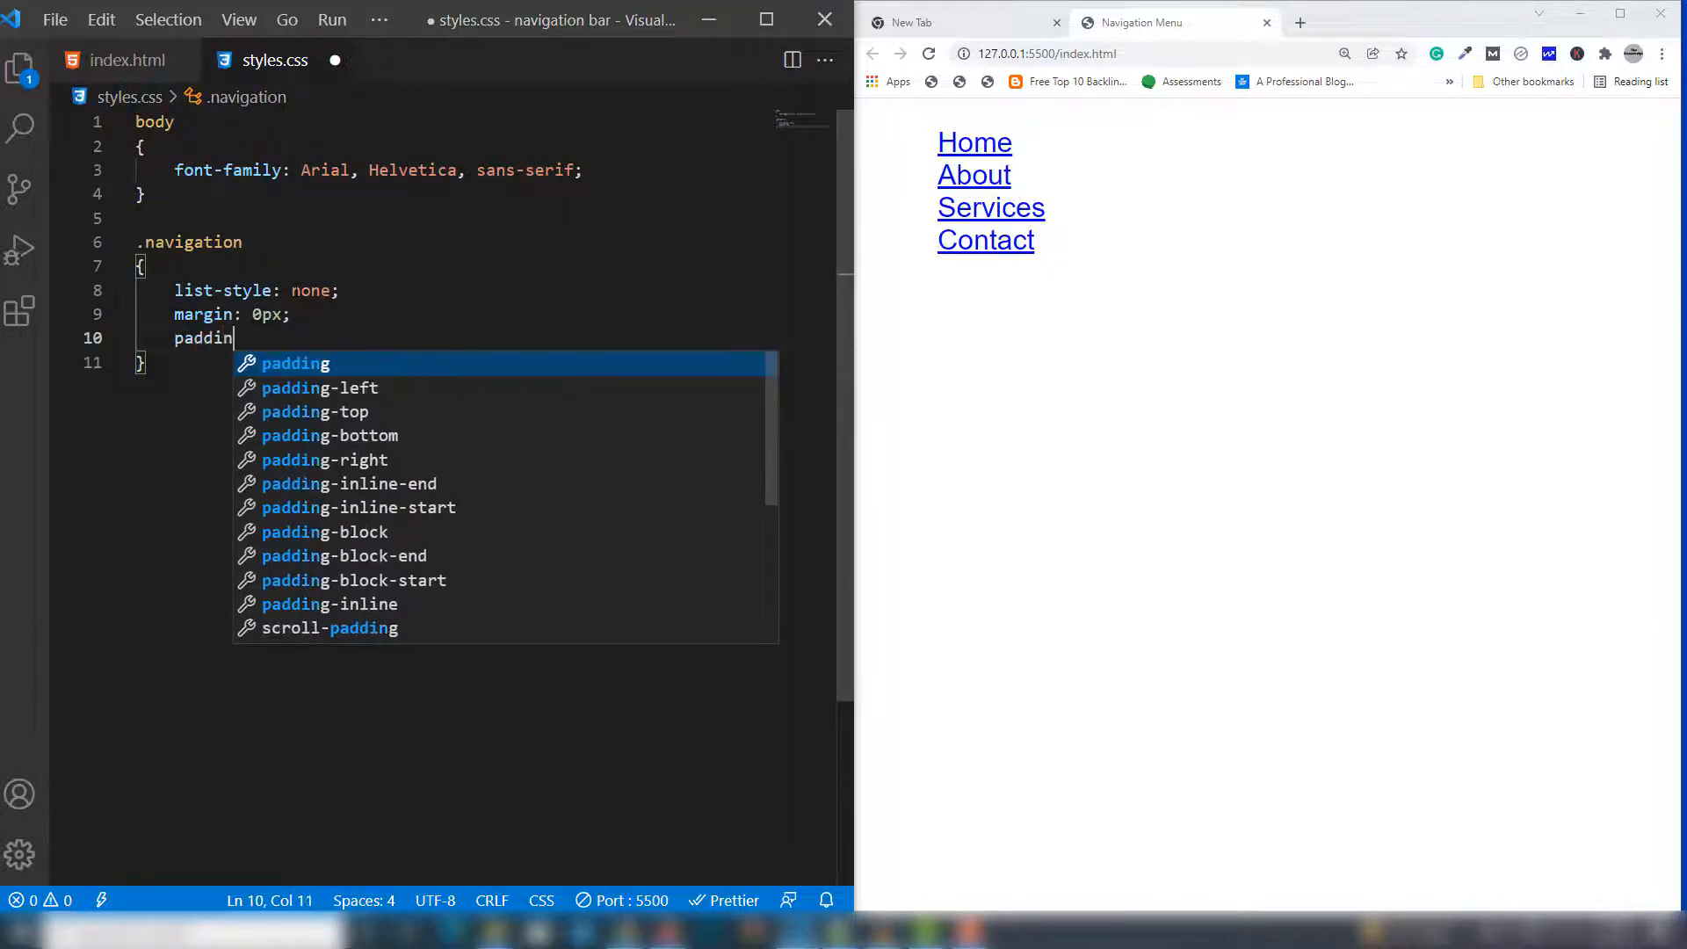
type("g: 0")
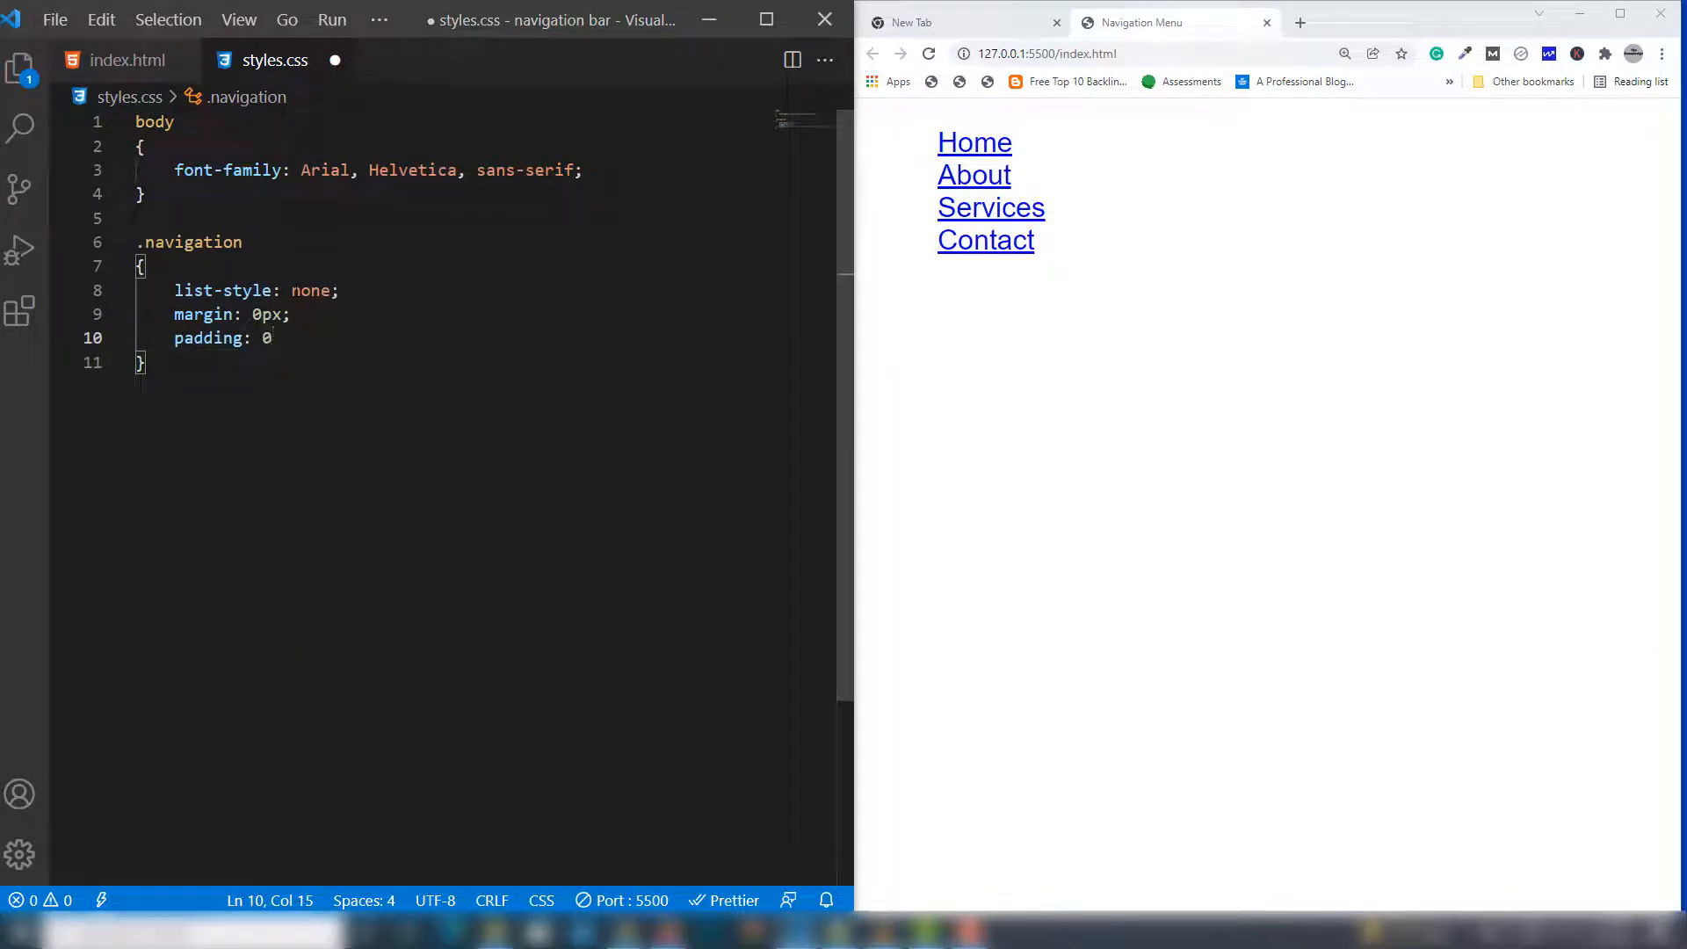
type("px;")
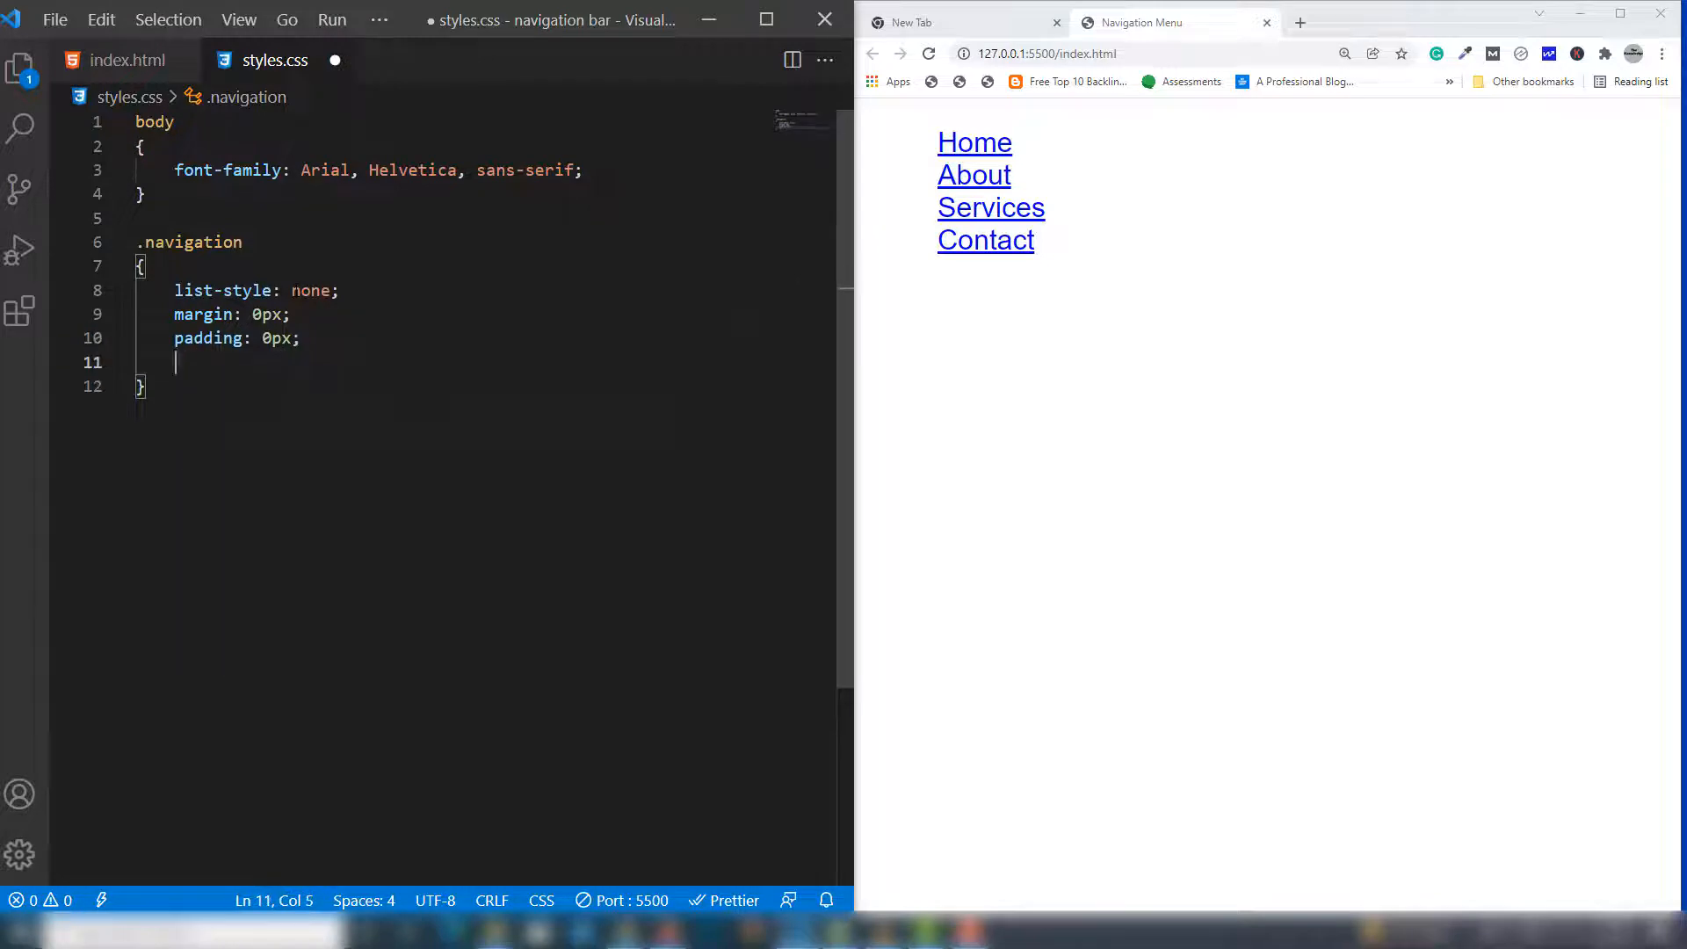
Give the navigation list a #4c6ca0 background and a 5px border radius
type("background")
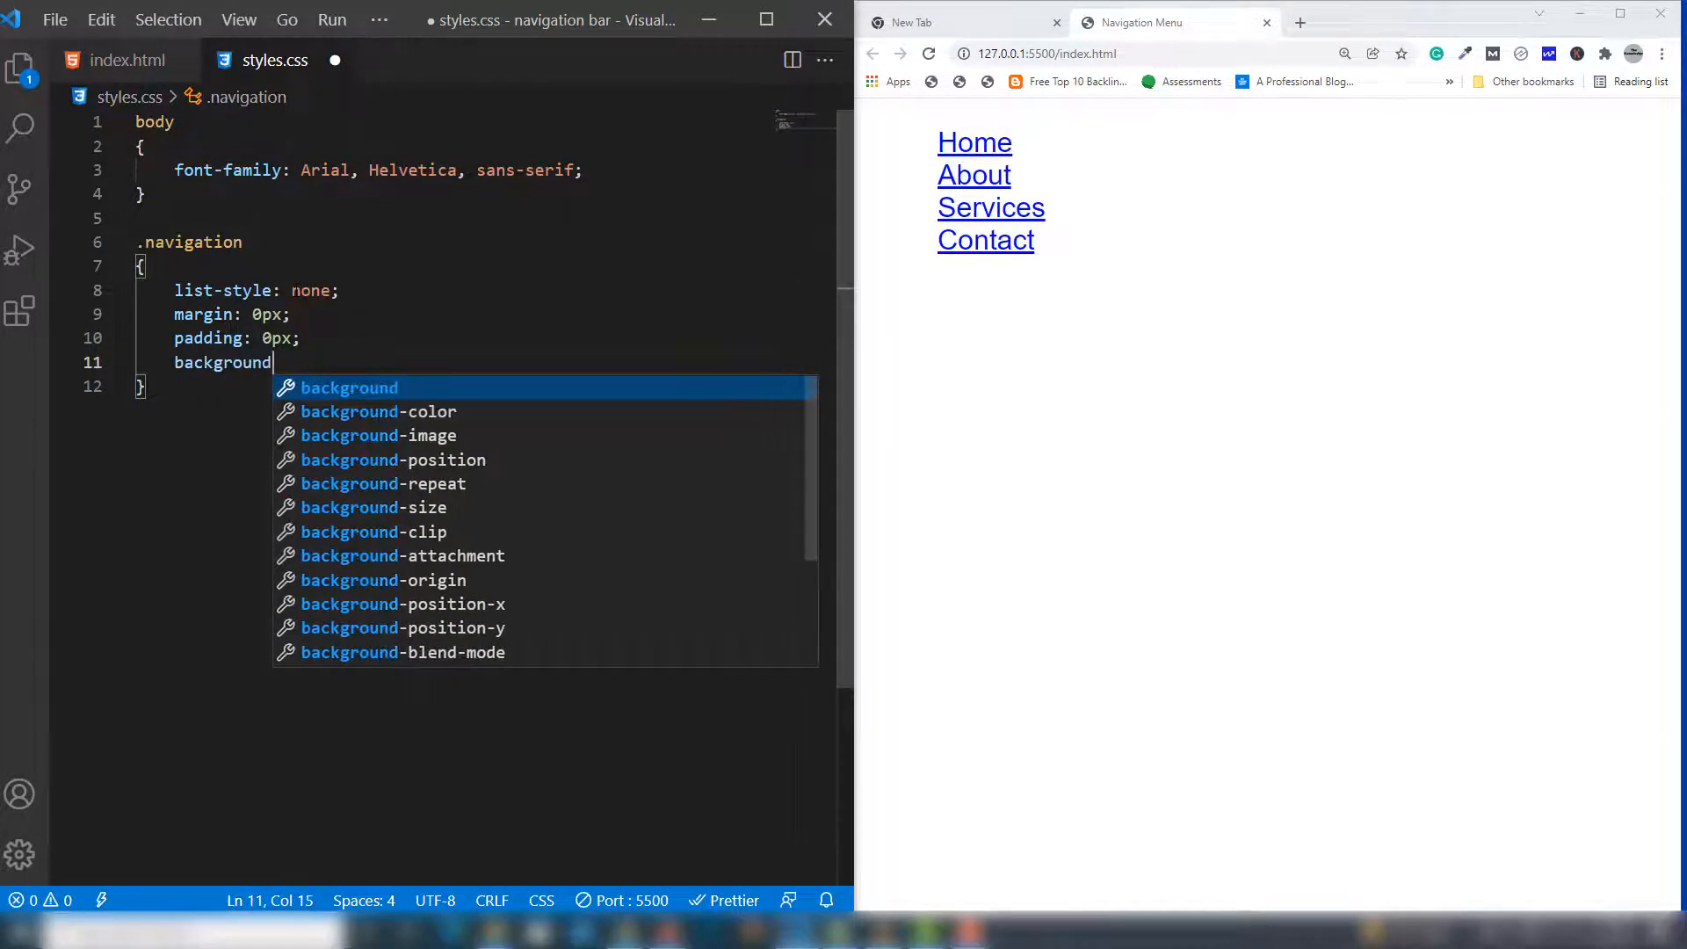
type(": #")
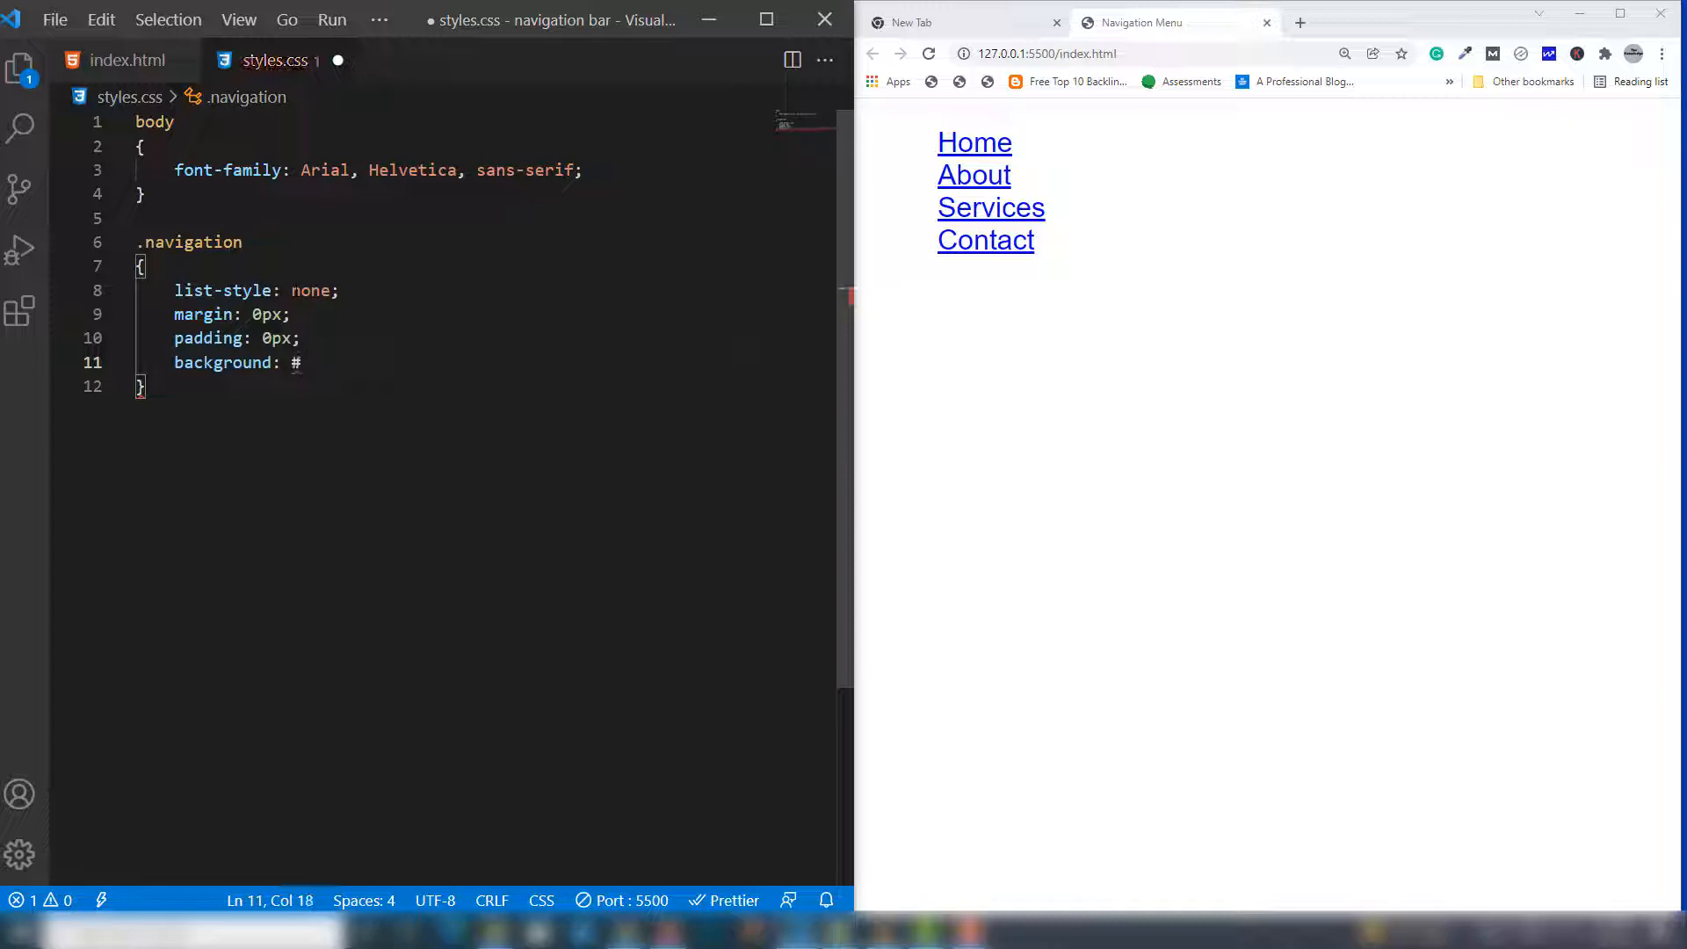
type("4c6")
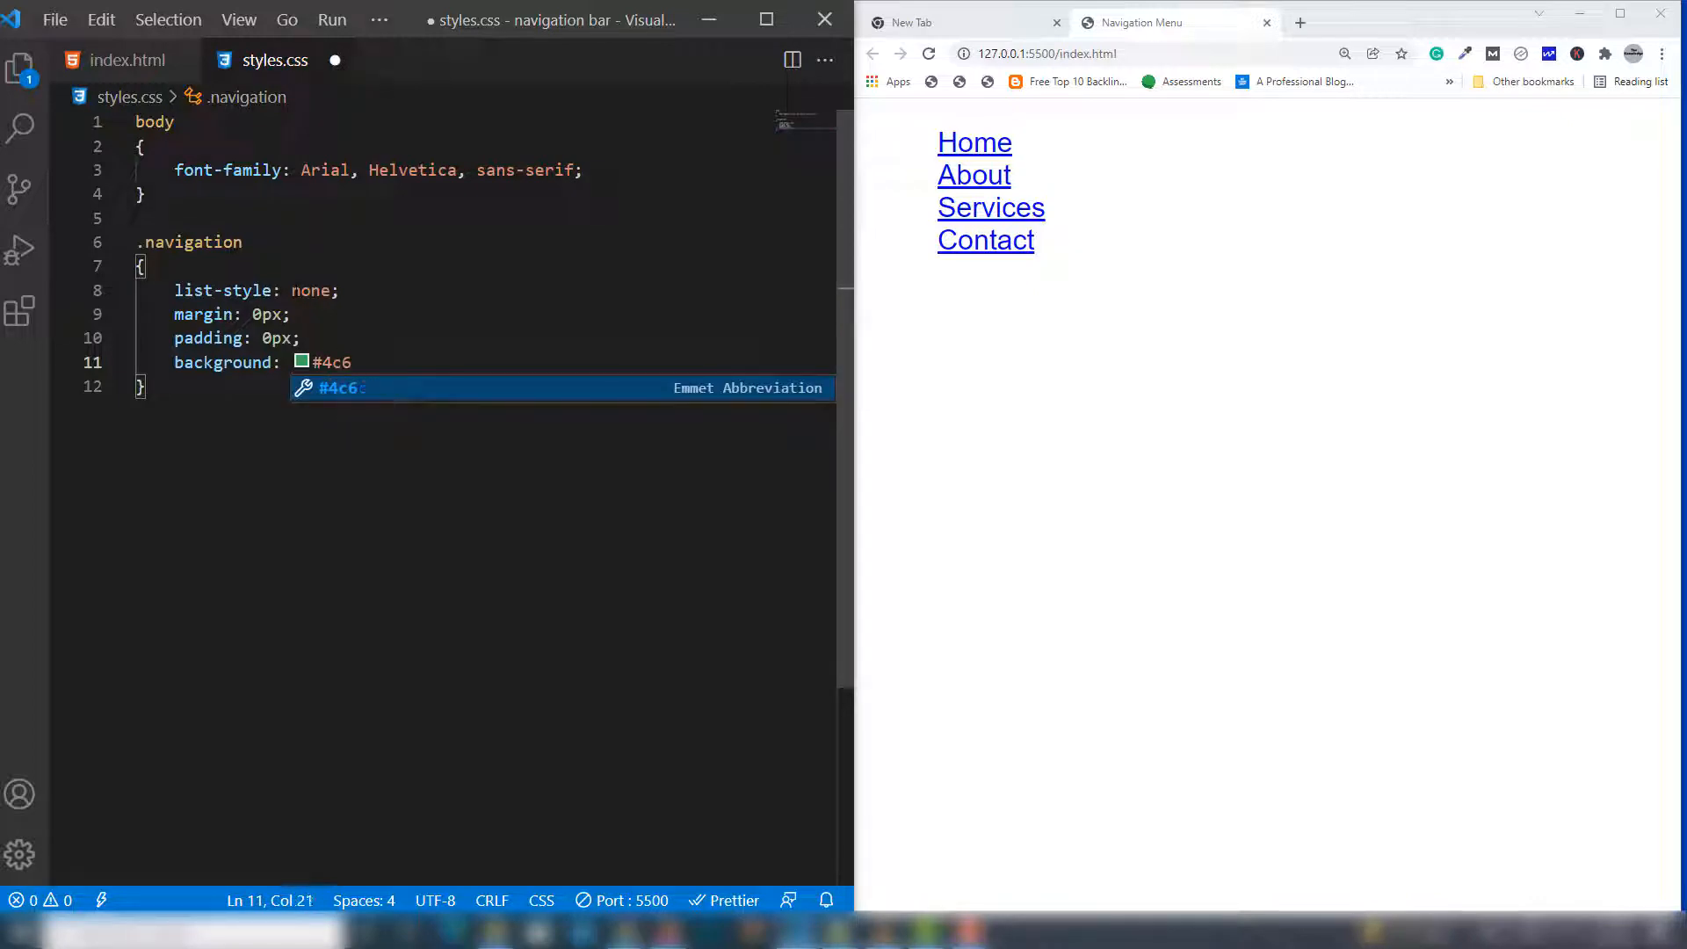
type("ca0;")
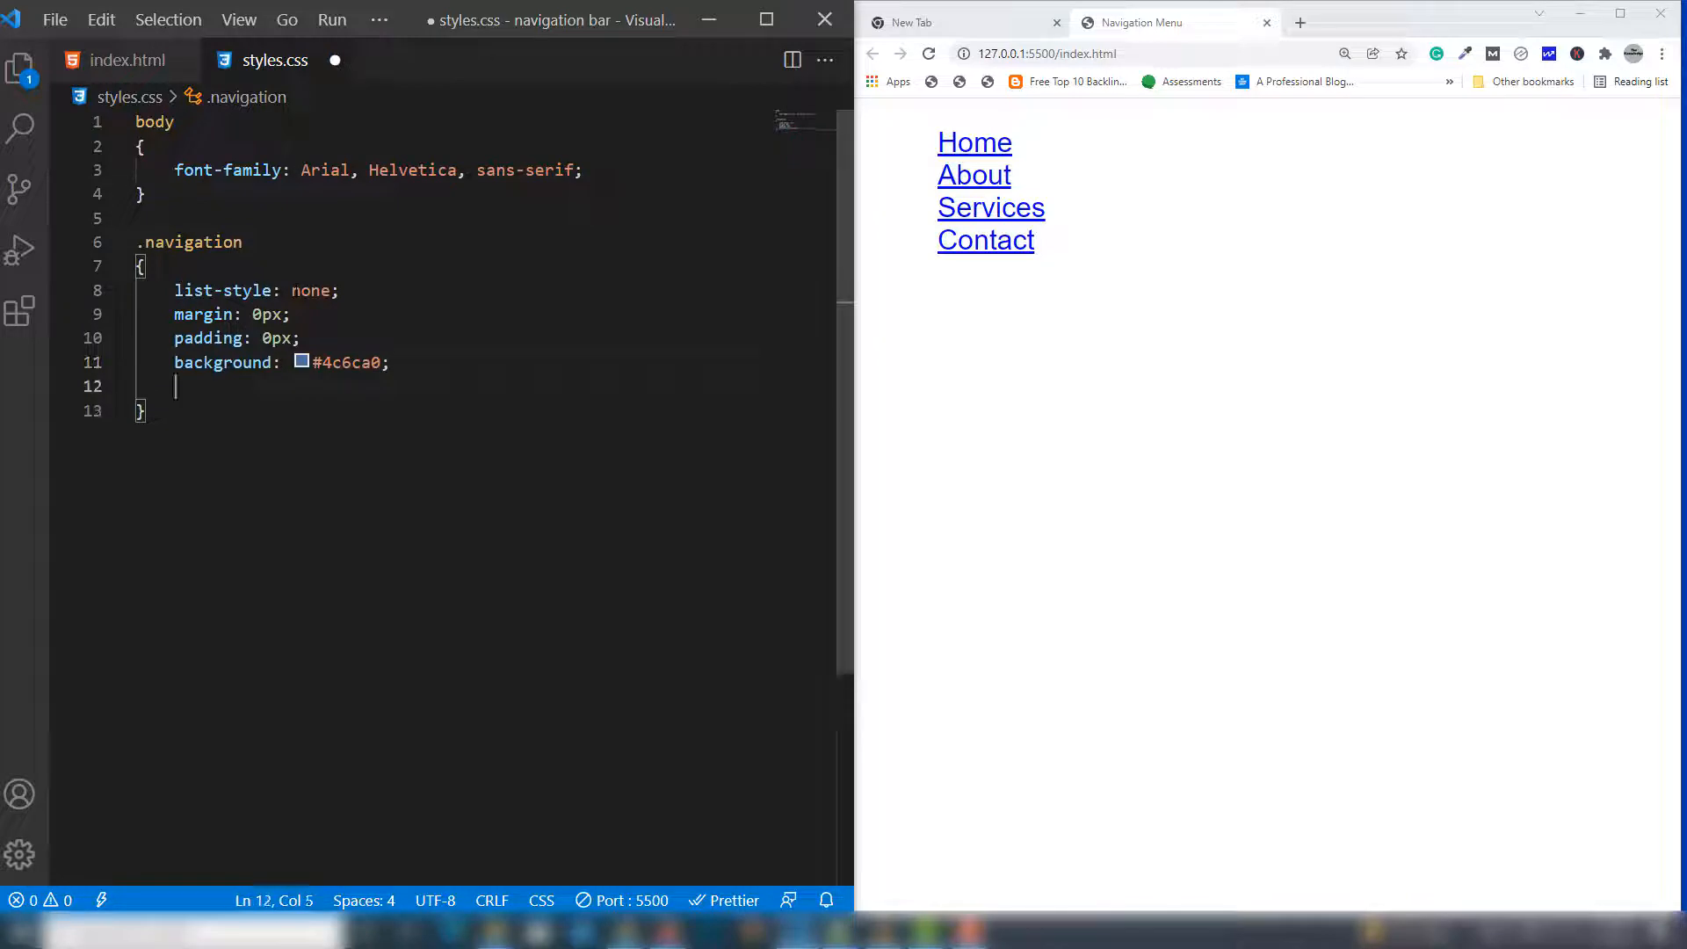
type("border-rad")
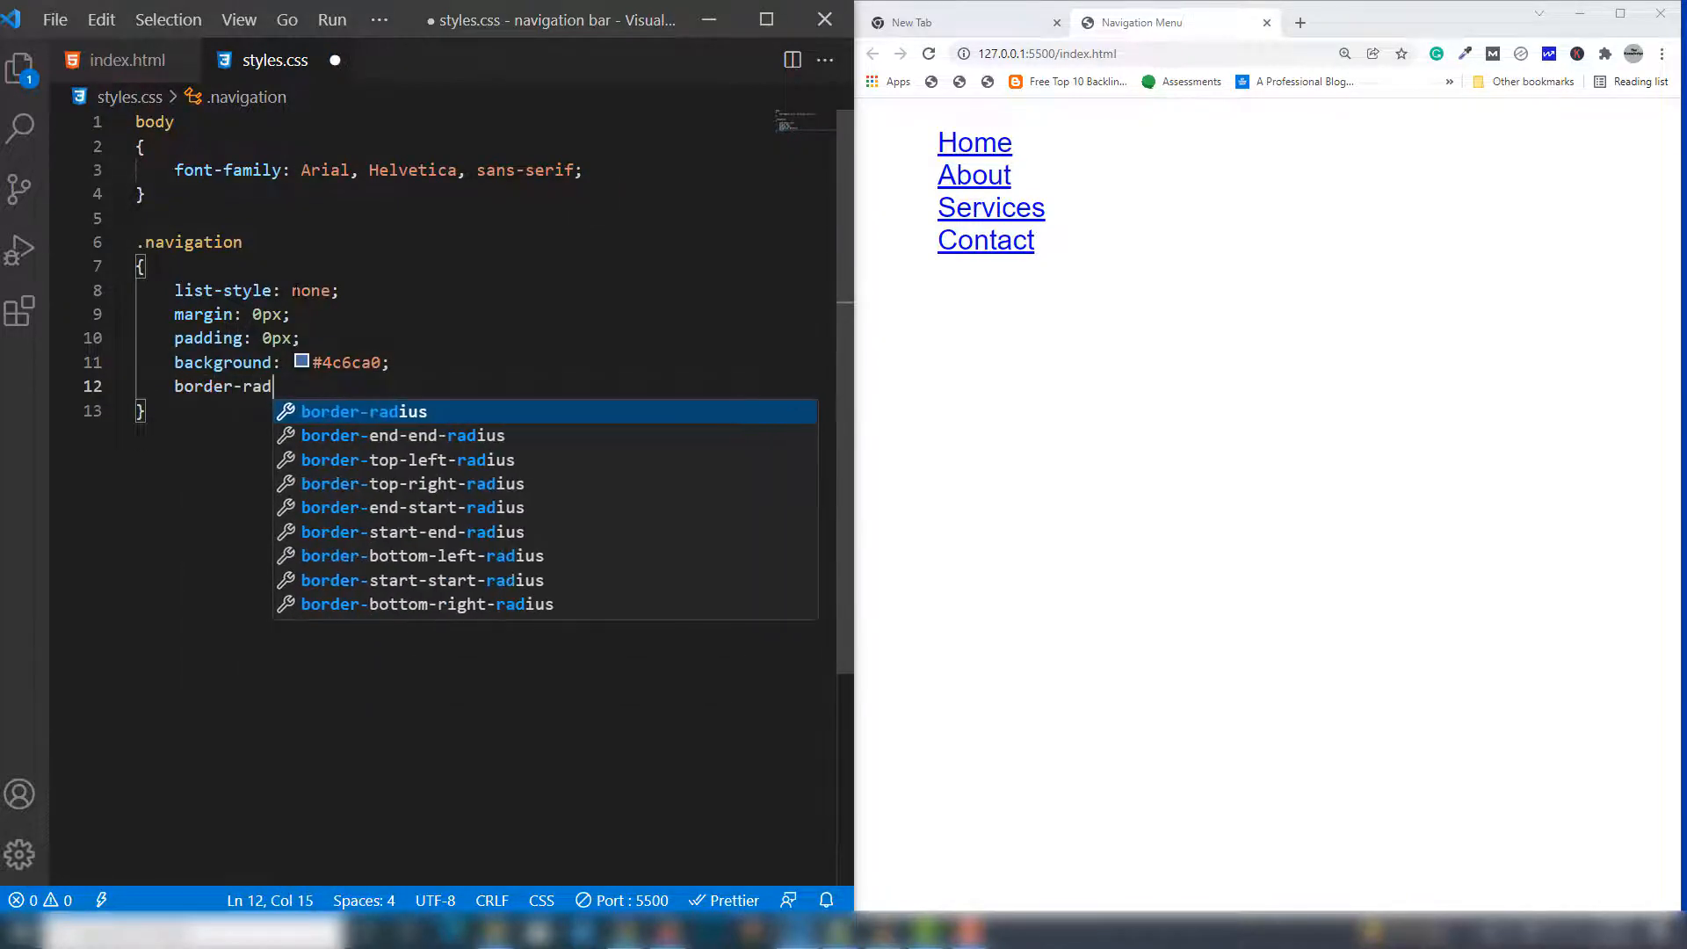
type("ius: 05;")
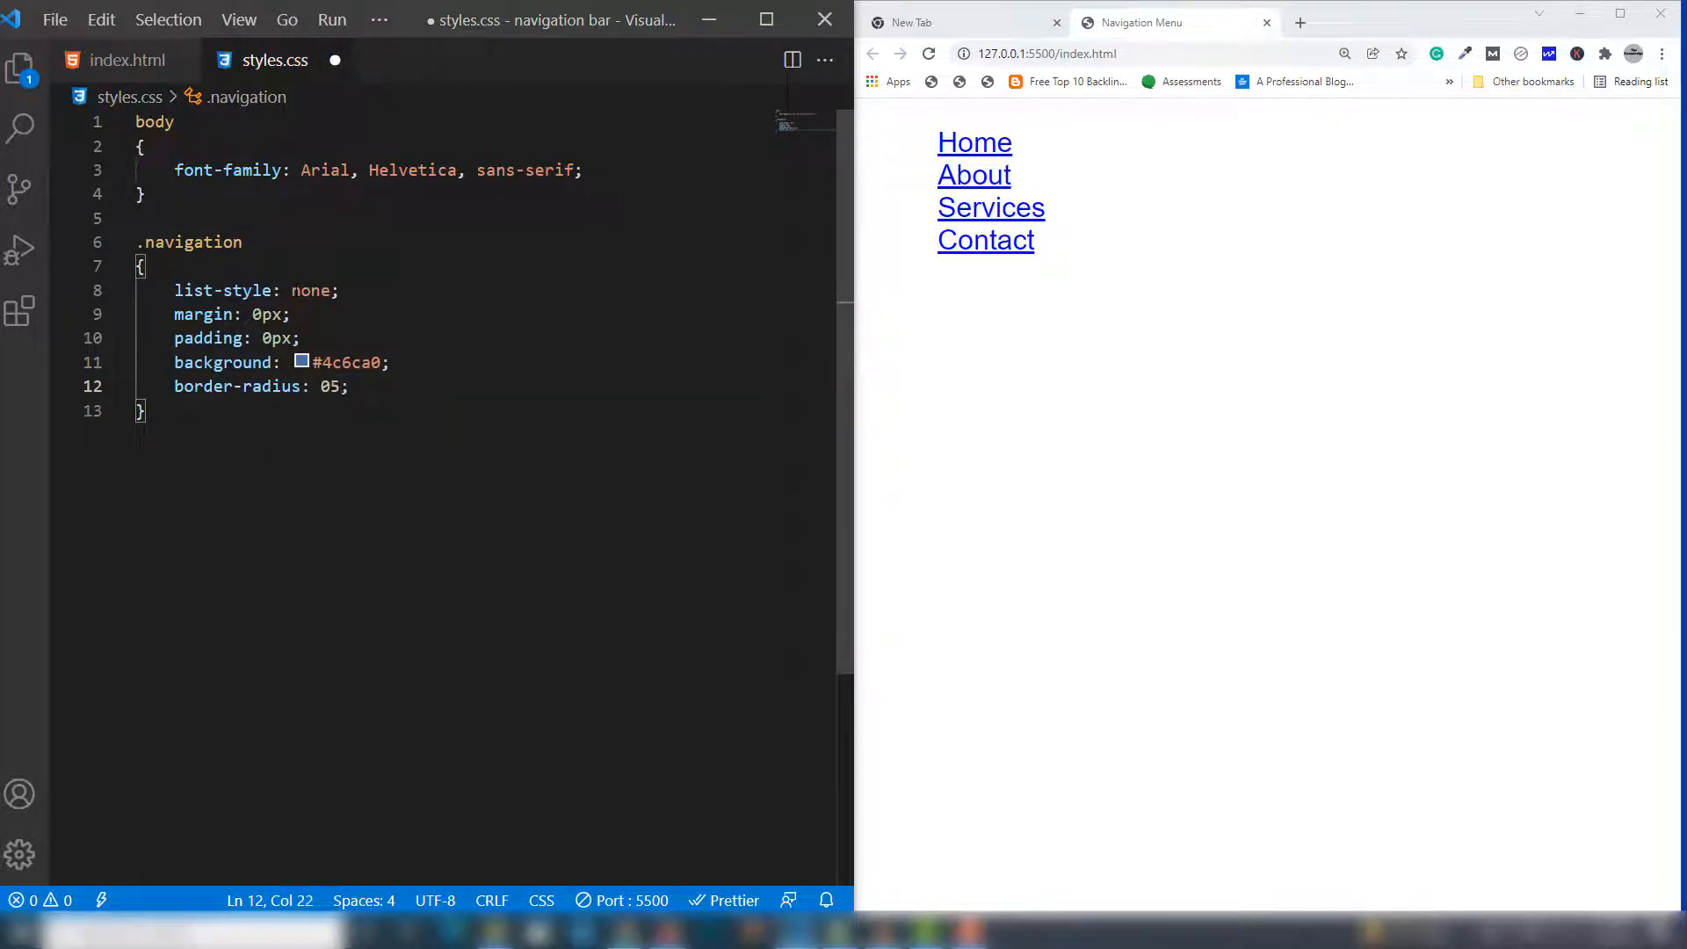
type("px")
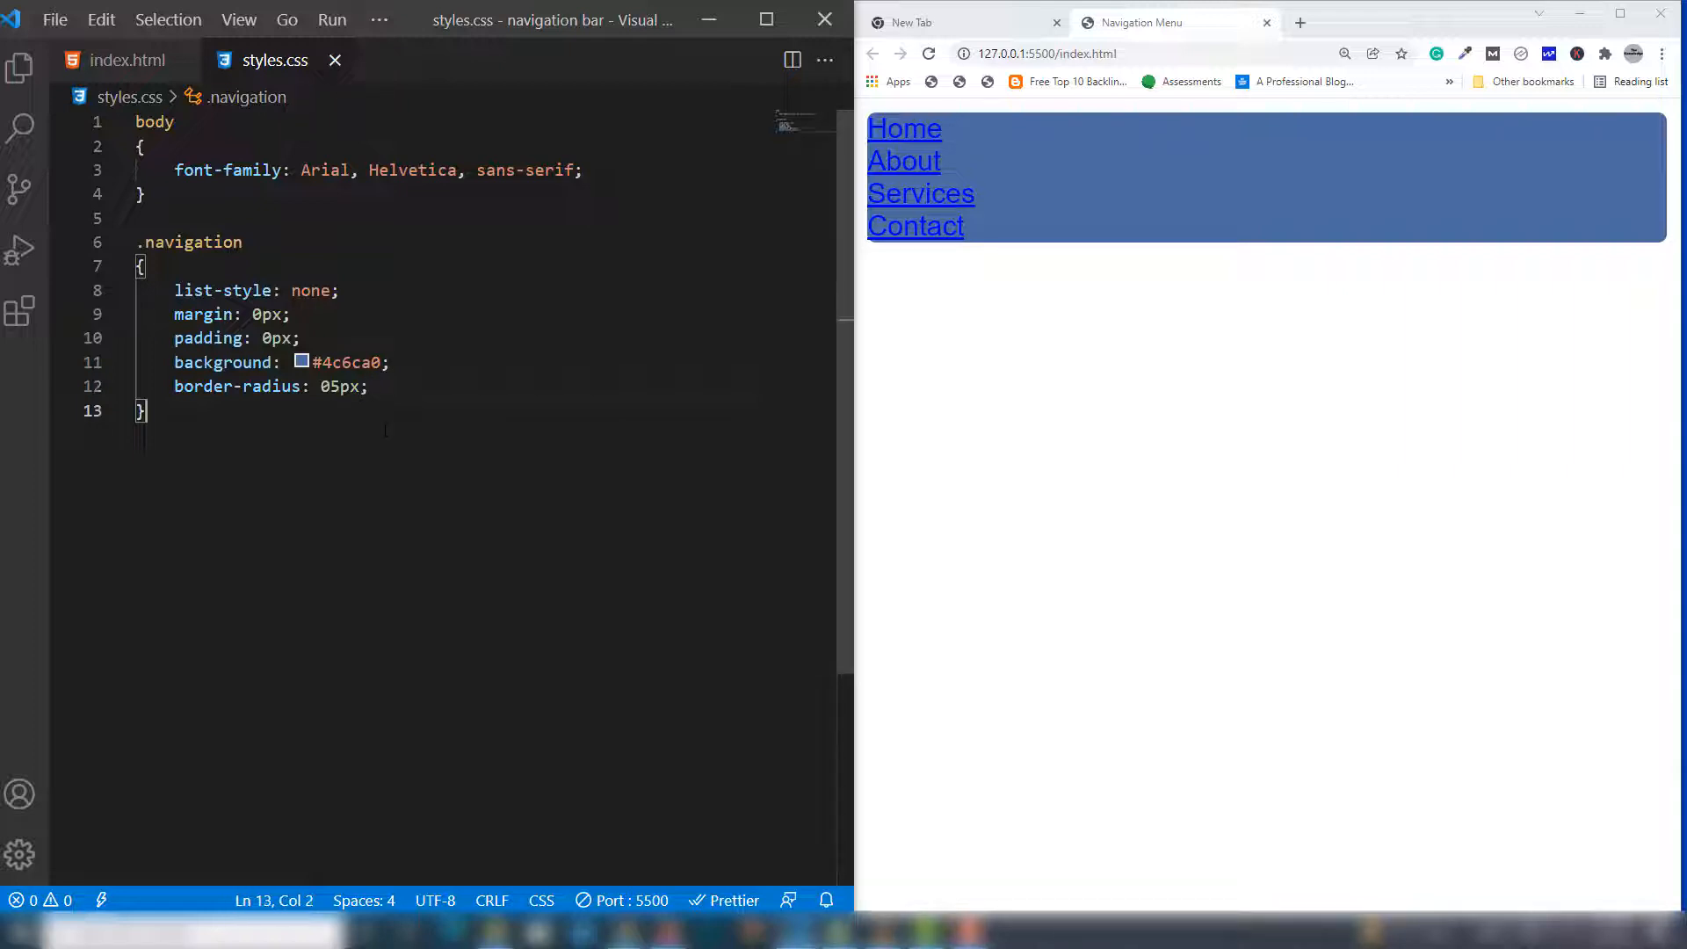
Add a .navigation li rule that floats items left
type(".navigation li")
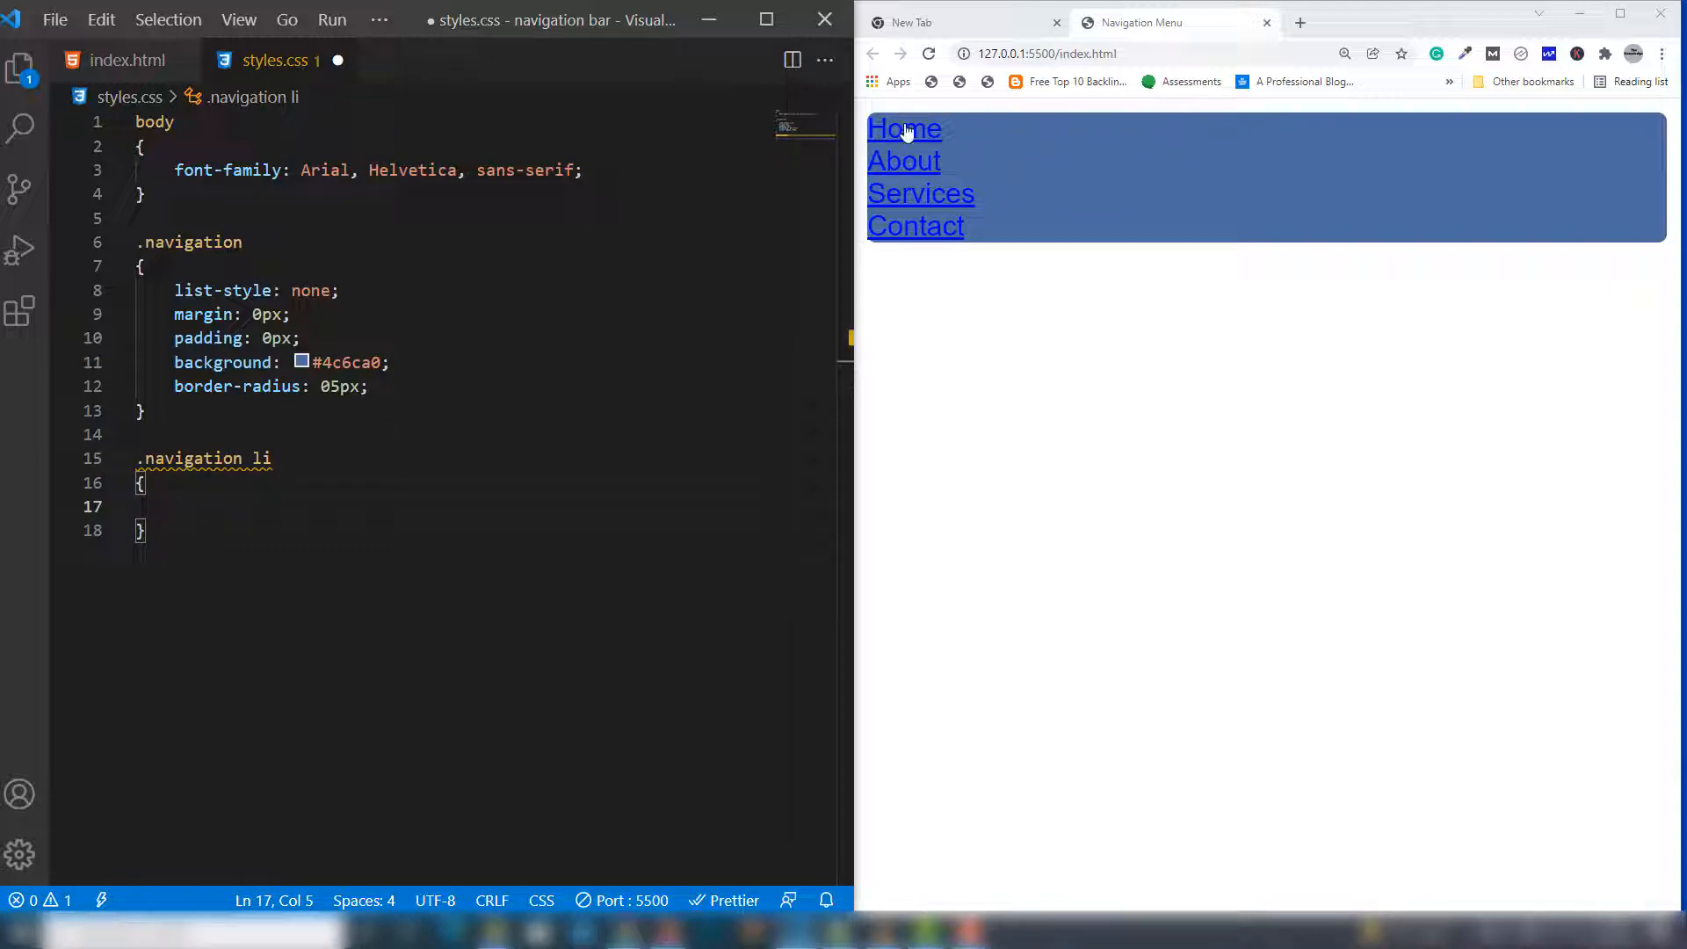
mouse_move(1063, 133)
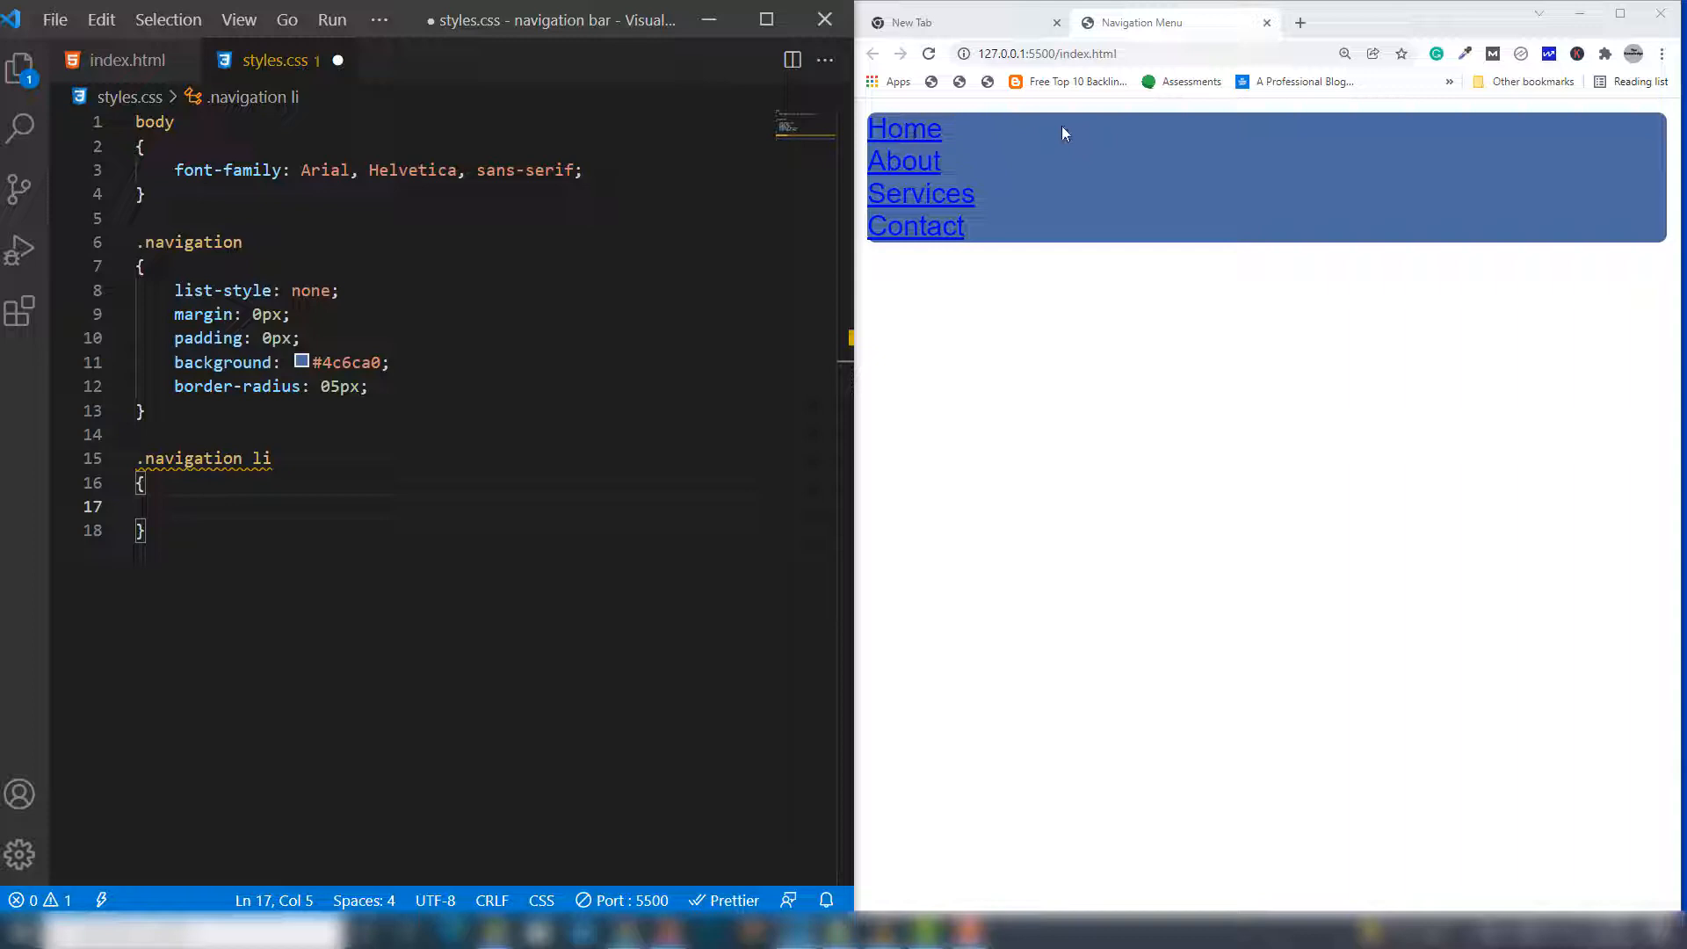
mouse_move(1184, 147)
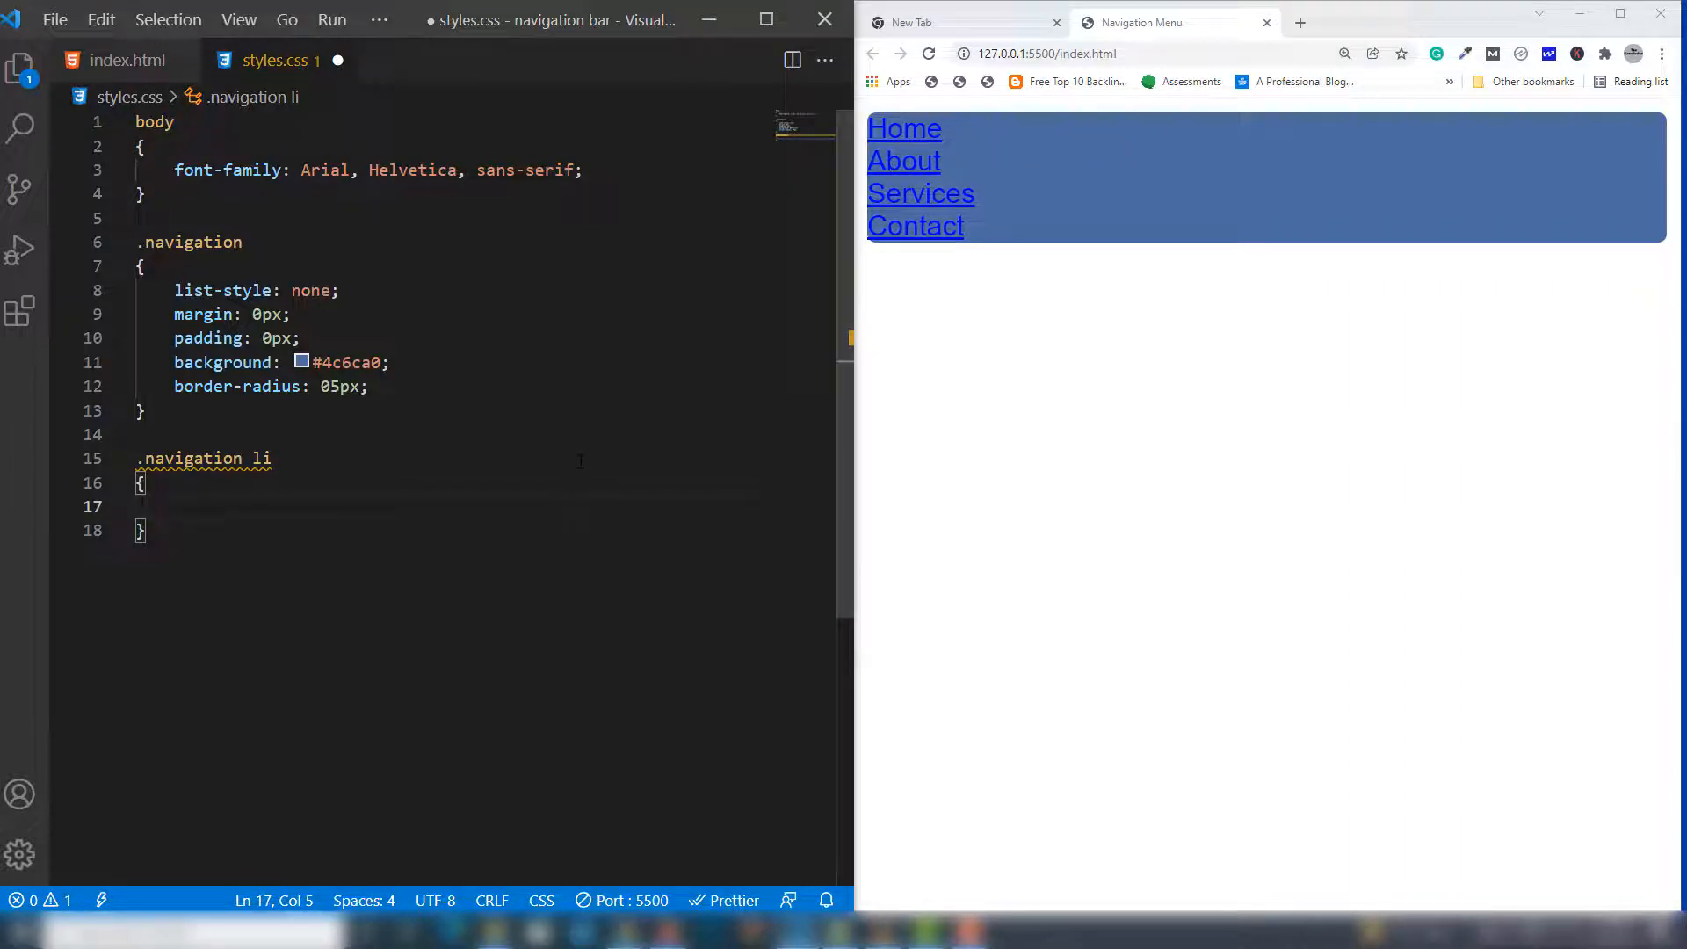
type("float: left")
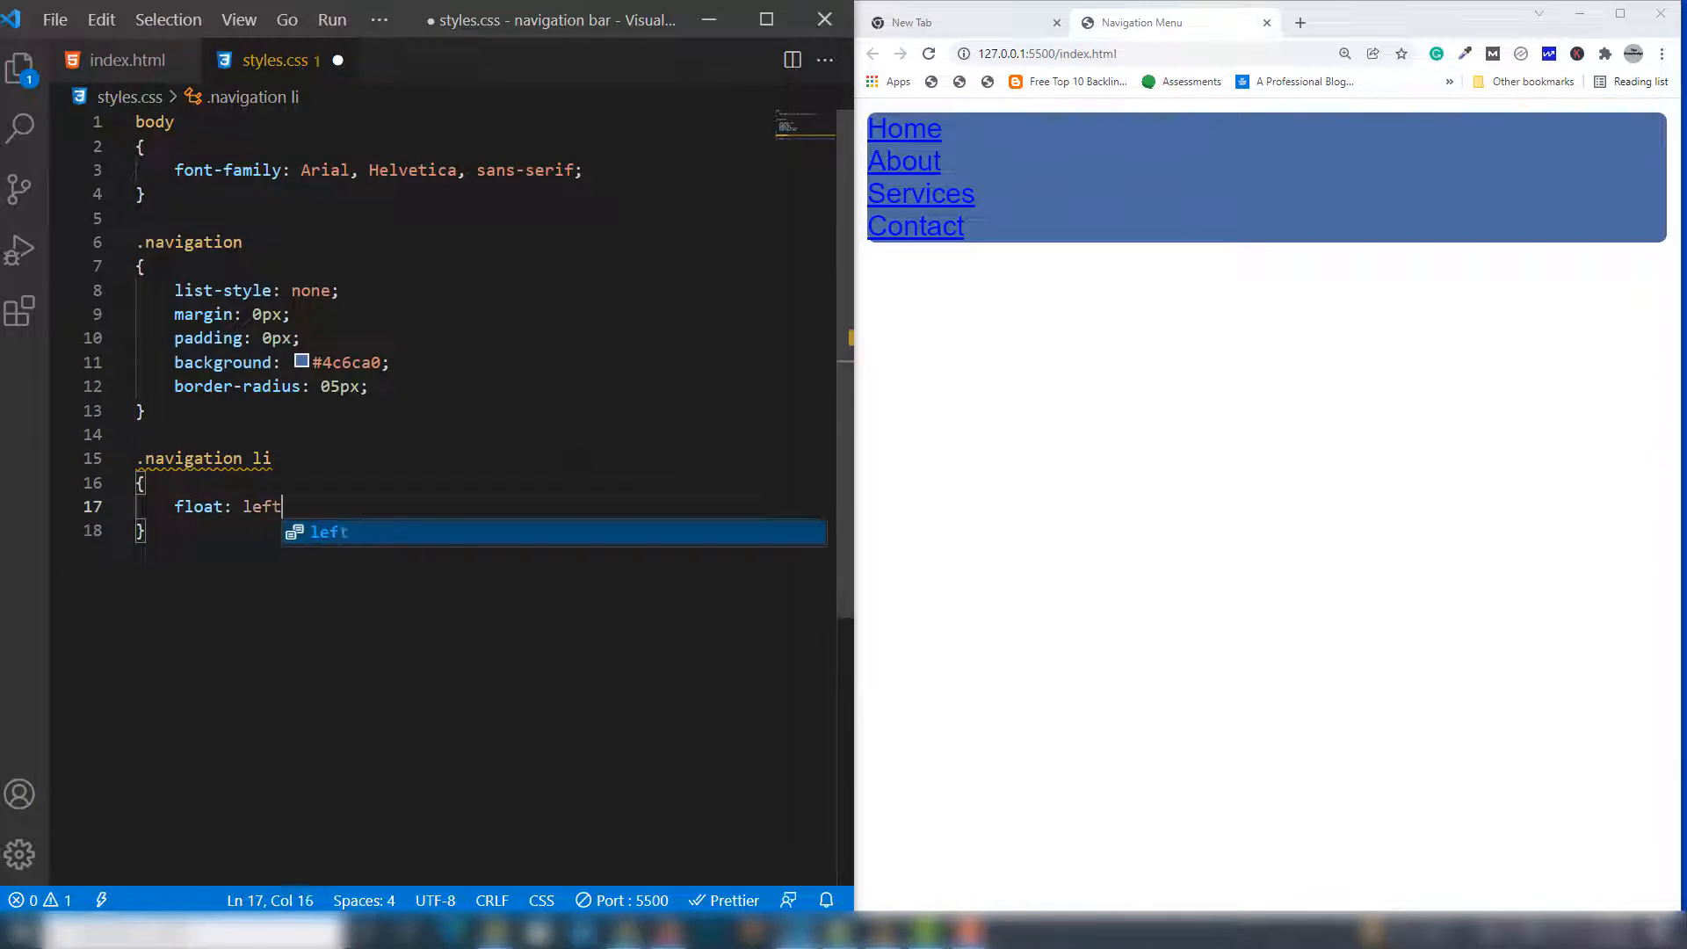
type(";")
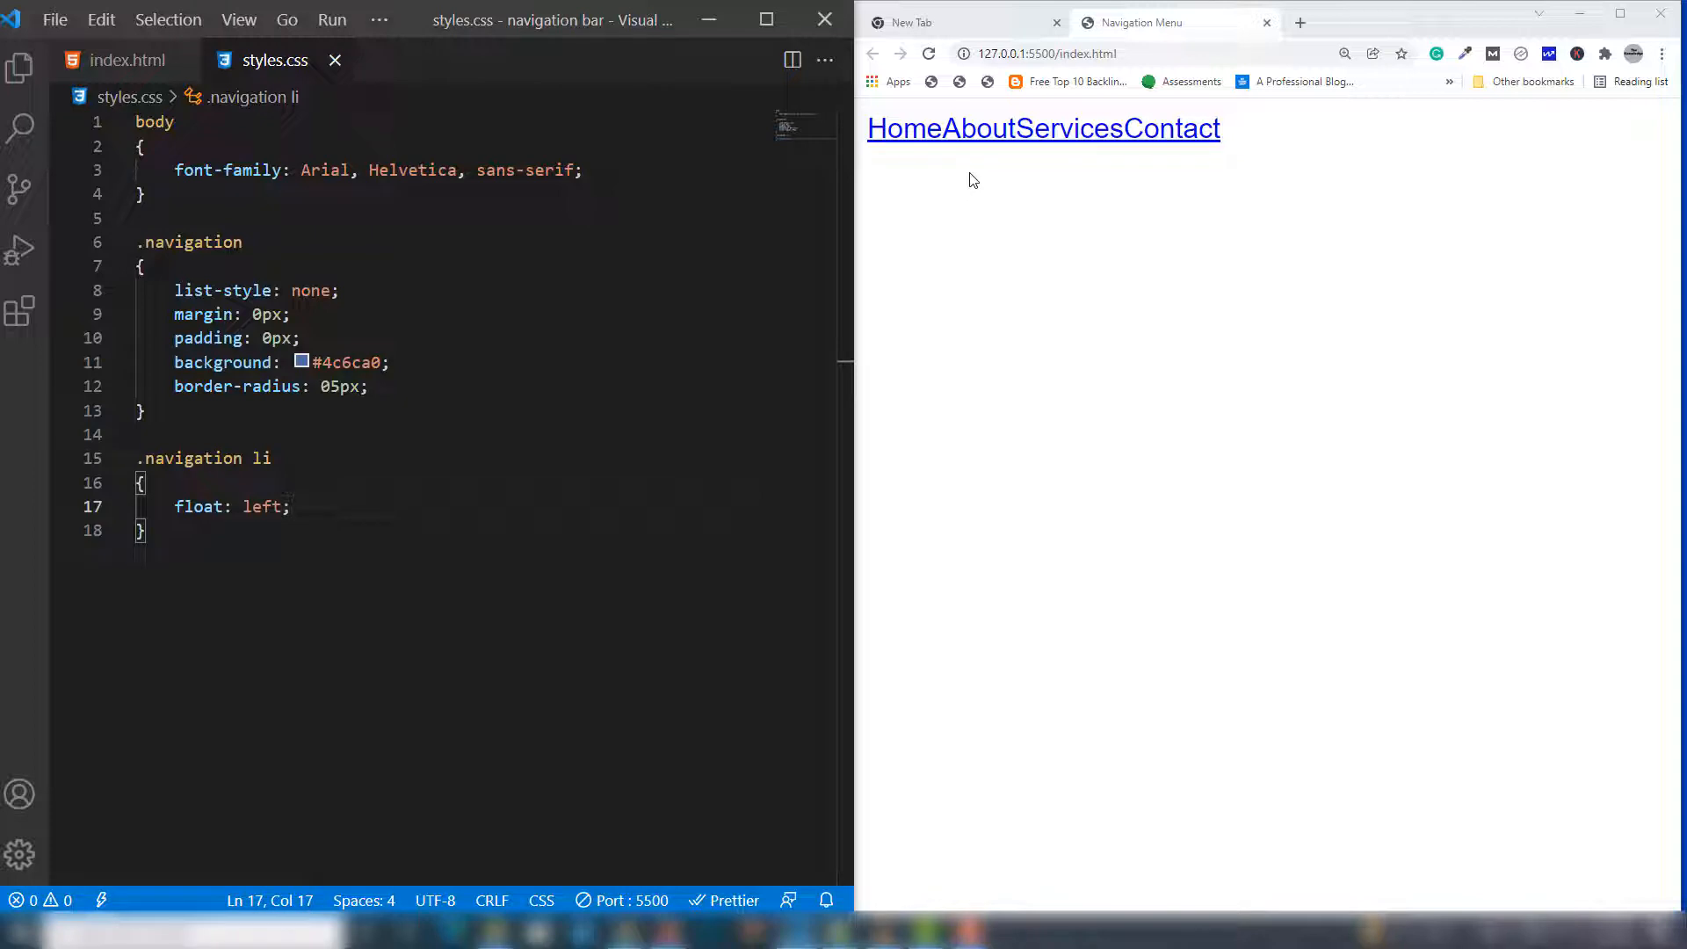
mouse_move(1001, 222)
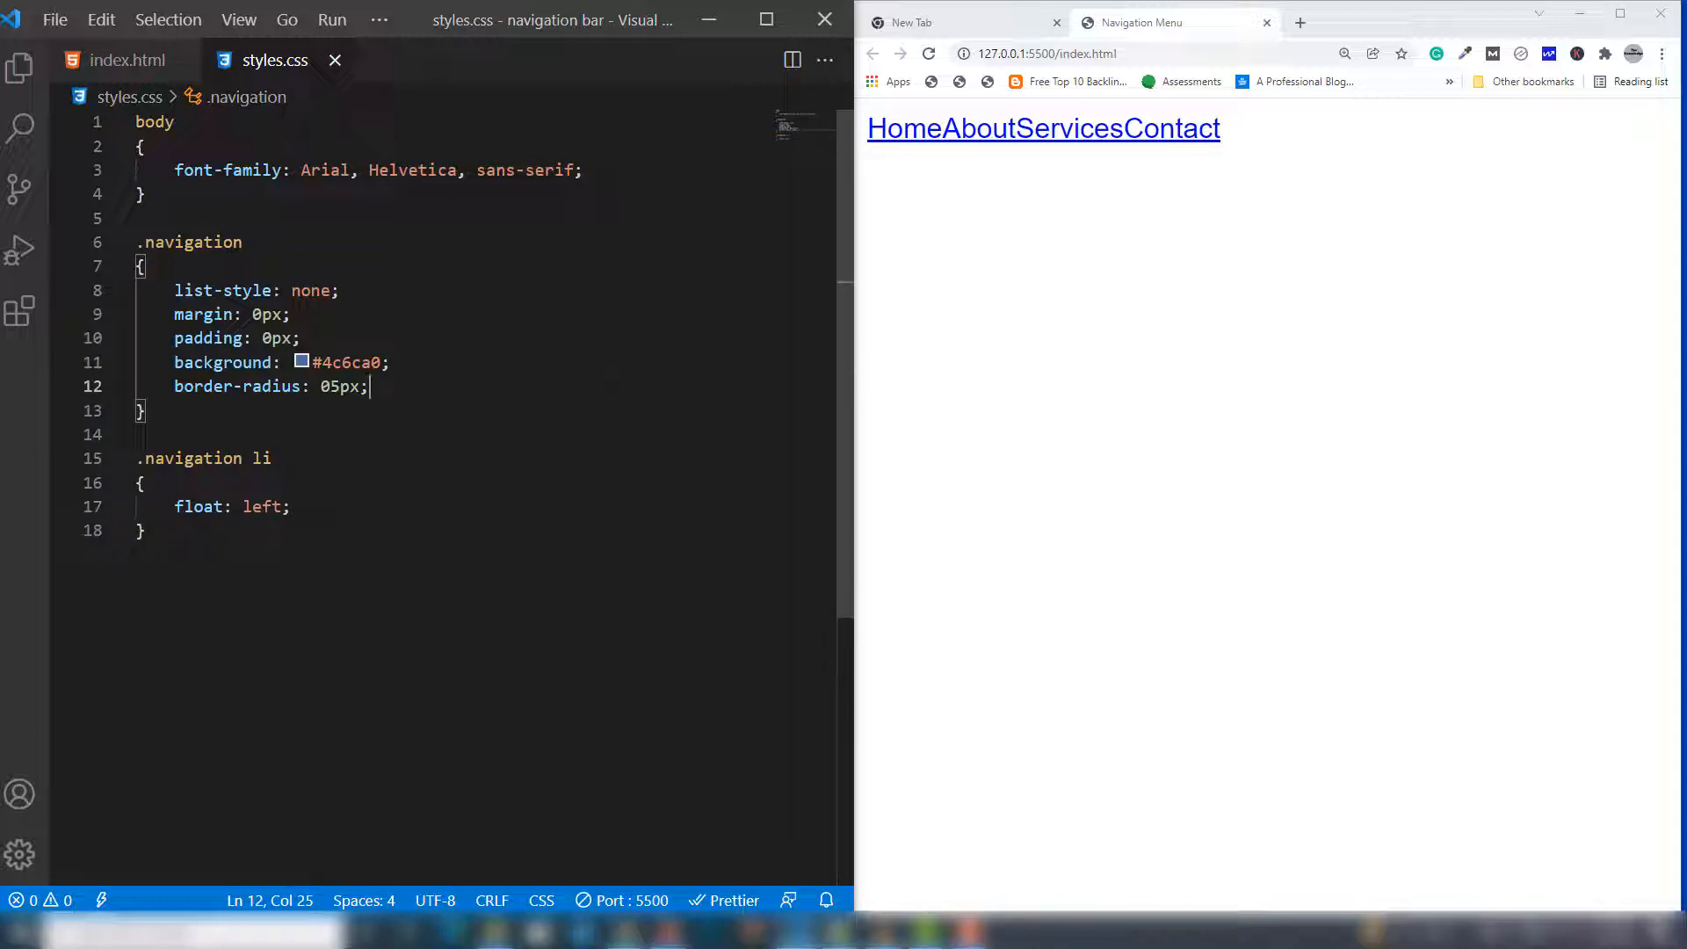
Set overflow: auto on .navigation and save, briefly trying hidden before reverting to auto
type("o")
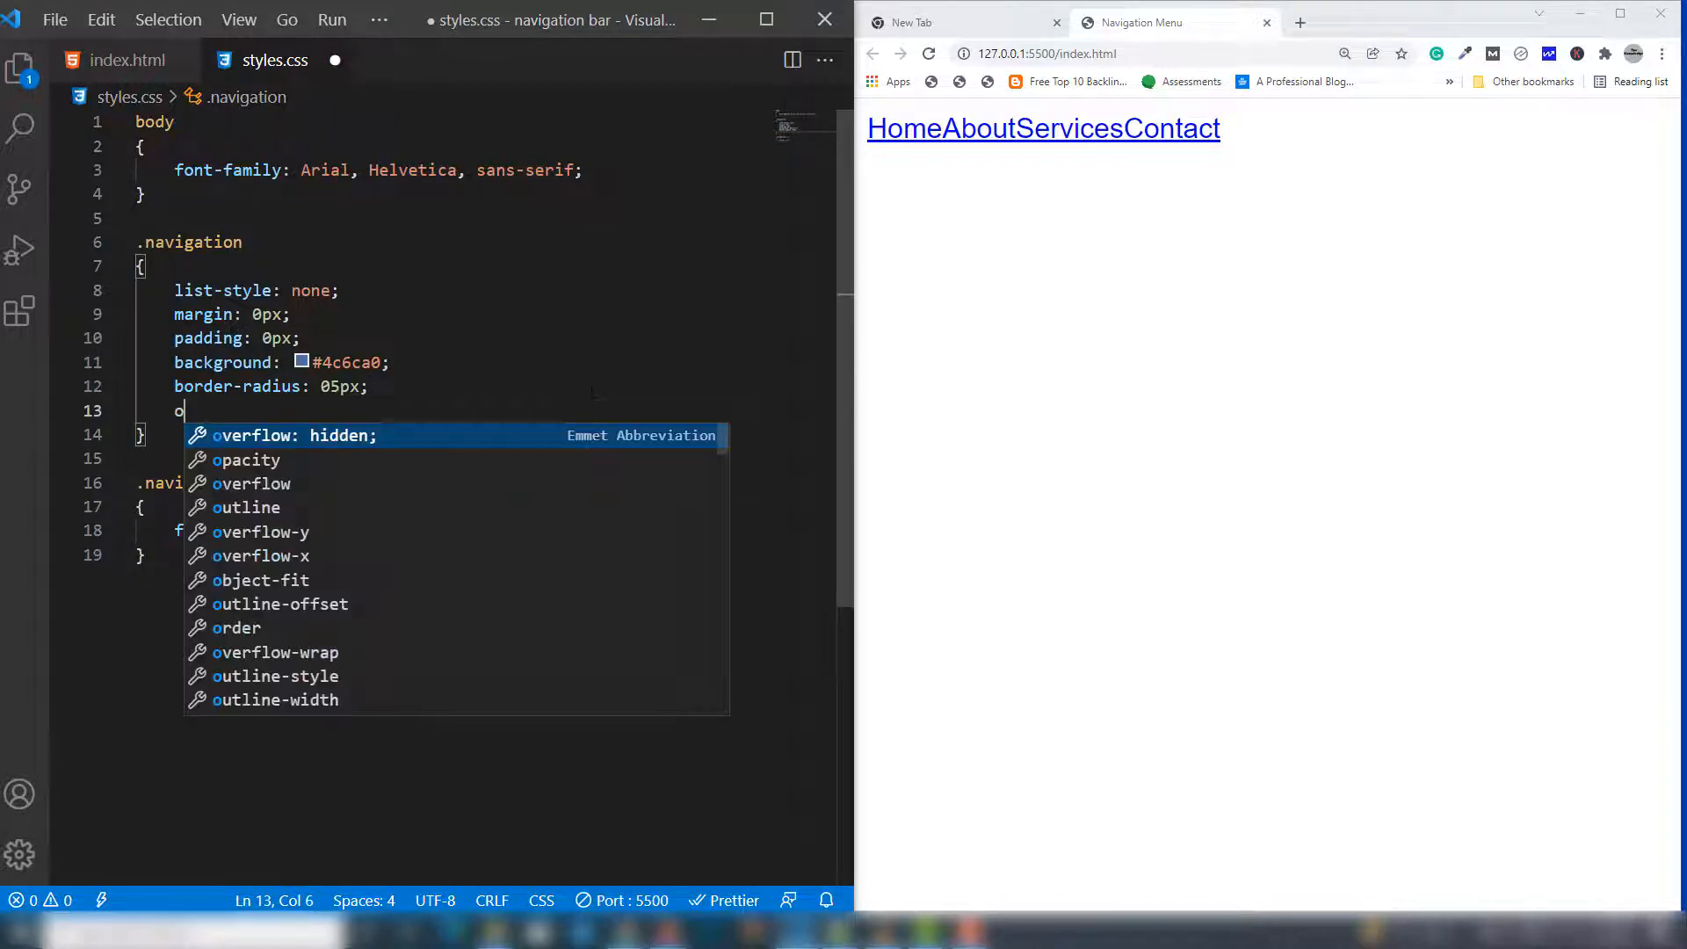
type("verflow: auto;")
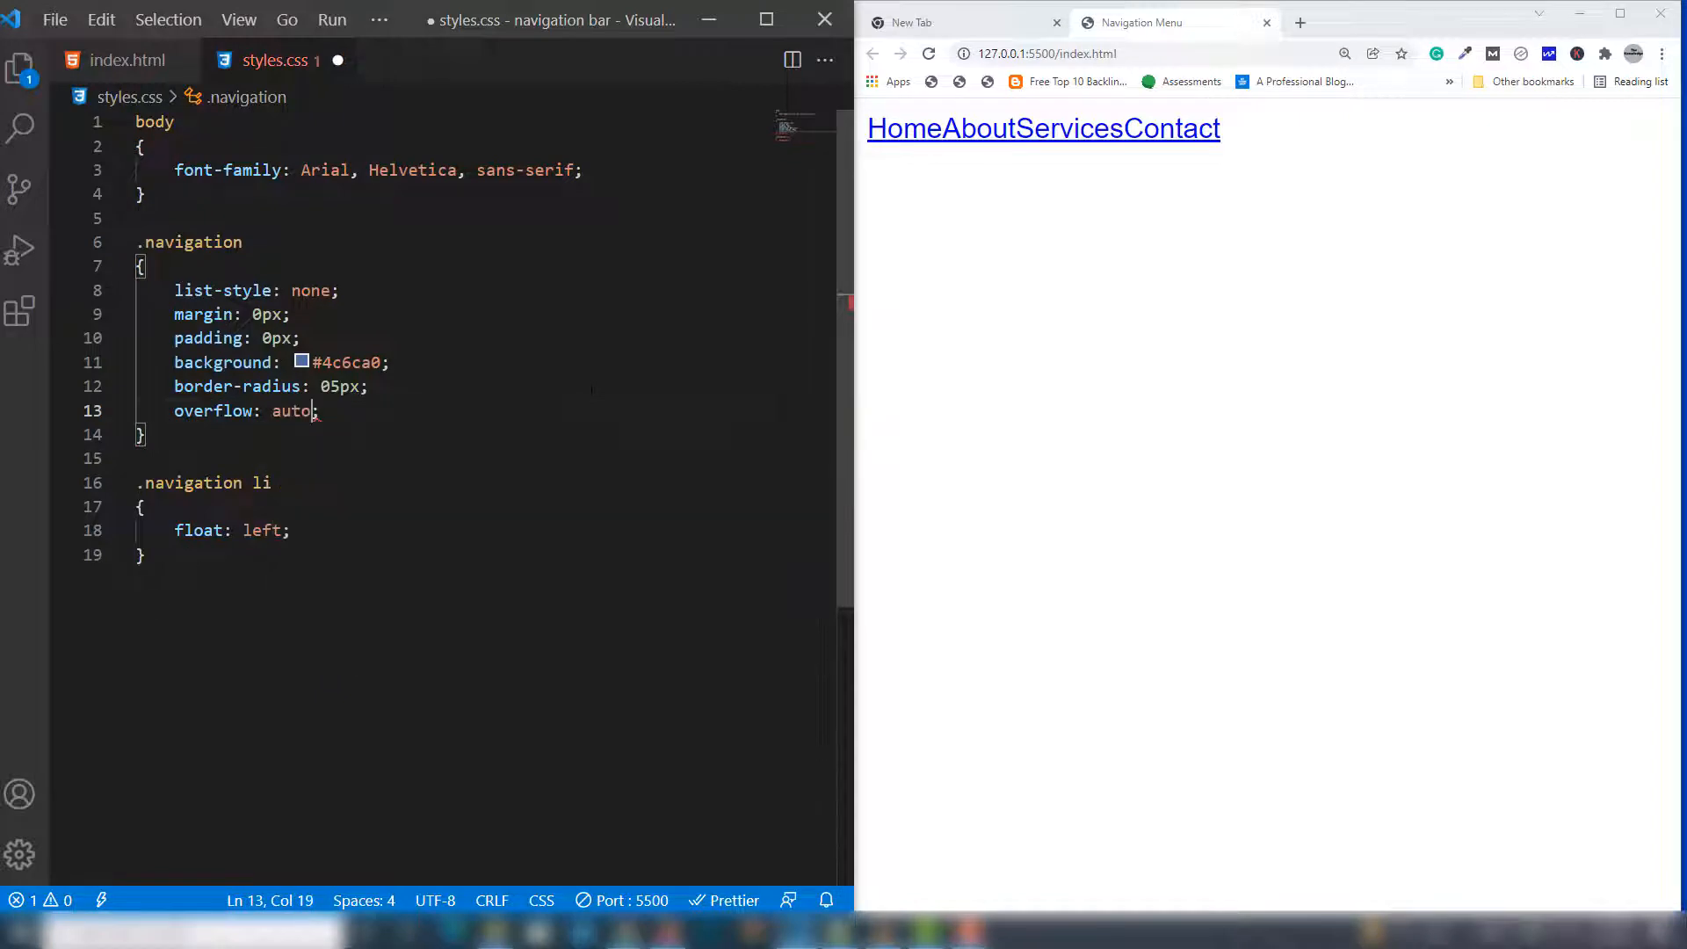
key("ctrl+s")
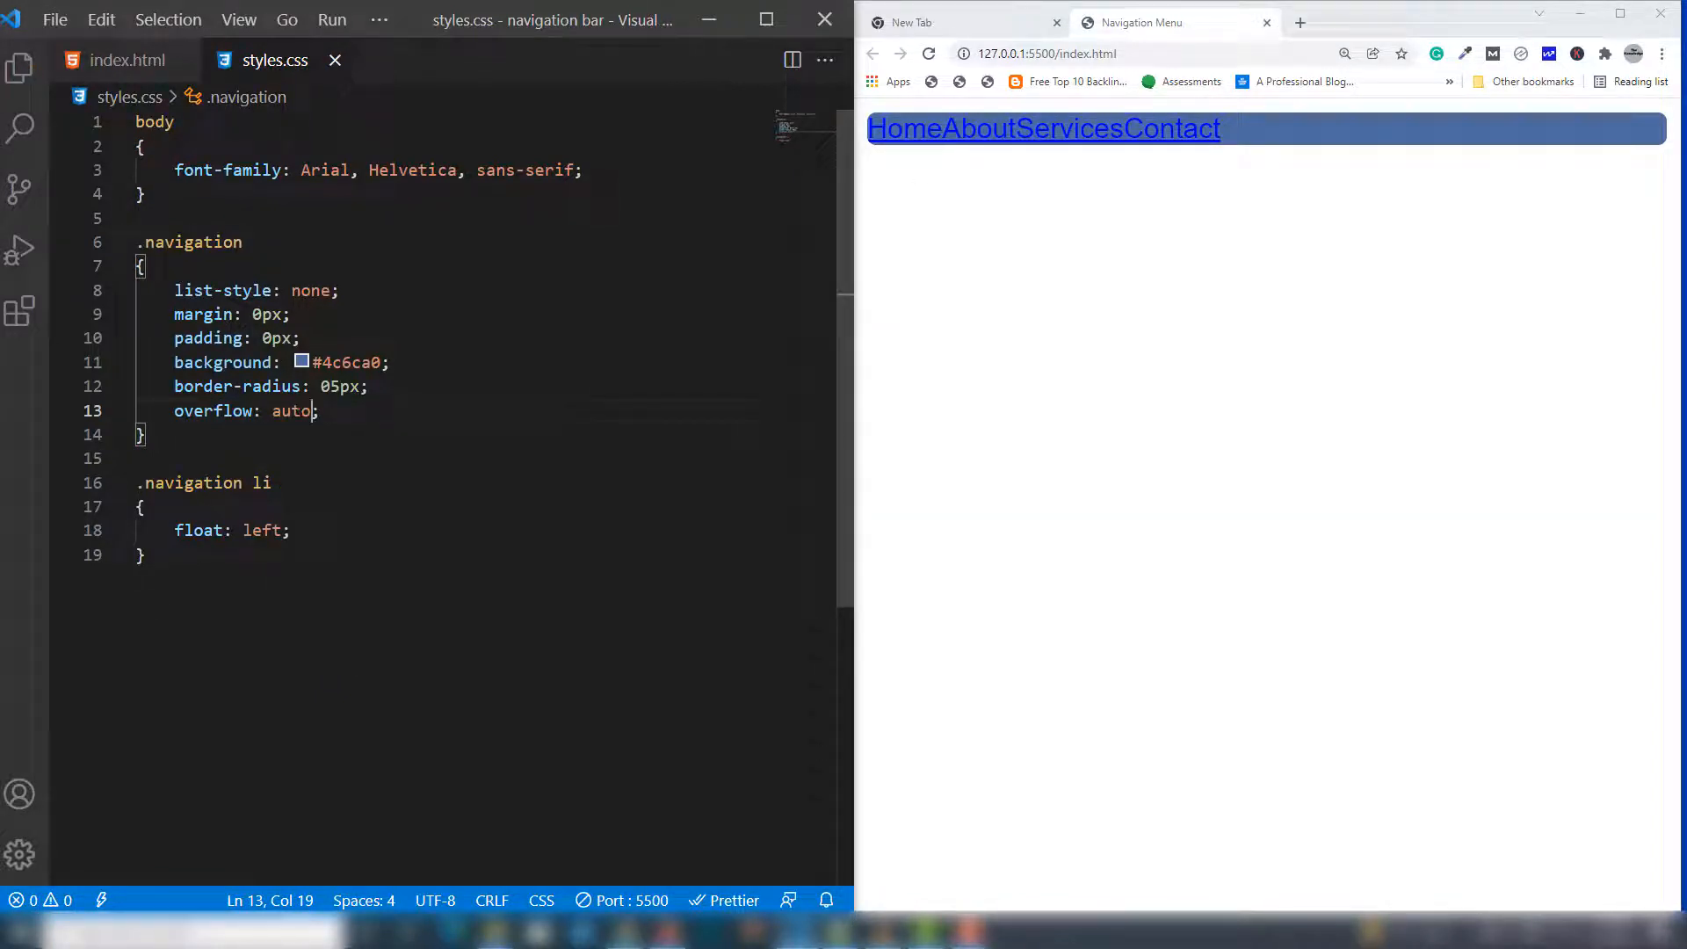
double_click(292, 411)
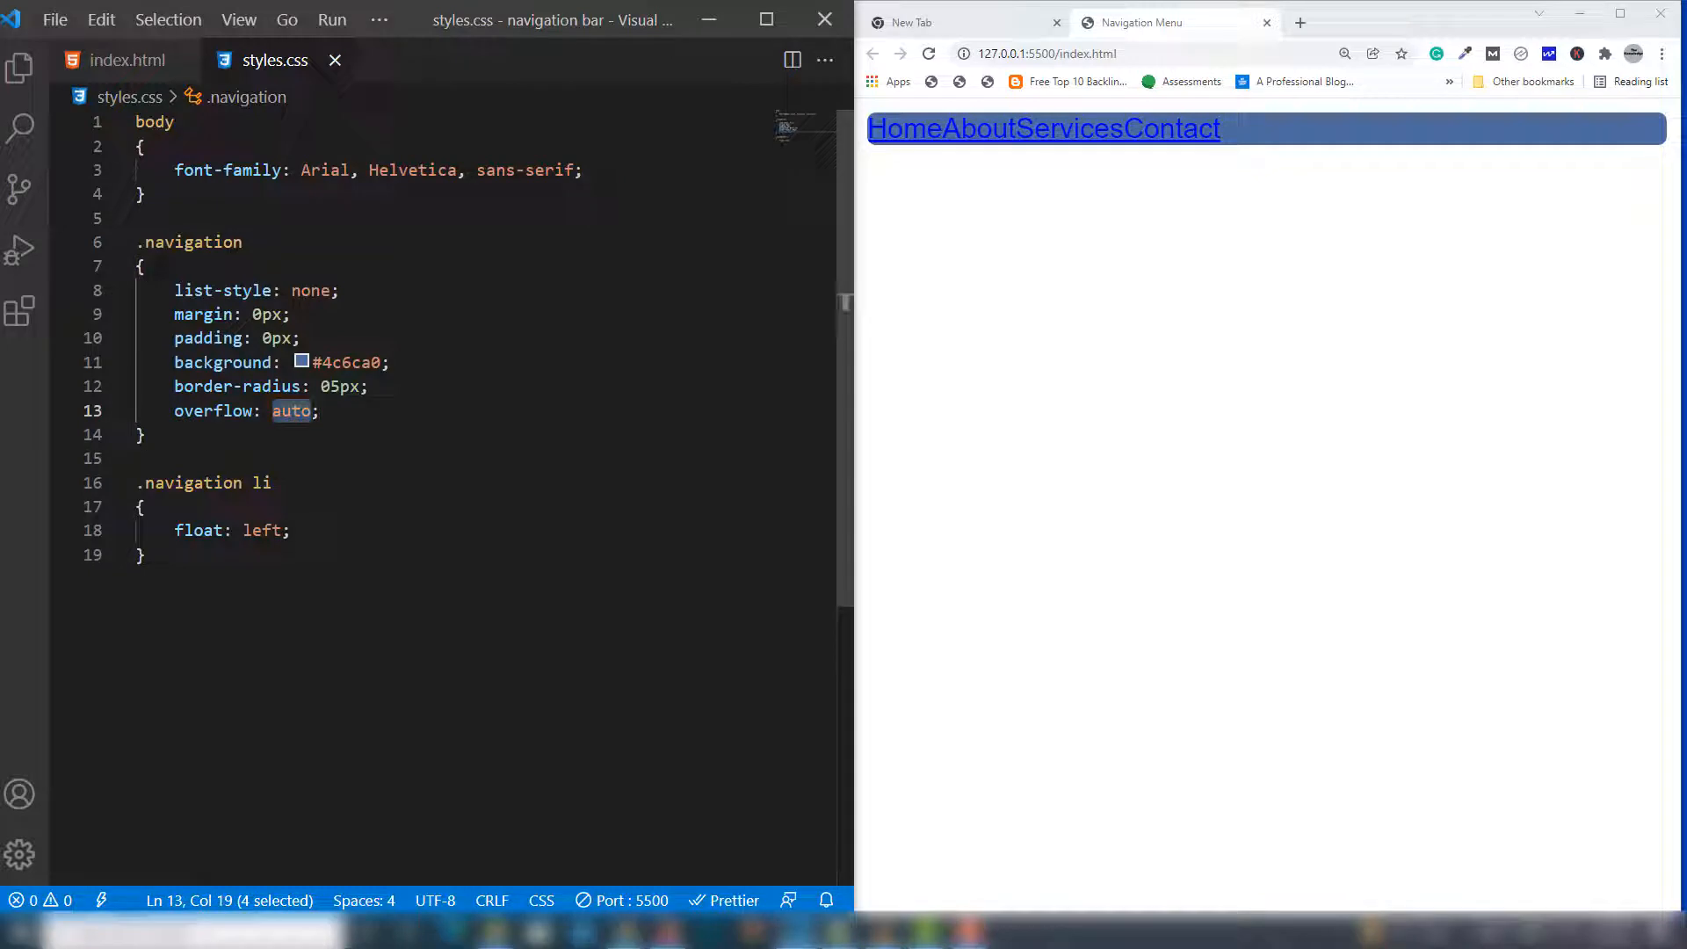
type("hidden")
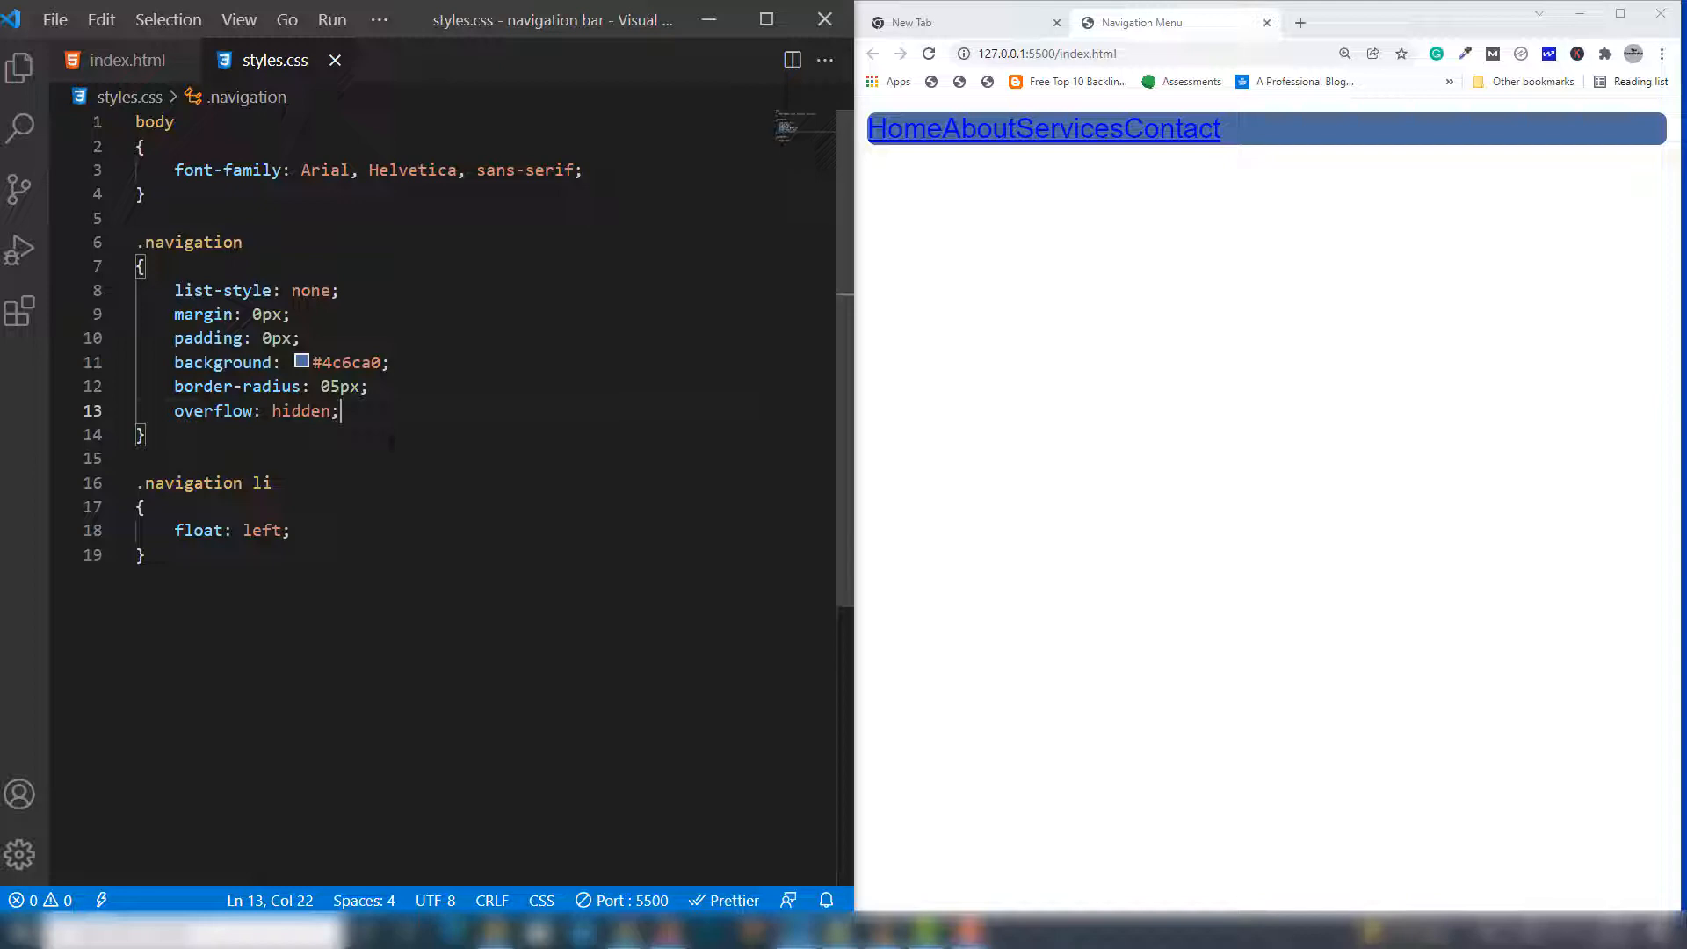
type("auto")
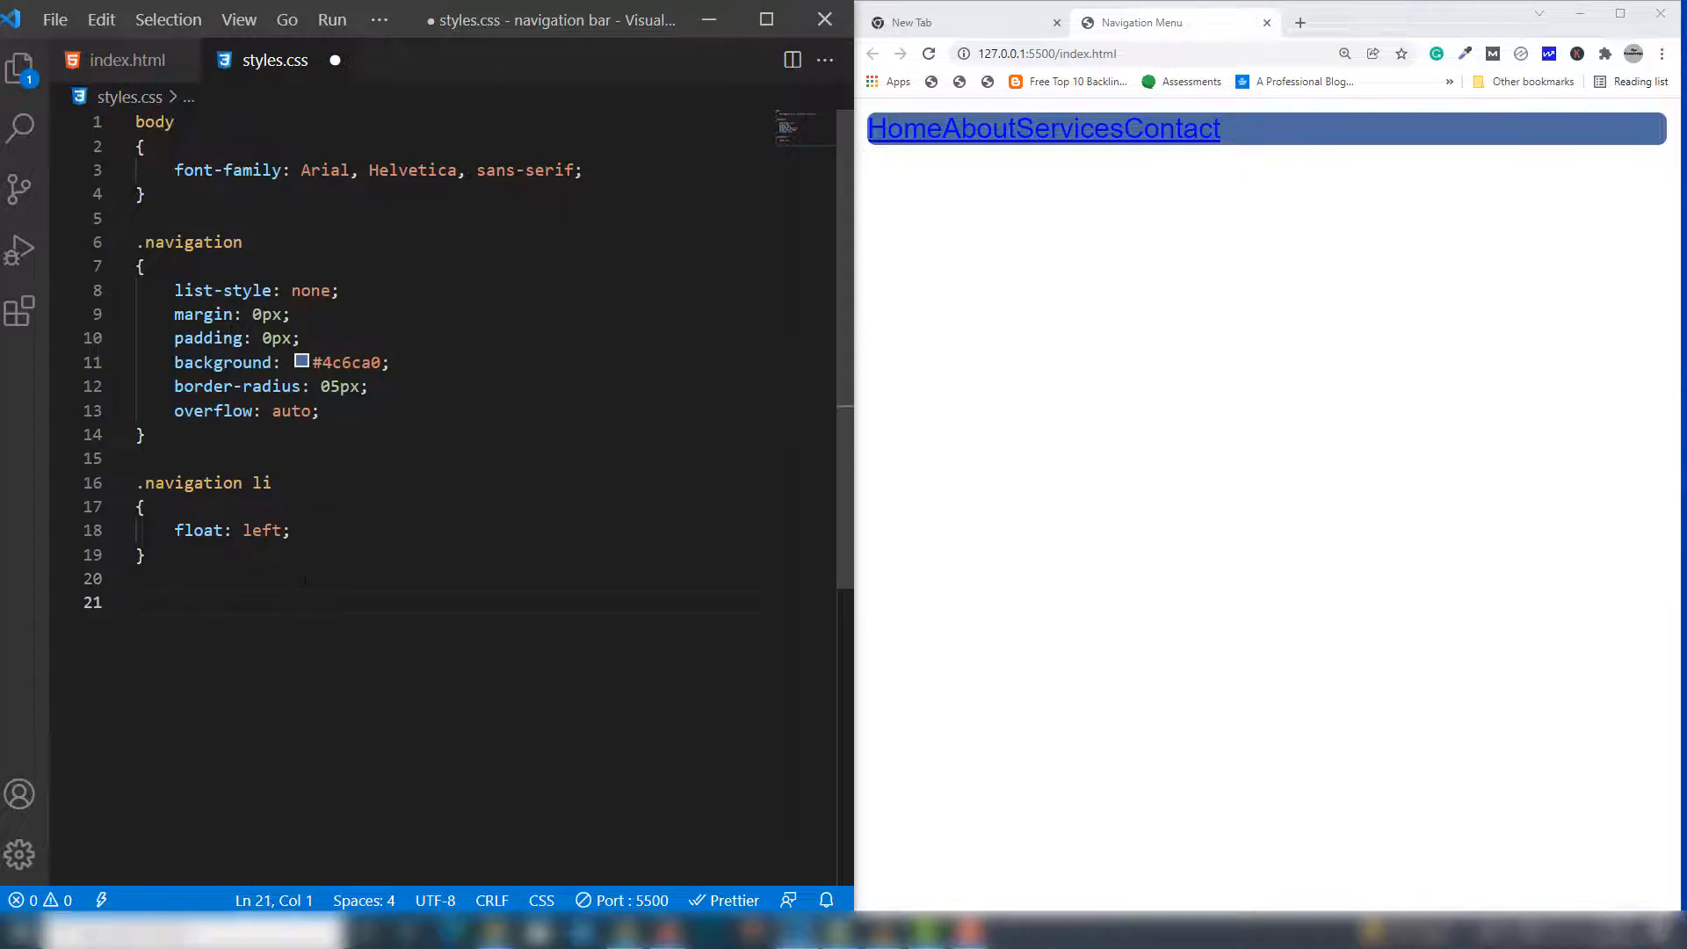
Add a .navigation li a rule with no text decoration, color #fff and padding 15px 20px
type(".n")
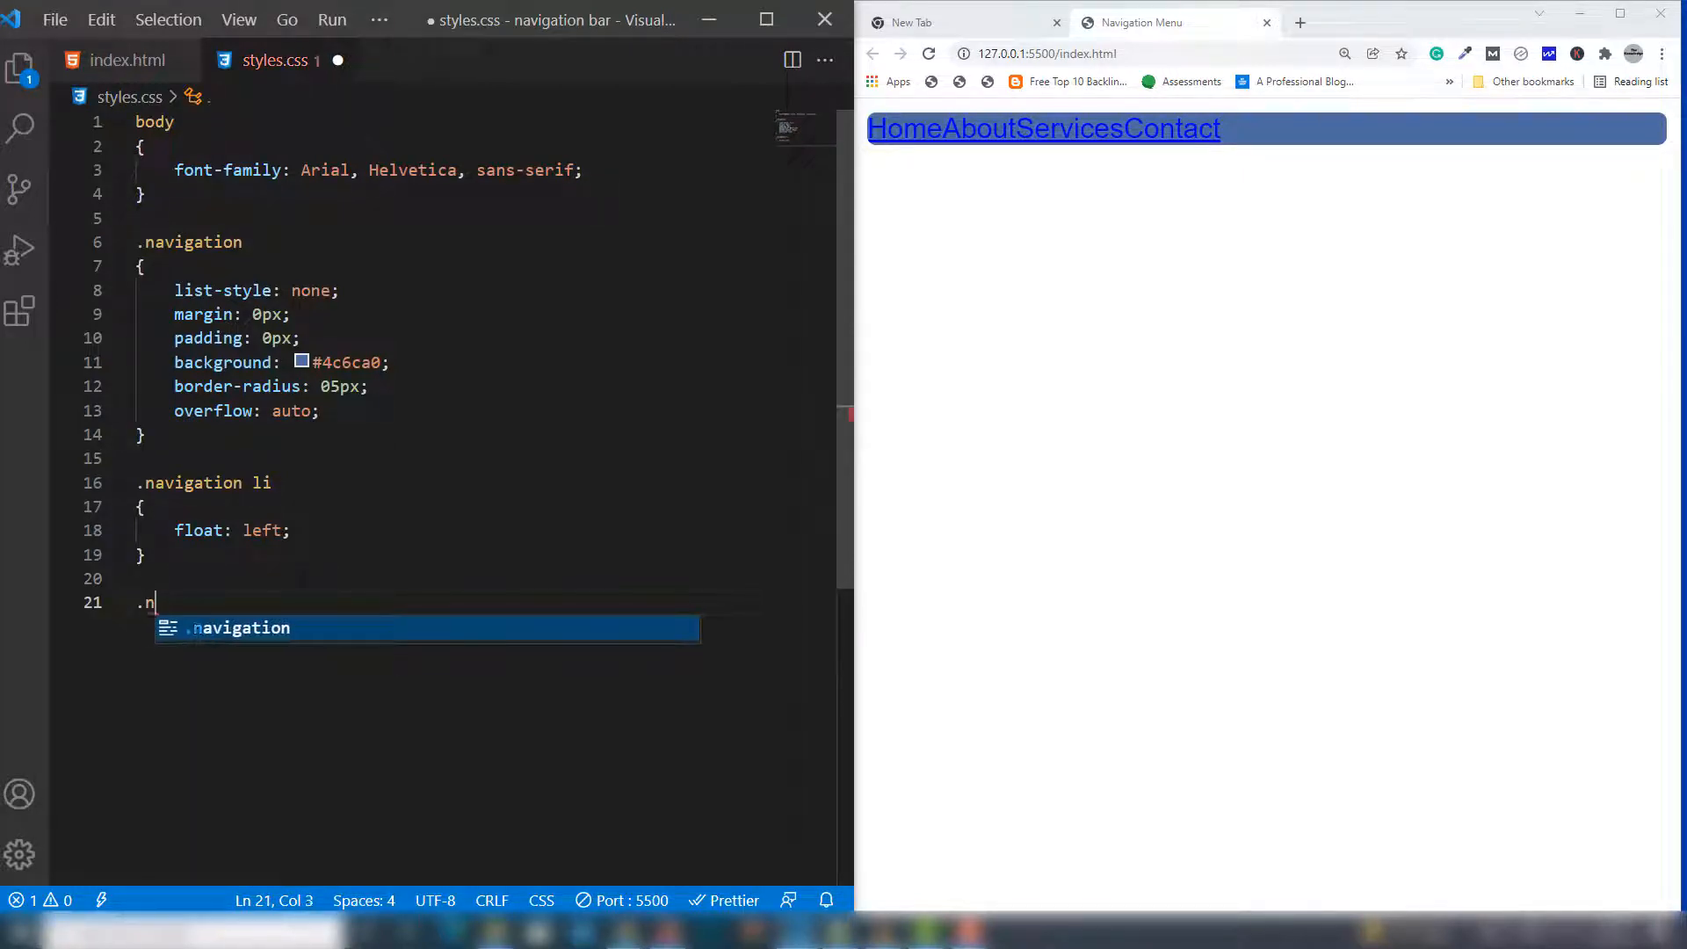
type("avigation li")
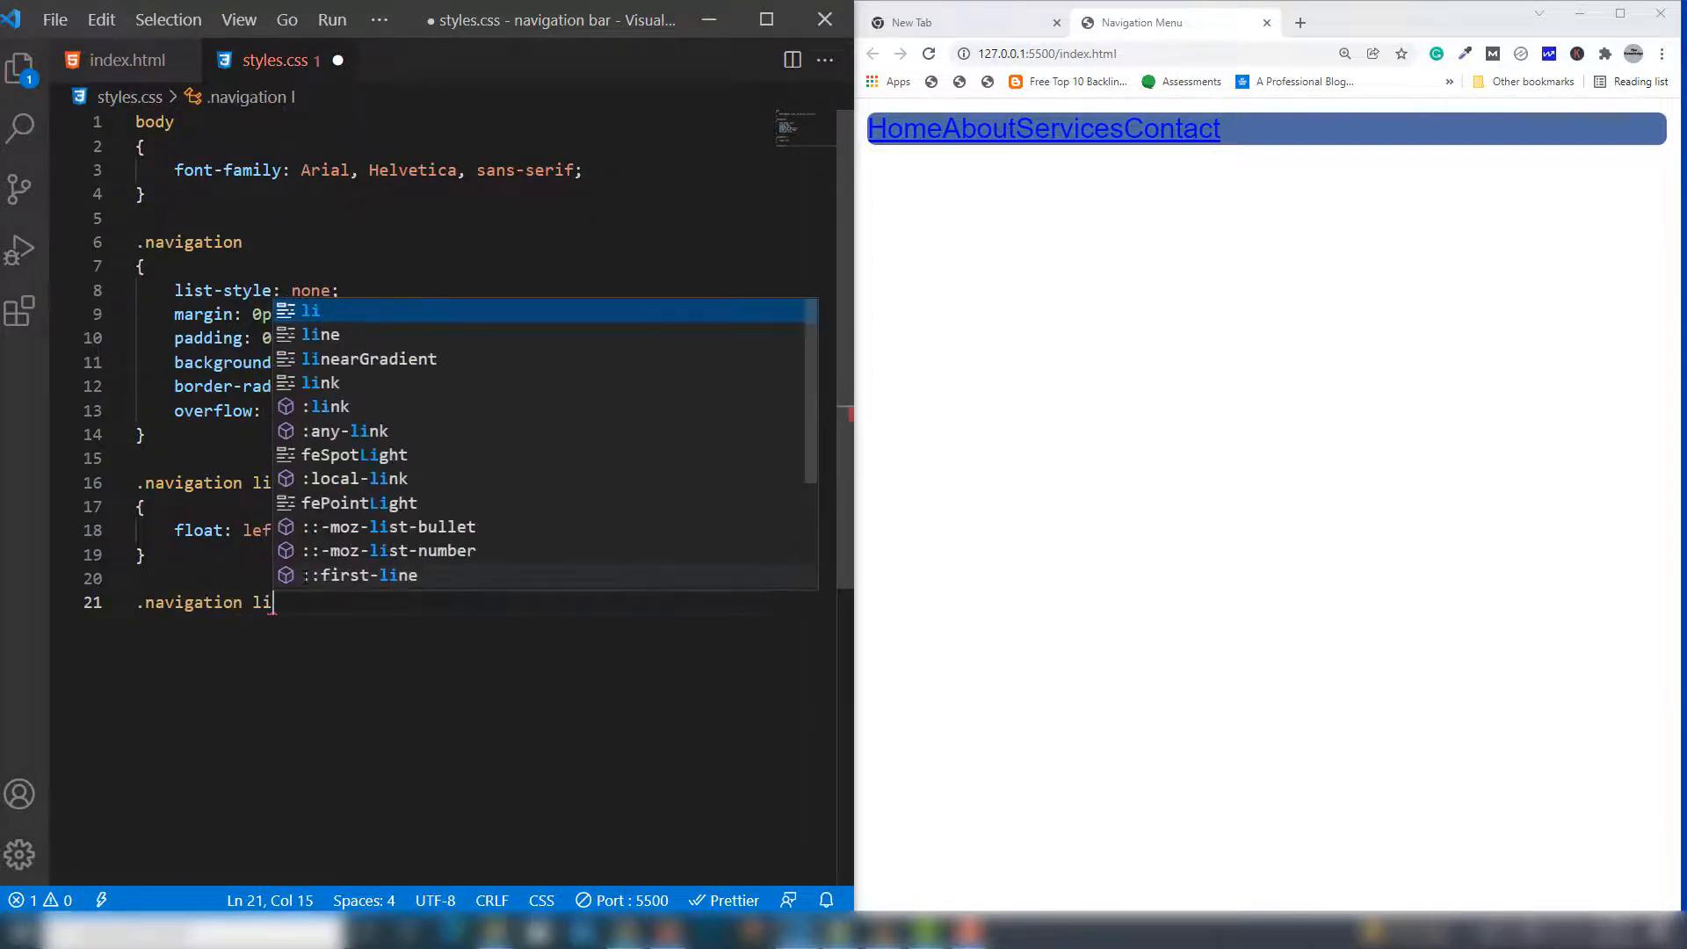
type("a{}")
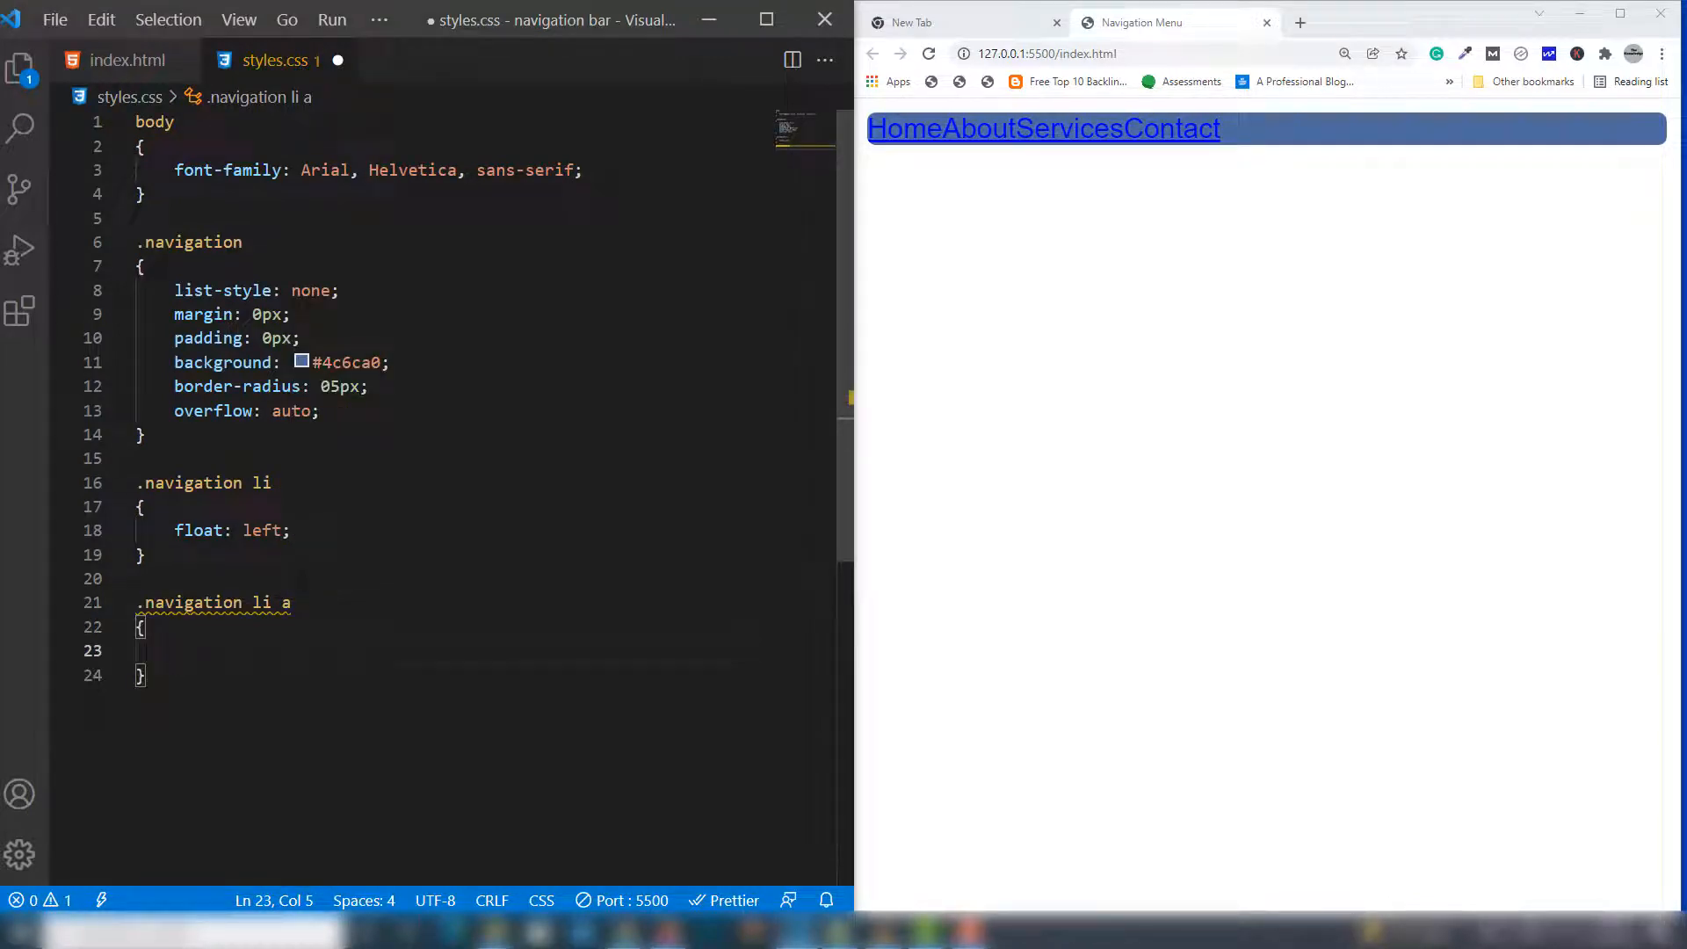
type("text-decoration: none;")
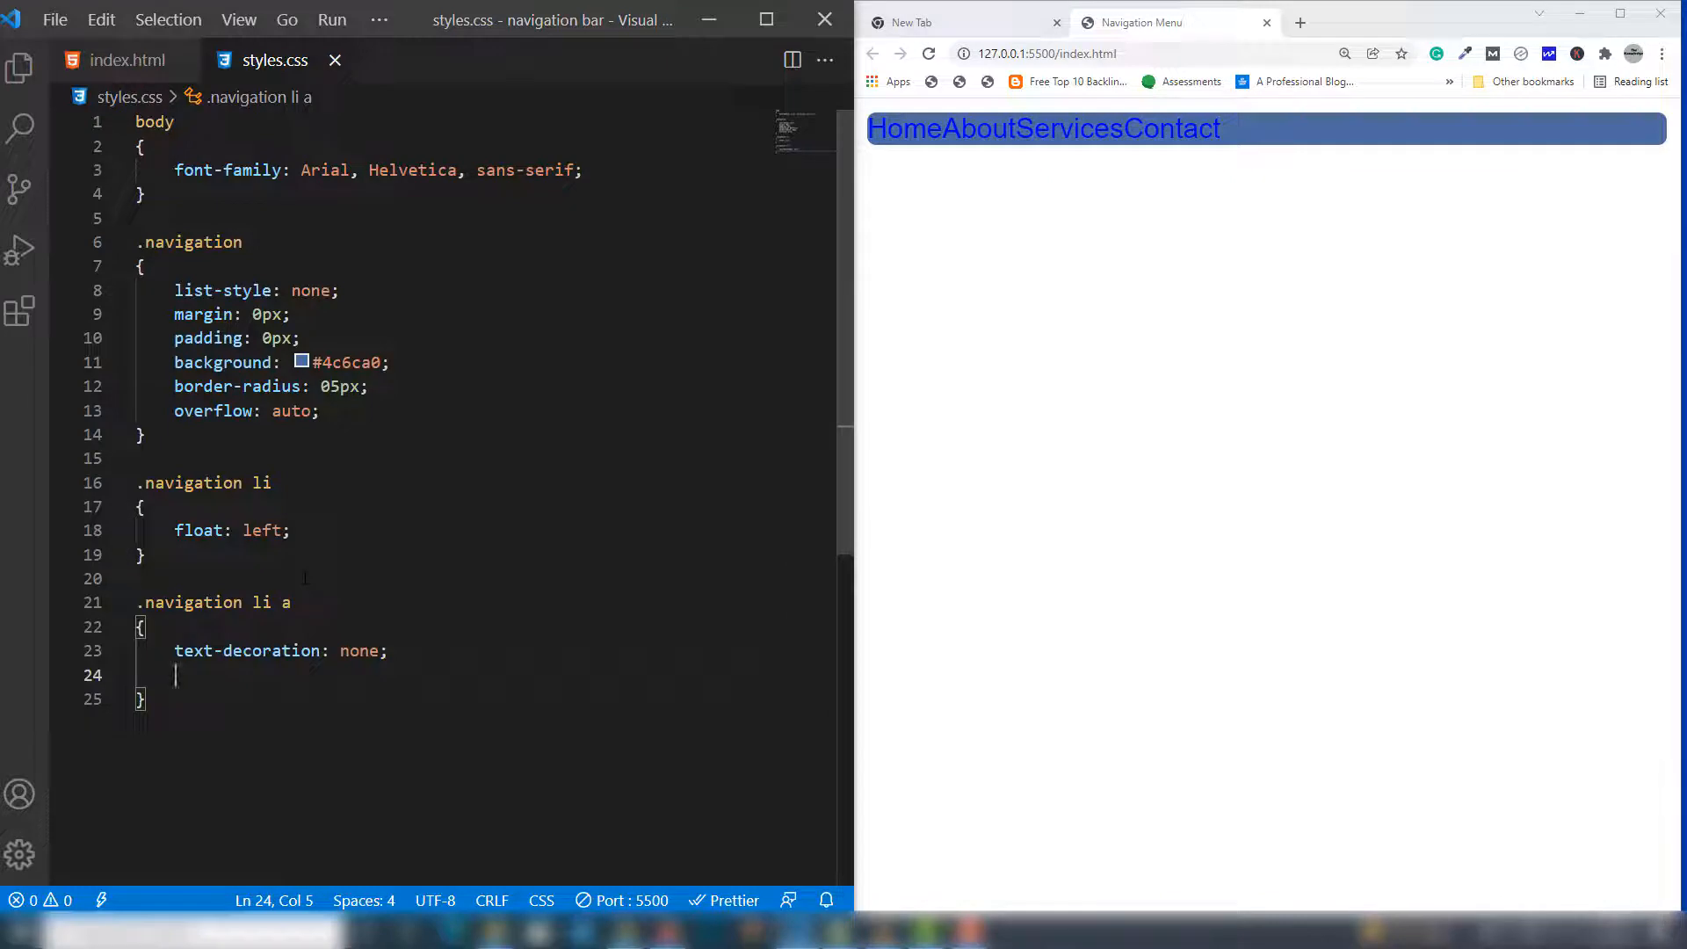
type("color: #fff")
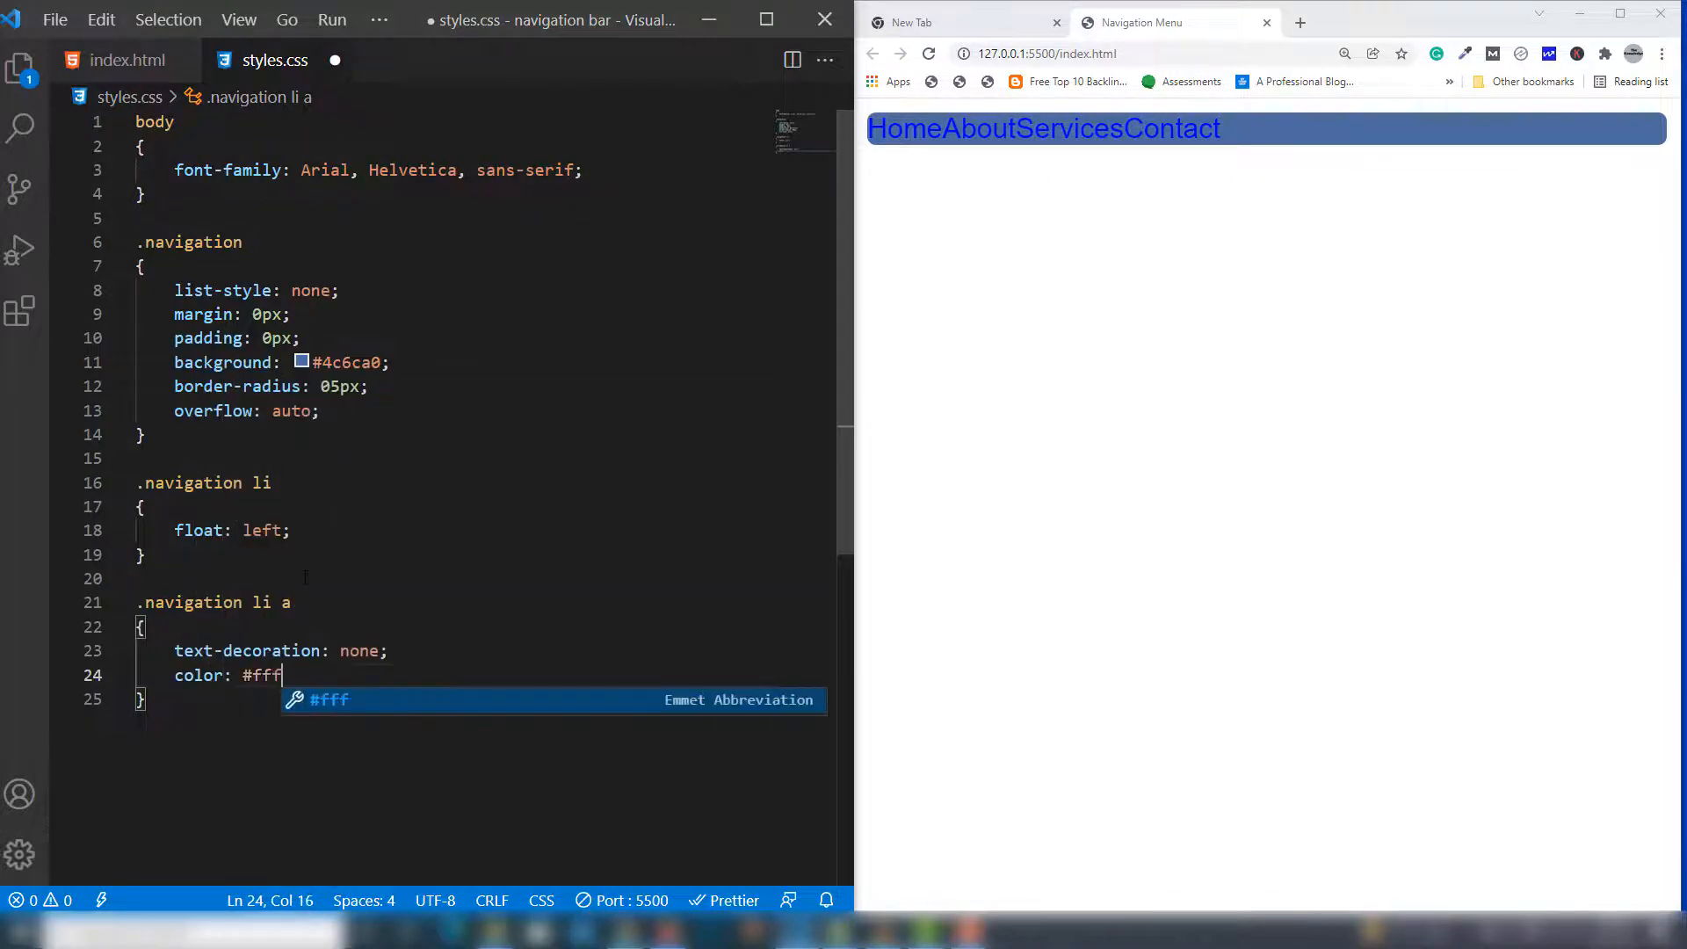
type("padding: 15")
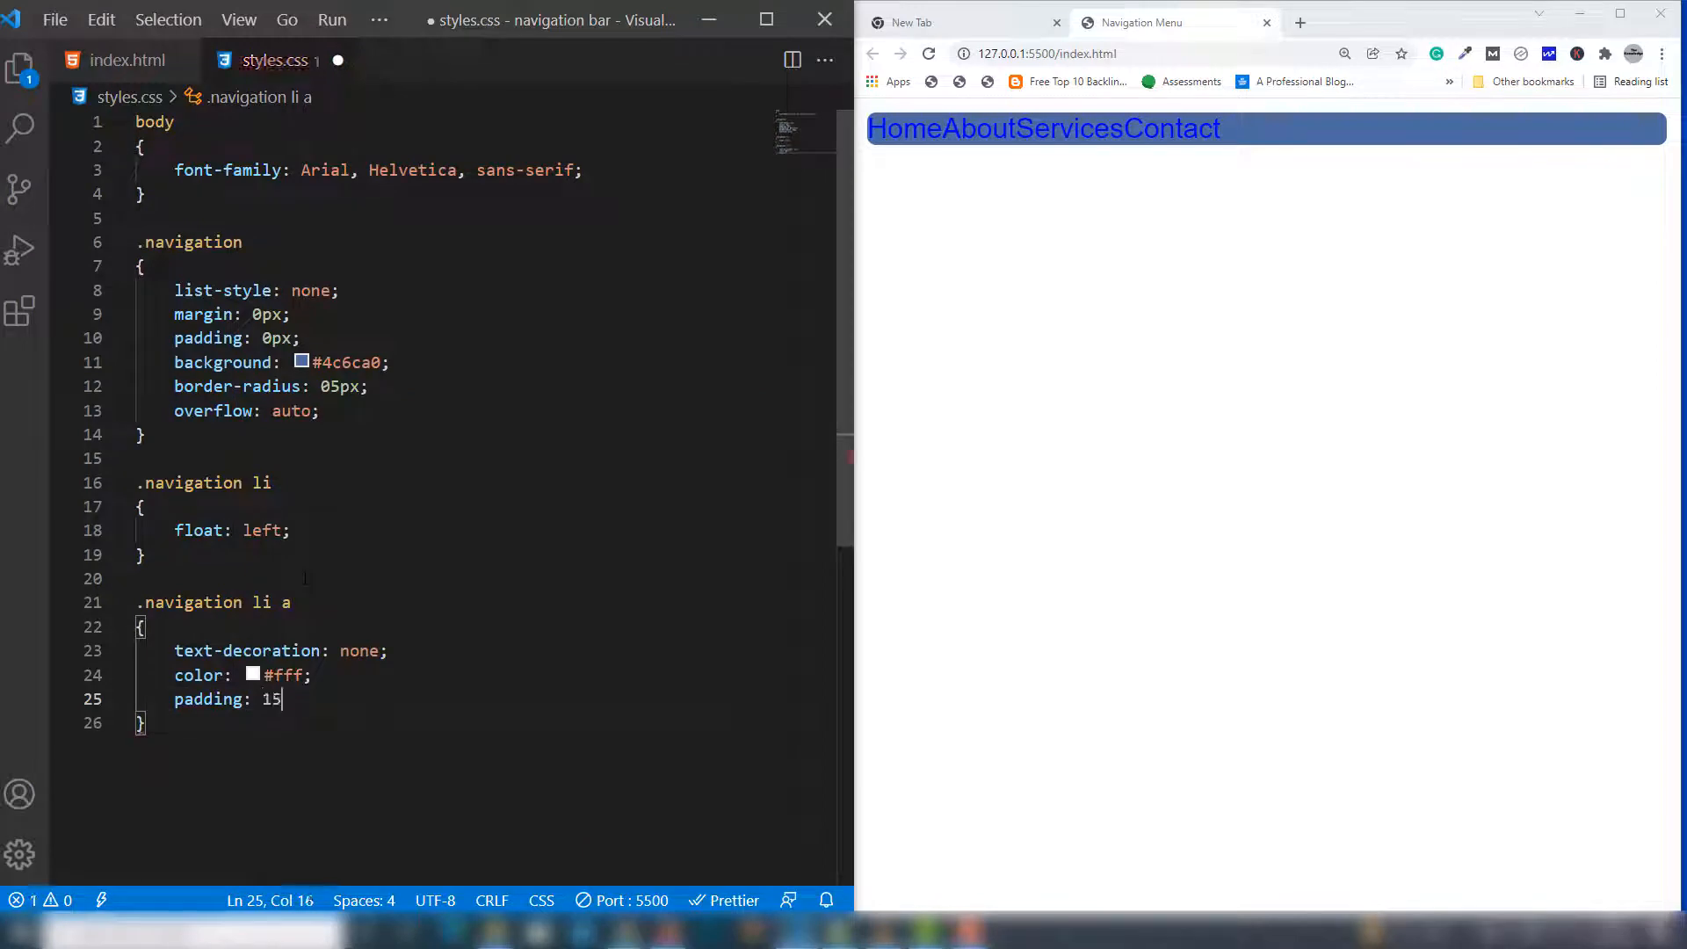
type("px; 20")
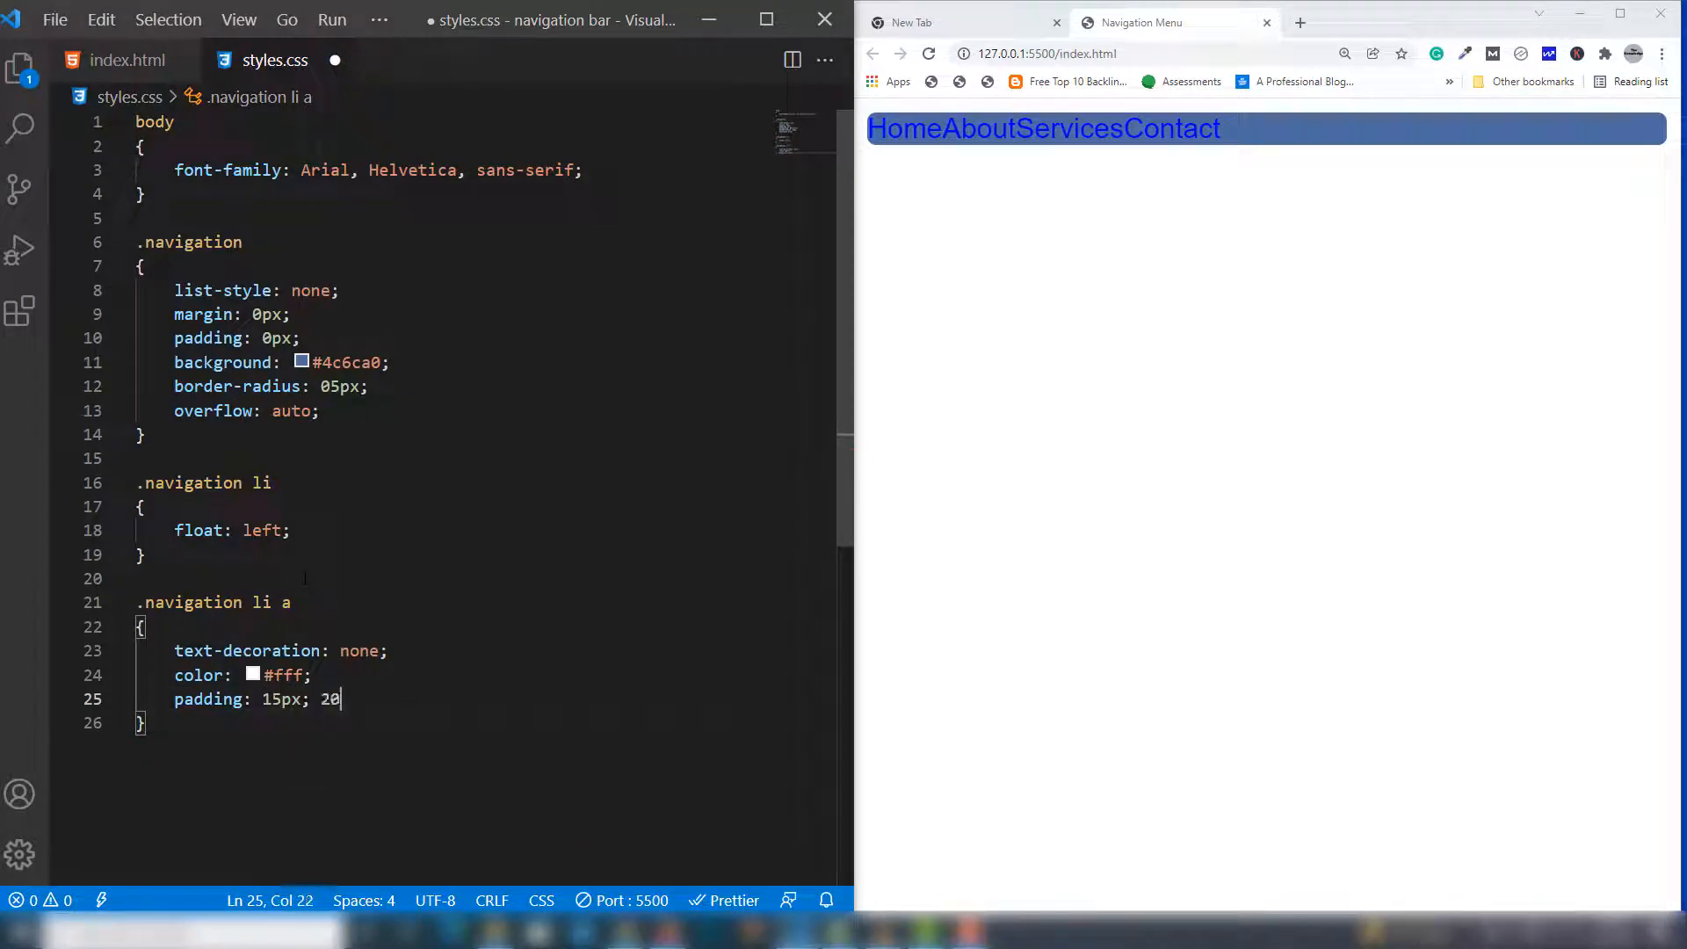
key("Backspace")
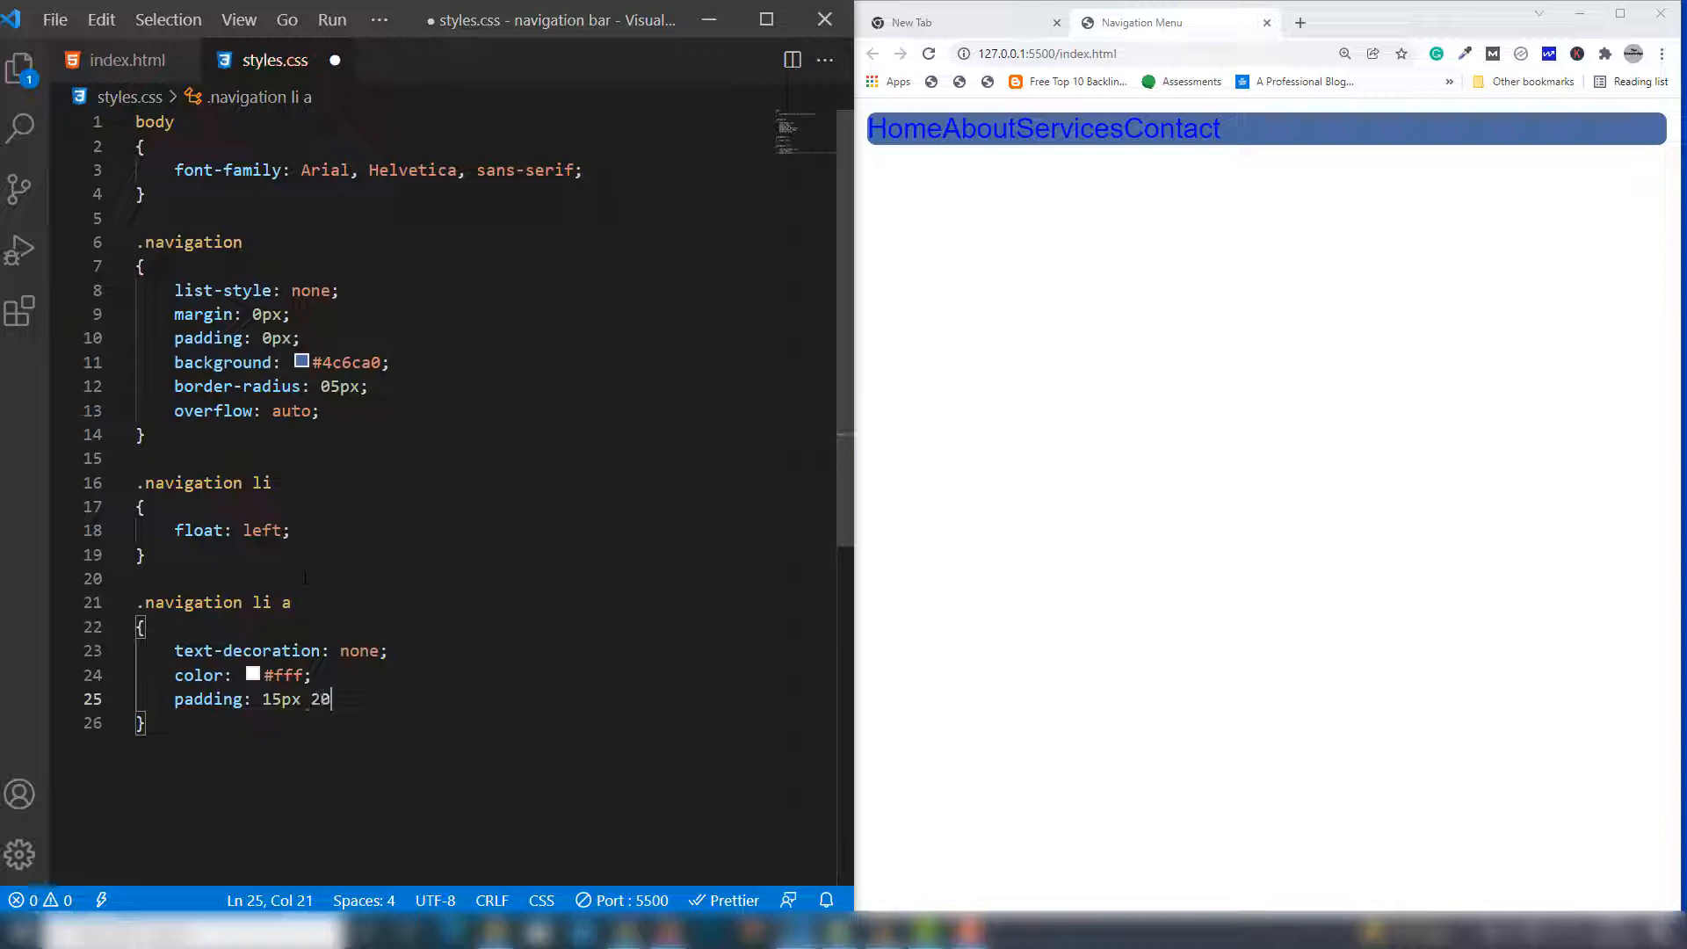
type("px;")
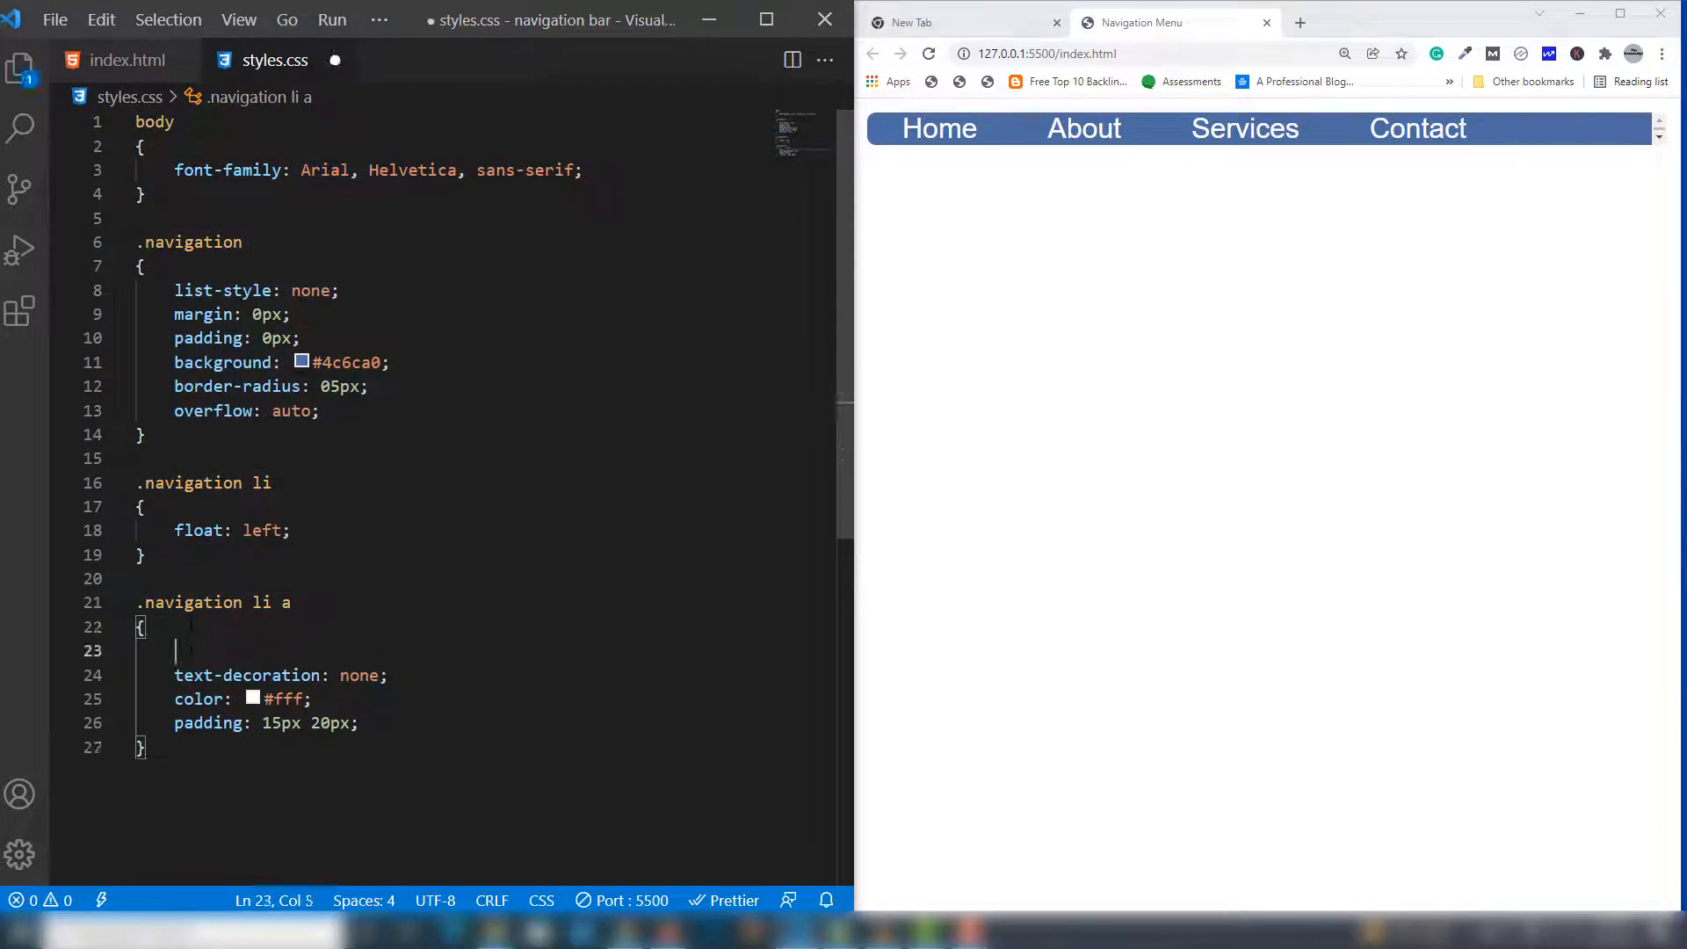
Add display: block to the .navigation li a rule and save
type("display")
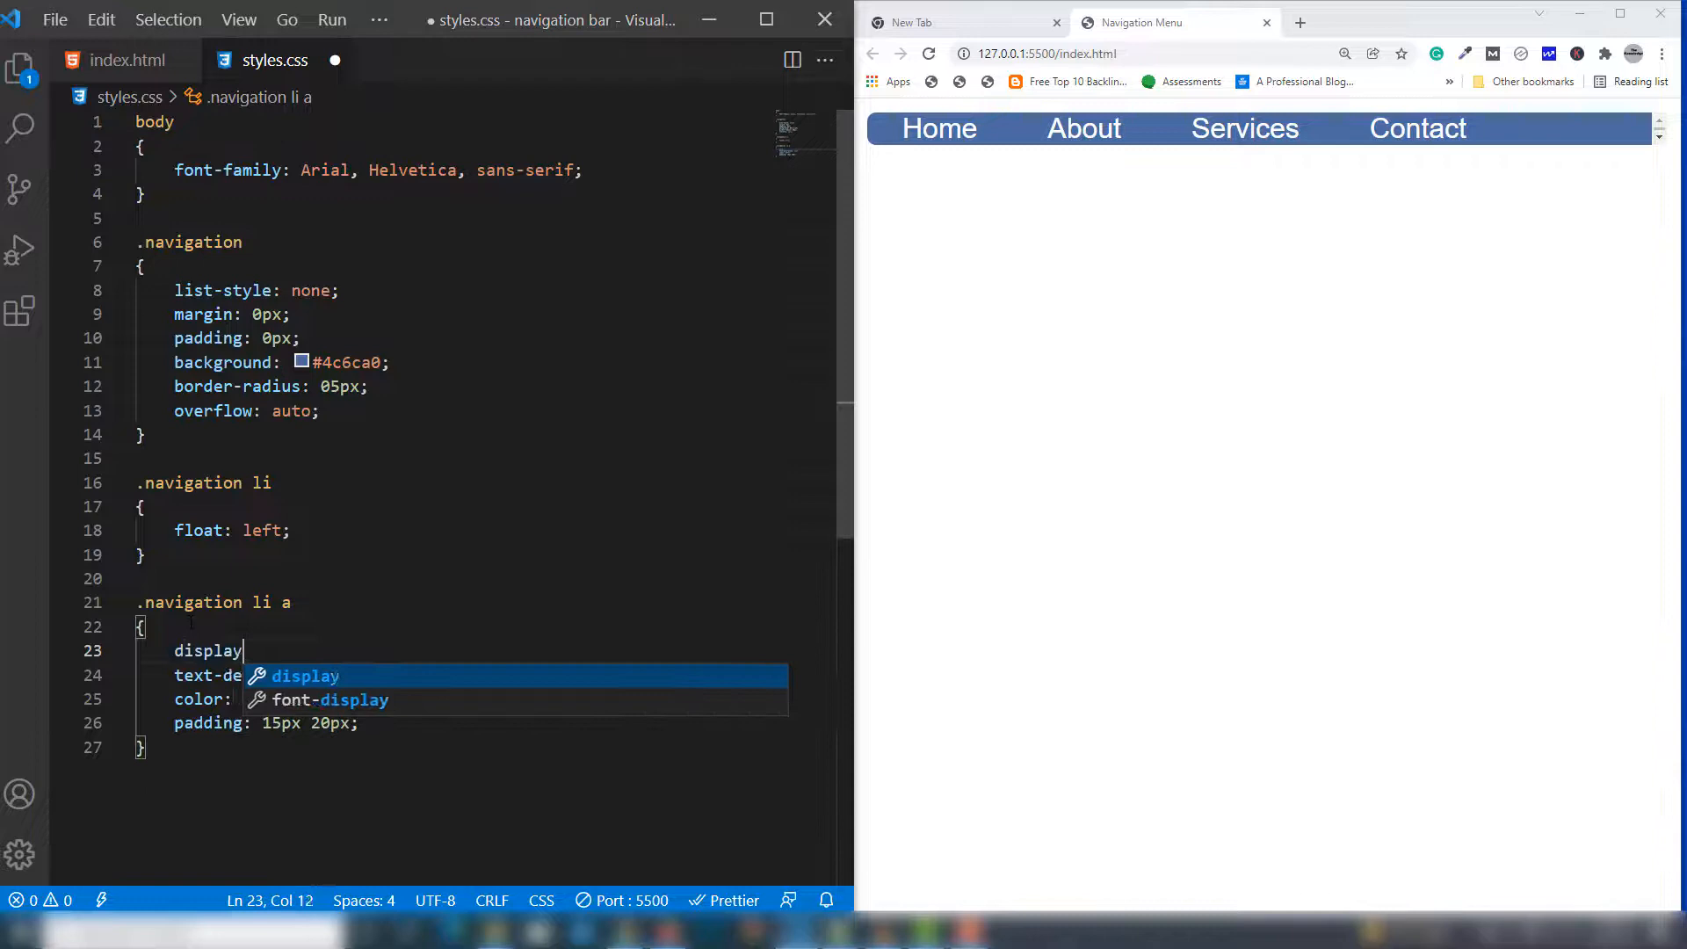
type(": block;")
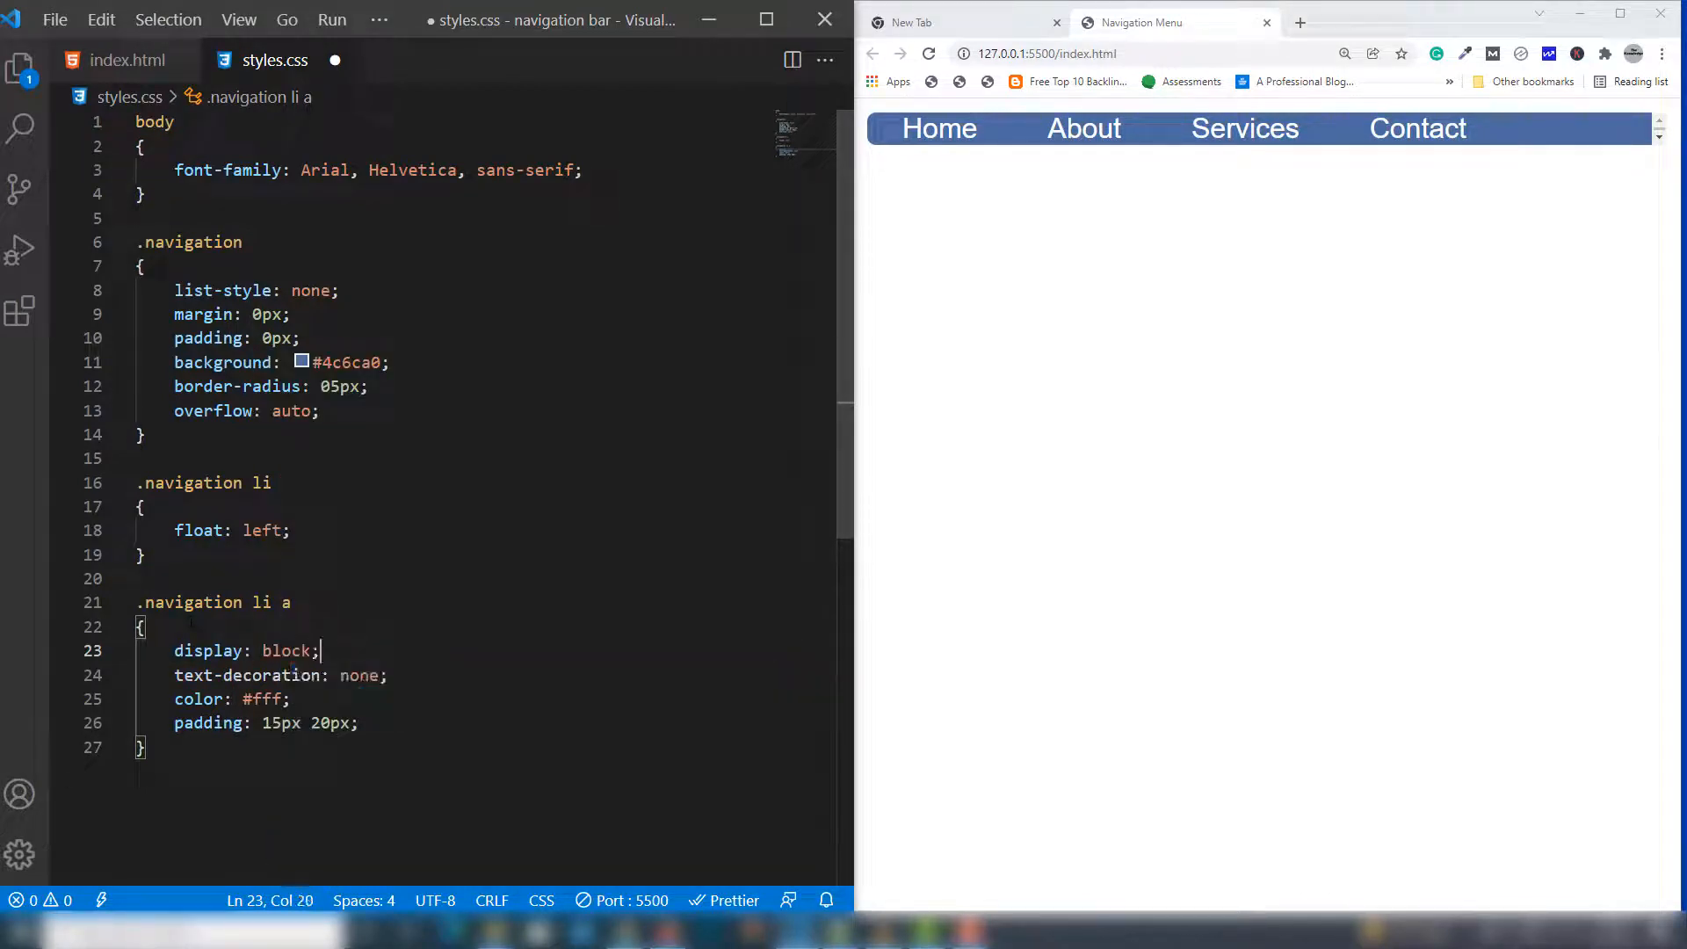
key("ctrl+s")
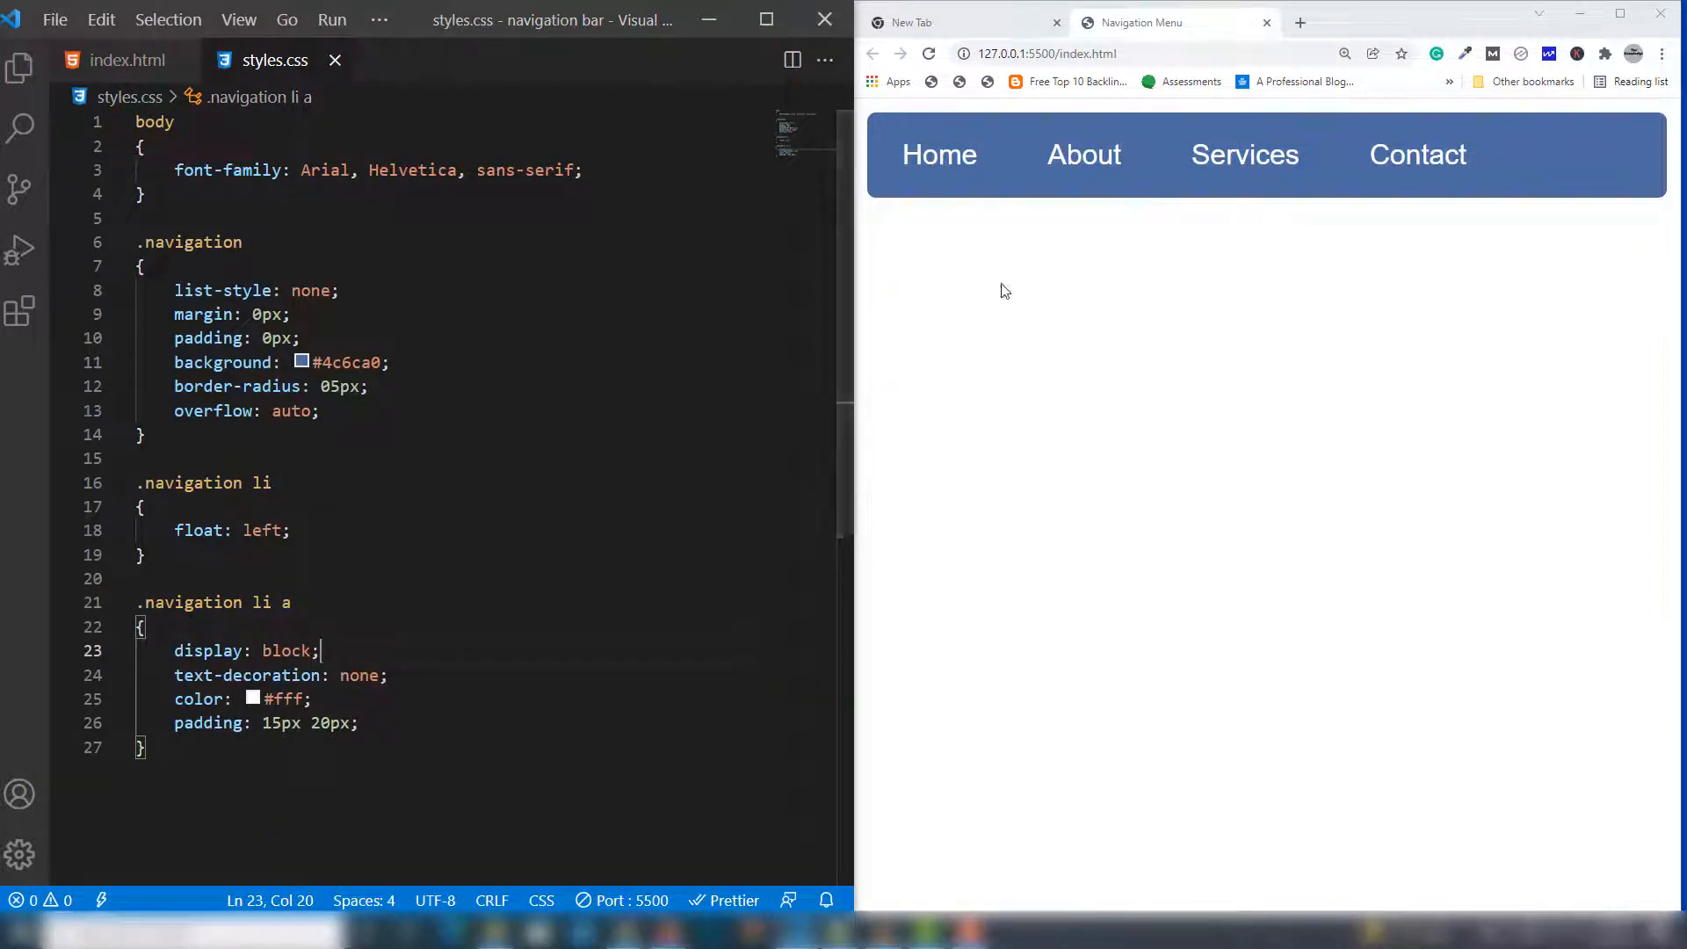
mouse_move(1207, 178)
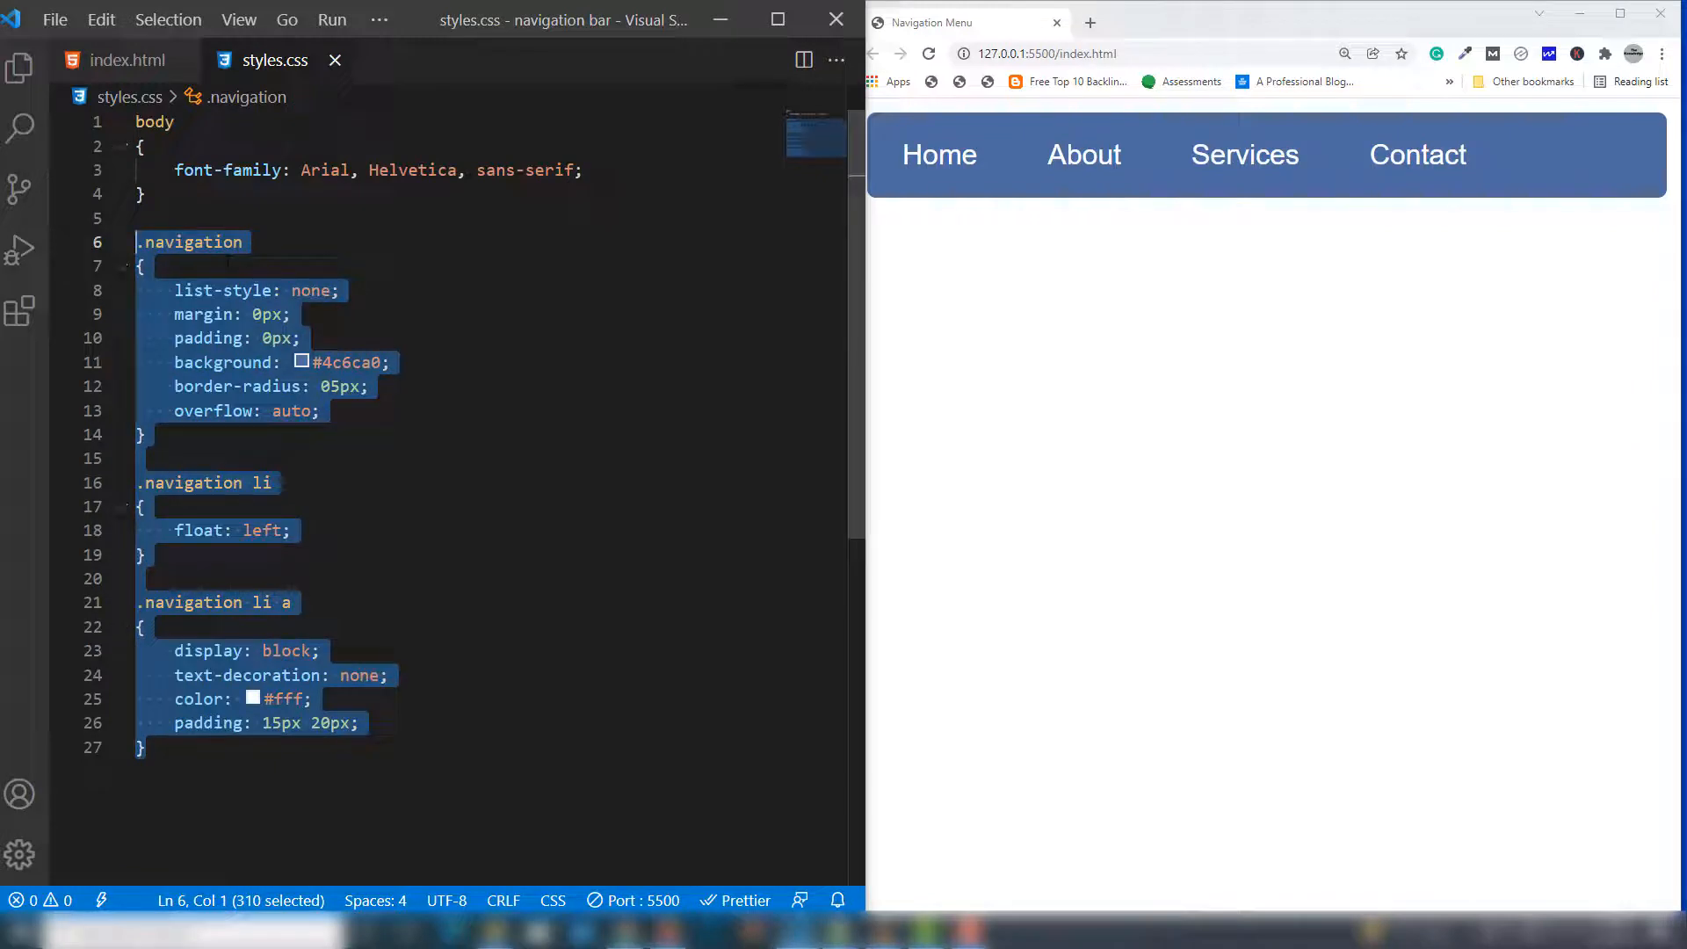
Add a .navigation li a:hover rule with a #446190 background
scroll("down", 3)
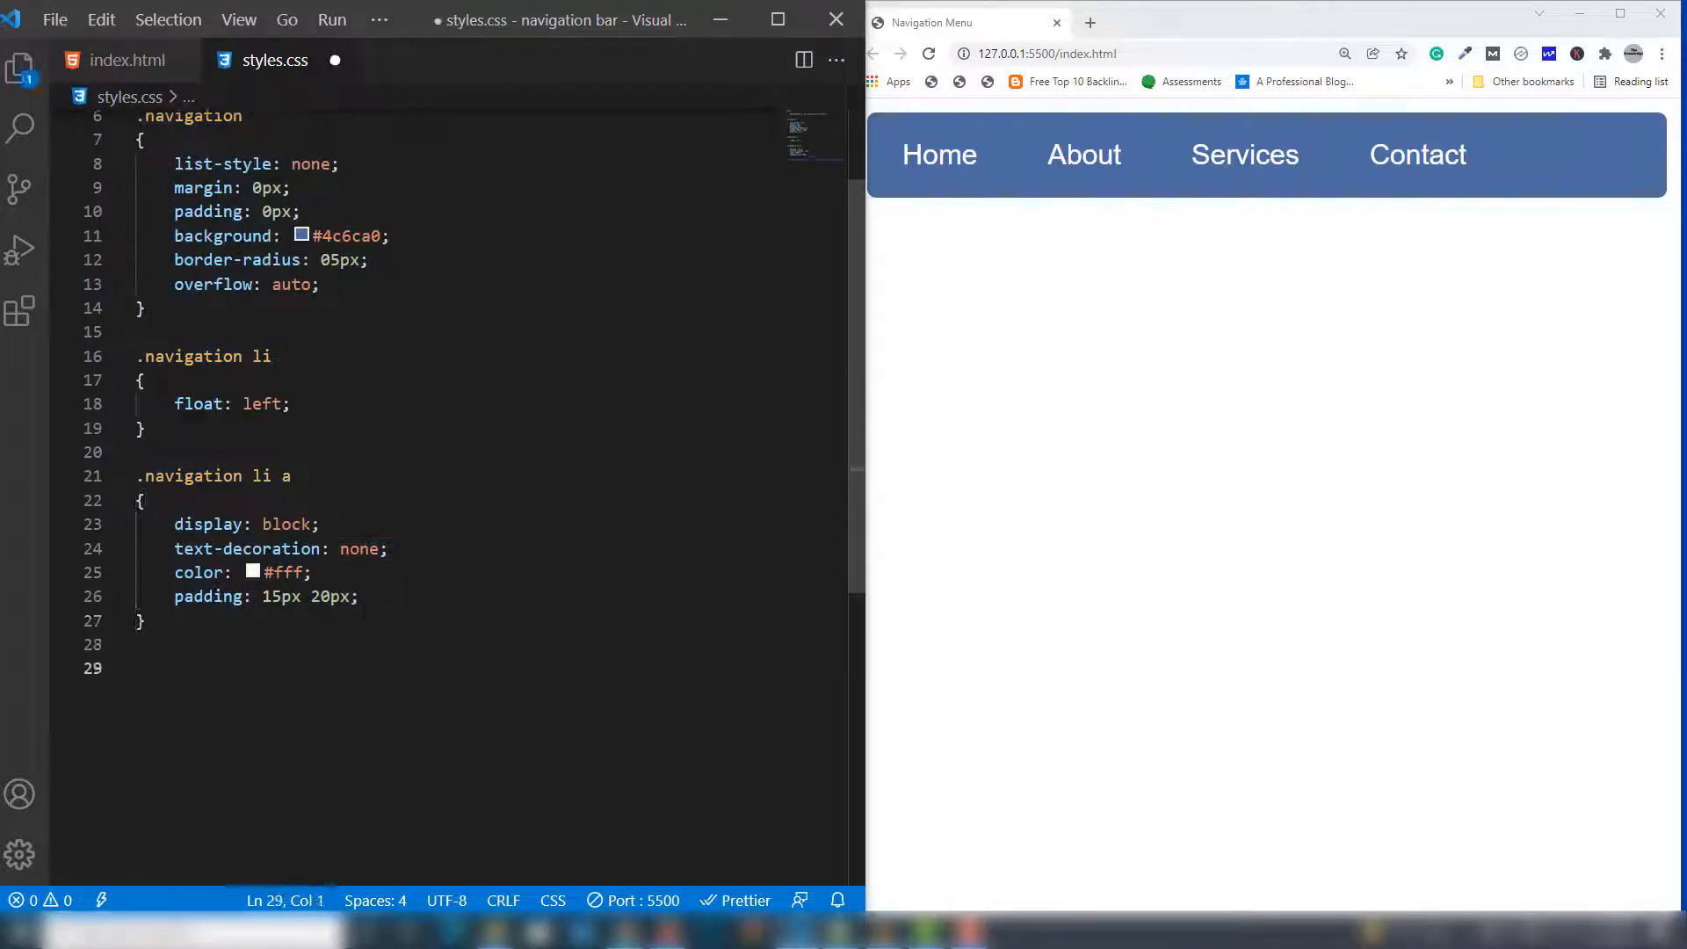
left_click(140, 667)
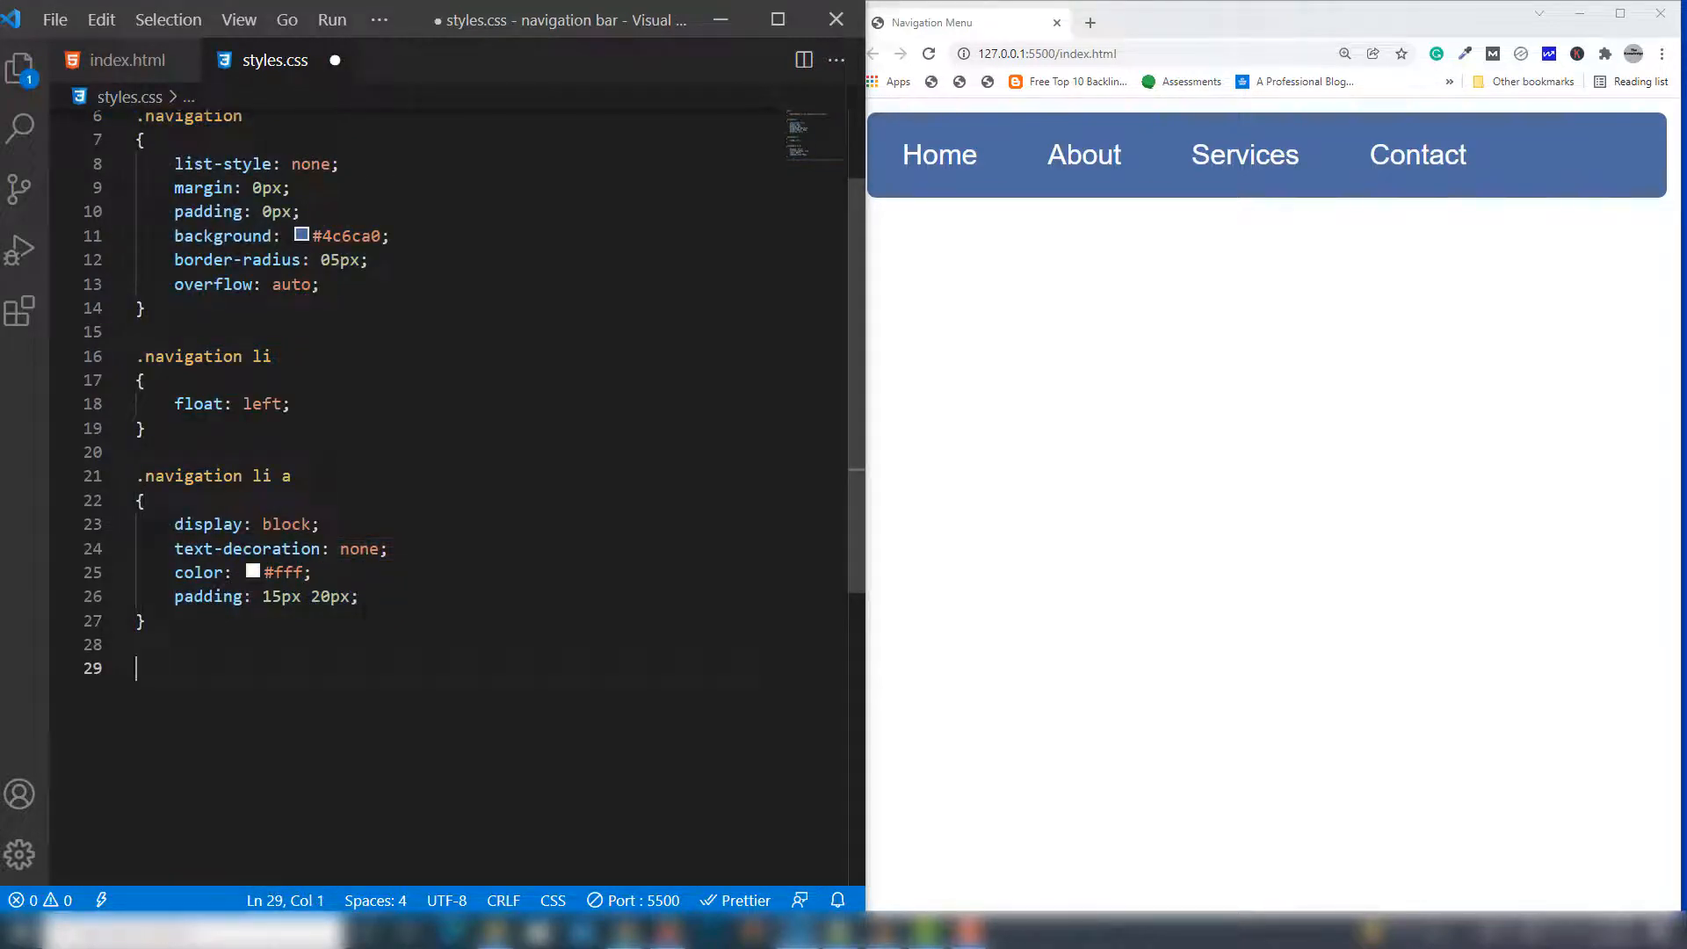
type(".navigation")
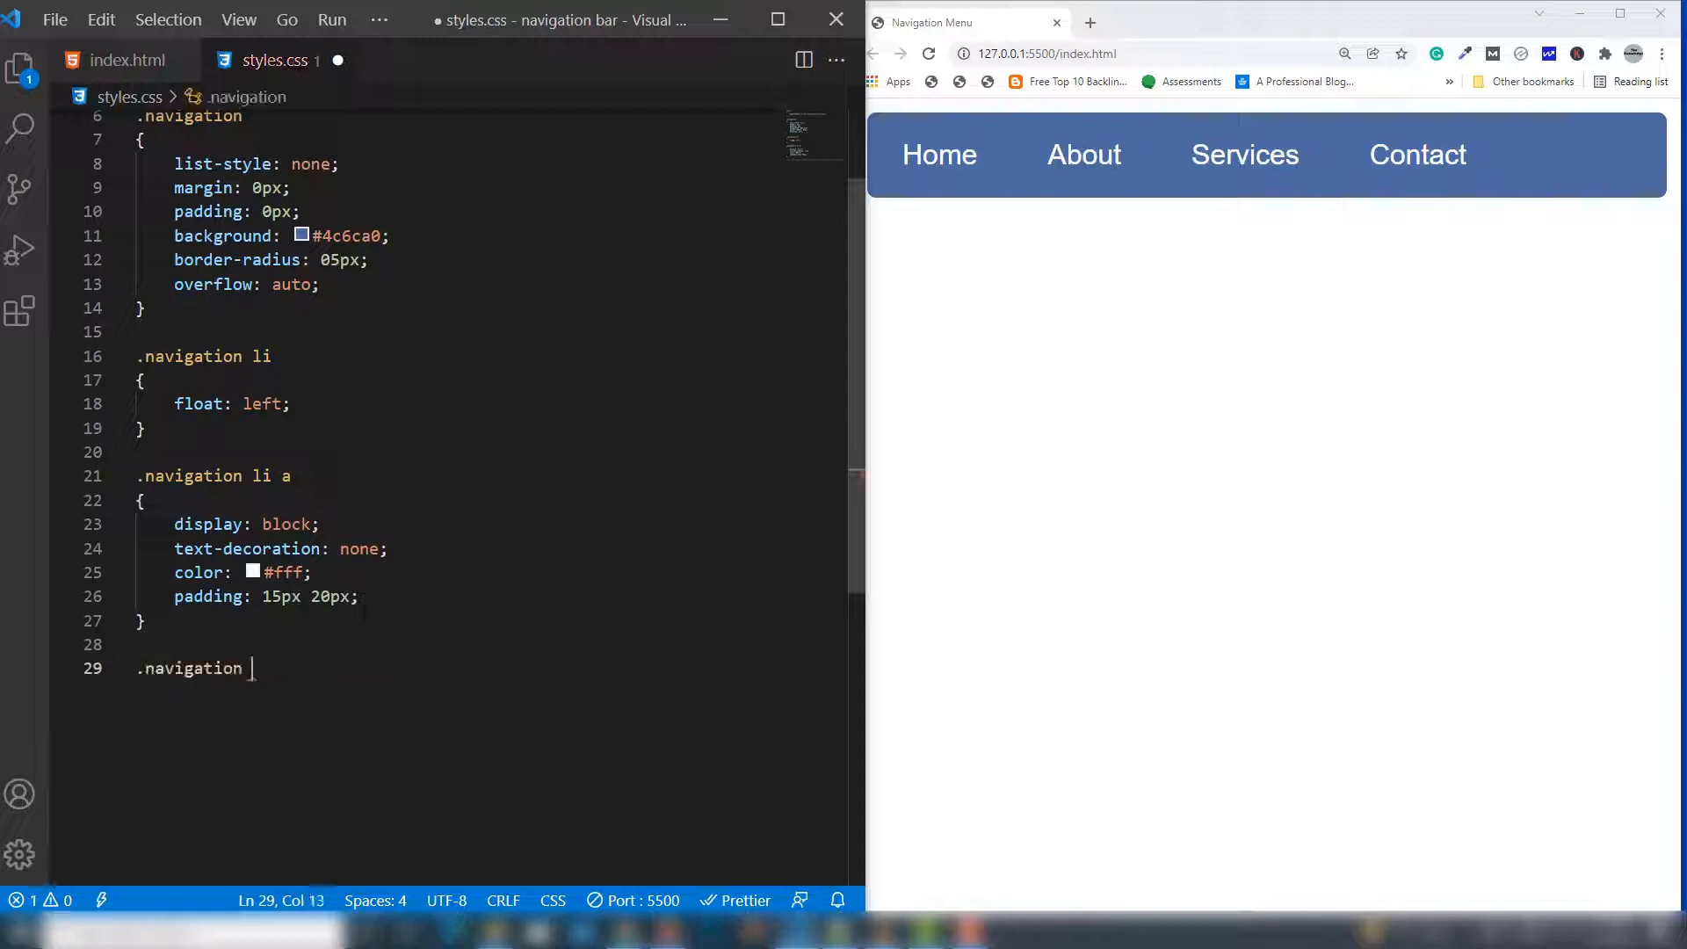
type("a")
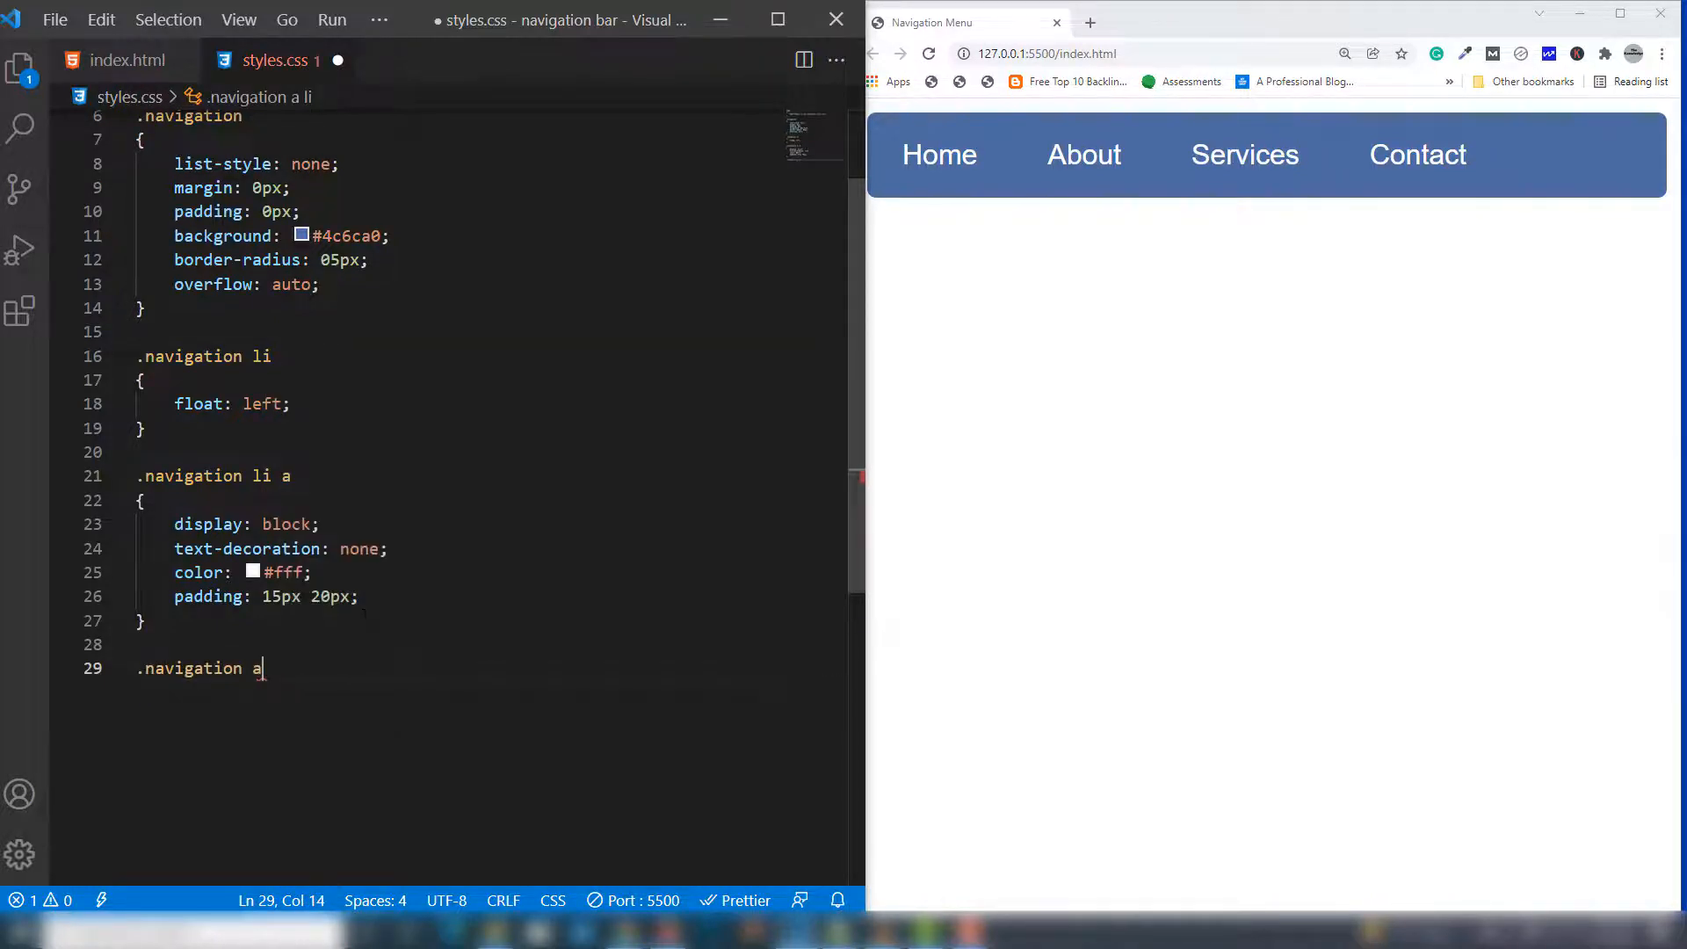
type("li a:hover")
type("background-color:")
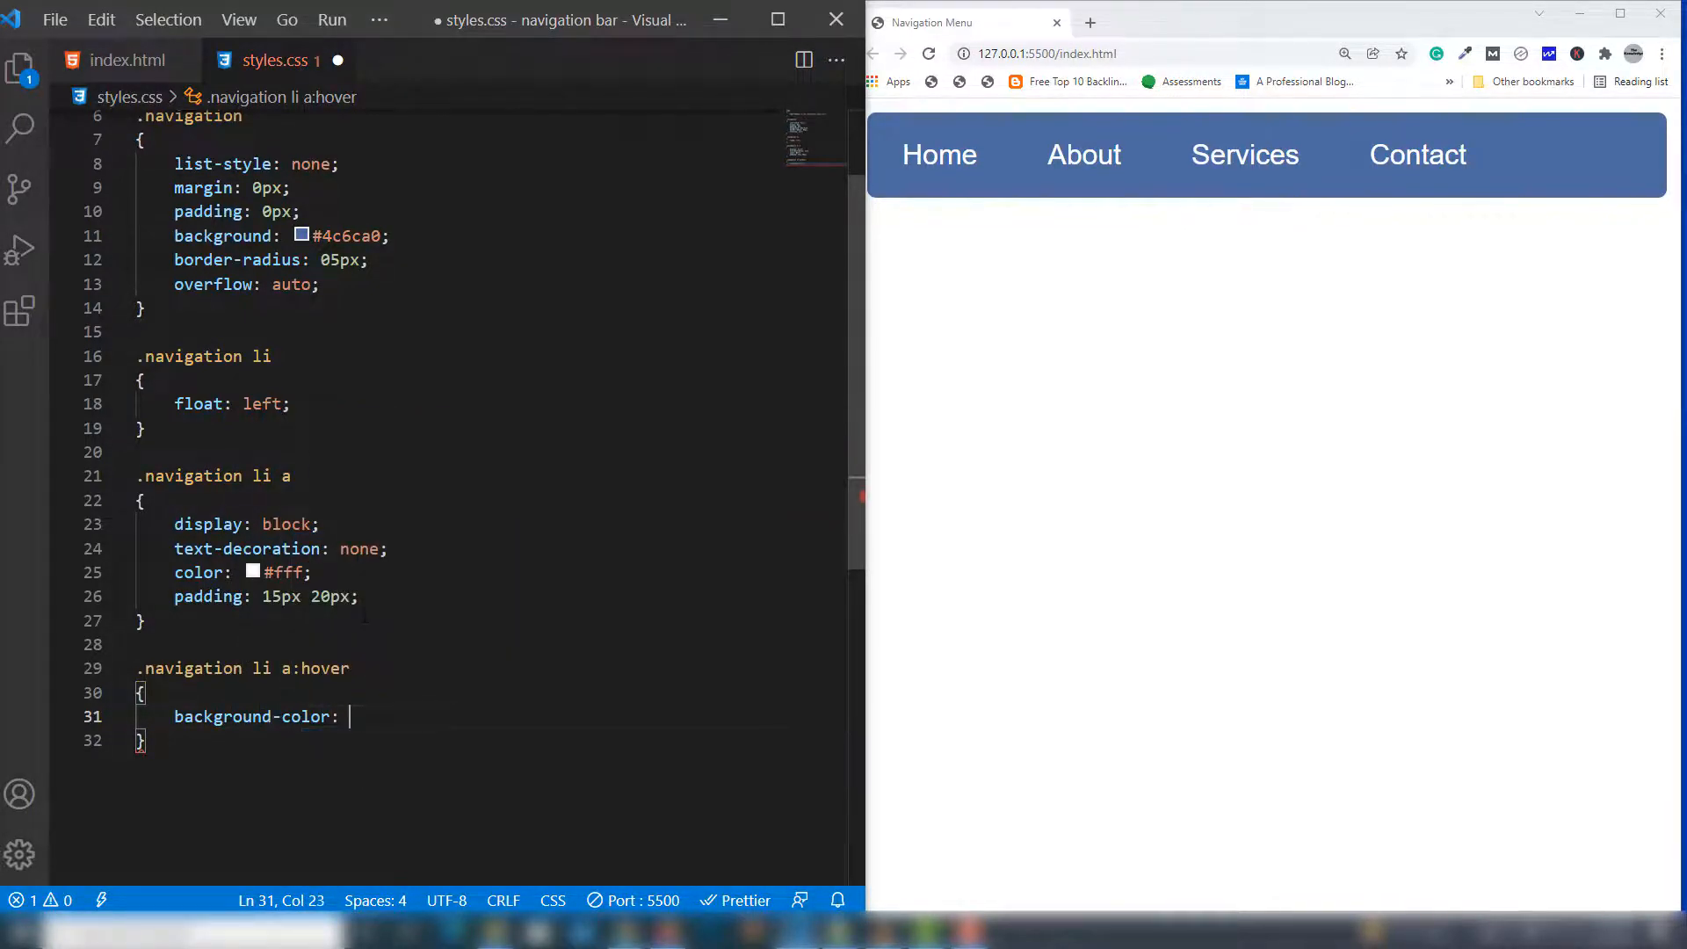
type("#446190;")
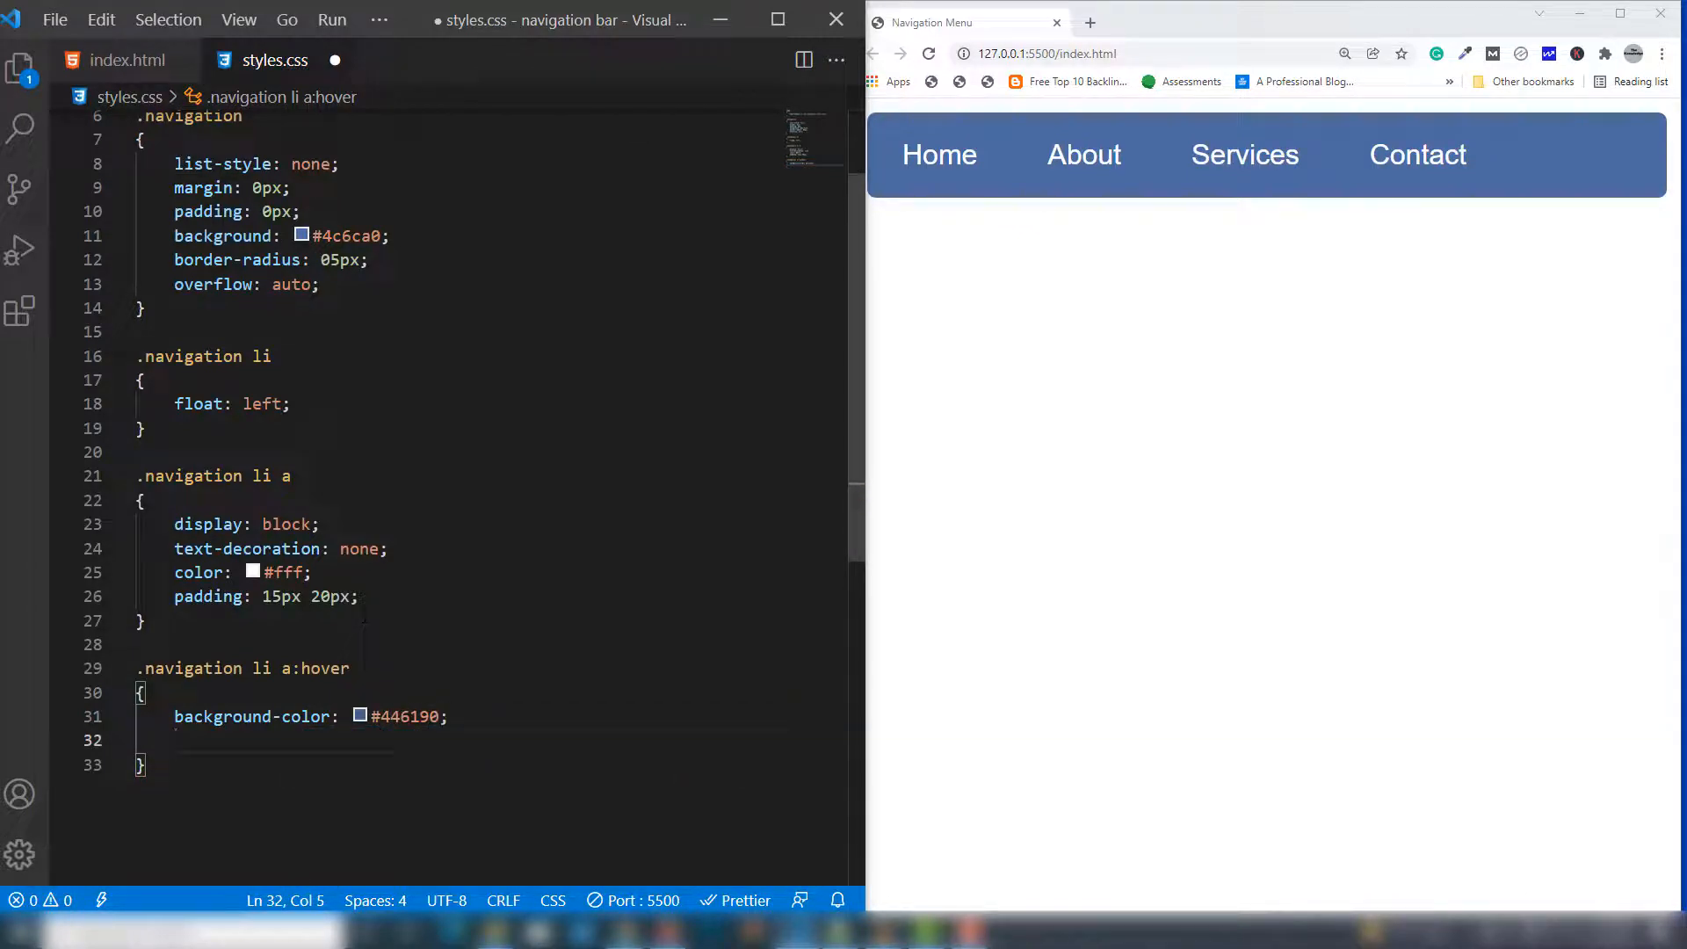
Give hovered links #f4f4f4 text, then select all the navigation rules to comment out
type("color: #ff")
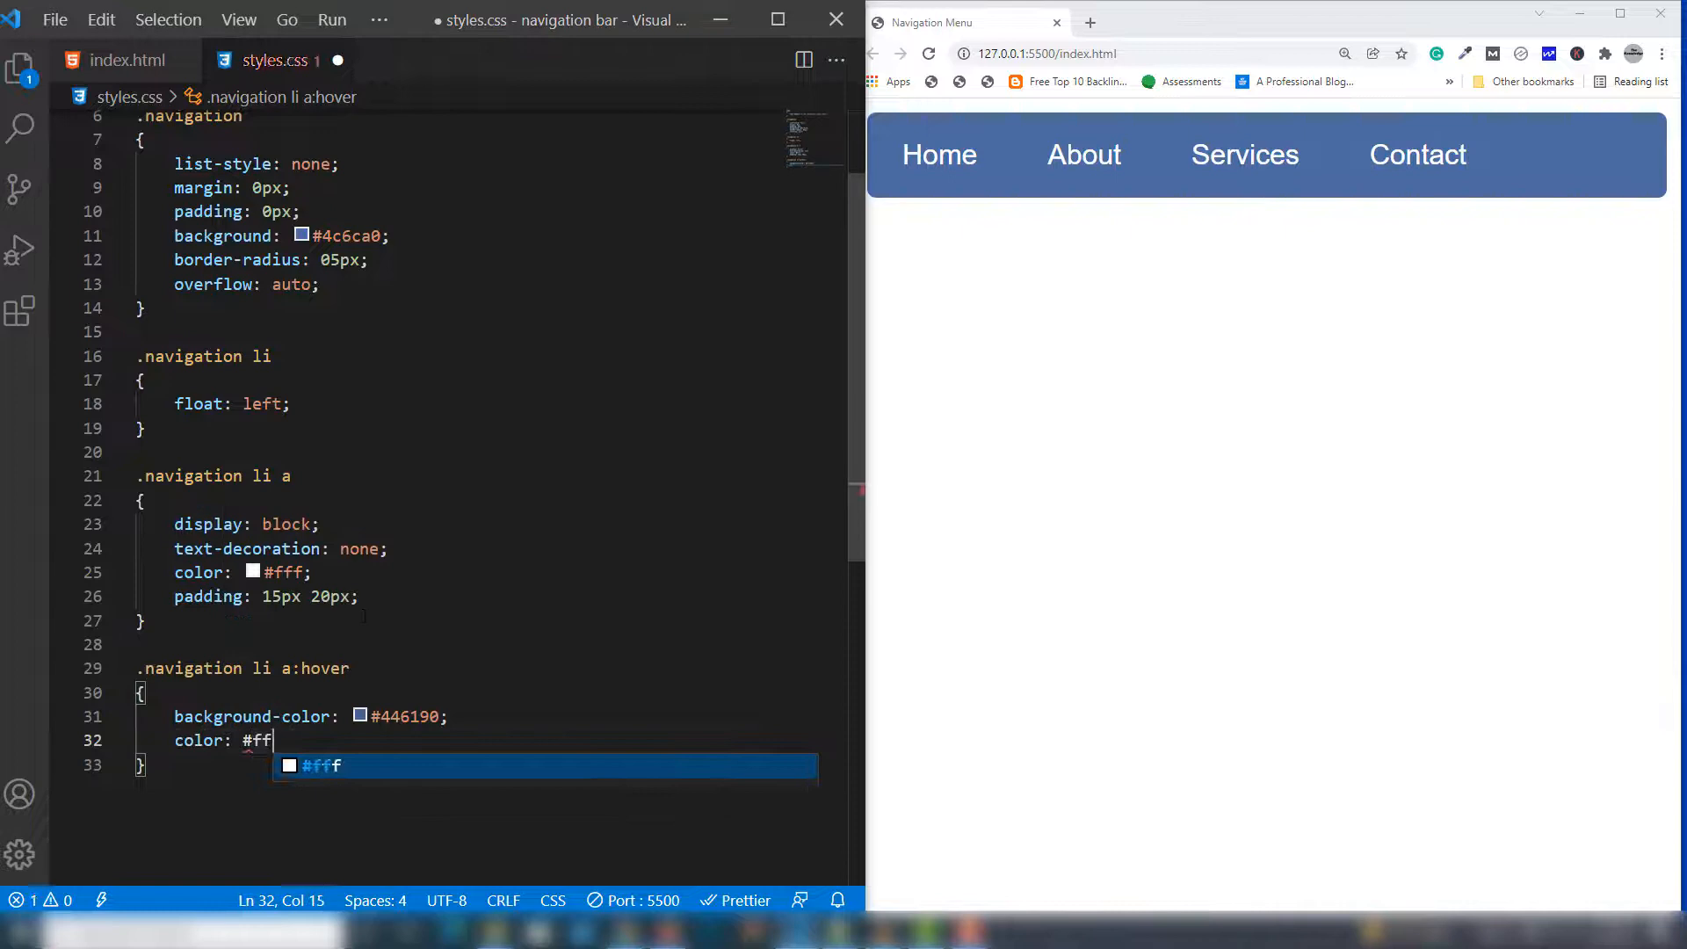
key("Backspace")
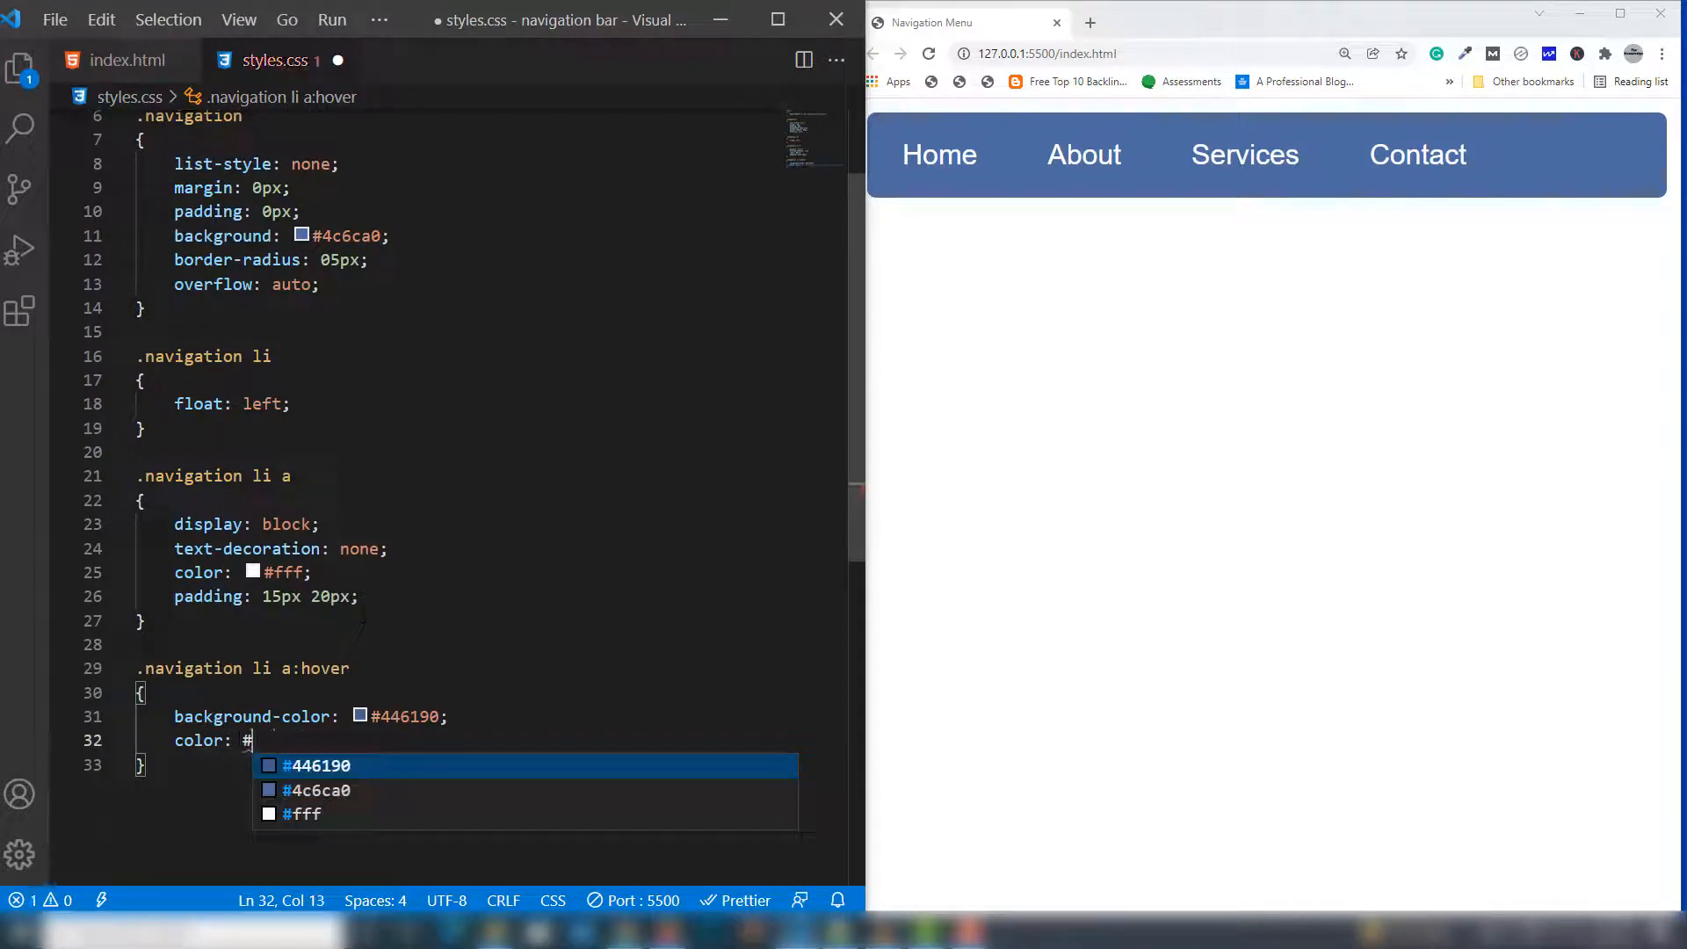
type("f4")
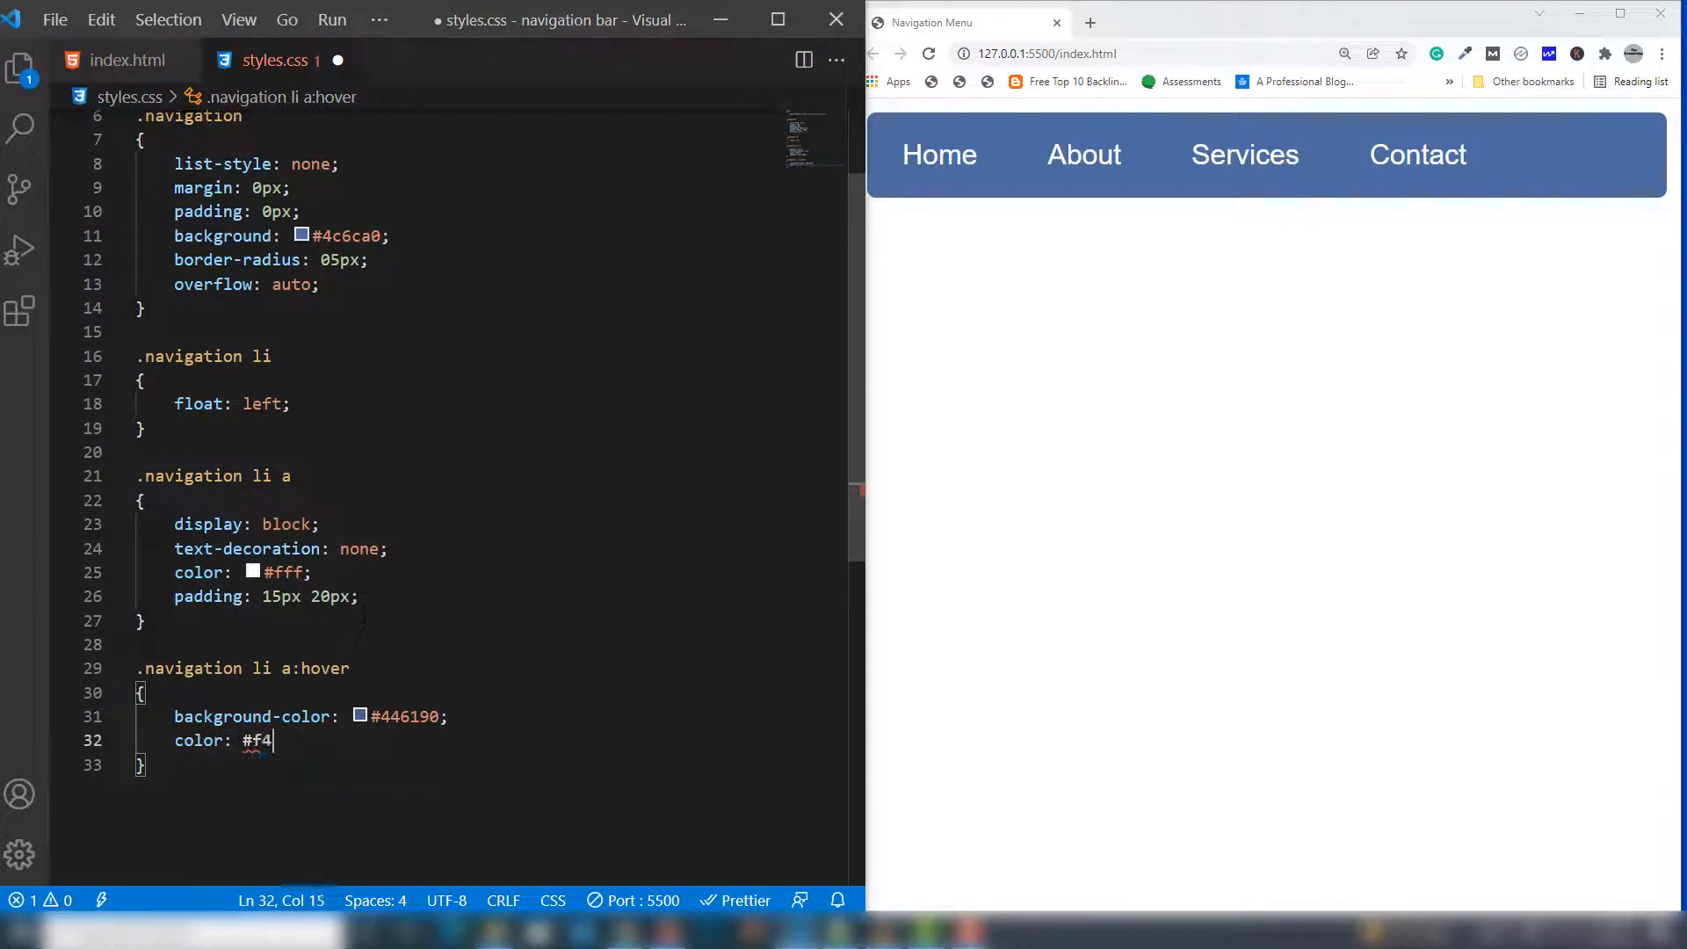
type("f4f4")
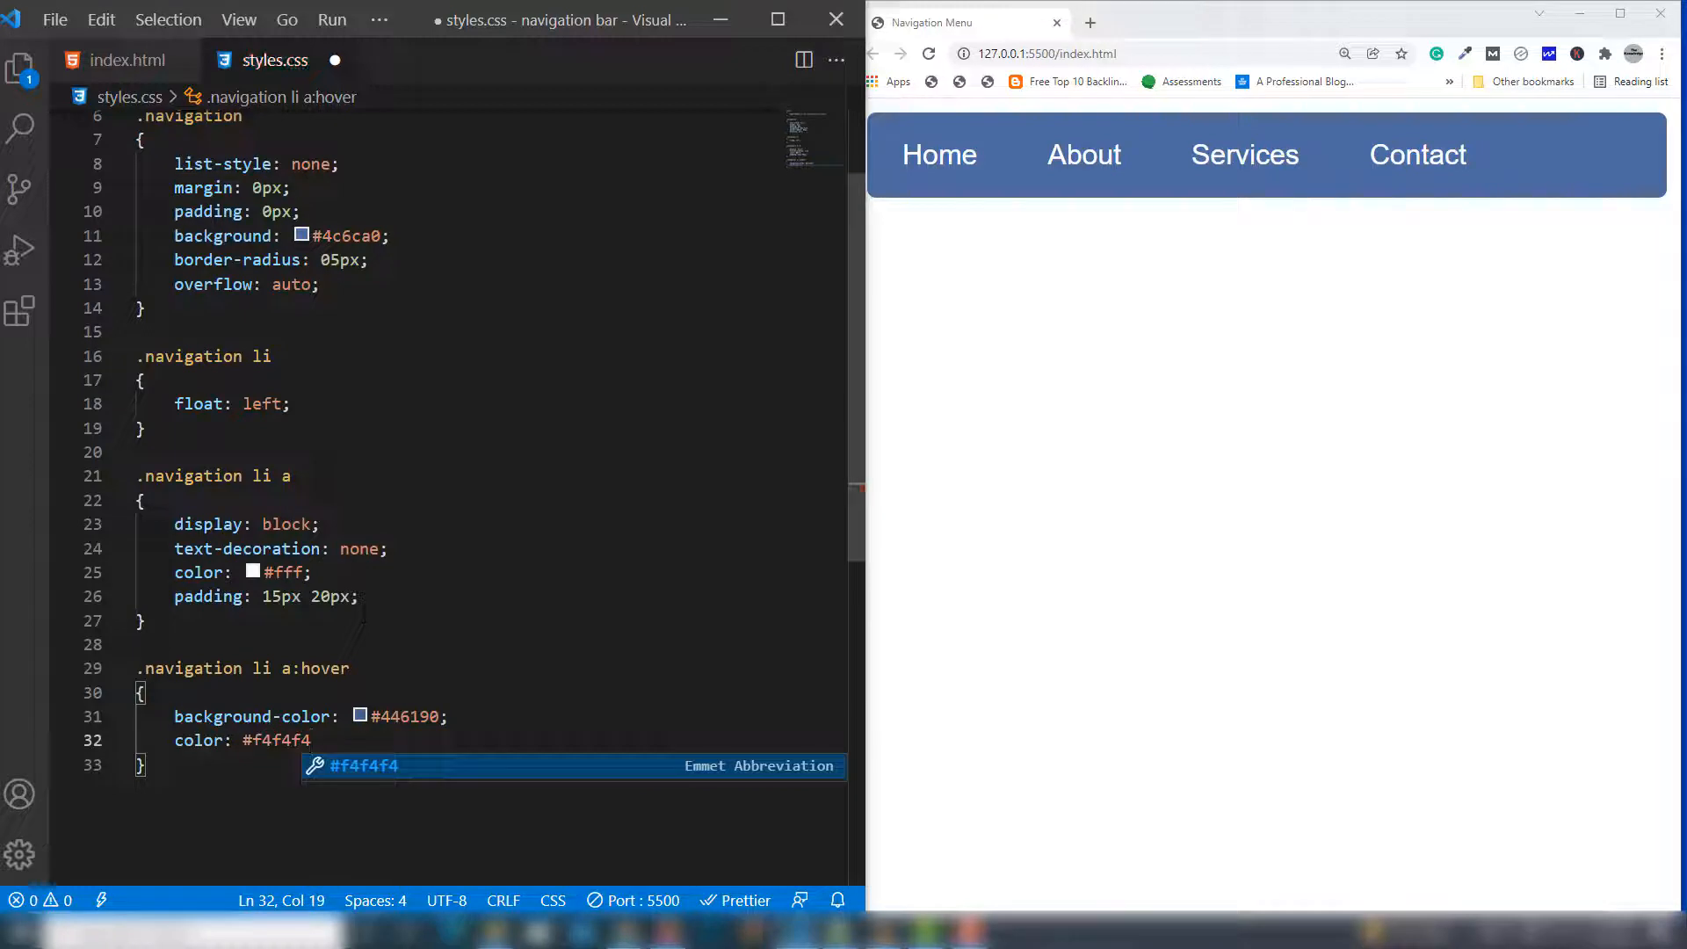
type(";")
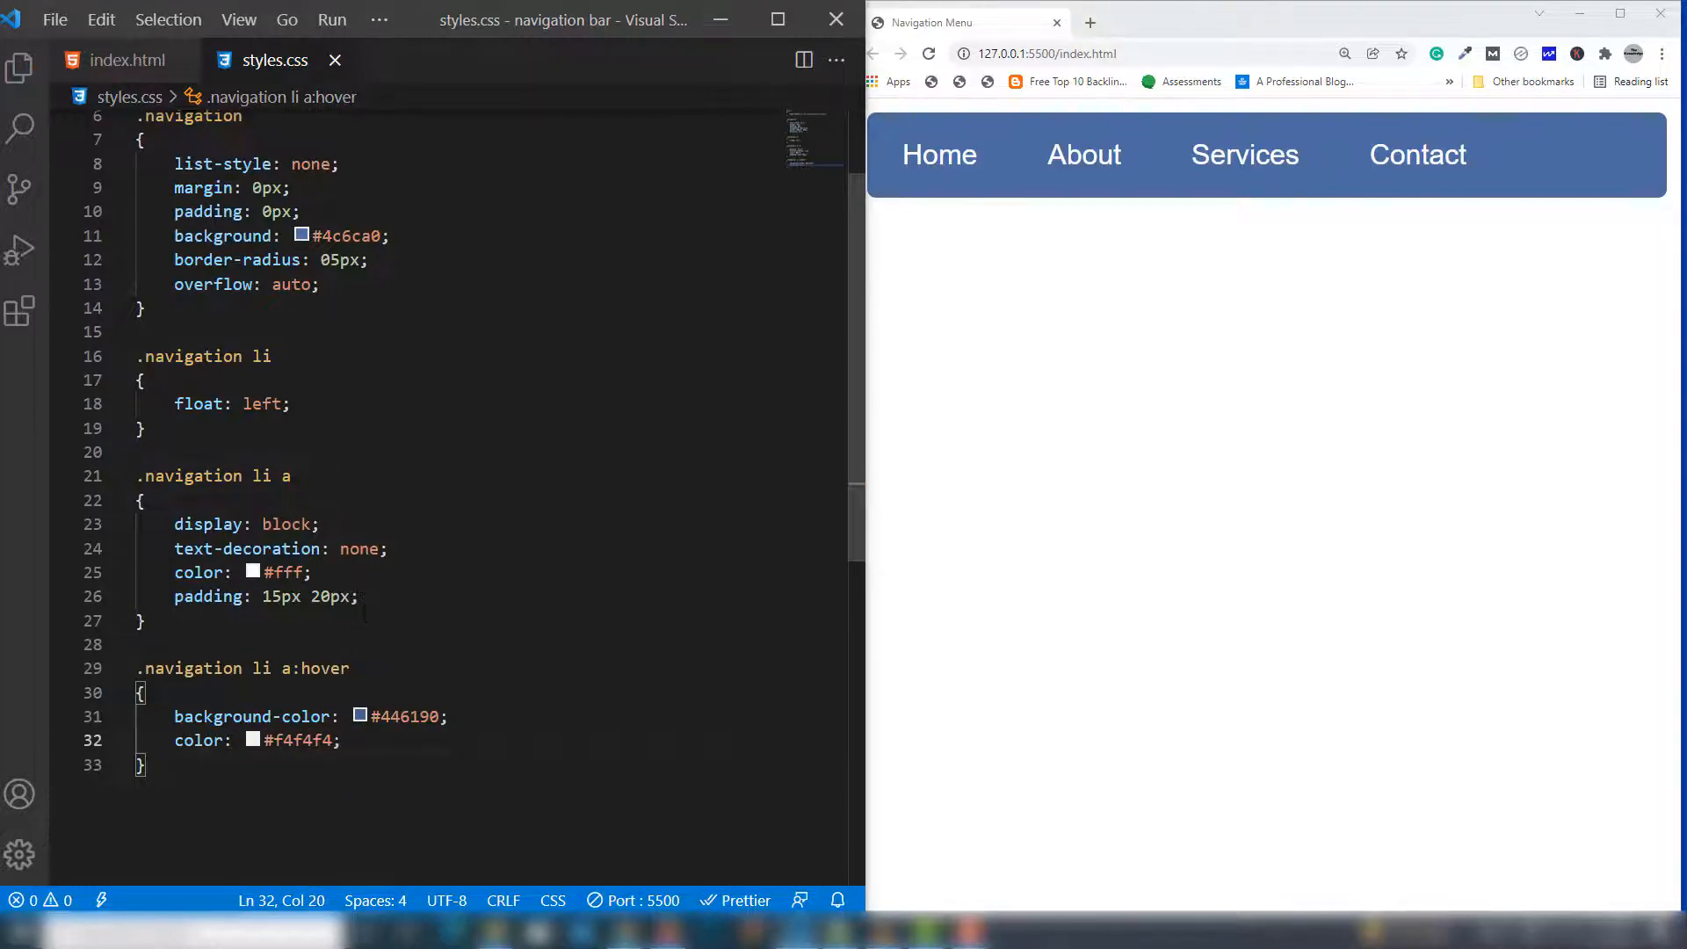
mouse_move(1083, 153)
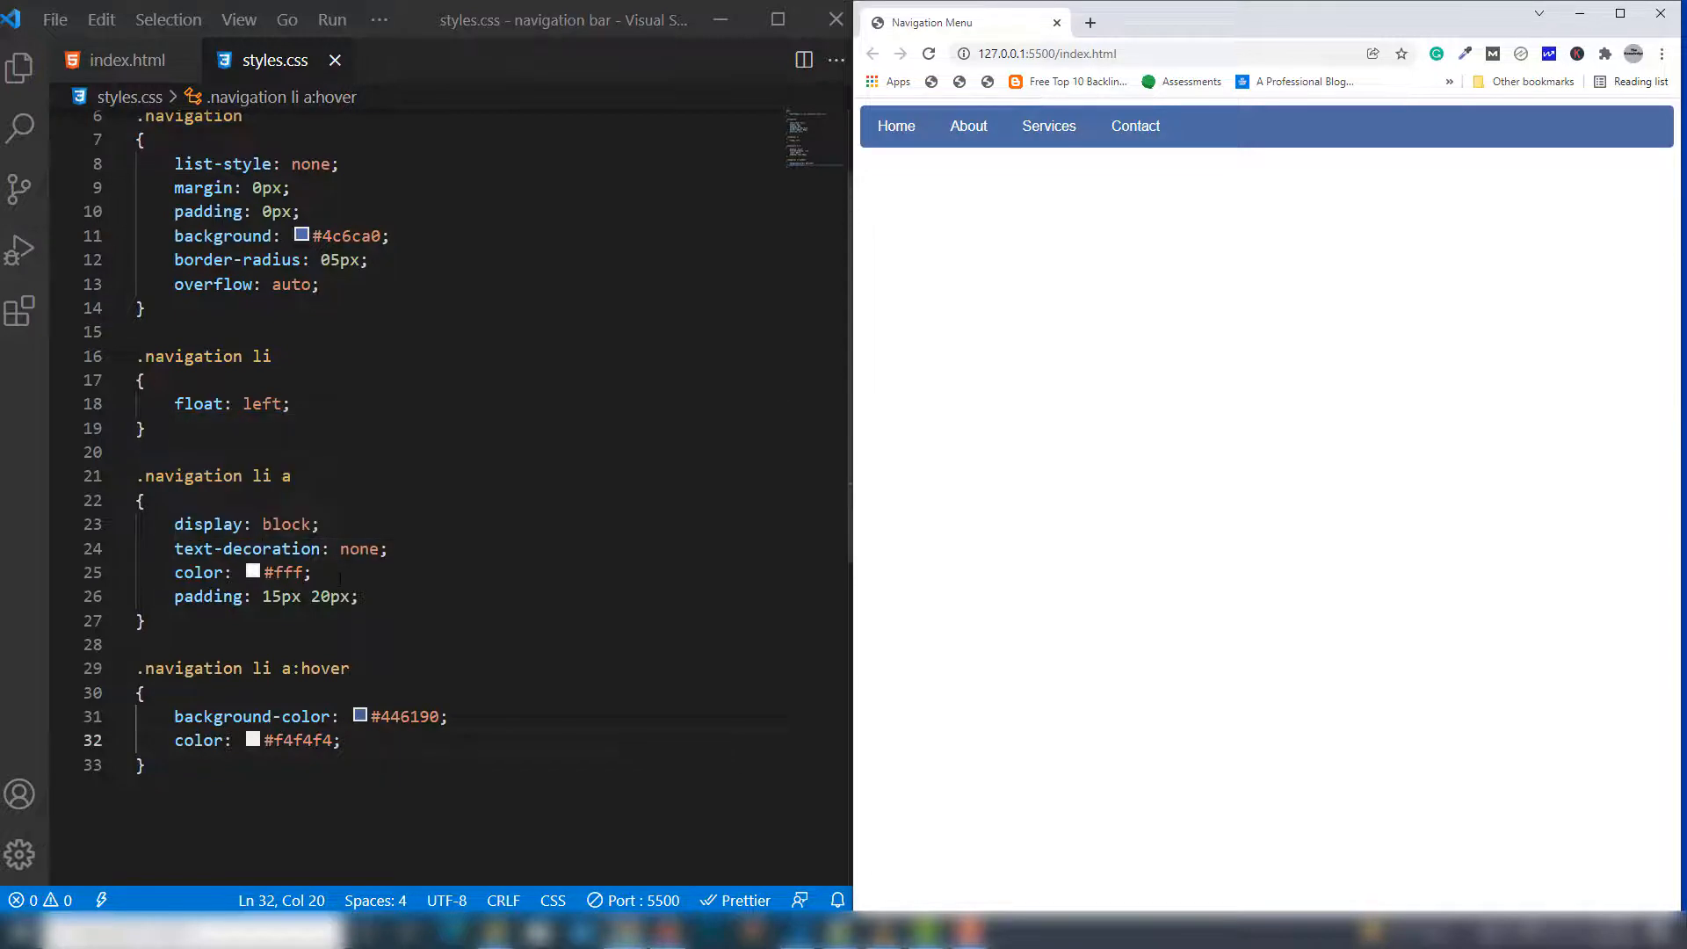
key("ctrl+a")
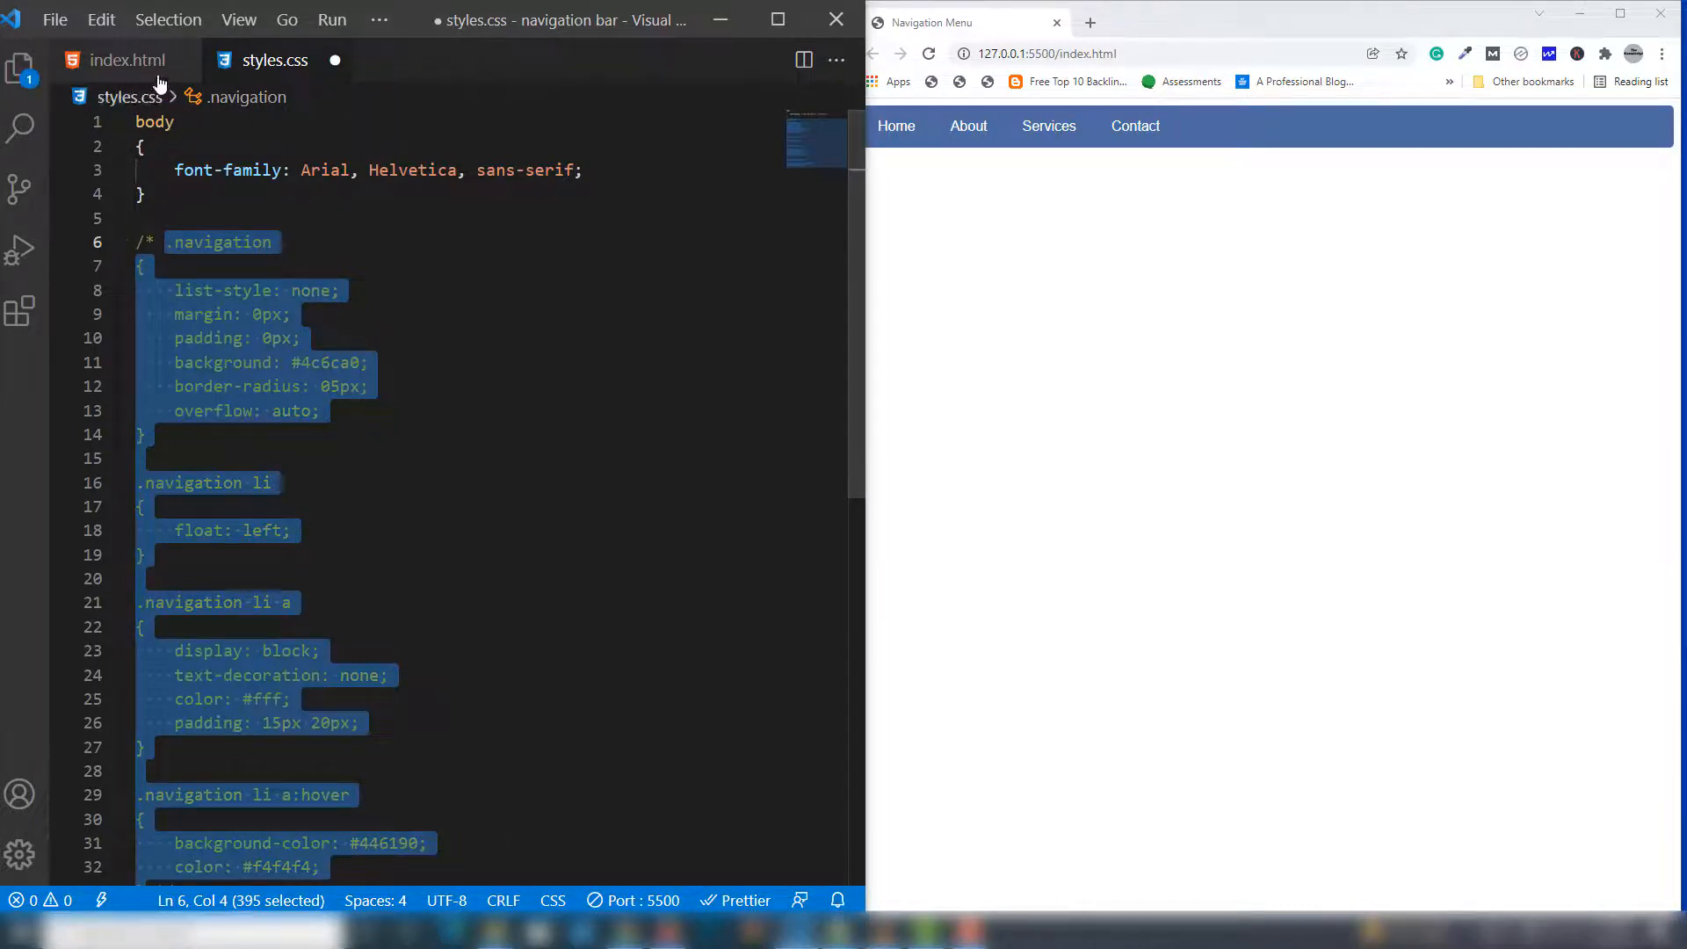
In index.html, paste a copy of the list, comment out the navigation copy, and rename the other to side-menus
left_click(126, 59)
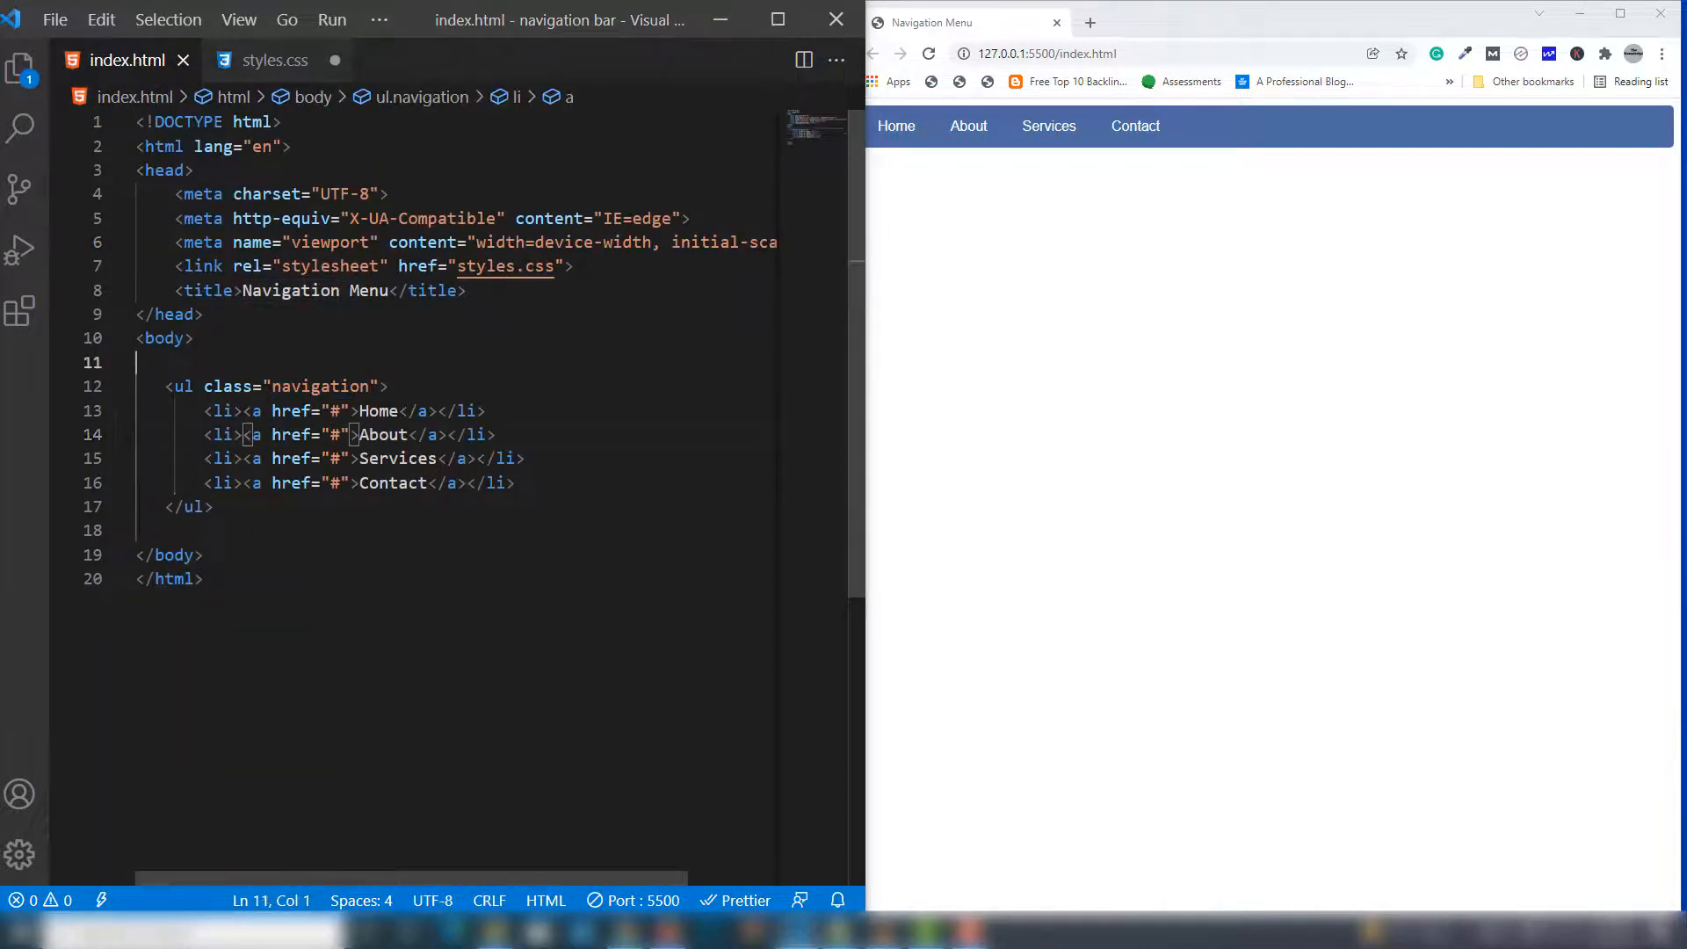
left_click(193, 337)
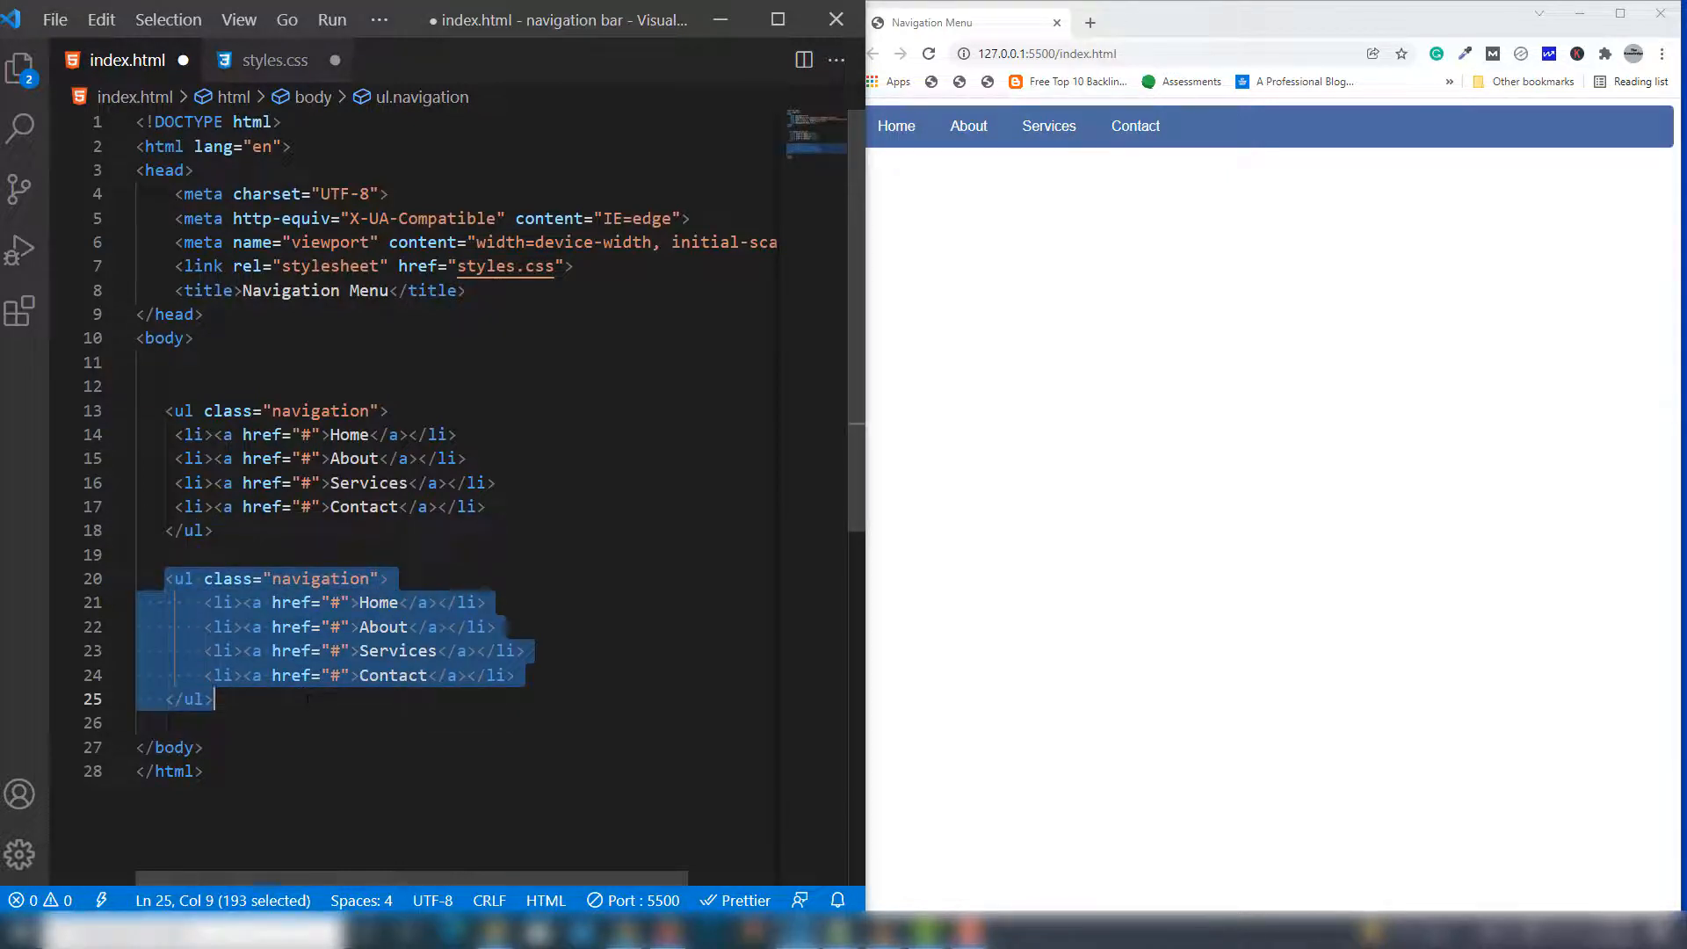
key("ctrl+/")
type("side-menus")
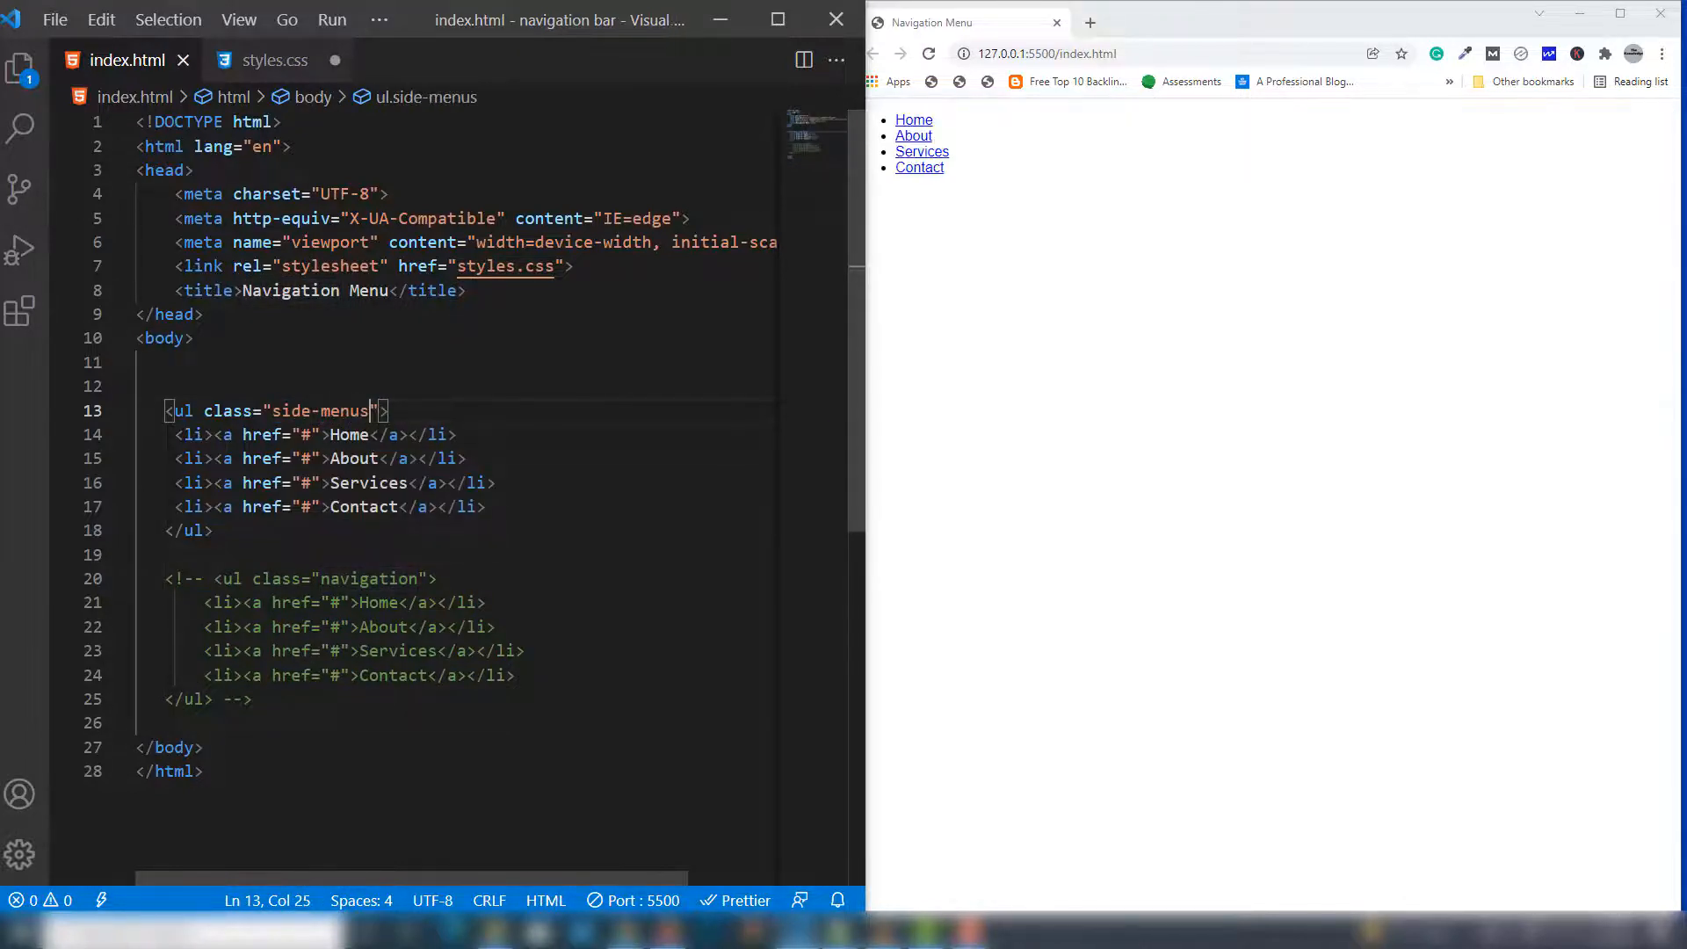
mouse_move(181, 411)
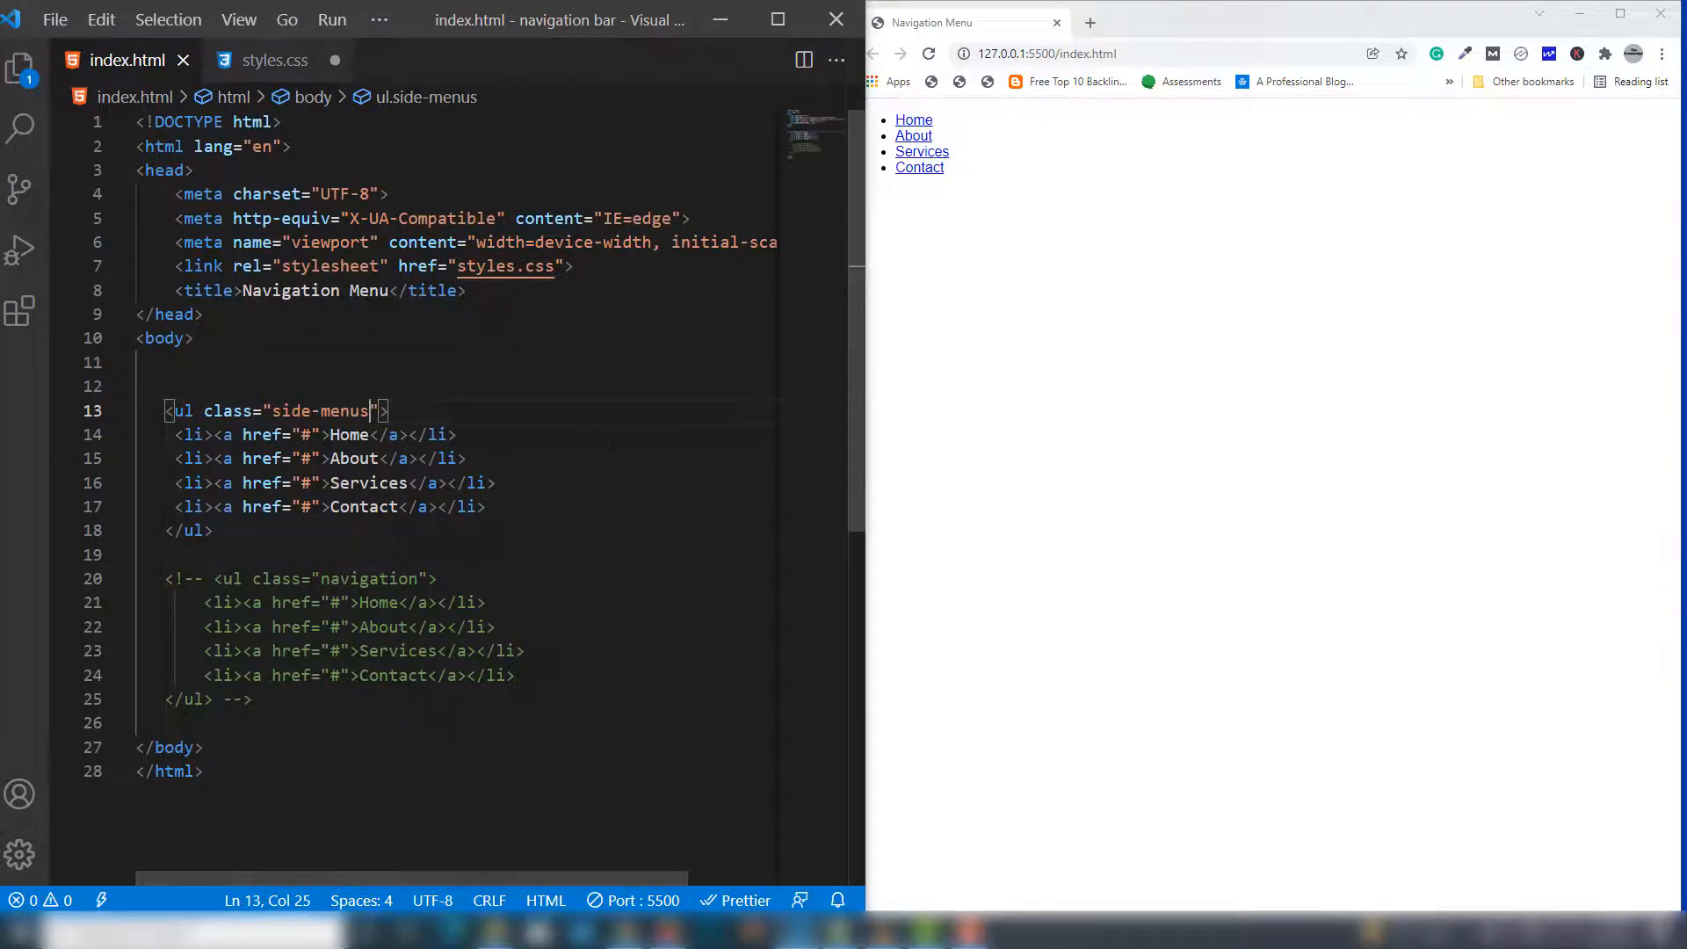
In styles.css, start a .side-menus rule with no list style and a 1px solid #ddd border
left_click(274, 61)
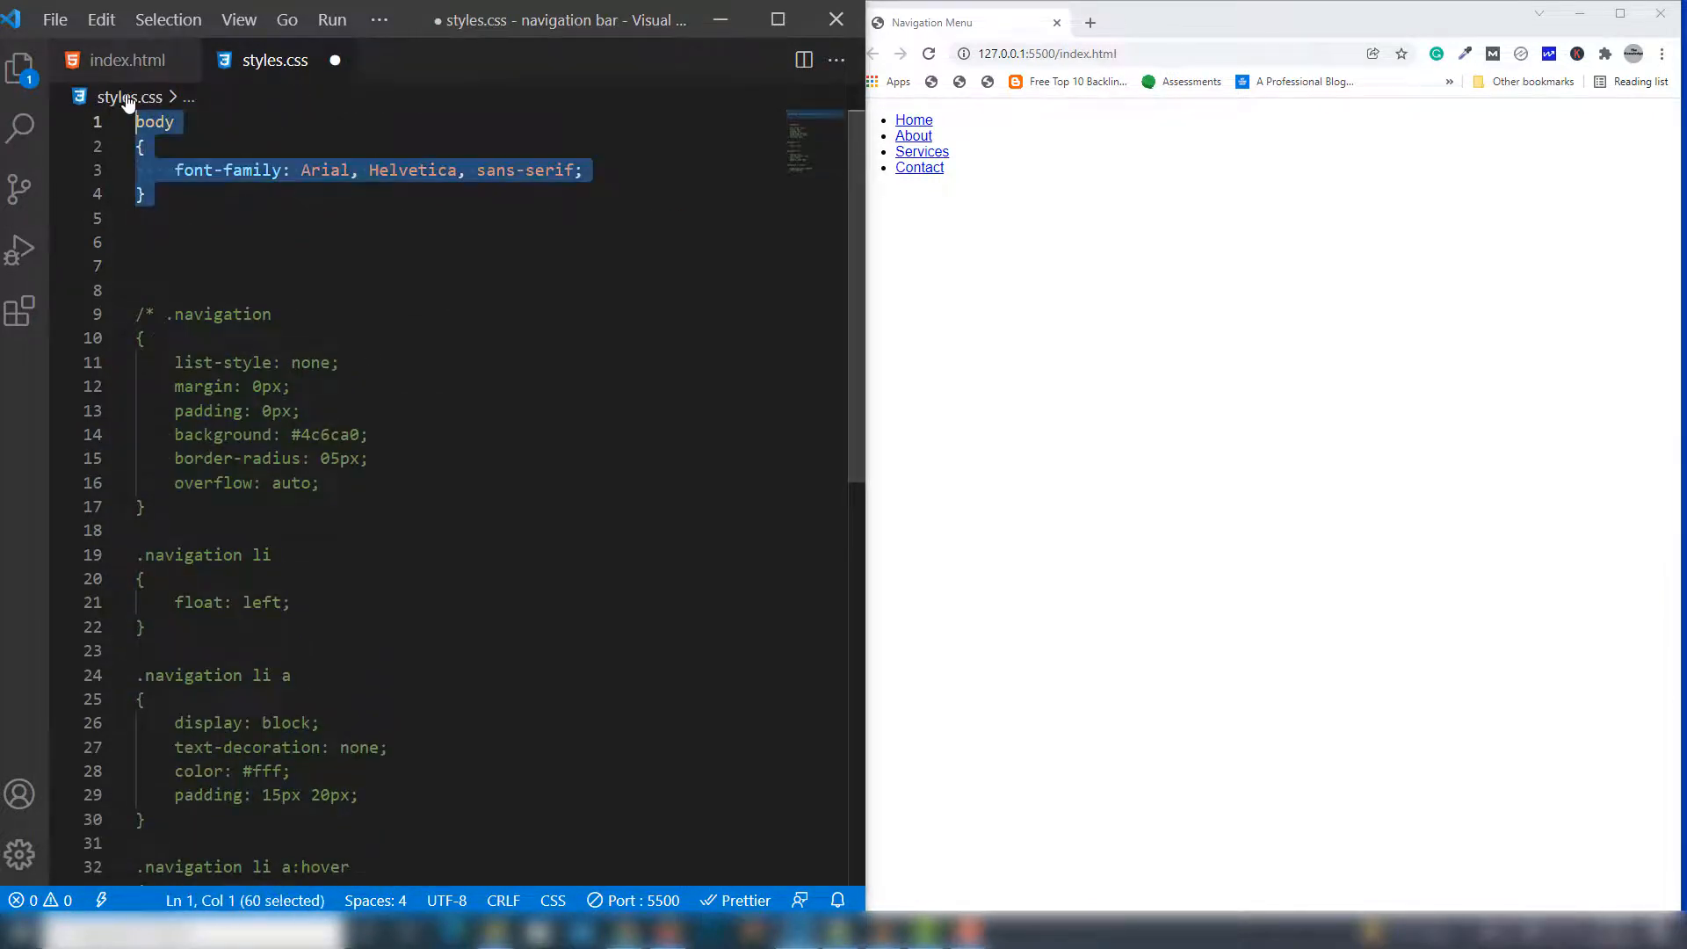
type(".")
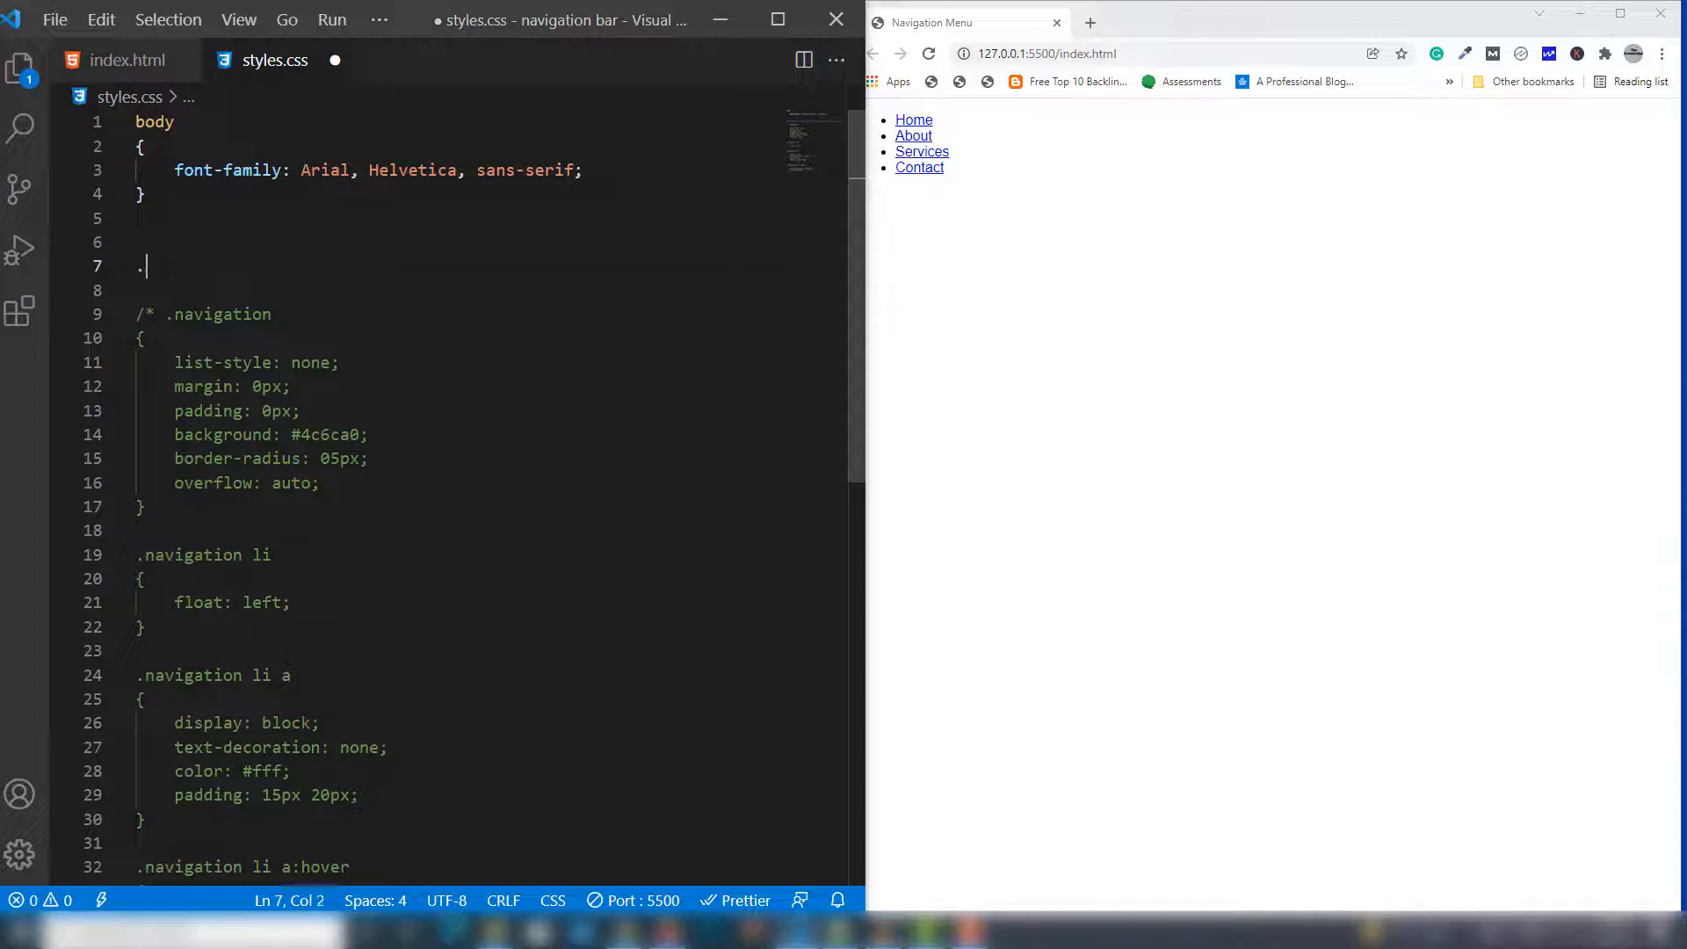
type("side")
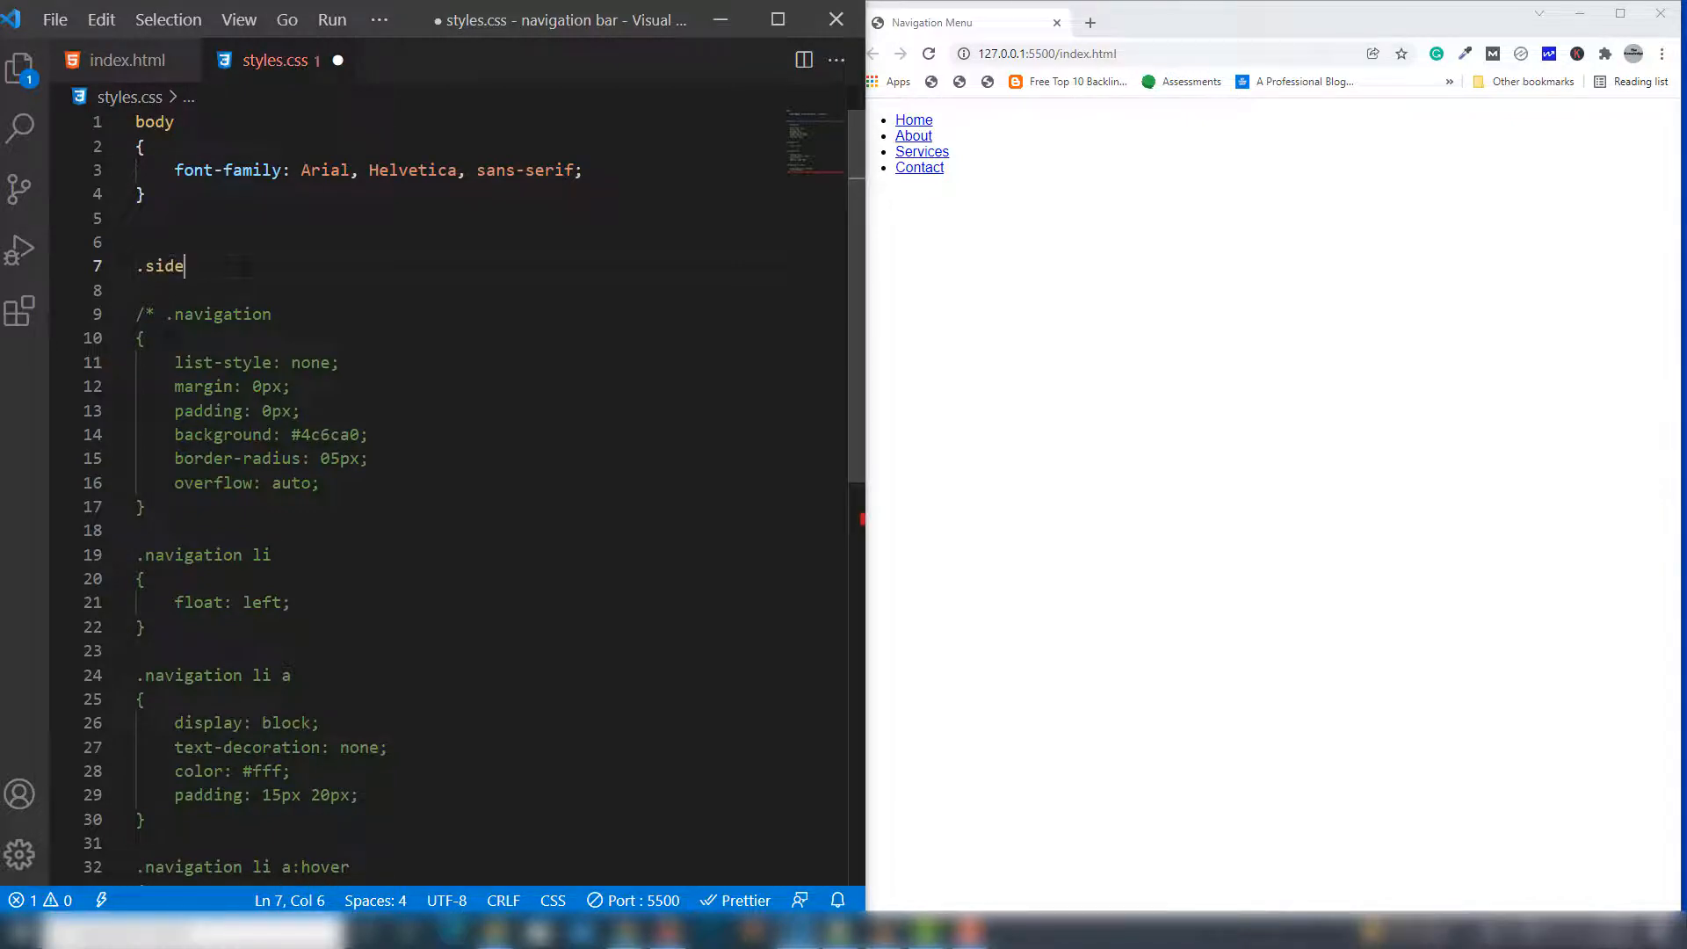
type("-menus")
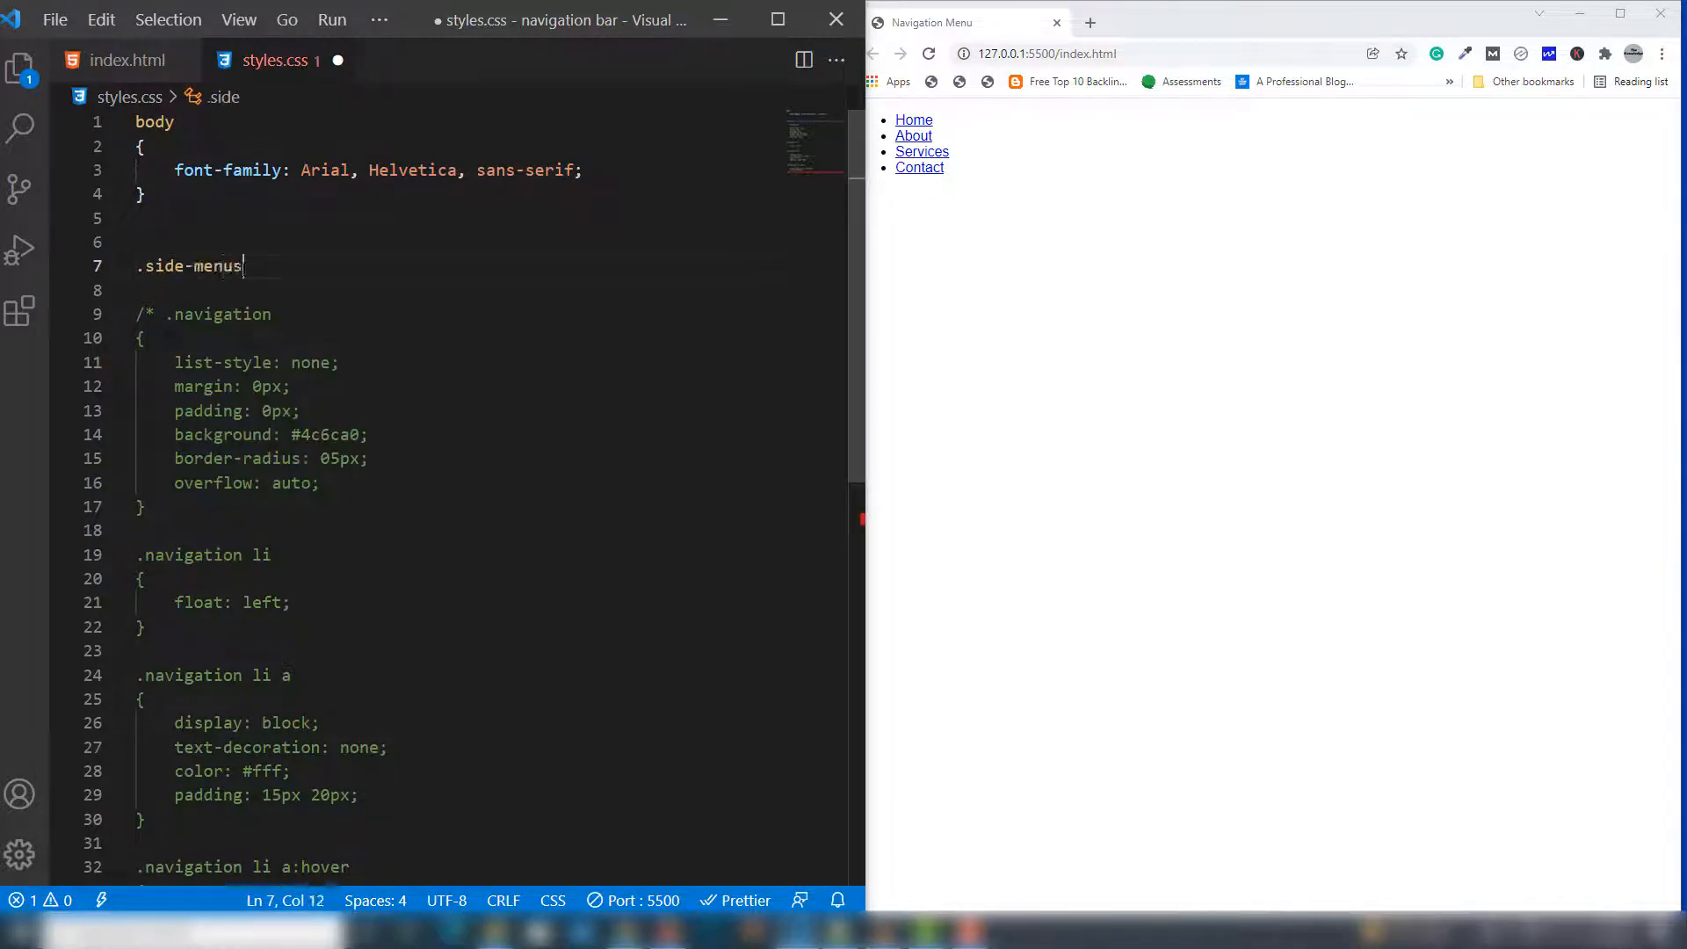
type("{")
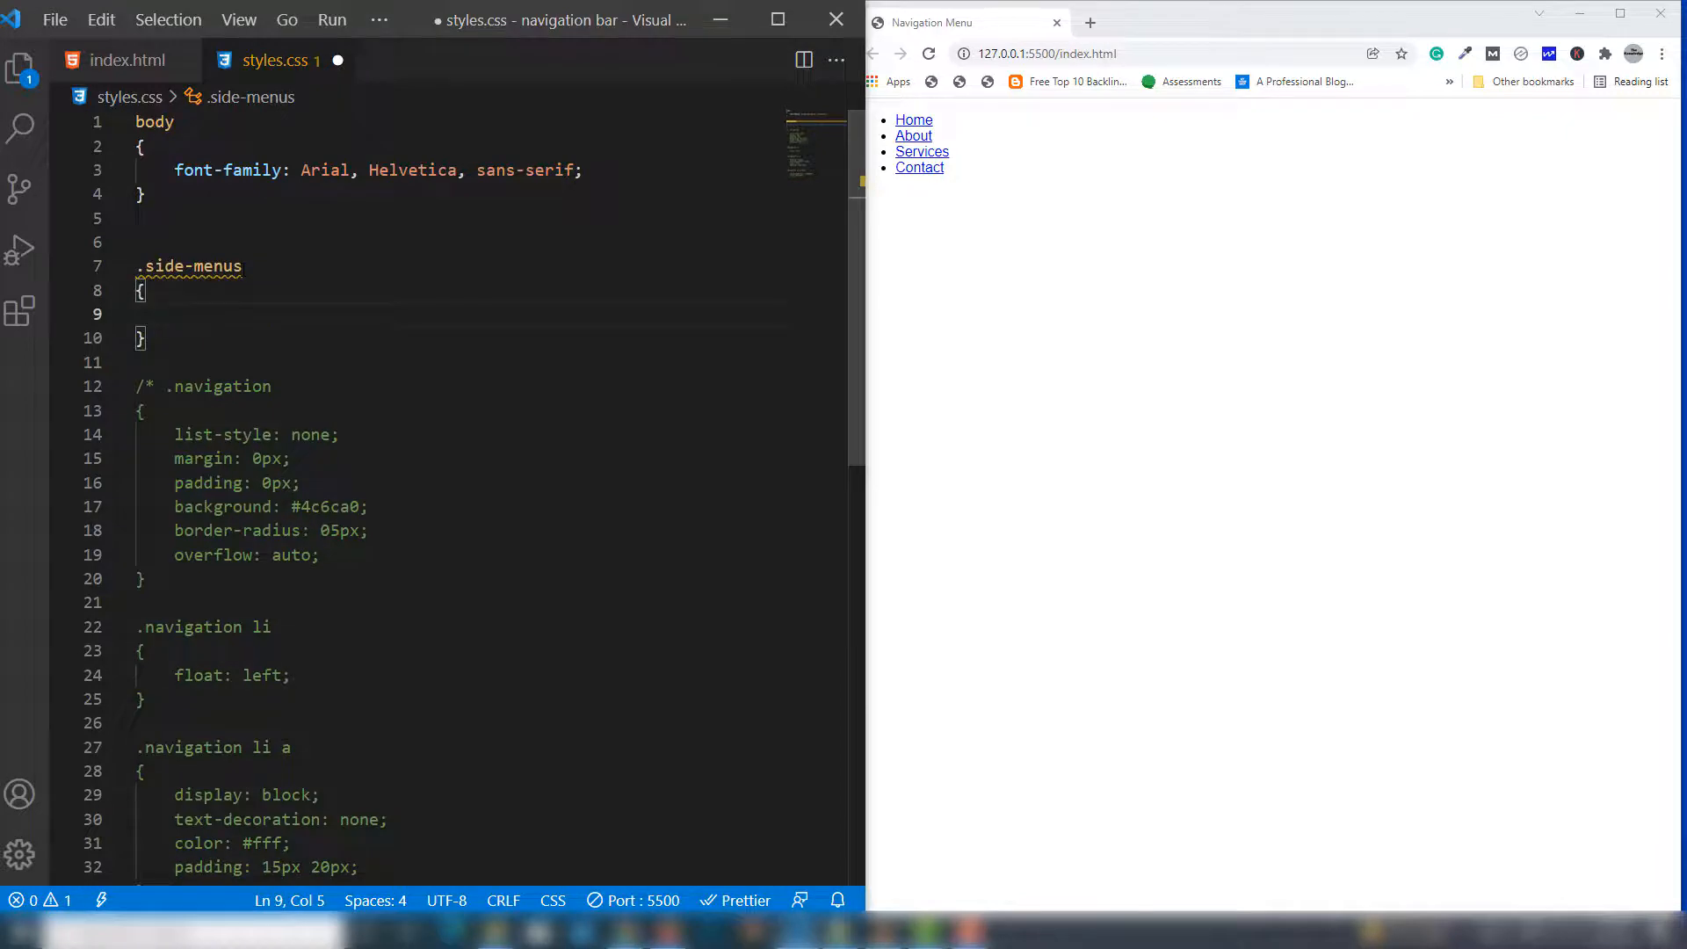
type("list-style: none;")
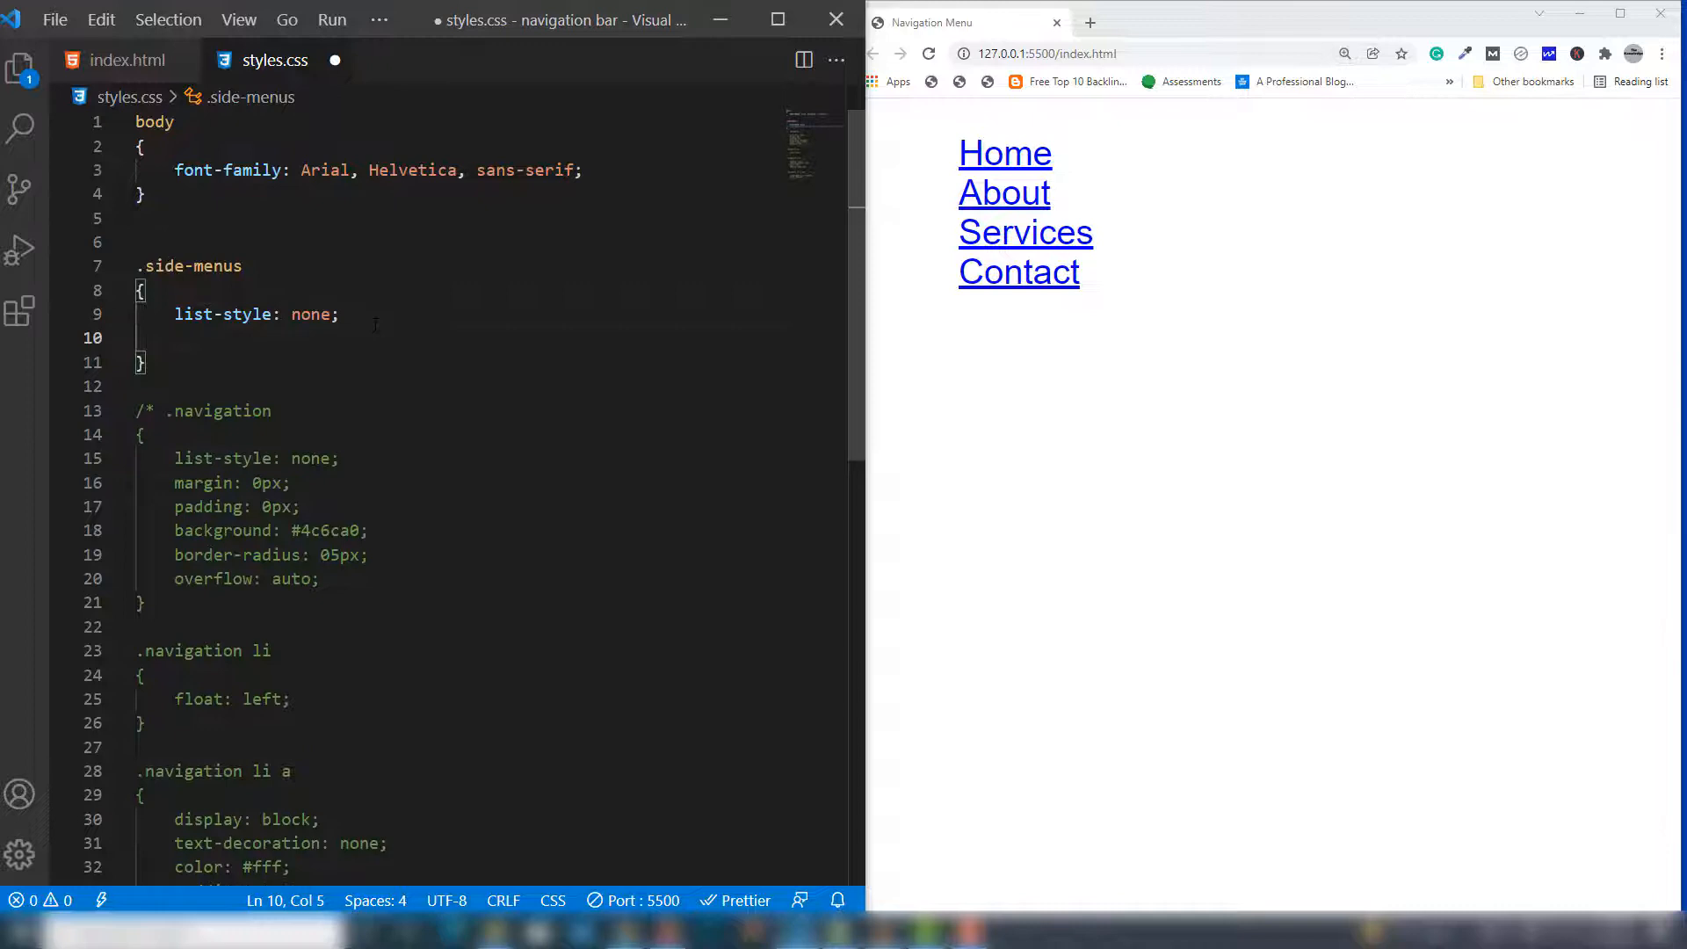
type("border")
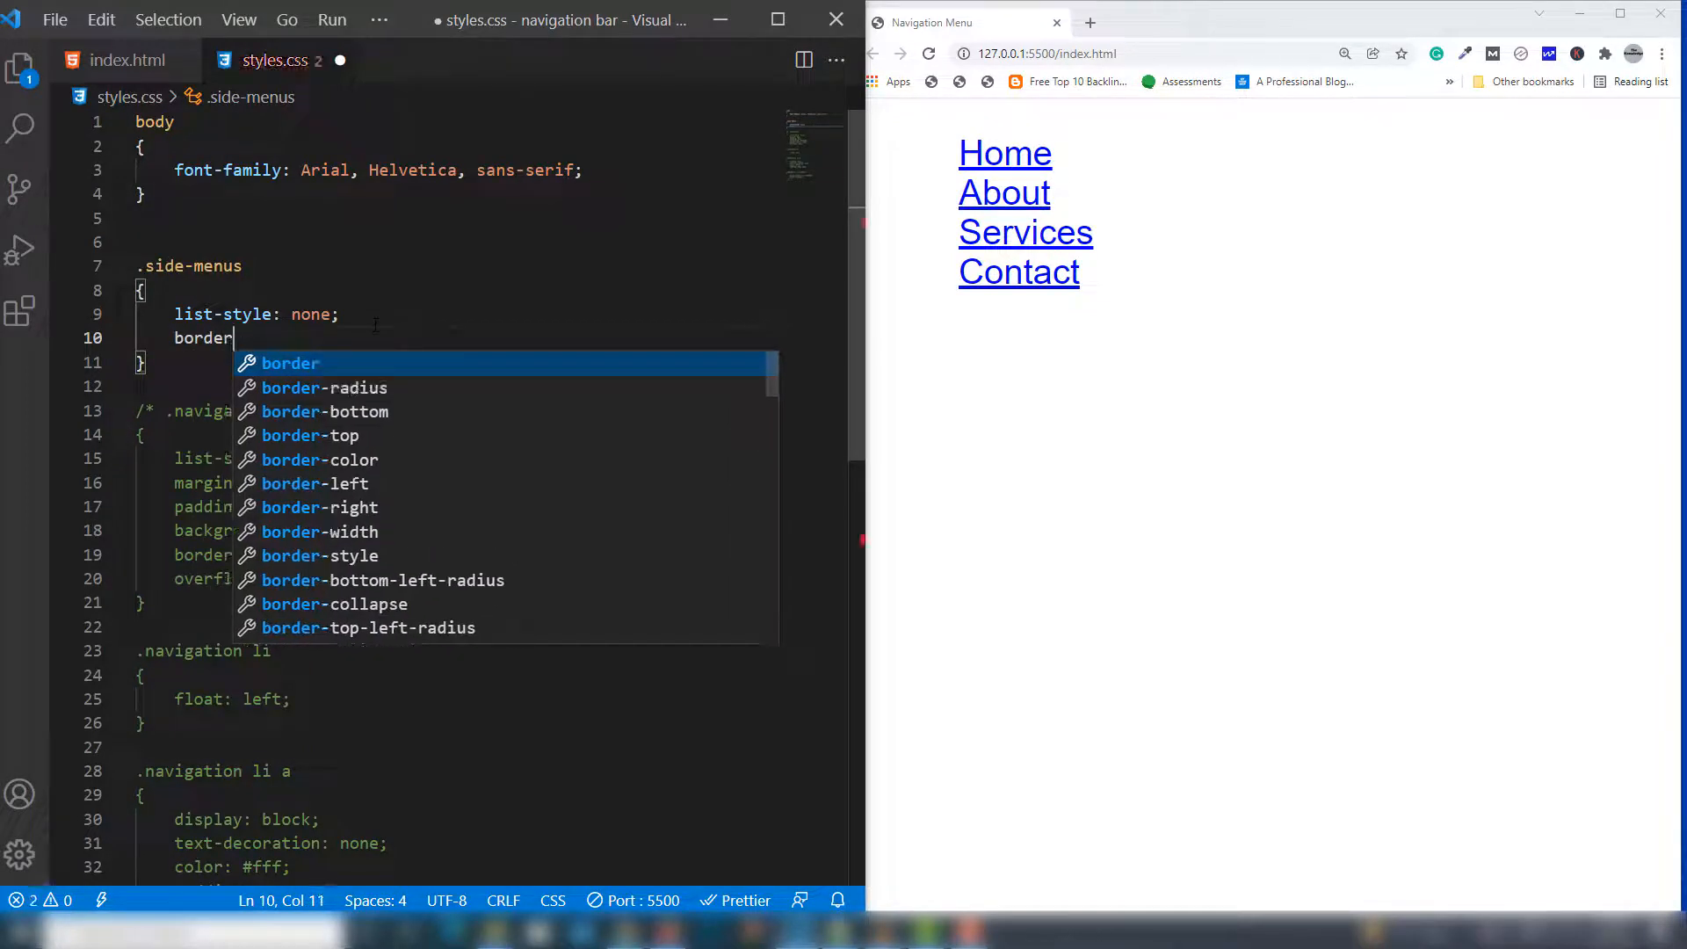
type(": 1px solid")
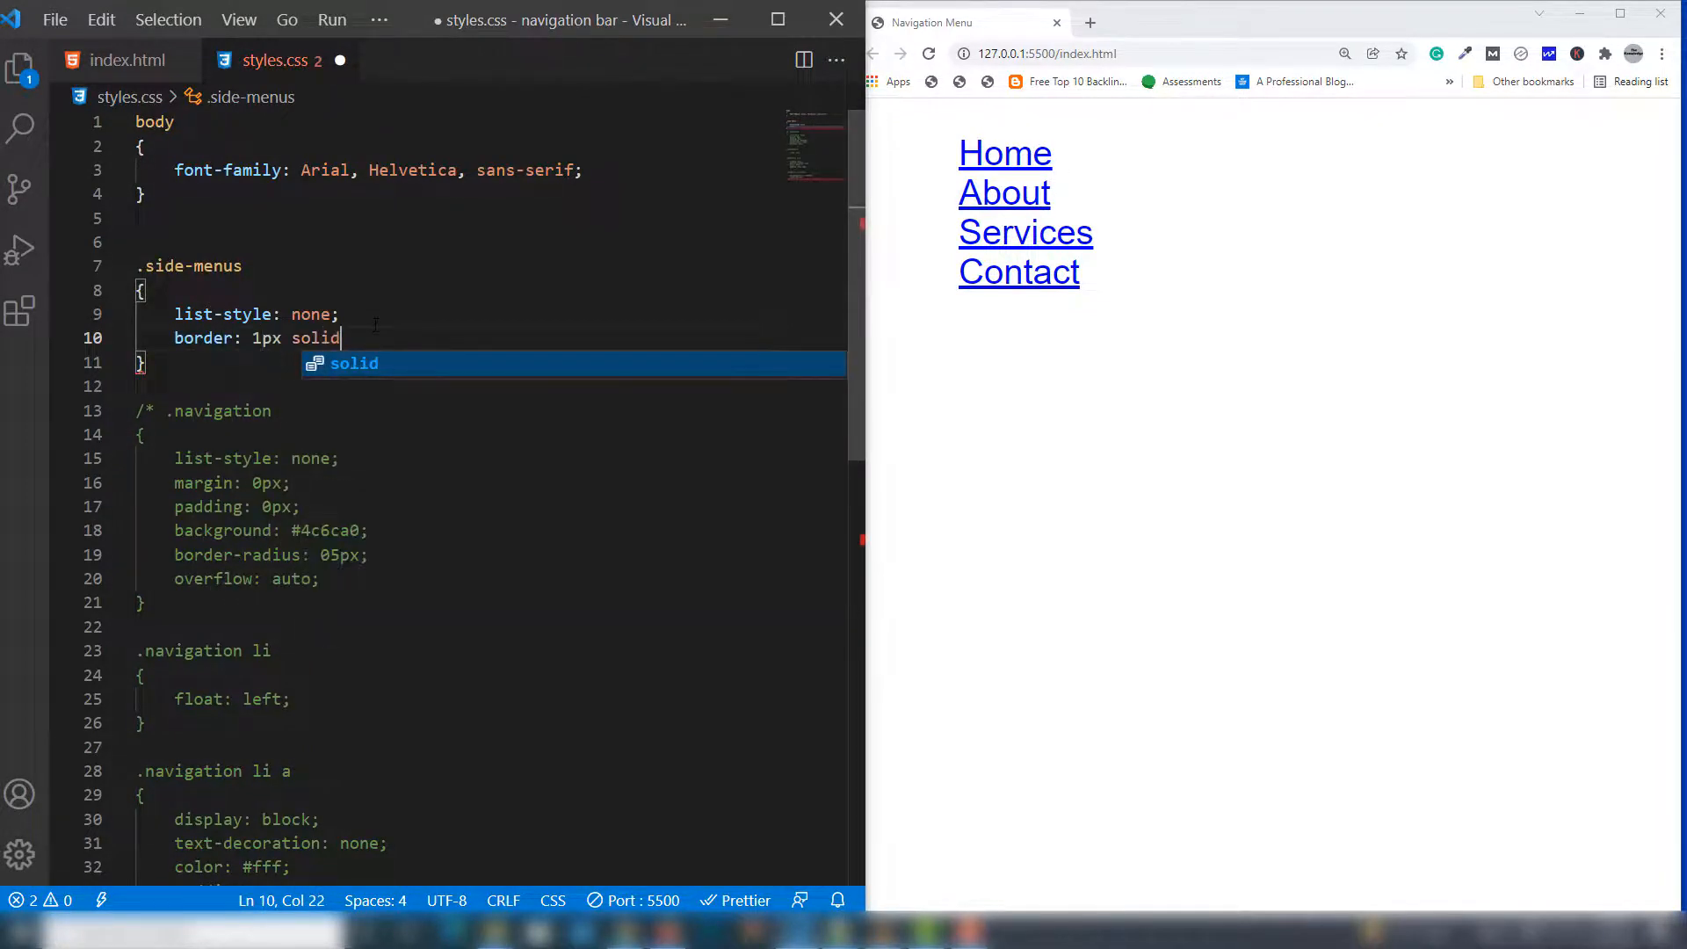
type("#ddd;")
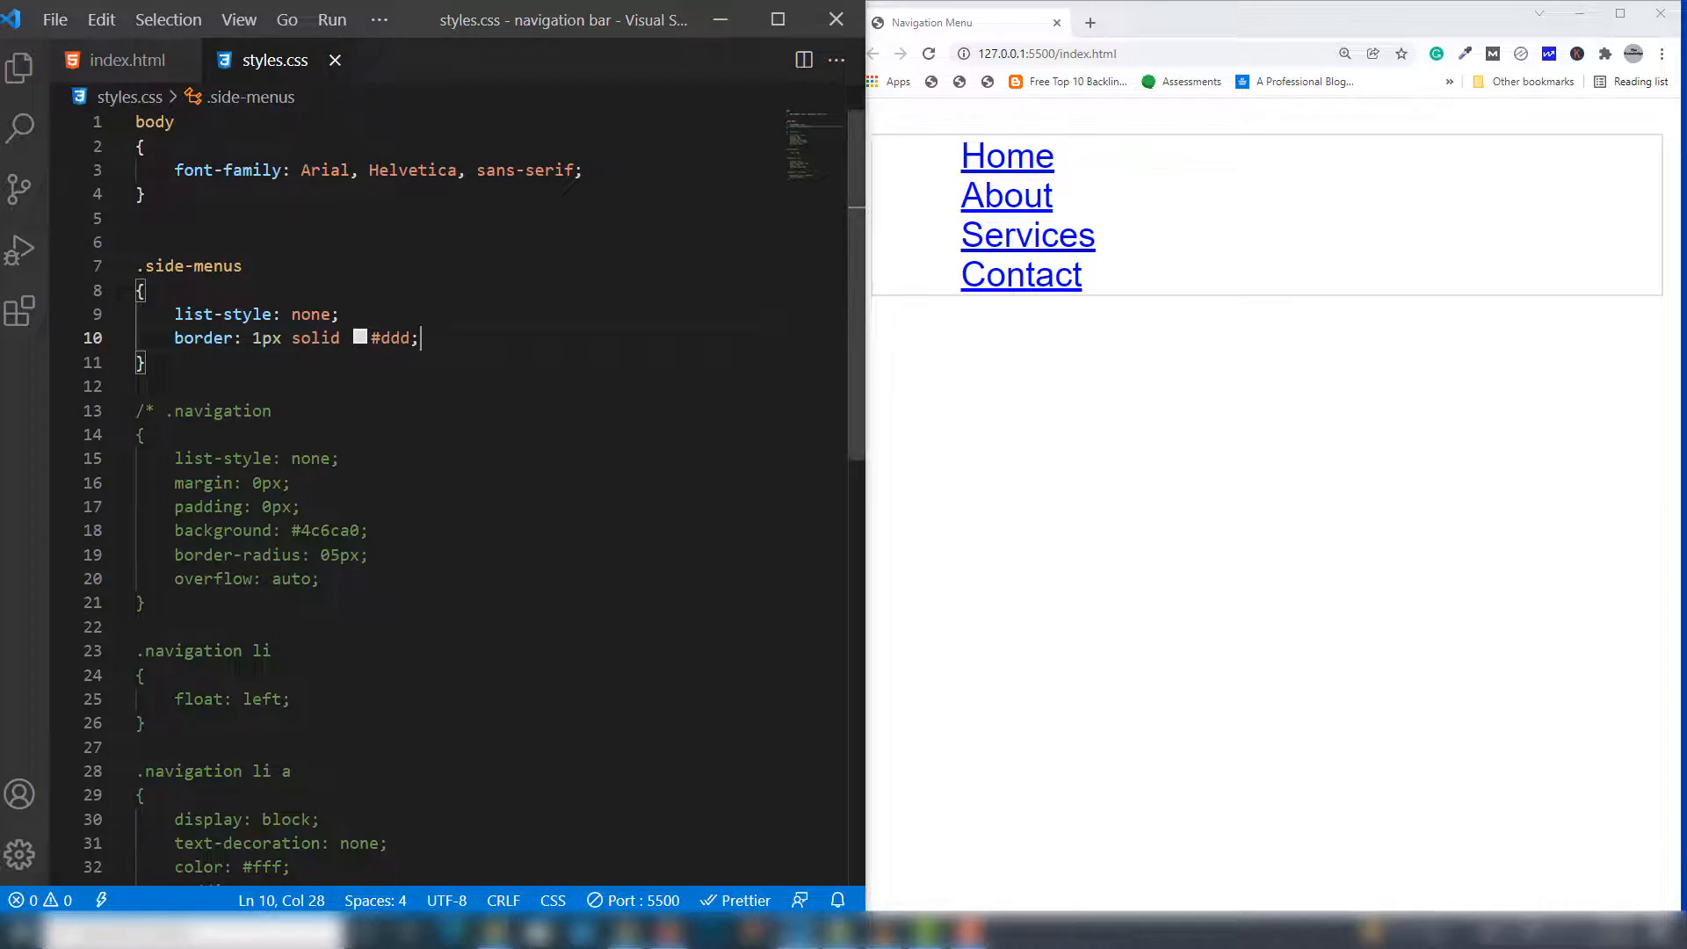
Give .side-menus a 10px border radius, 300px width and 20px padding
type("border-radius: ;")
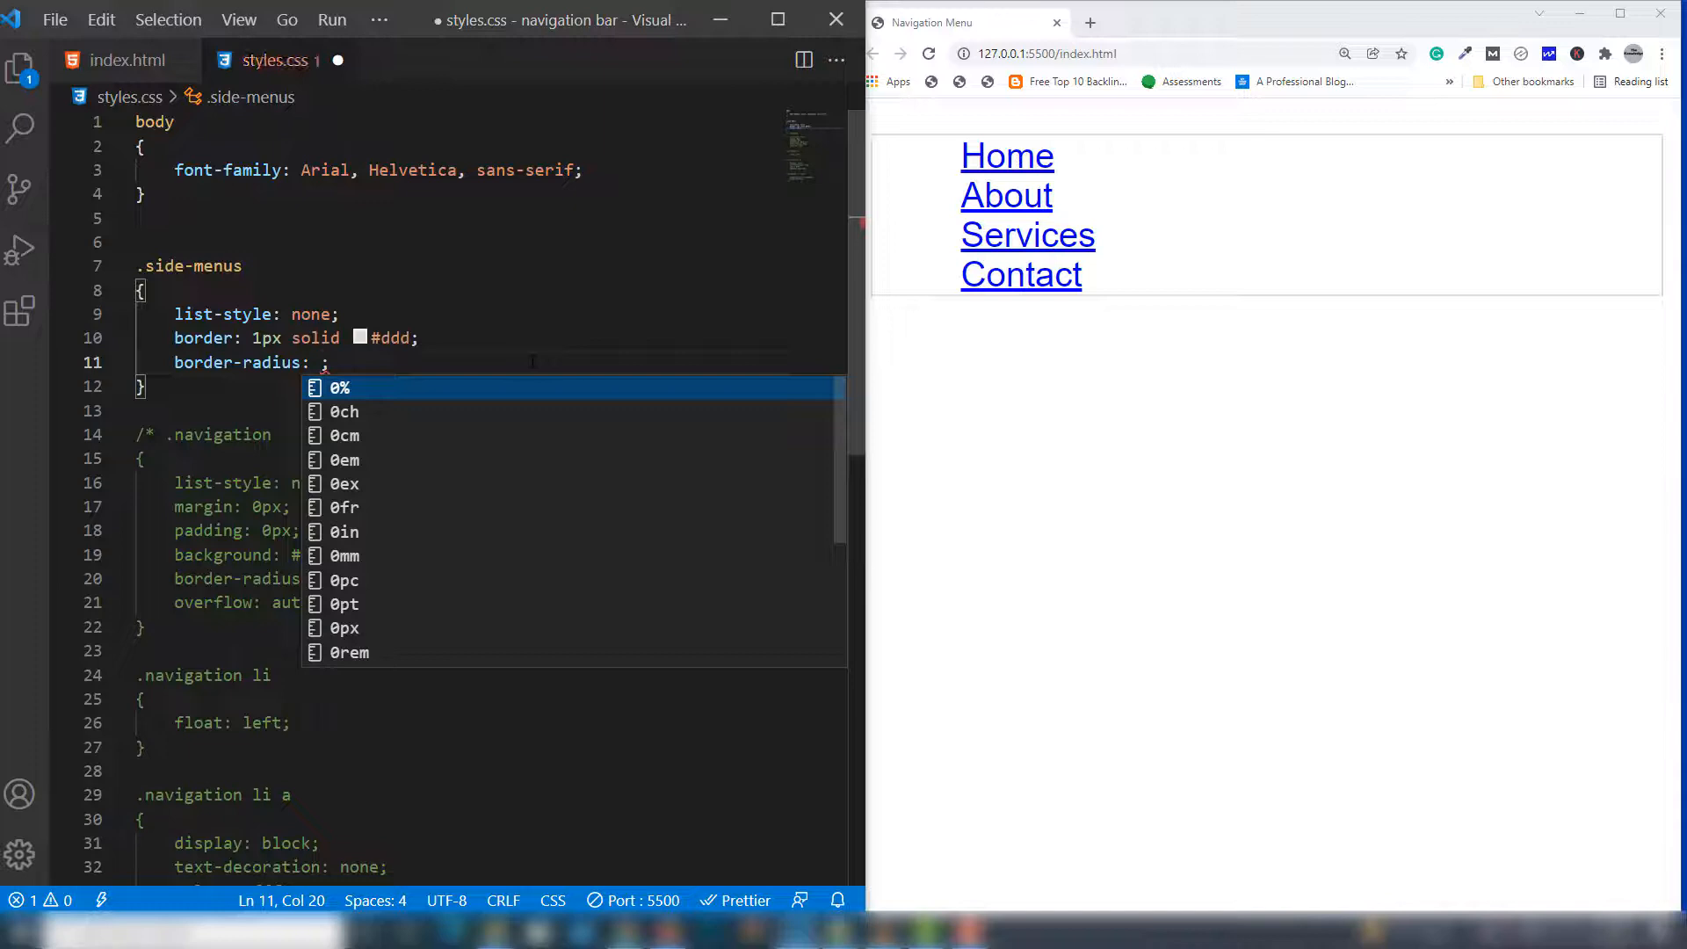
type("10px")
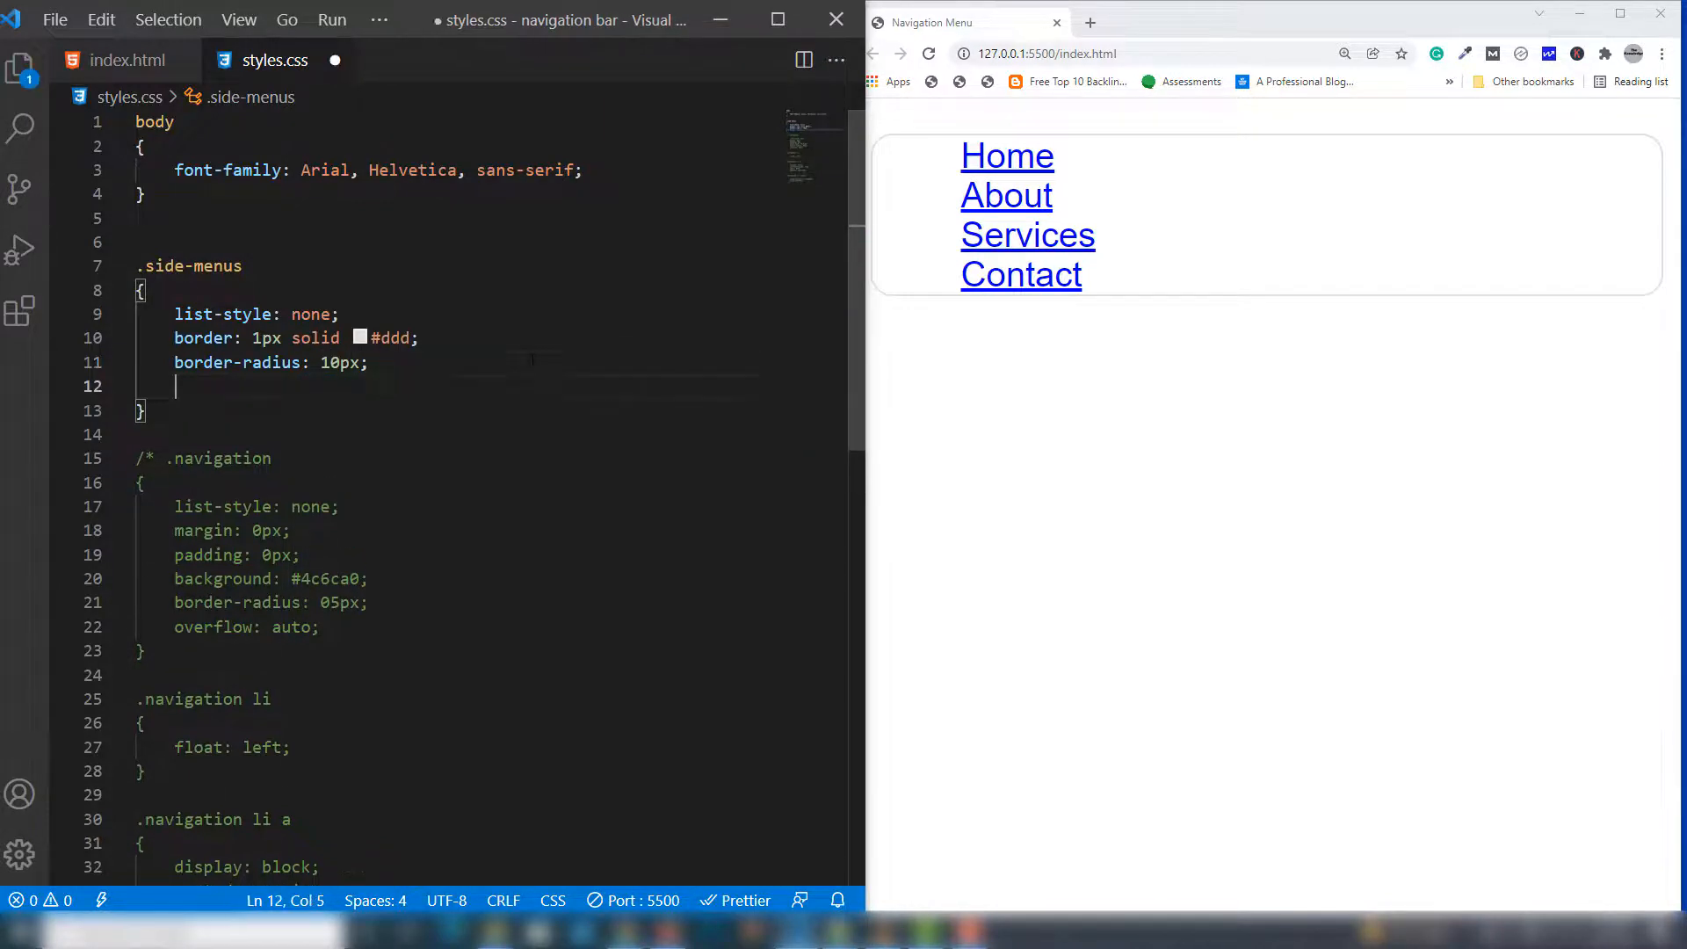
type("width: ;")
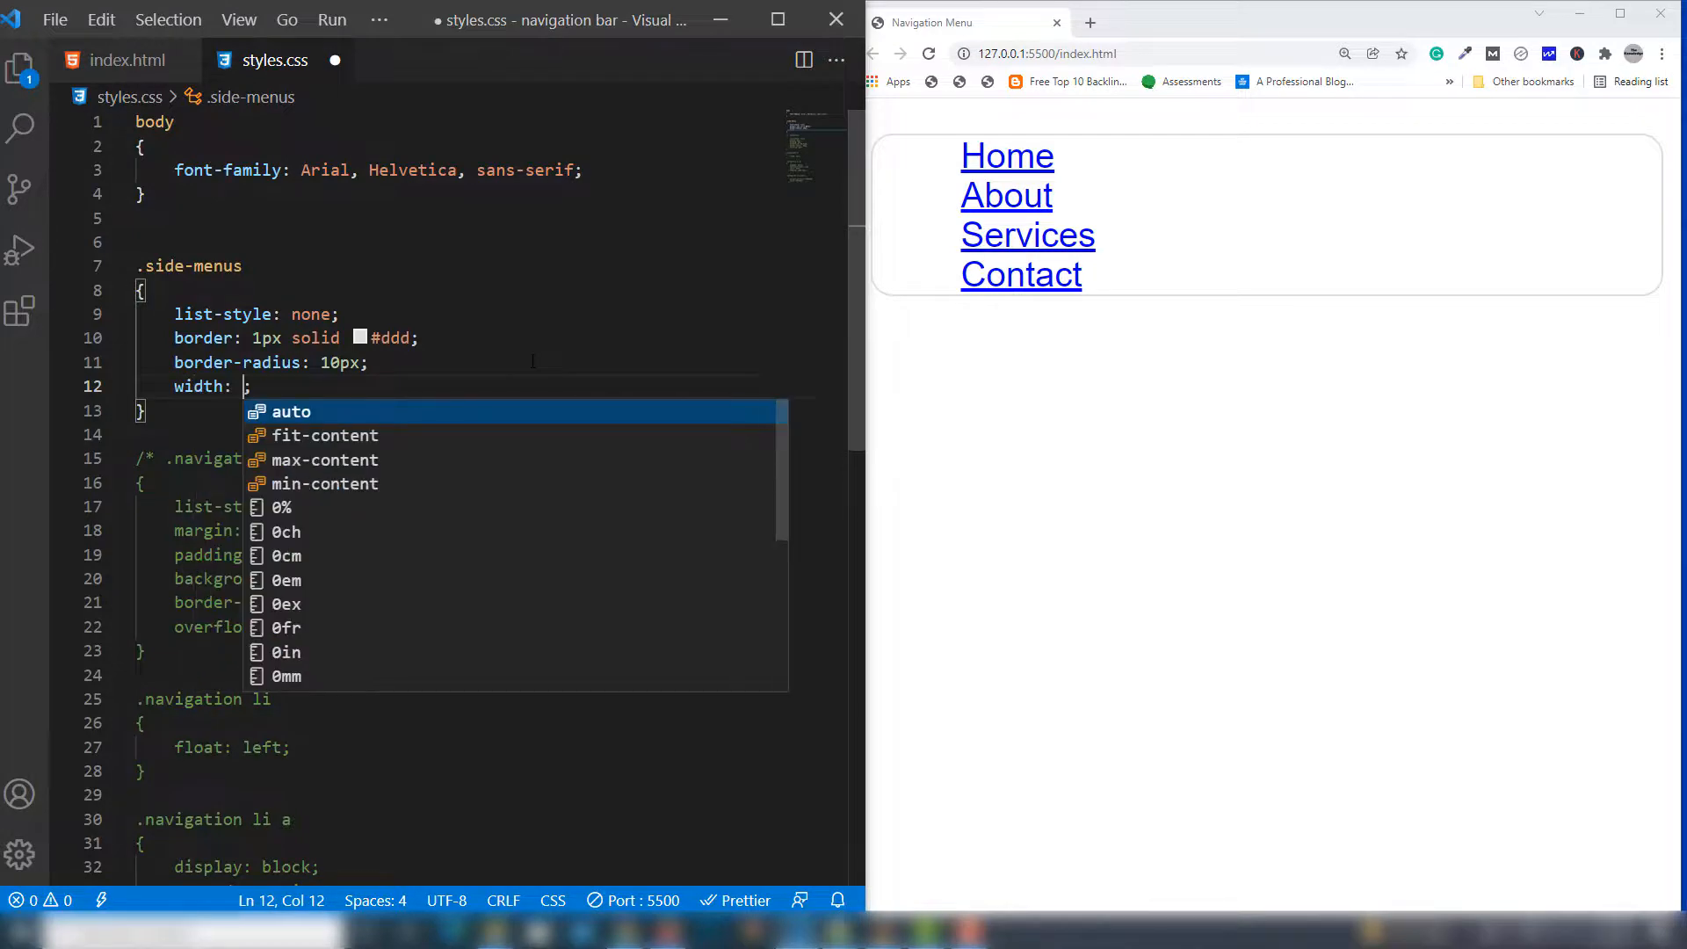
type("300px")
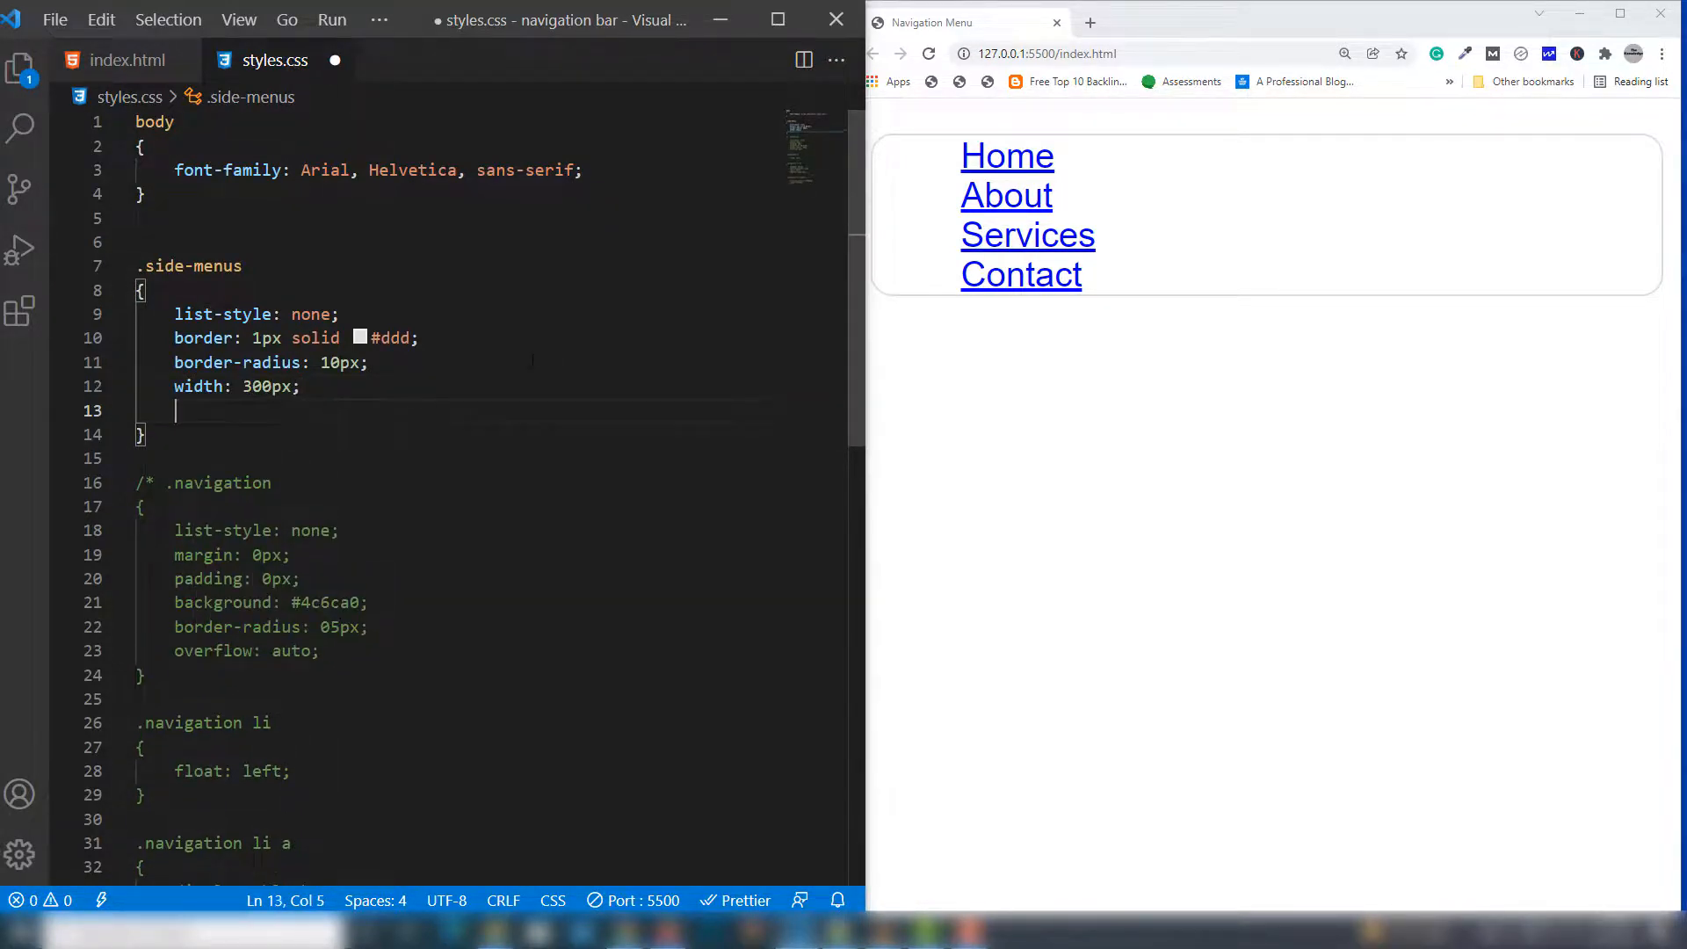
type("padding:")
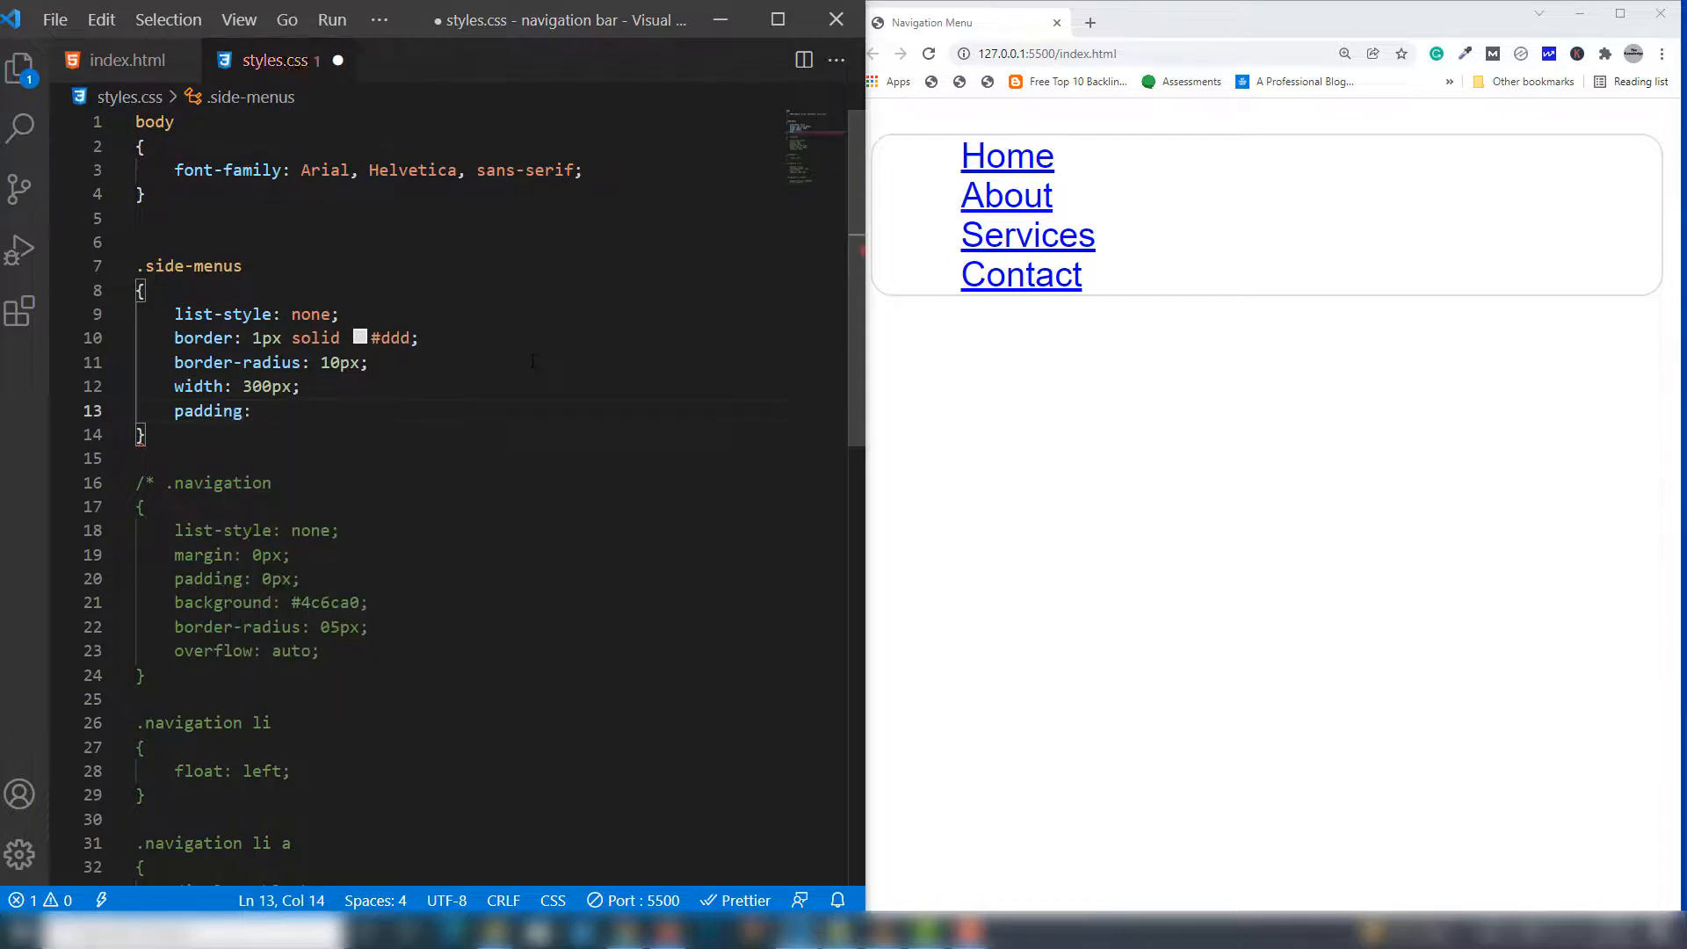
type("20px;")
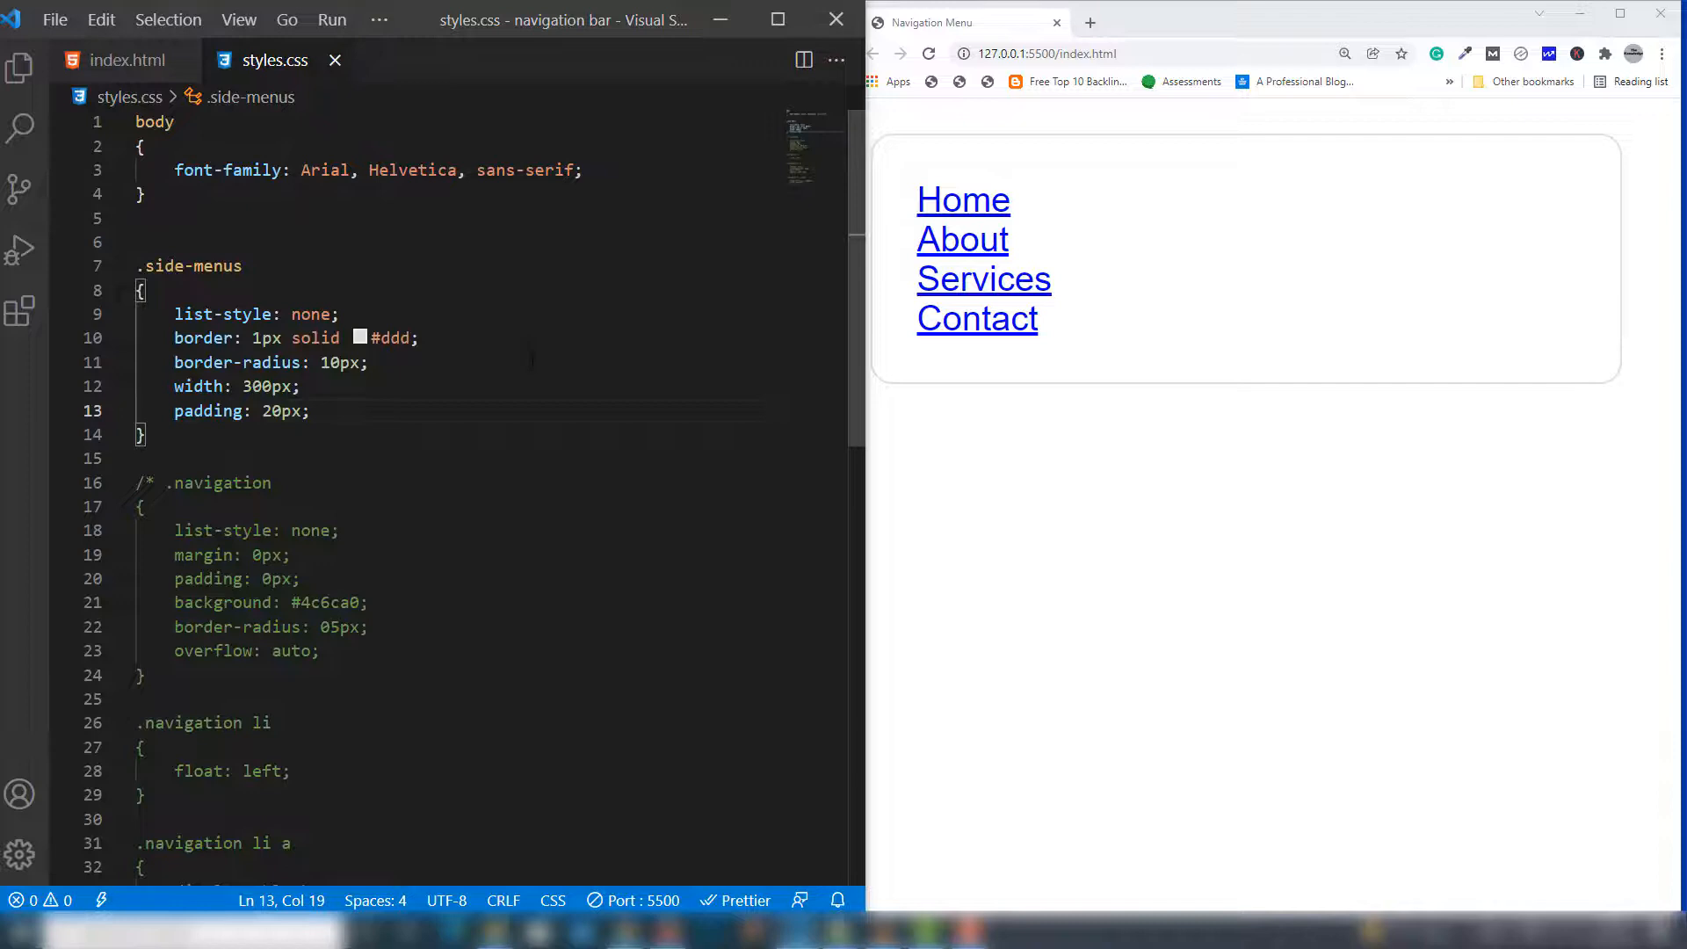
type(".side-menus")
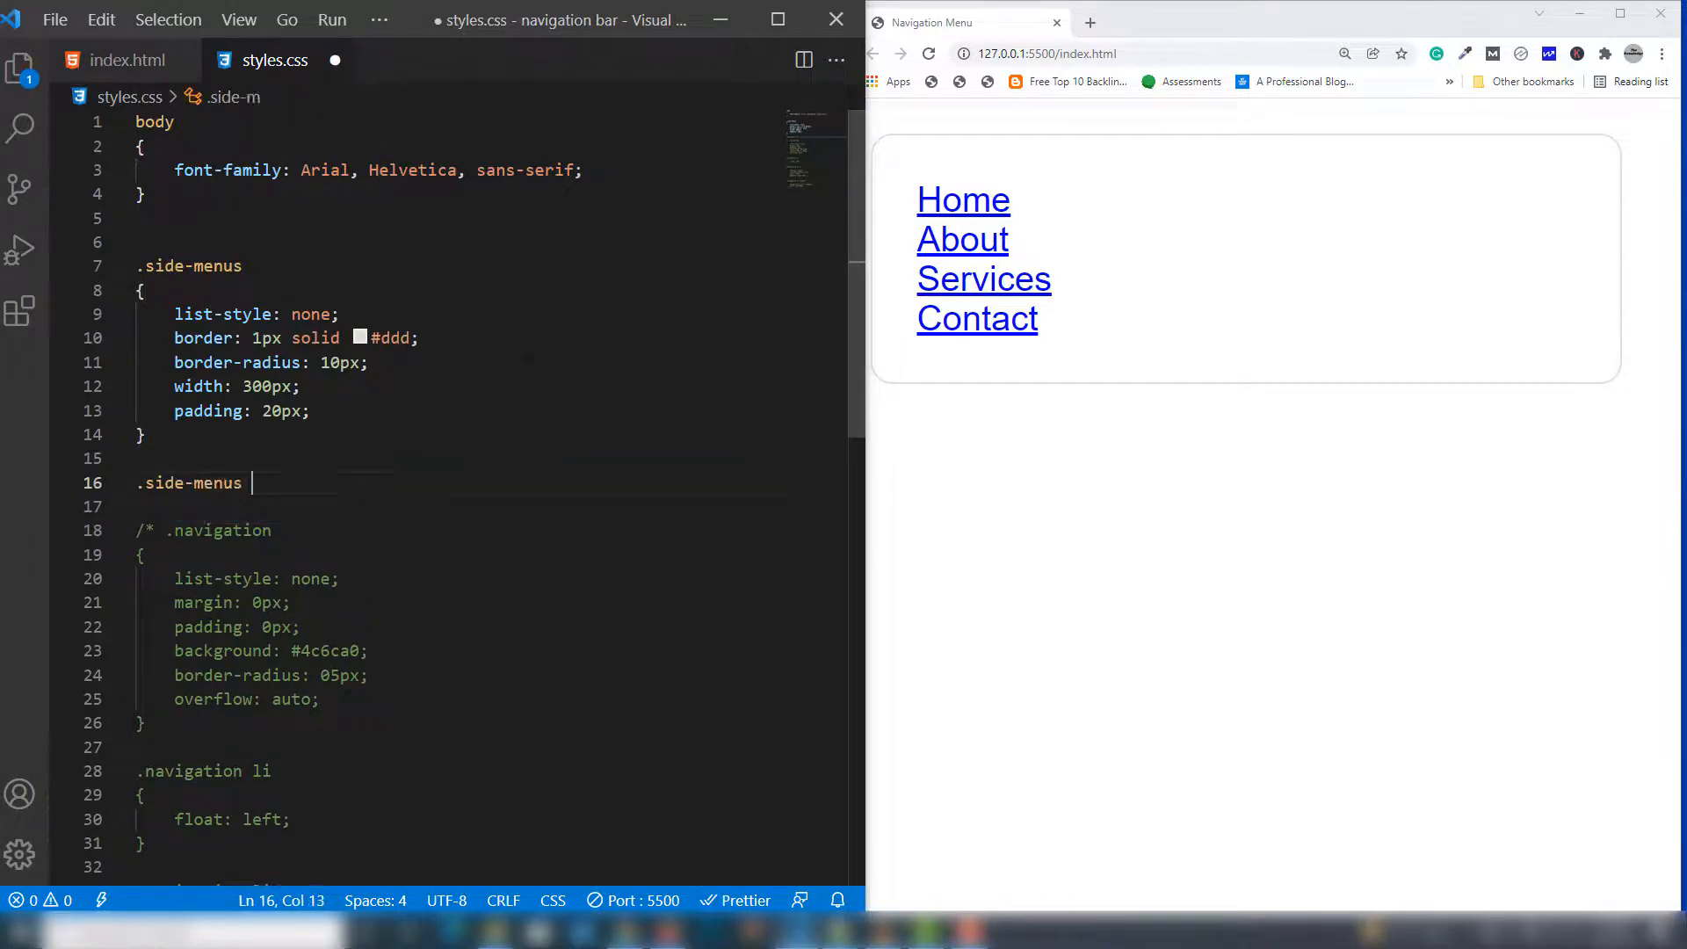
Add a .side-menus li rule with font-size 18px and line-height 2.4em
type("li")
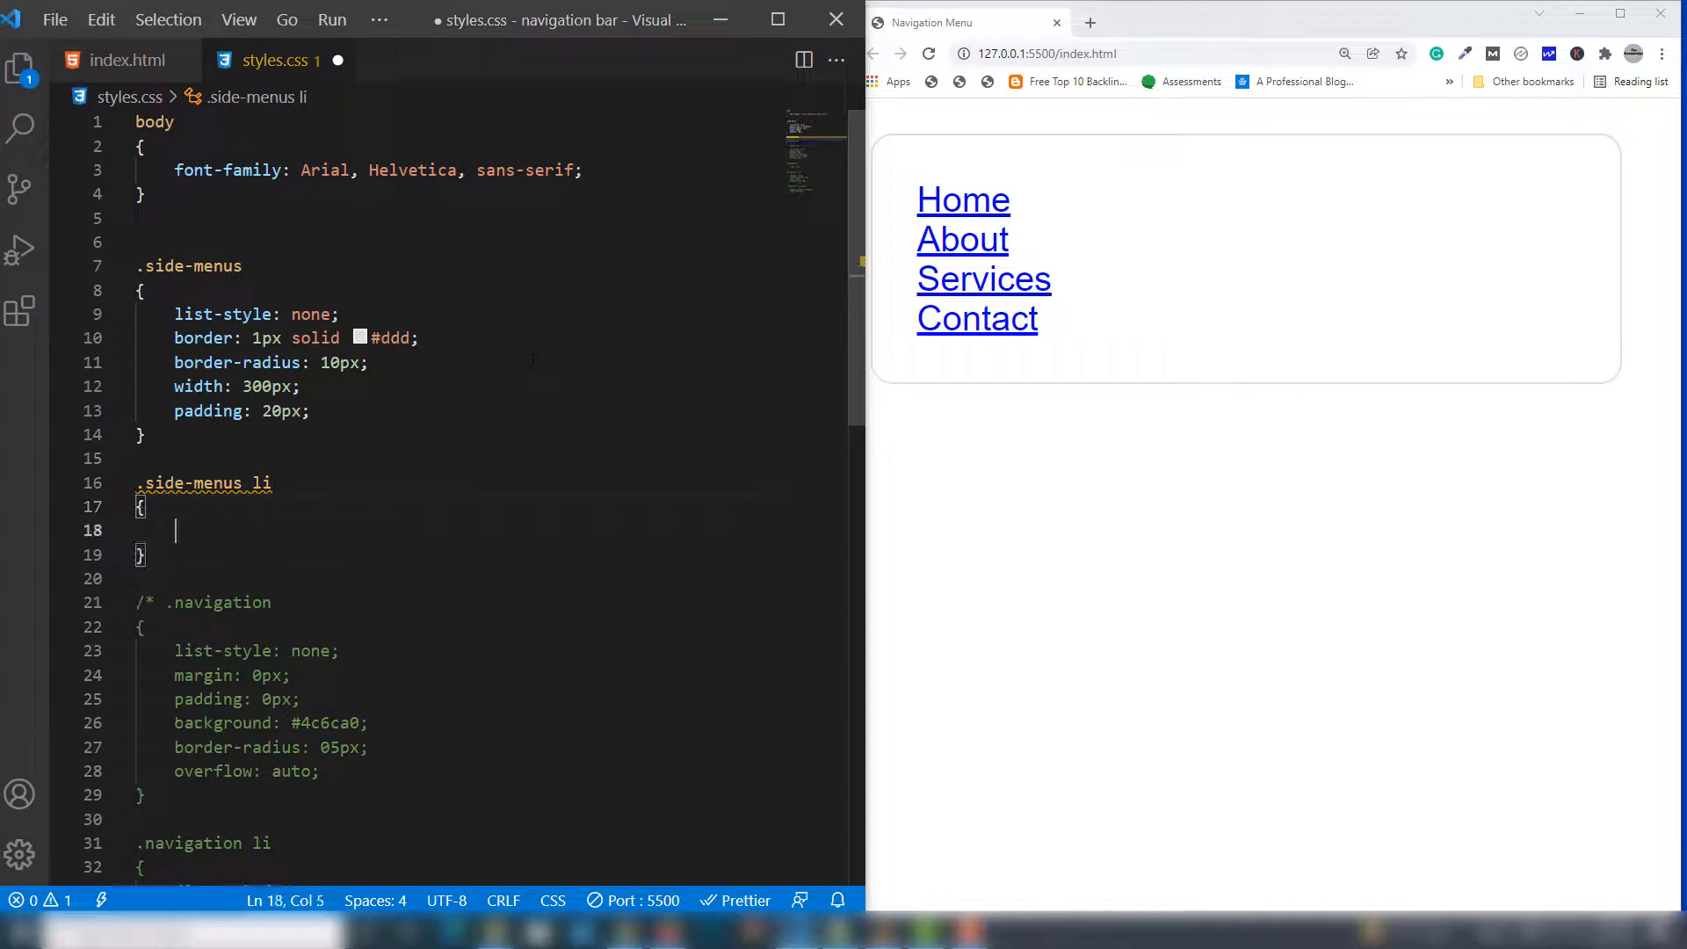
type("font-f")
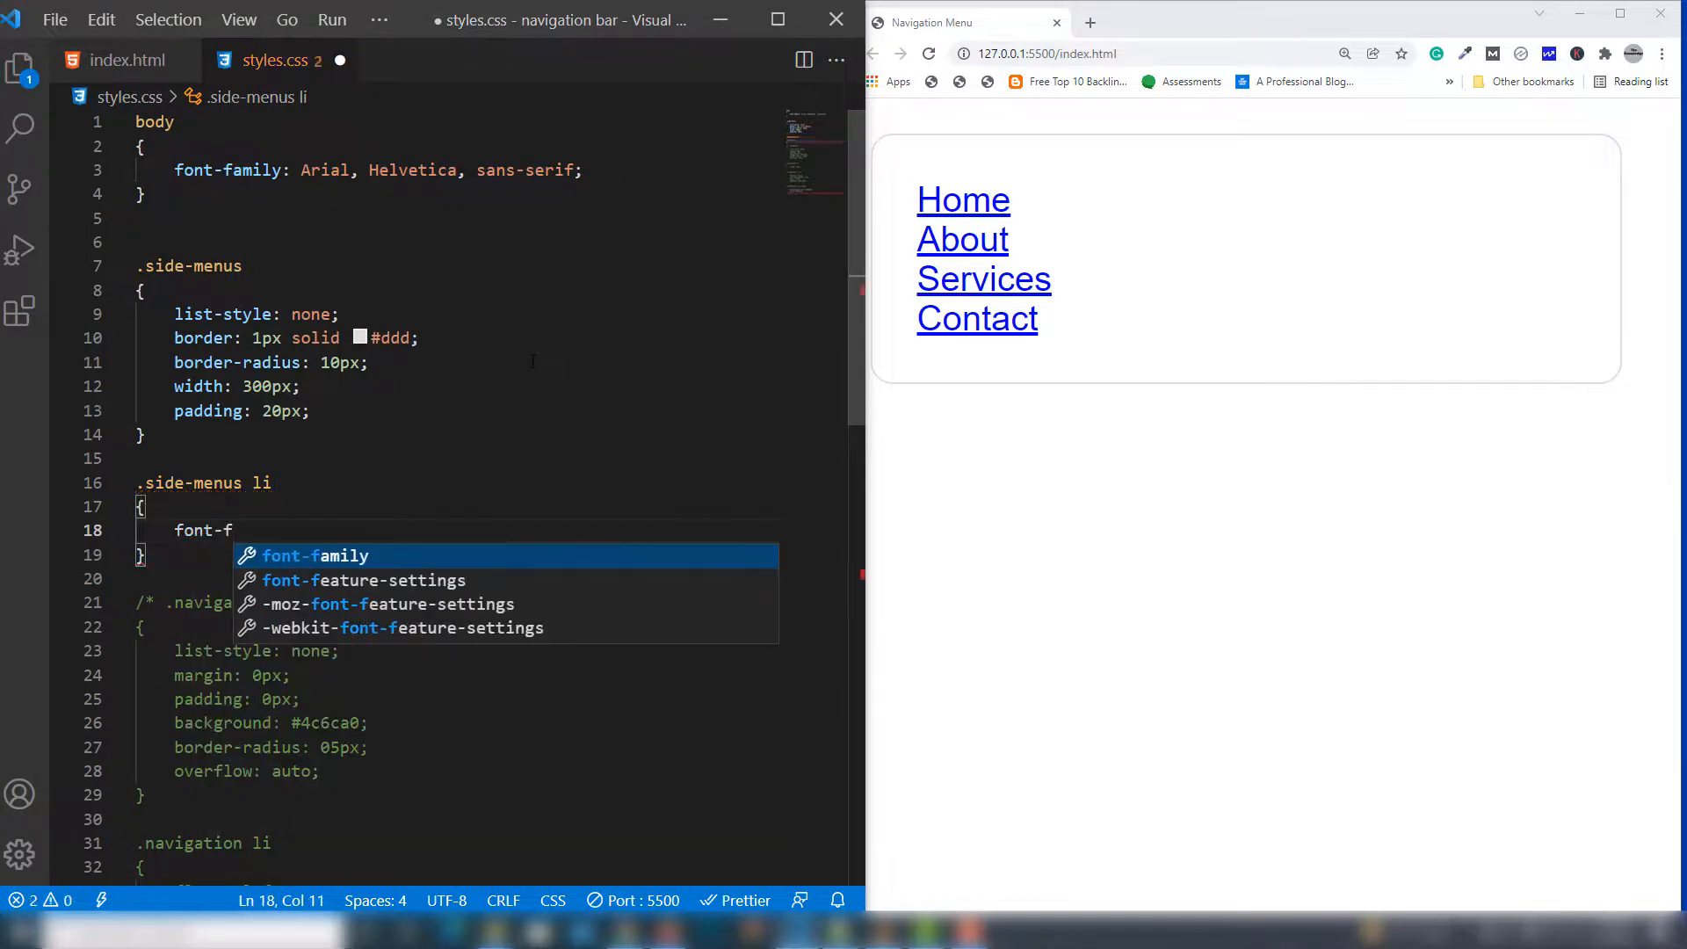
type("size: 18;")
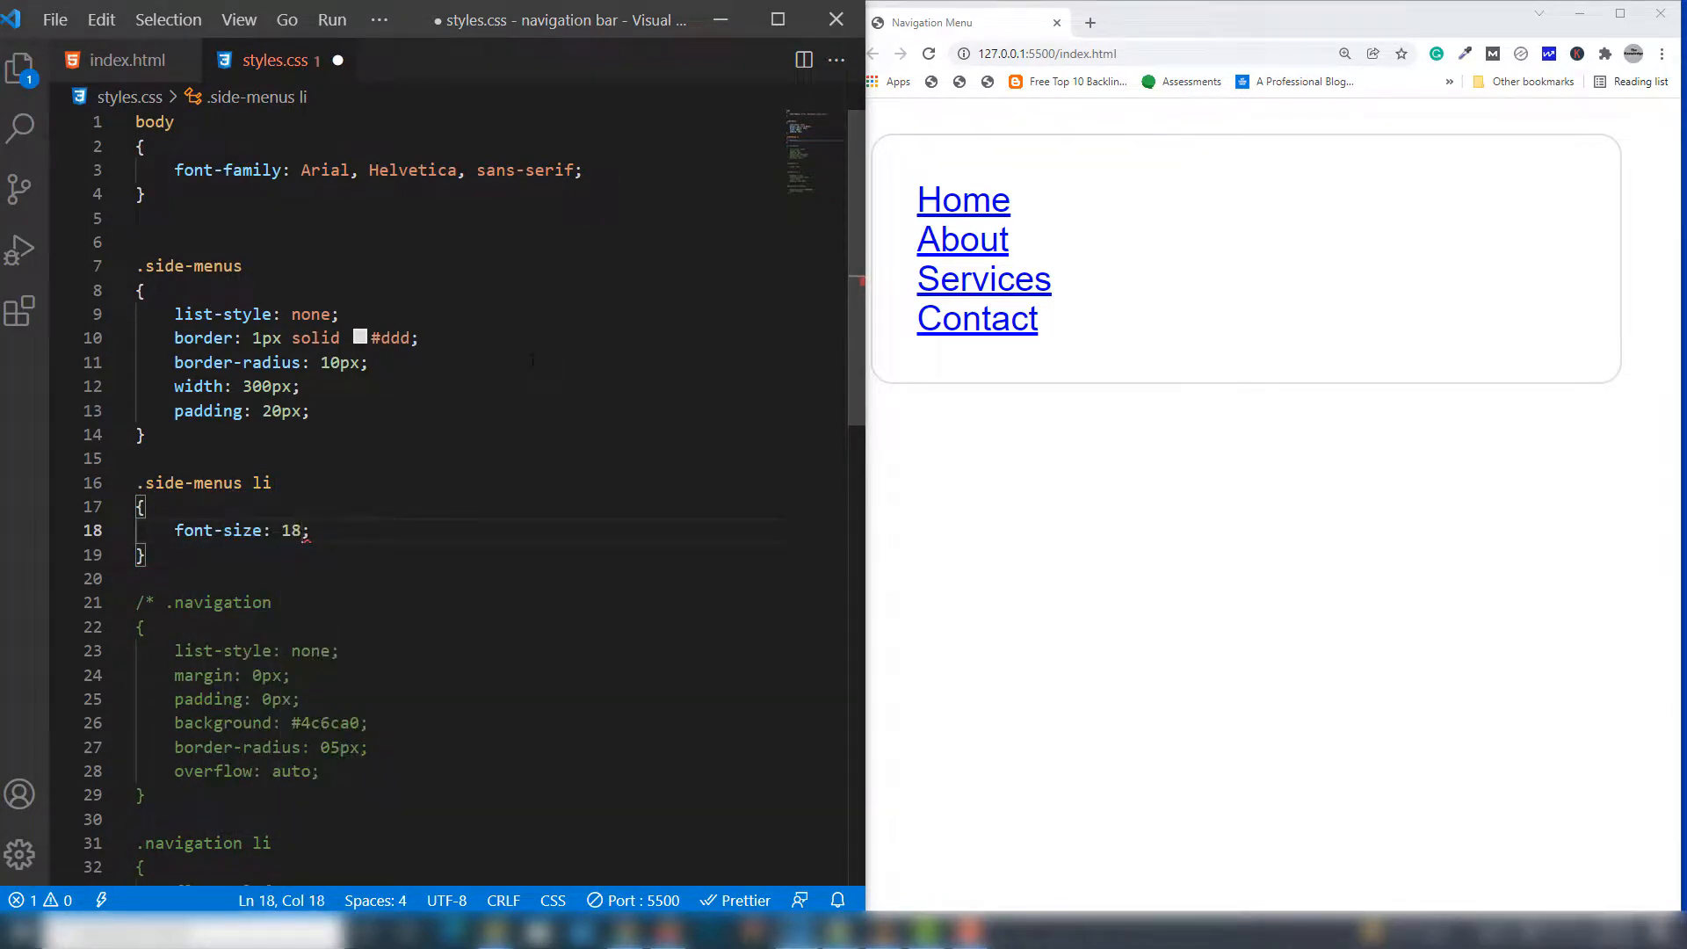
type("px")
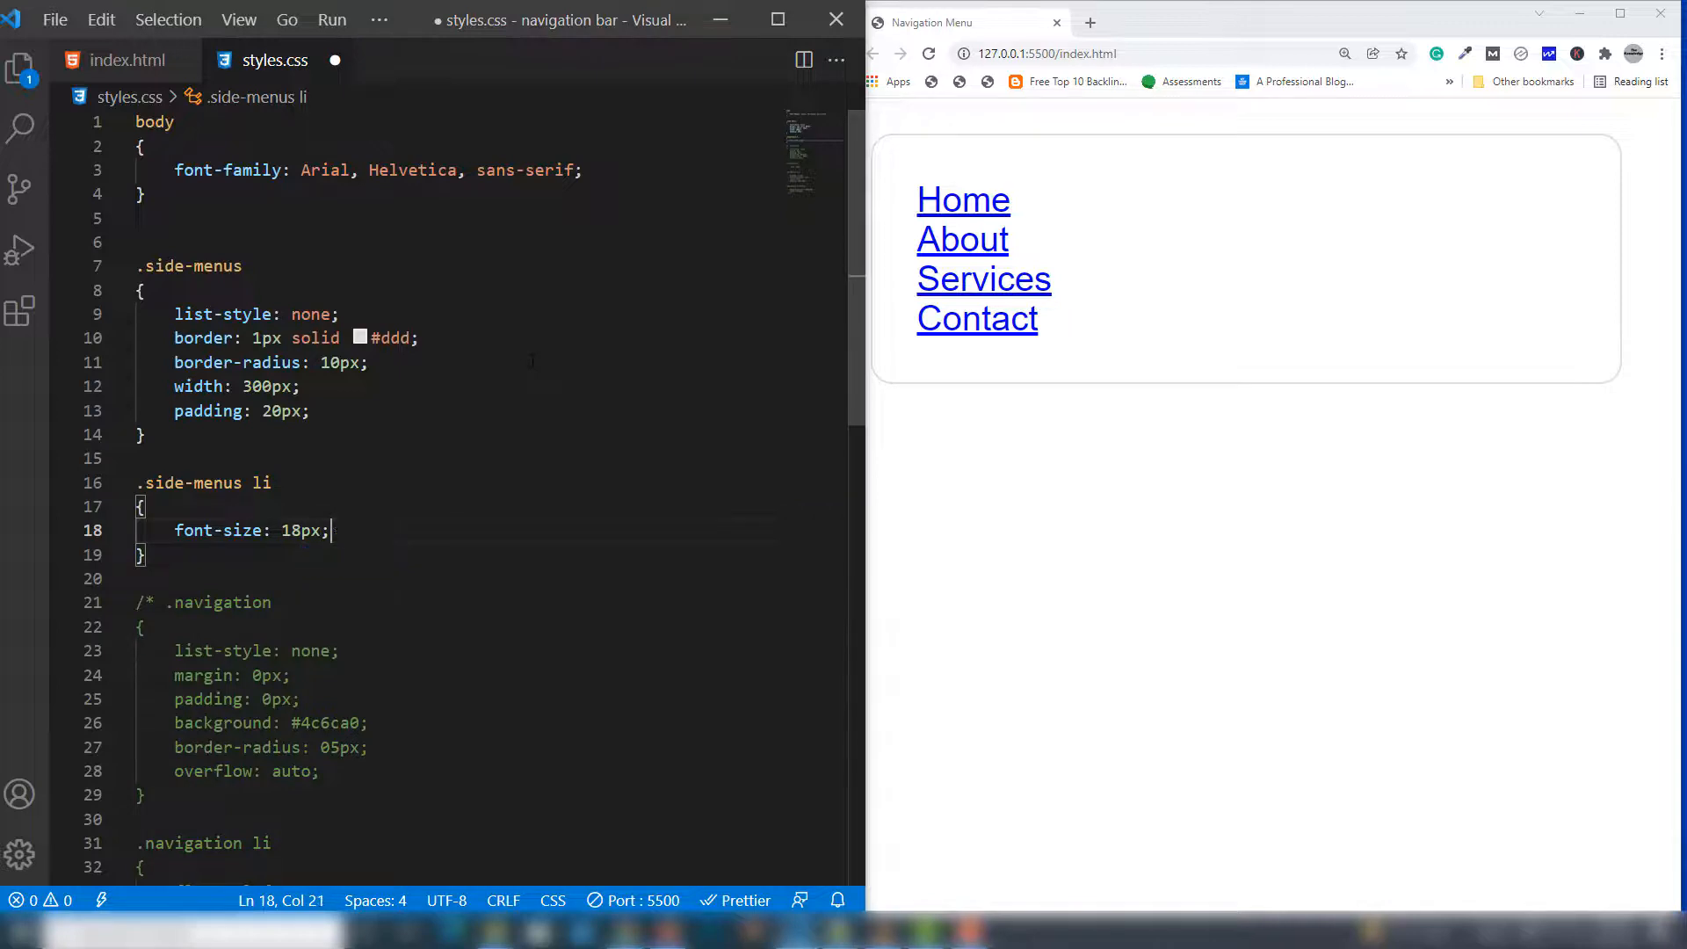
type("height: ;")
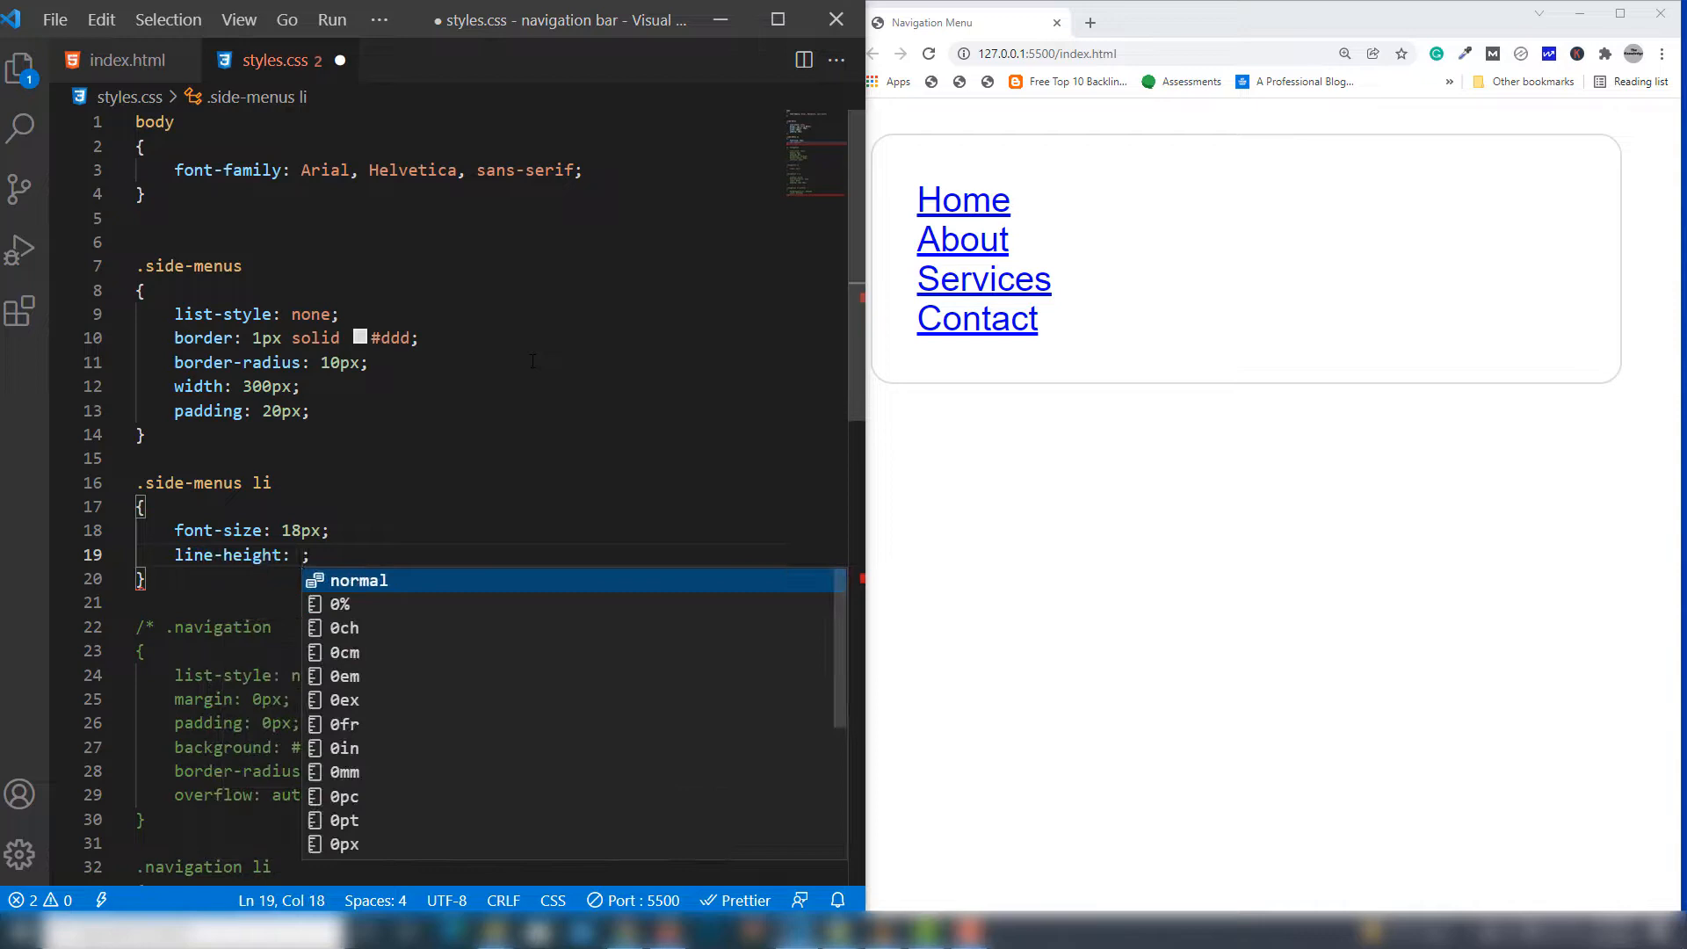
type("2.e")
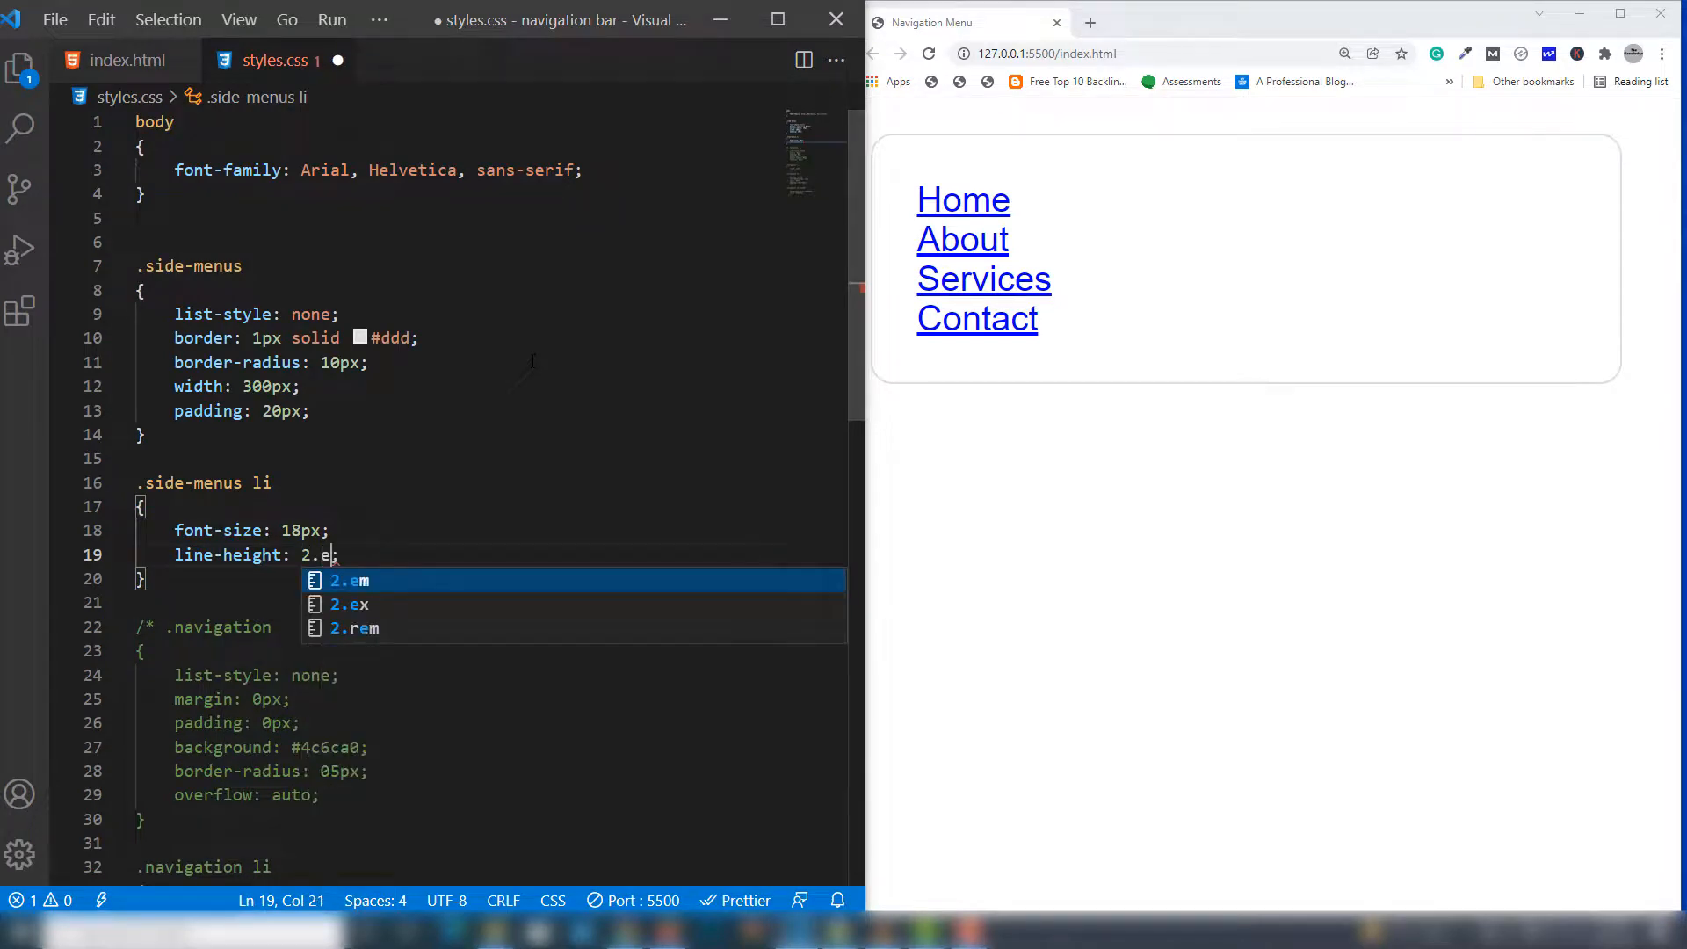
type("4")
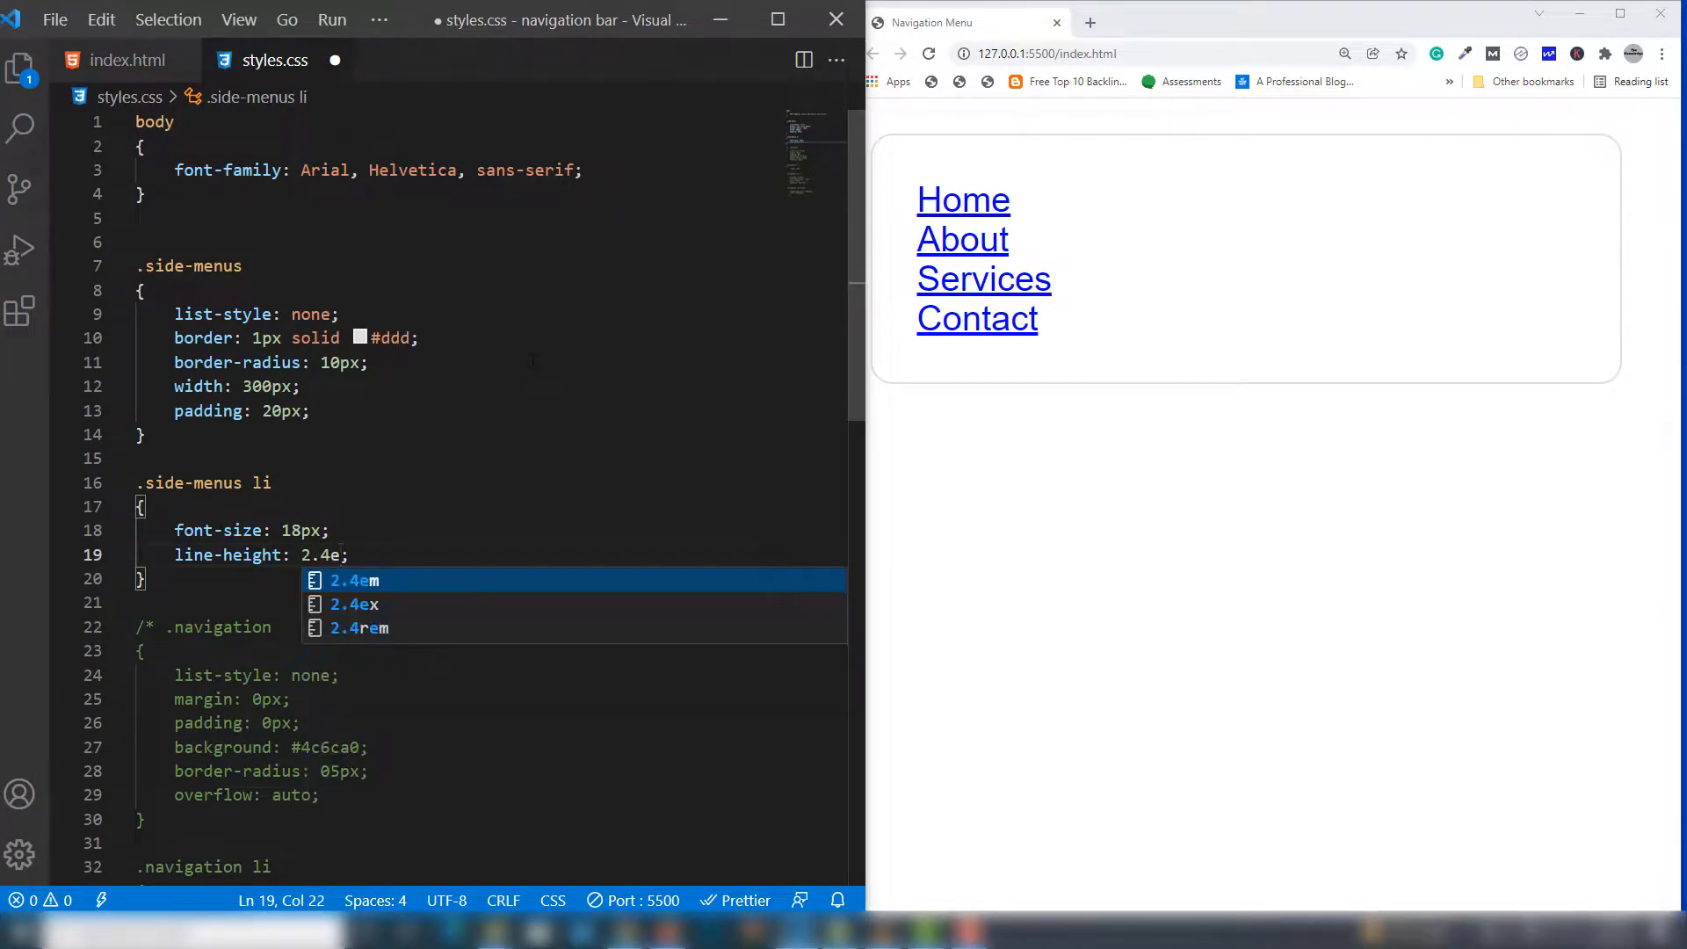
key("Enter")
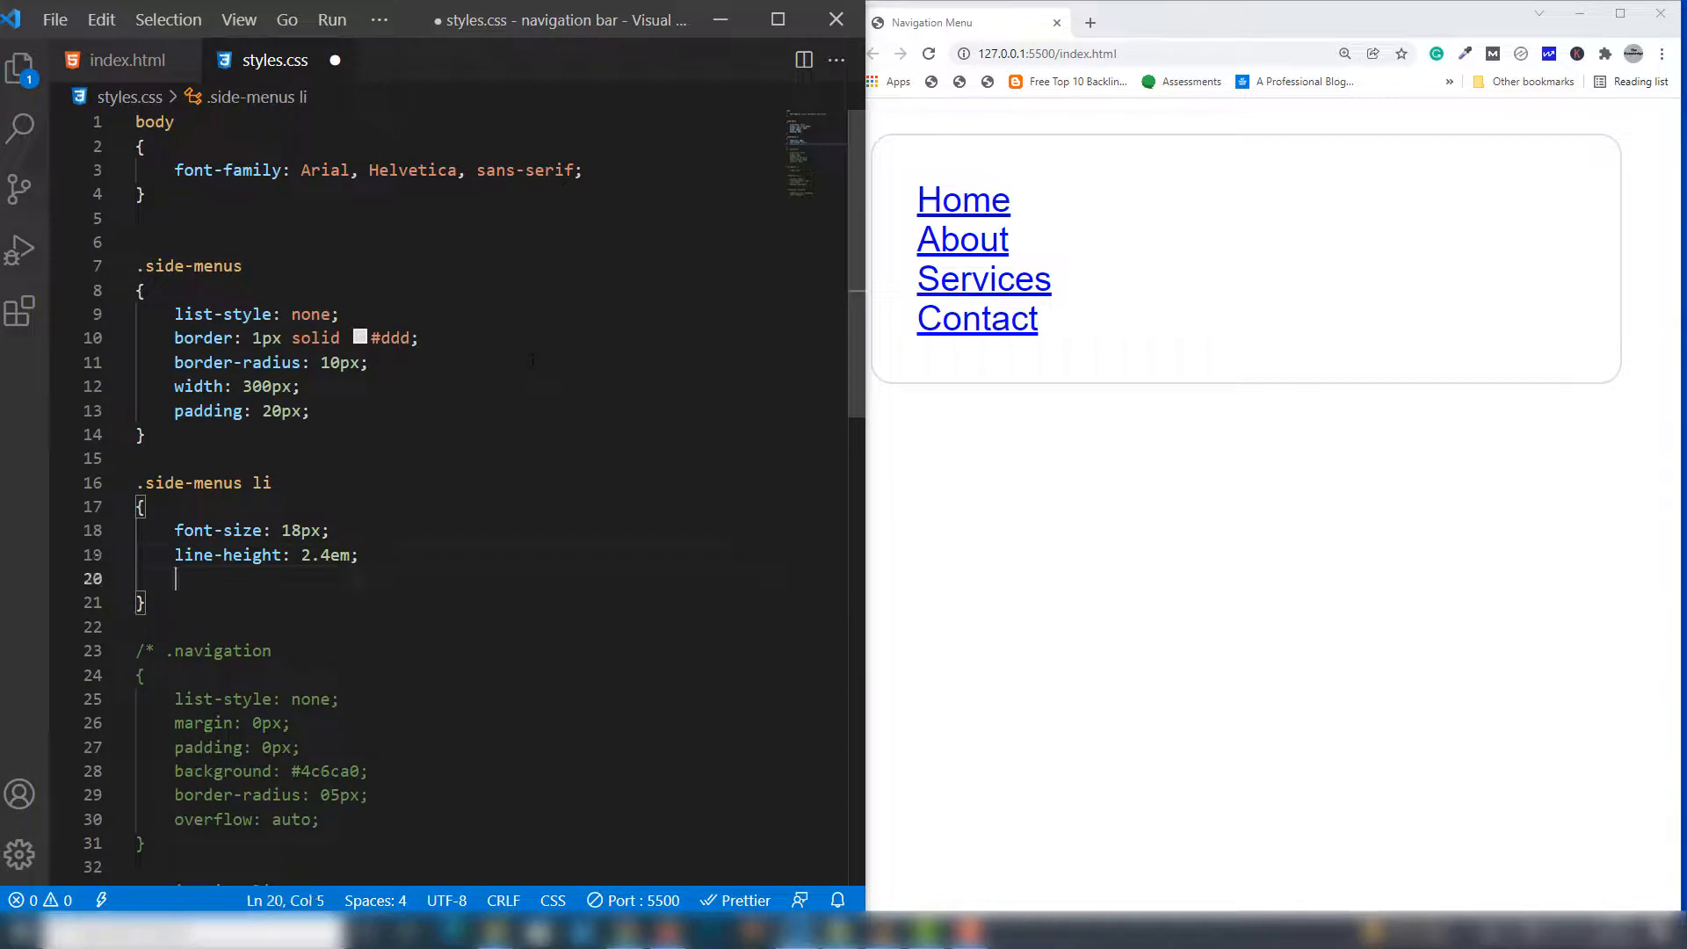
Add a dotted 1px #ddd bottom border to the side menu items
type("border")
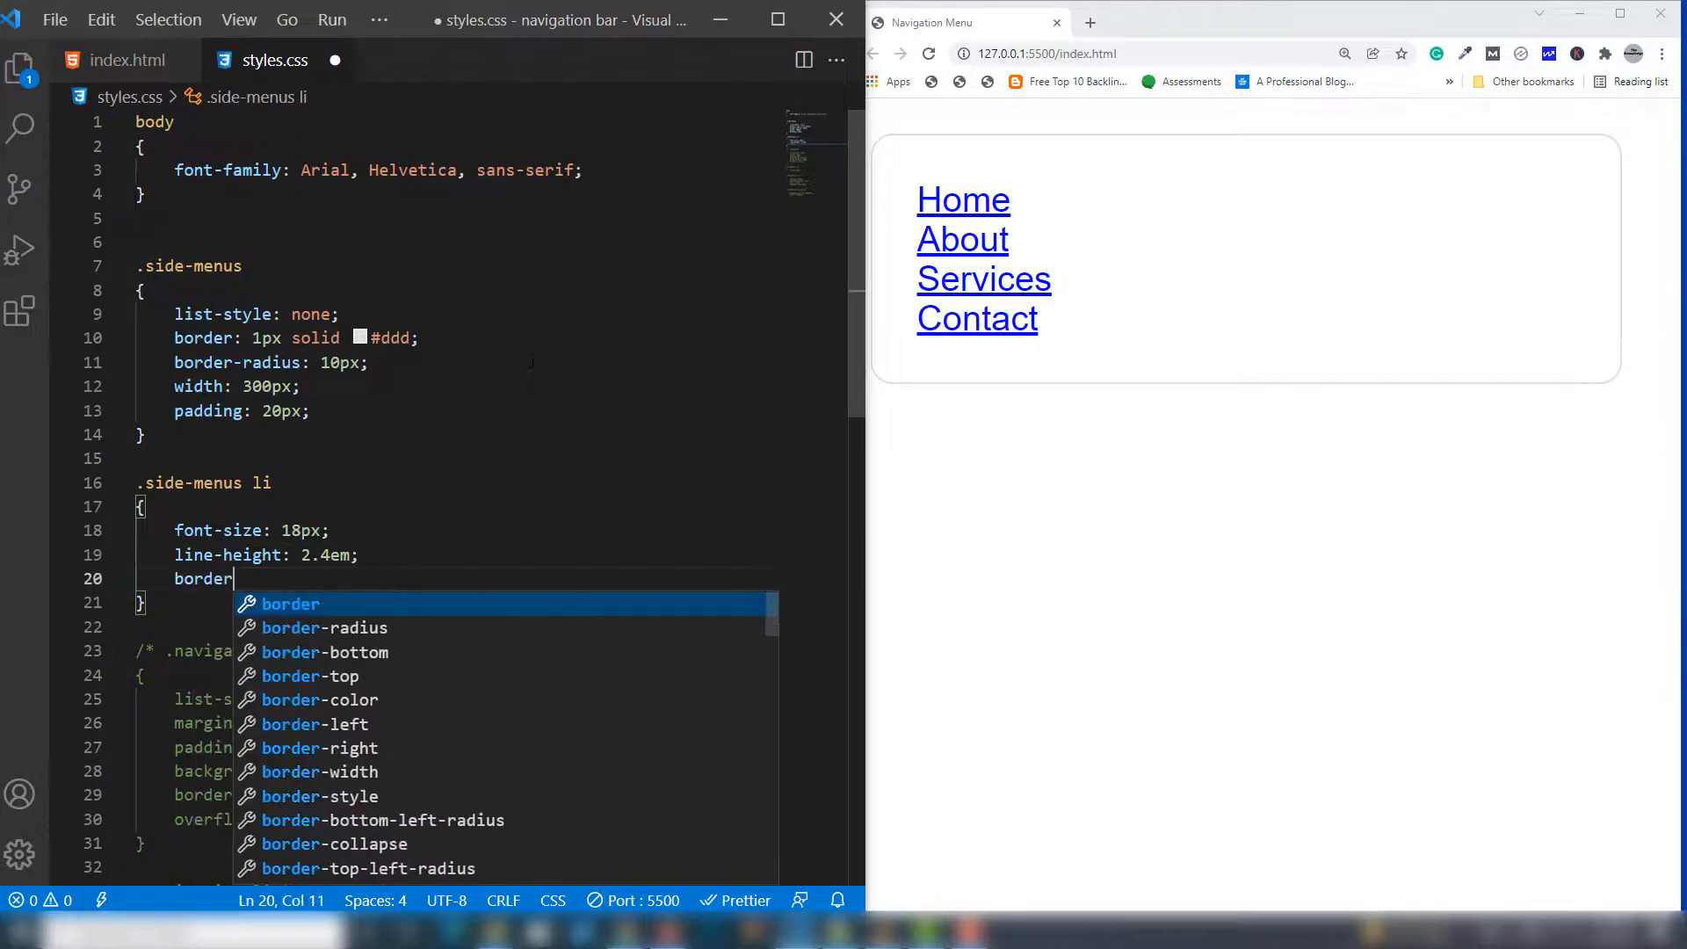
type("-bottom: ;")
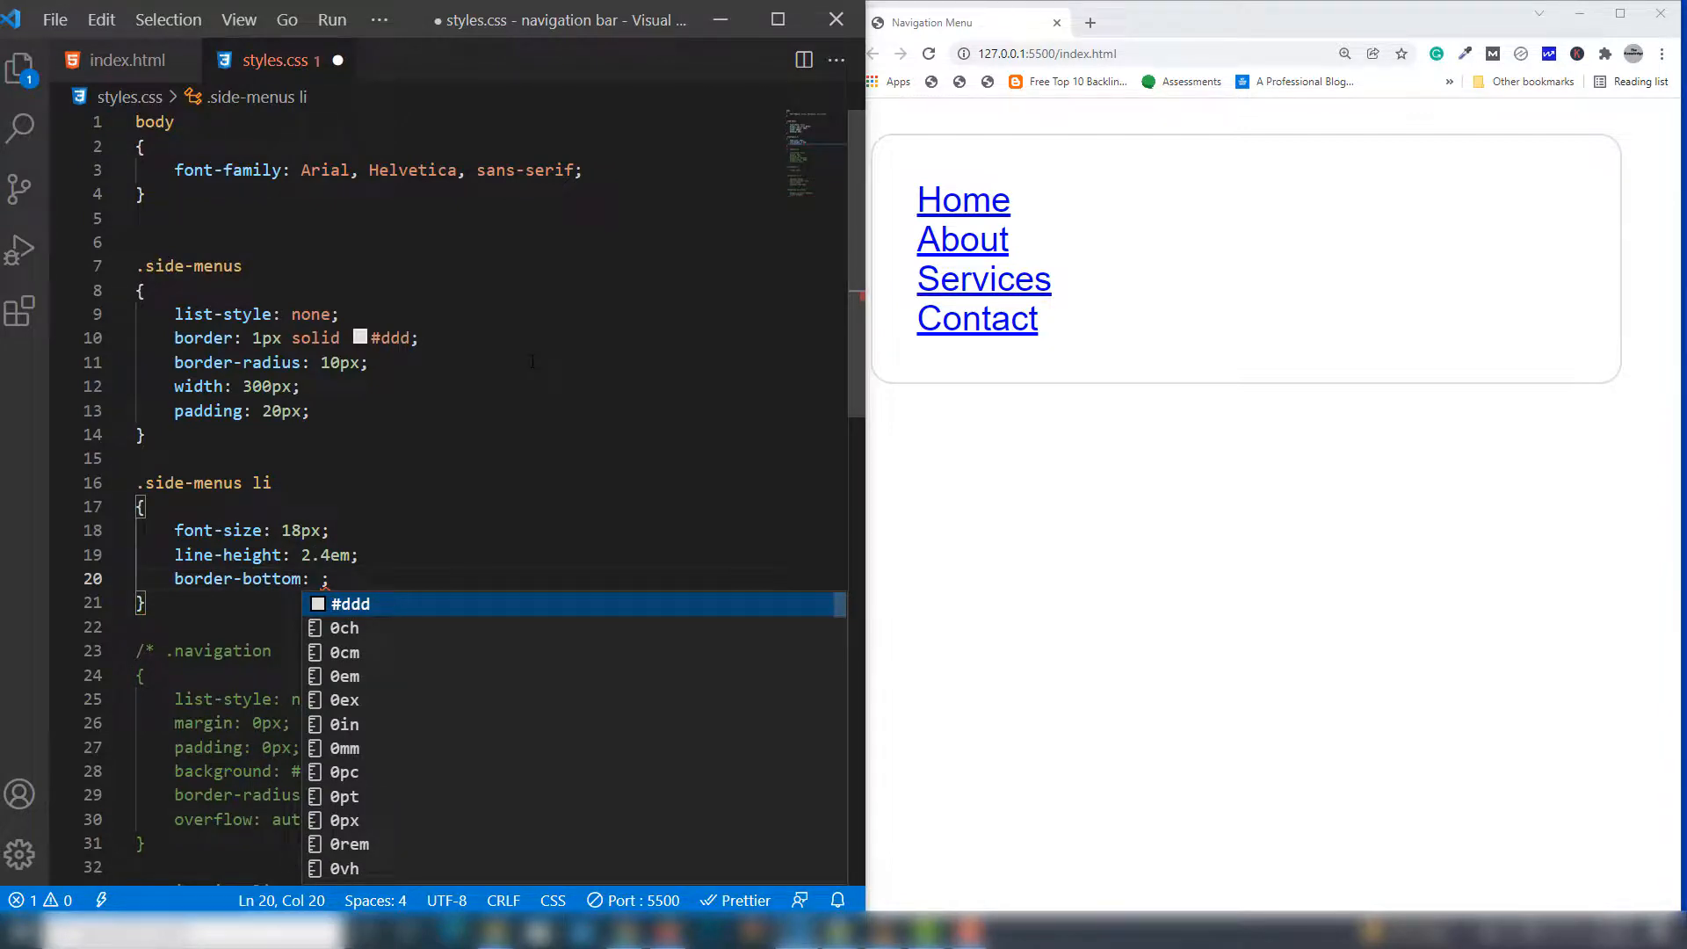
type("dotted")
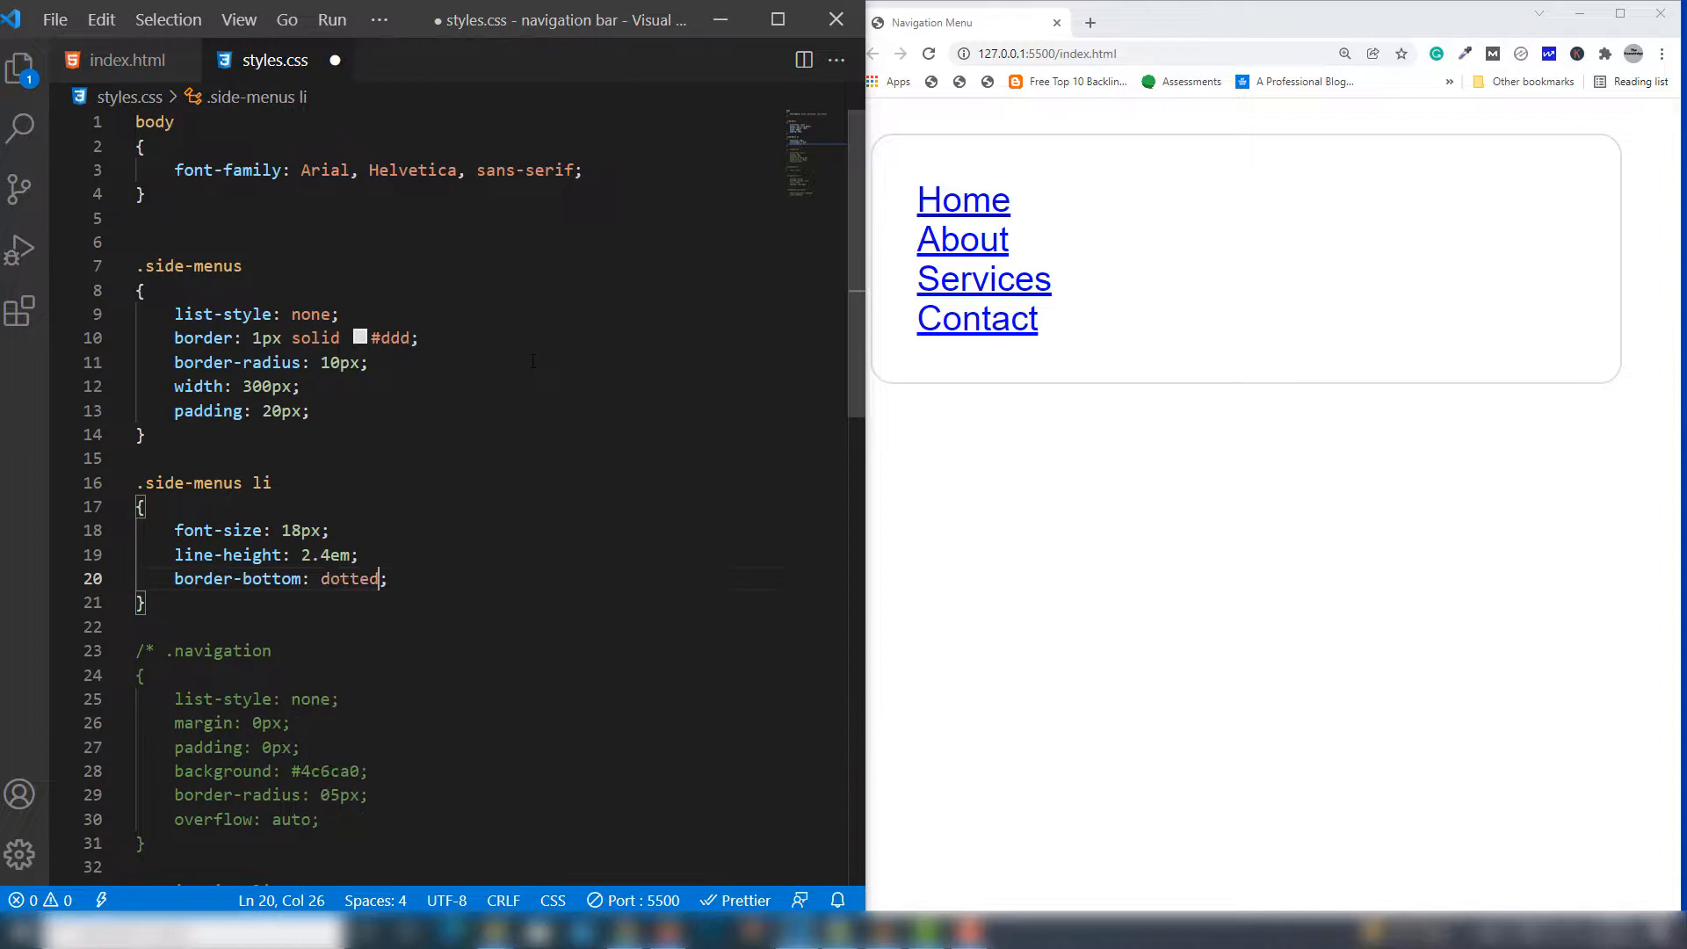
type("1px s")
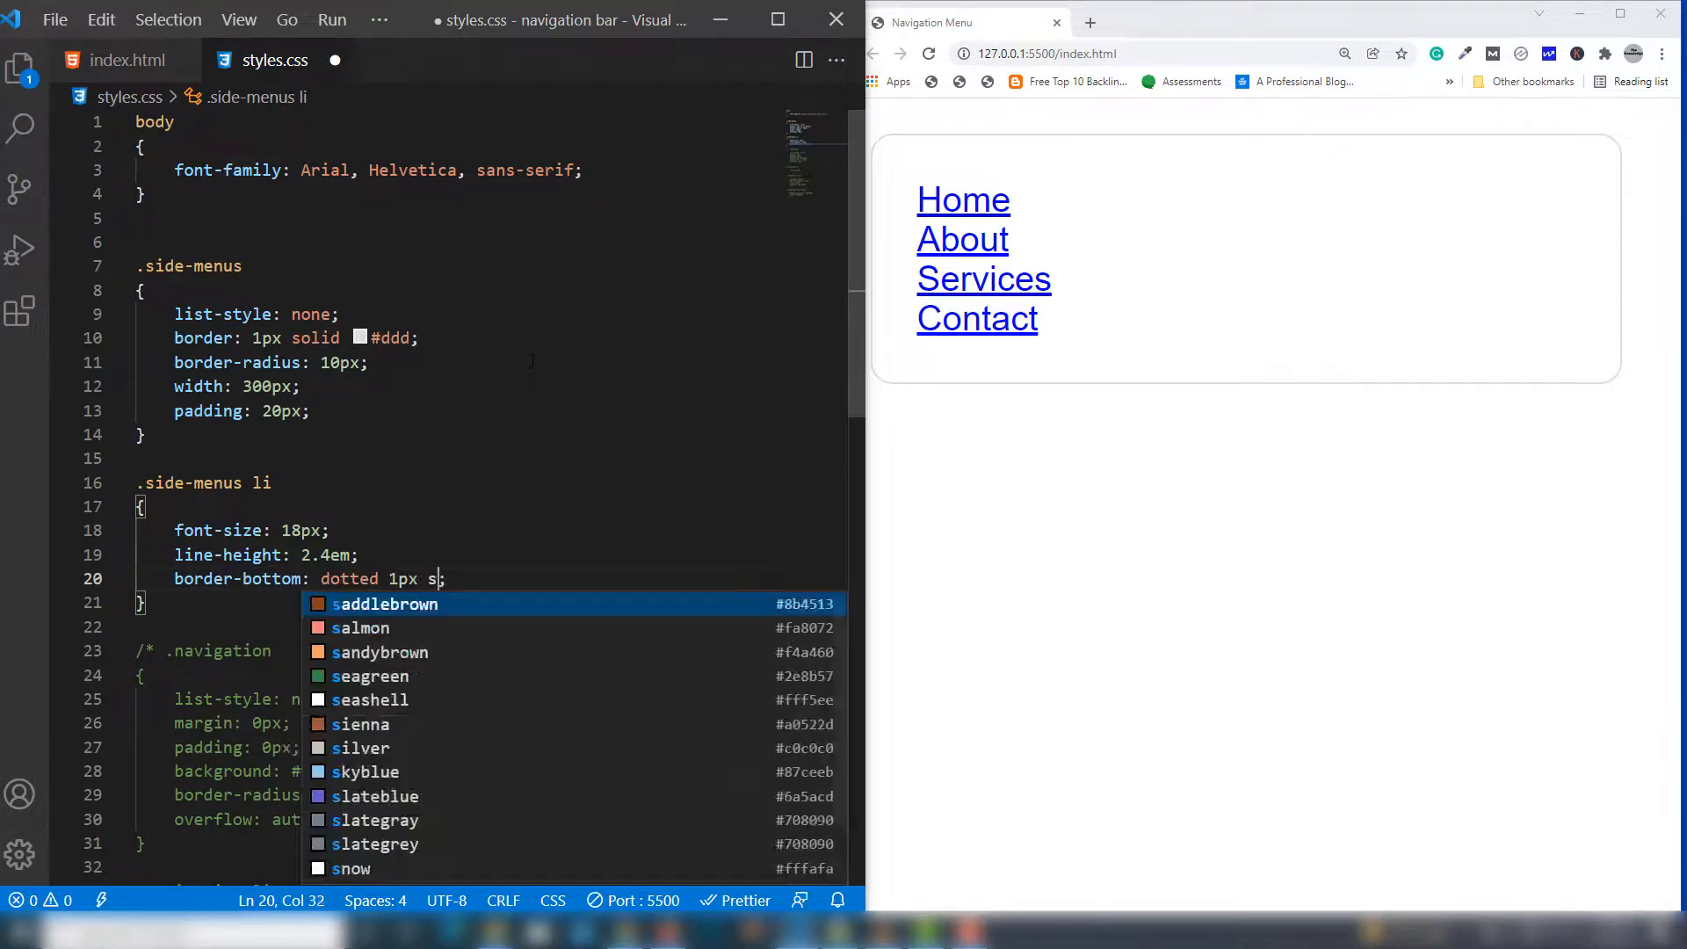
type("ddd")
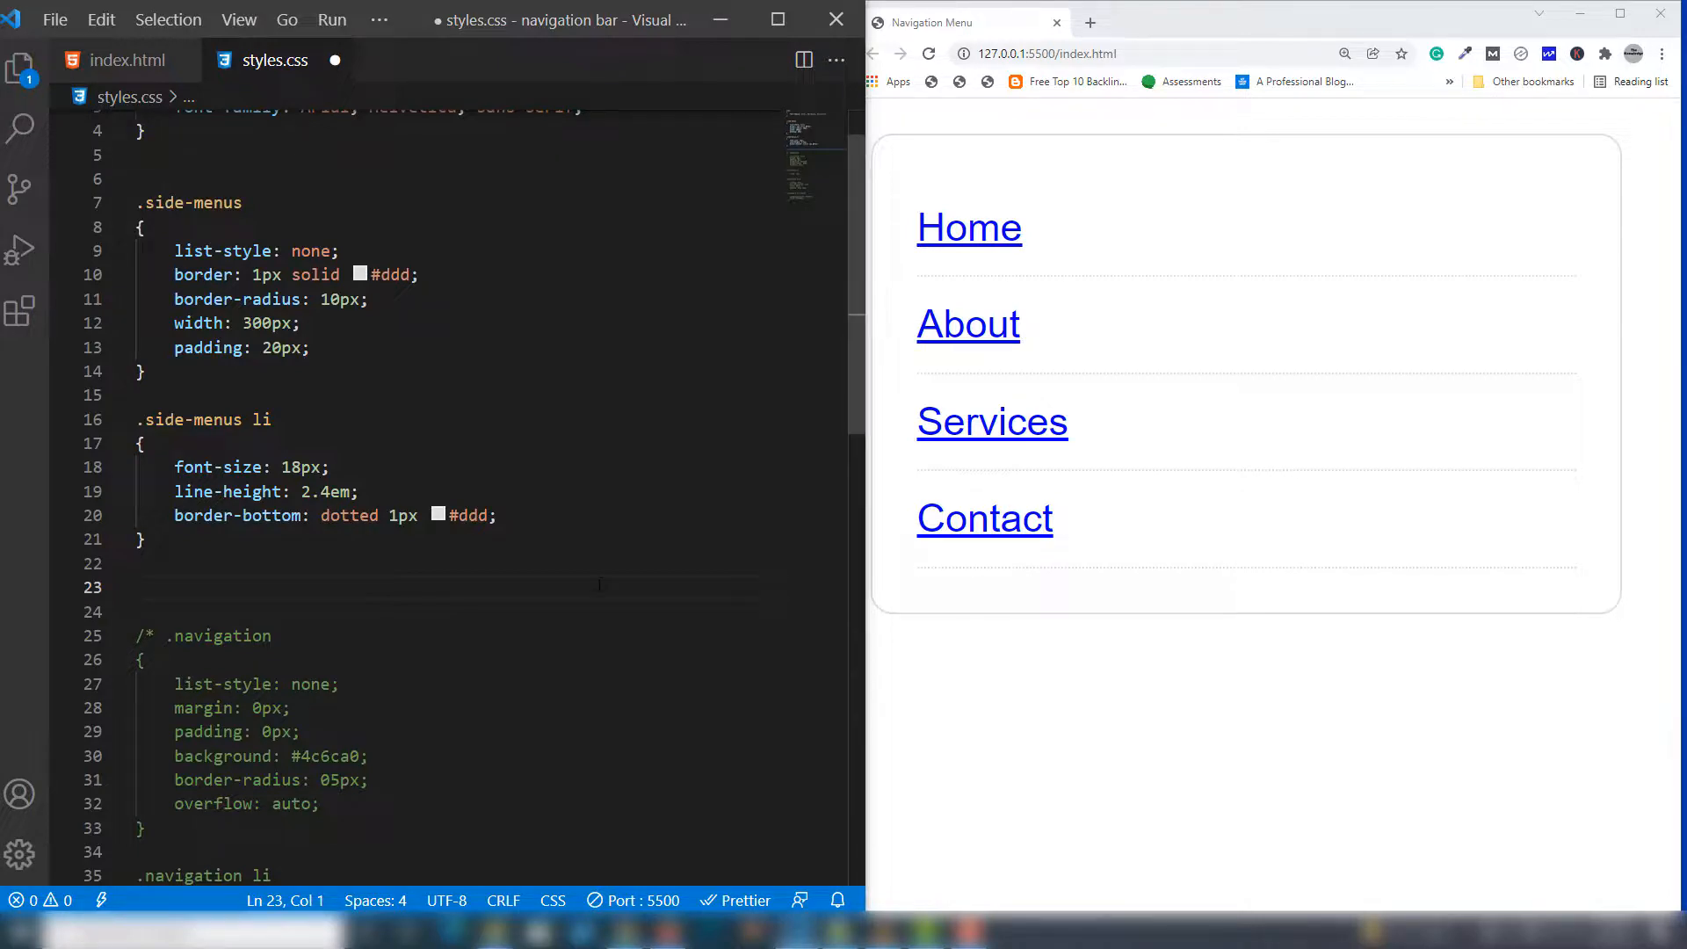
Add a .side-menus li:last-child rule with border: none and save the stylesheet
type(".side-")
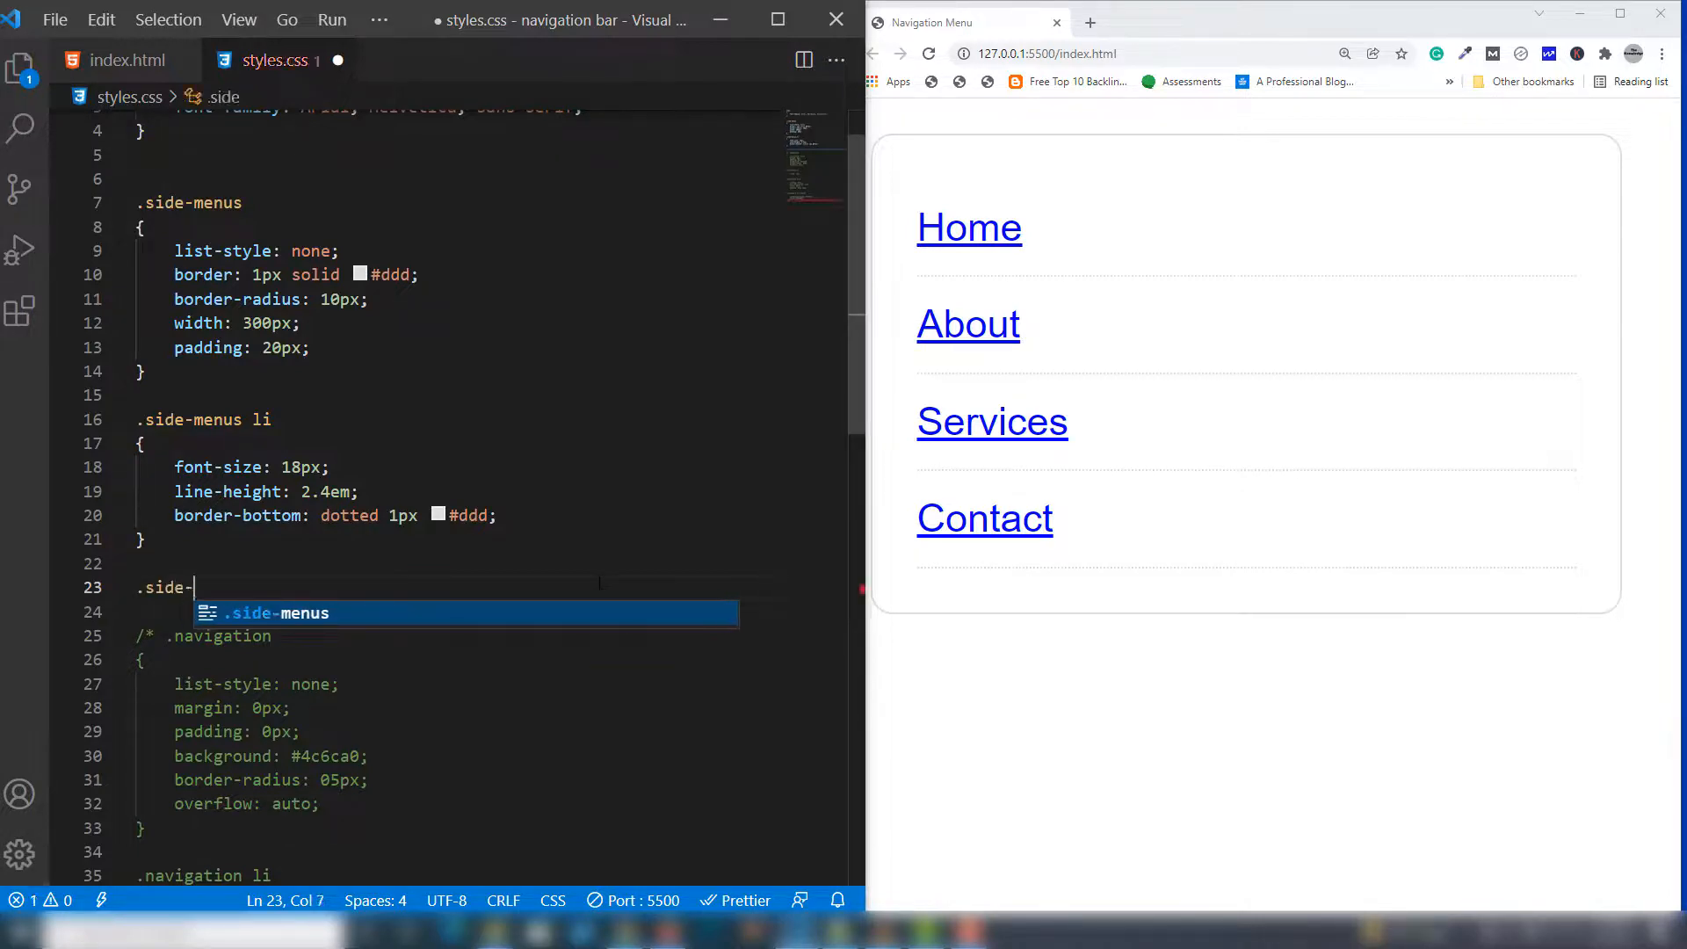
type("menus li:")
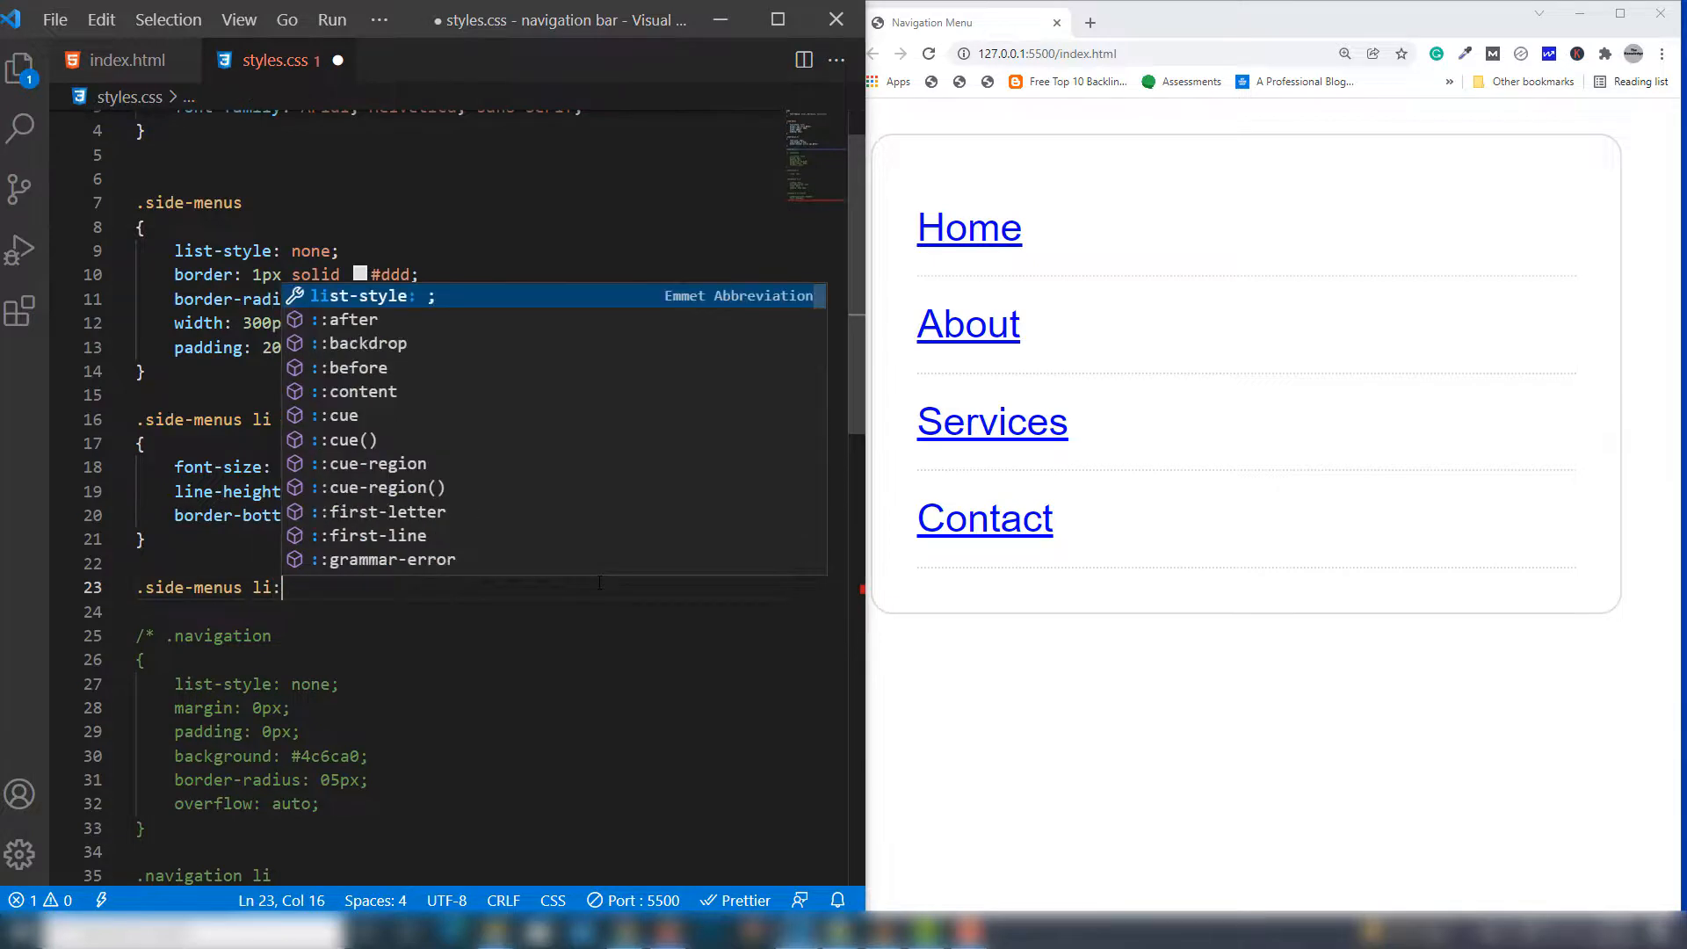
type(":last-child")
type("b")
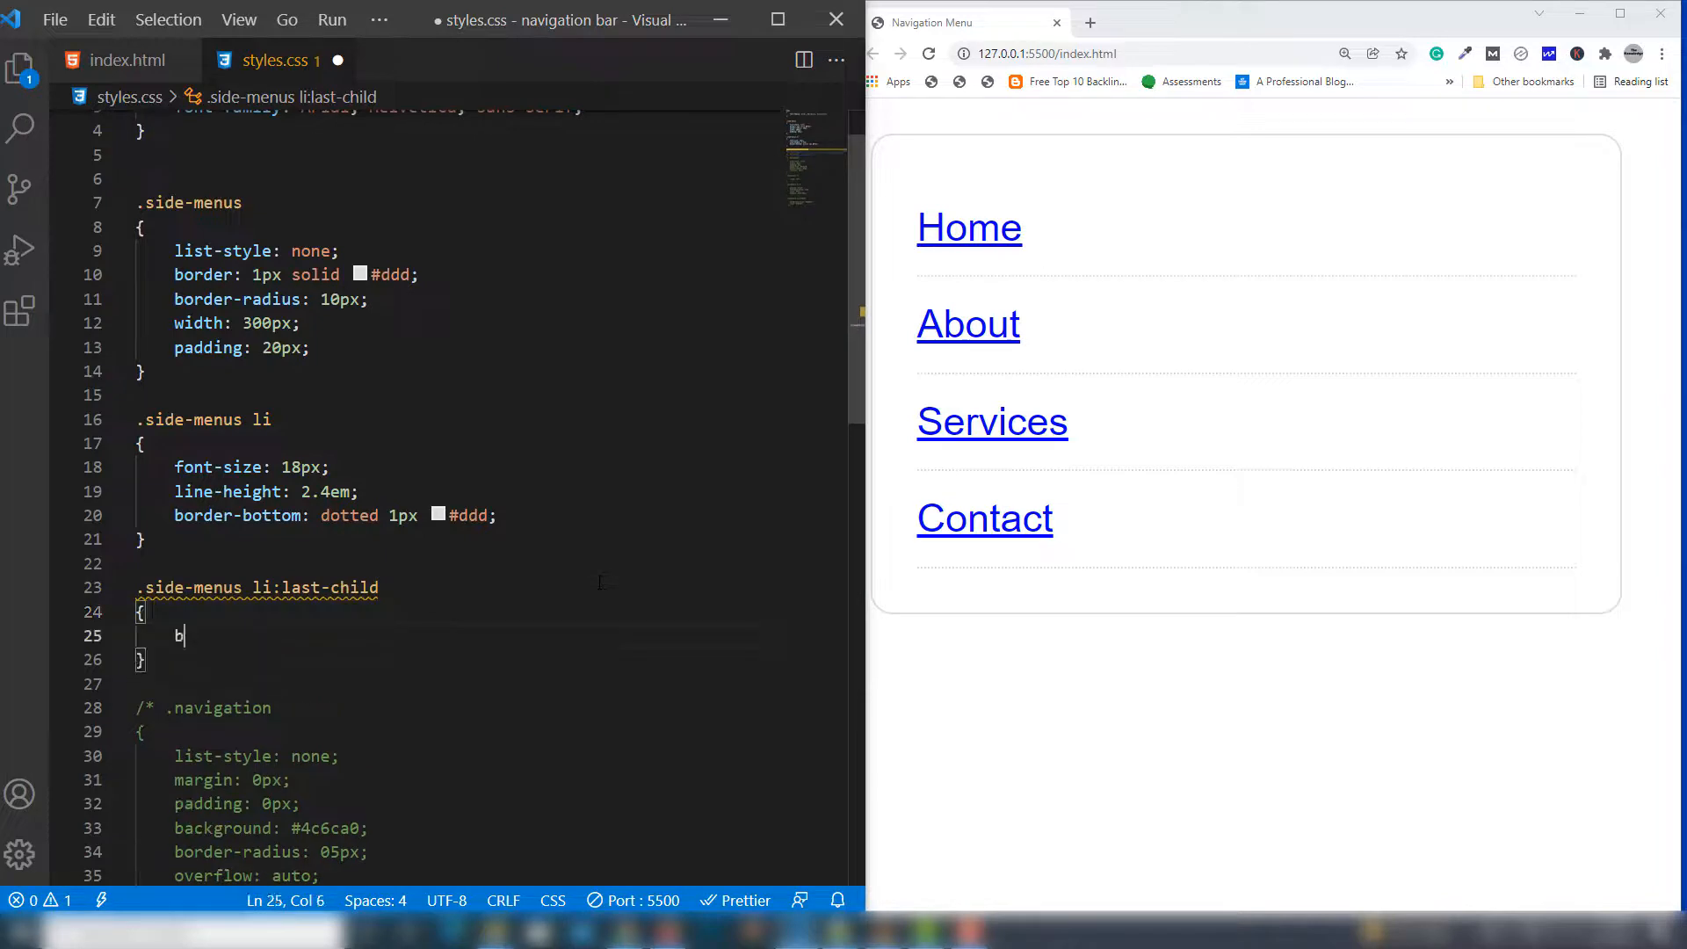
type("order: none;")
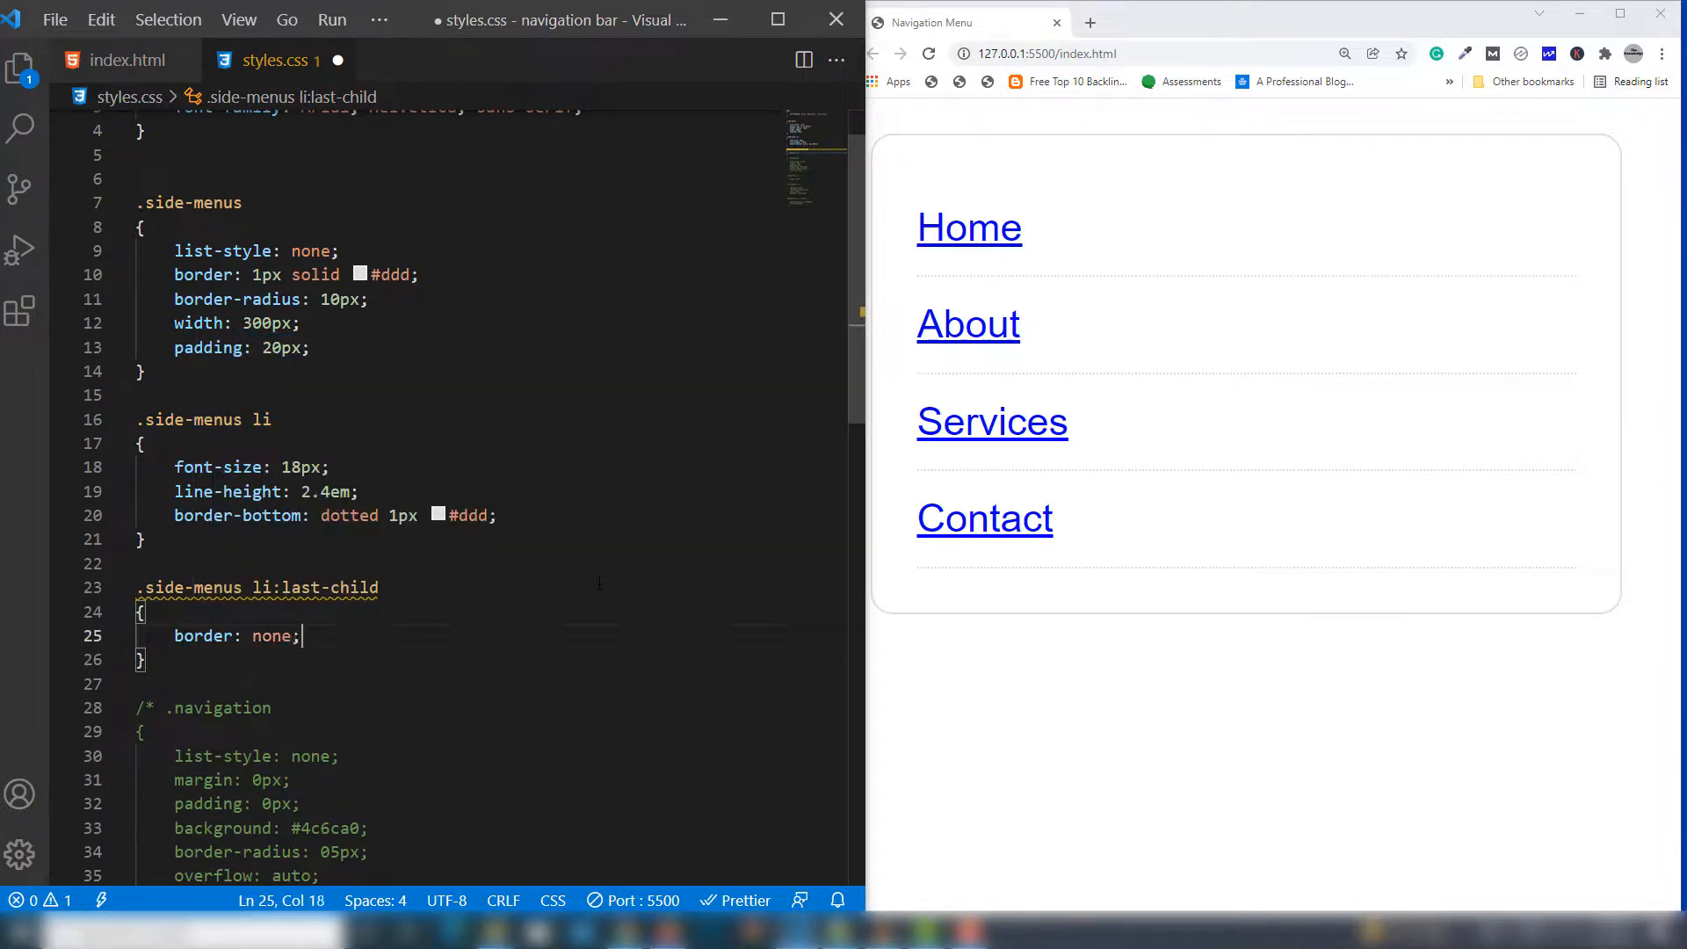
key("ctrl+s")
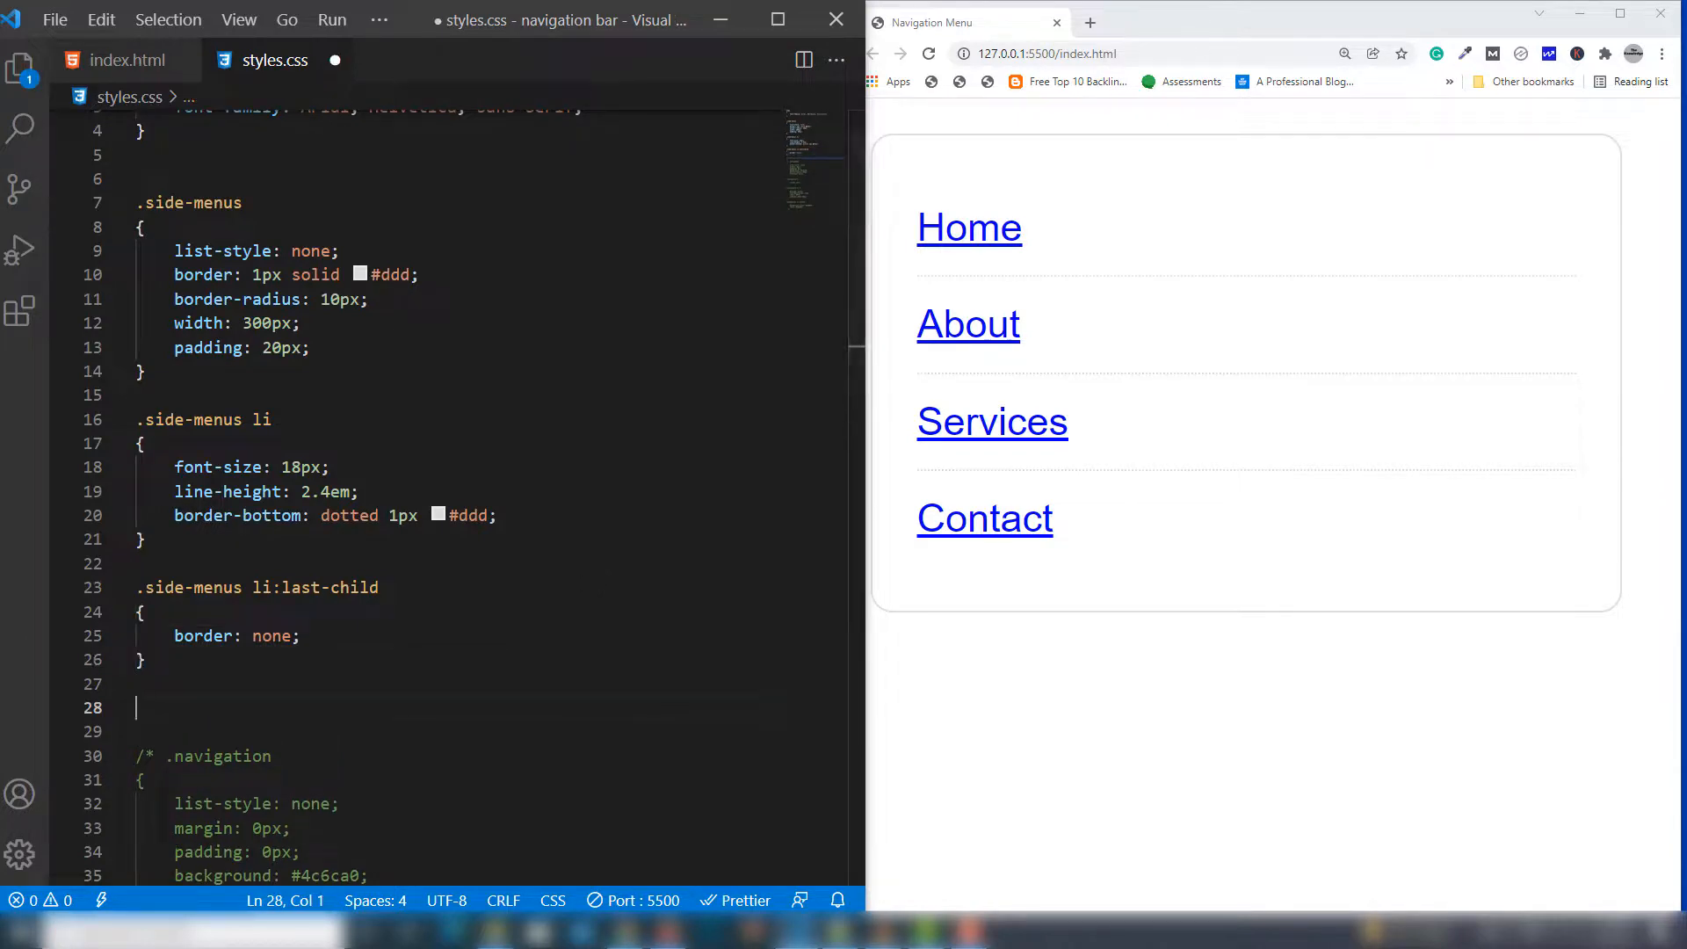
Add a .side-menus li a rule with text-decoration: none and color: #333
scroll("down", 3)
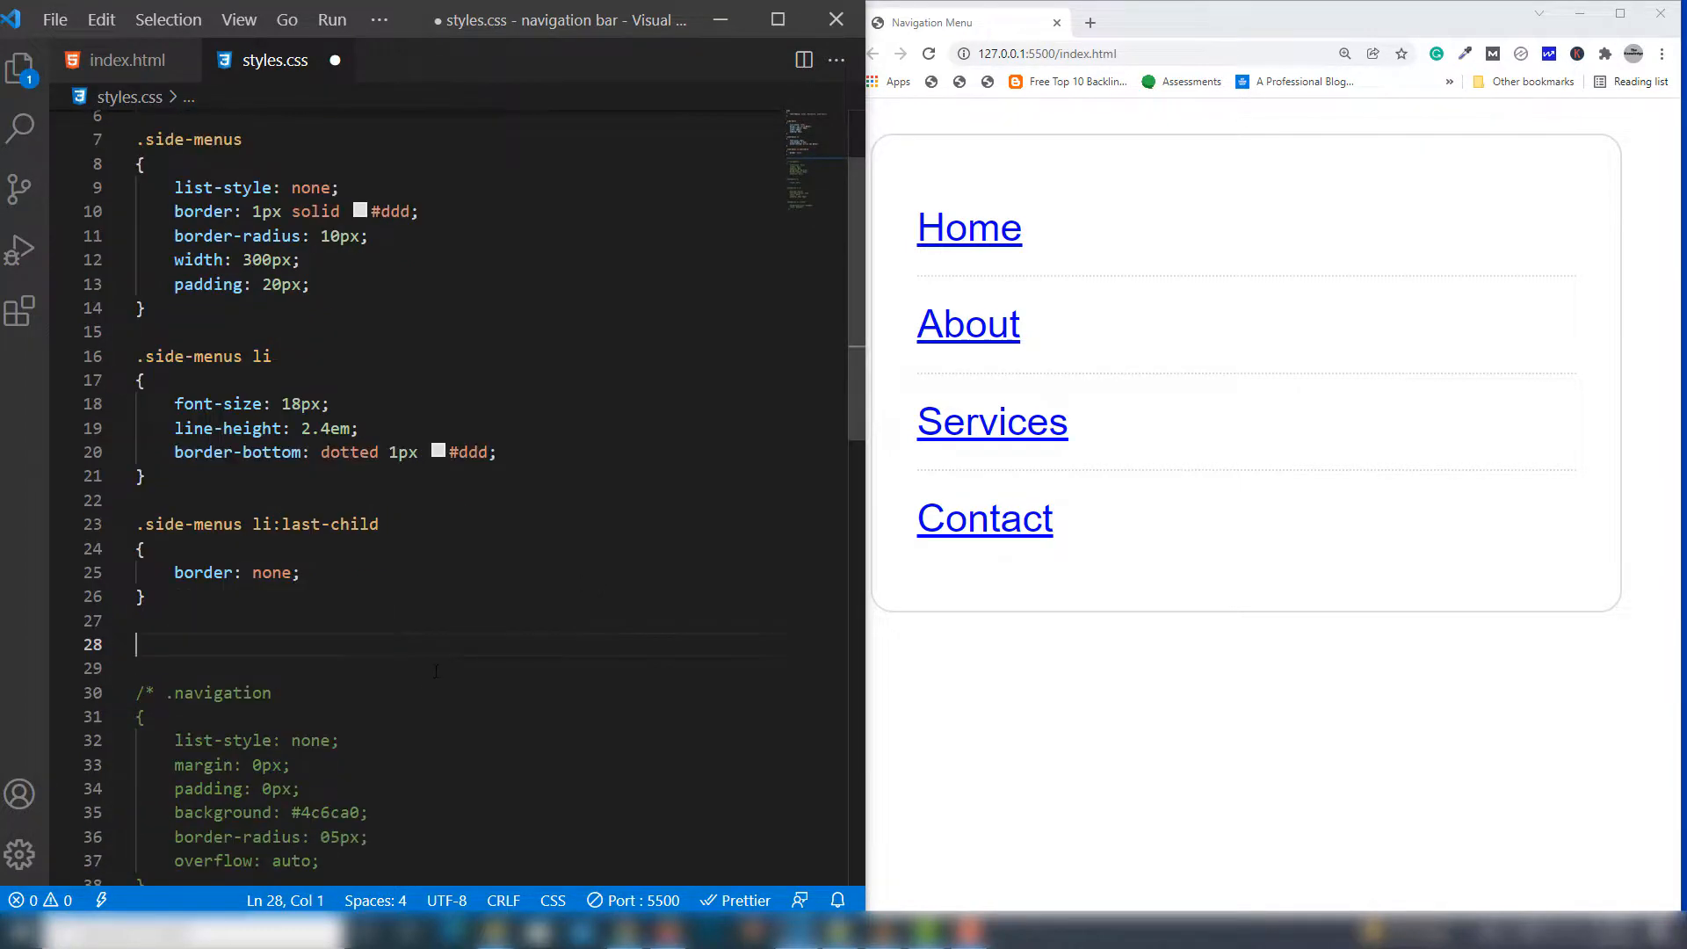
type(".side-menus li a")
left_click(458, 668)
type("{")
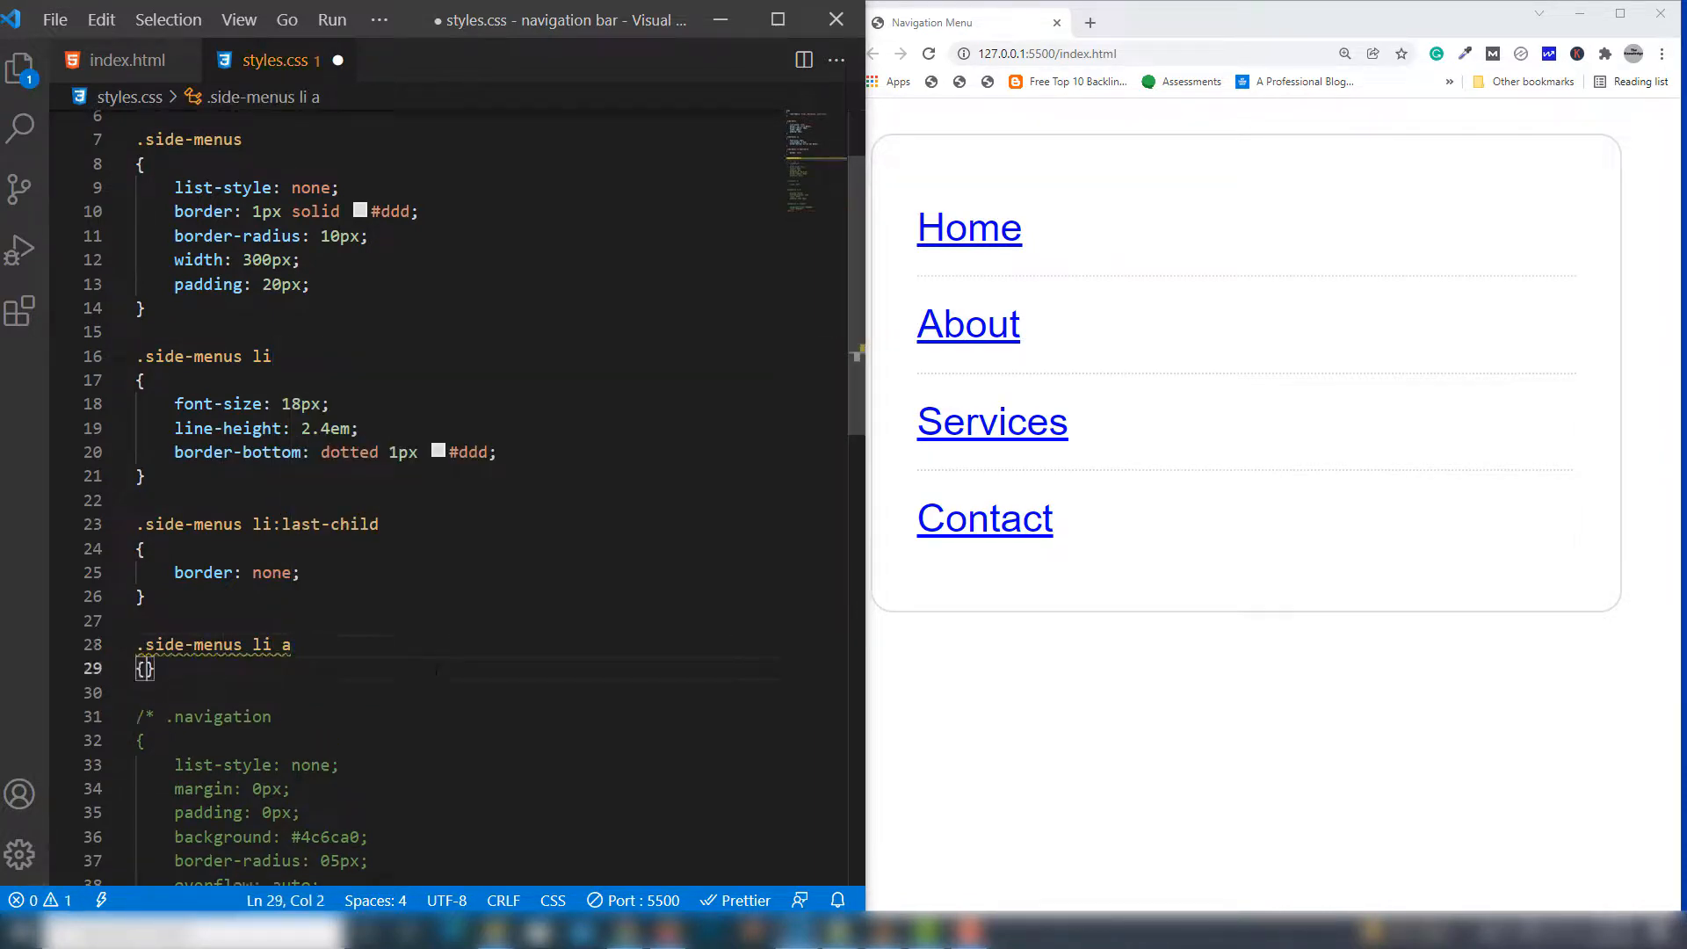
type("text-decoration: none;")
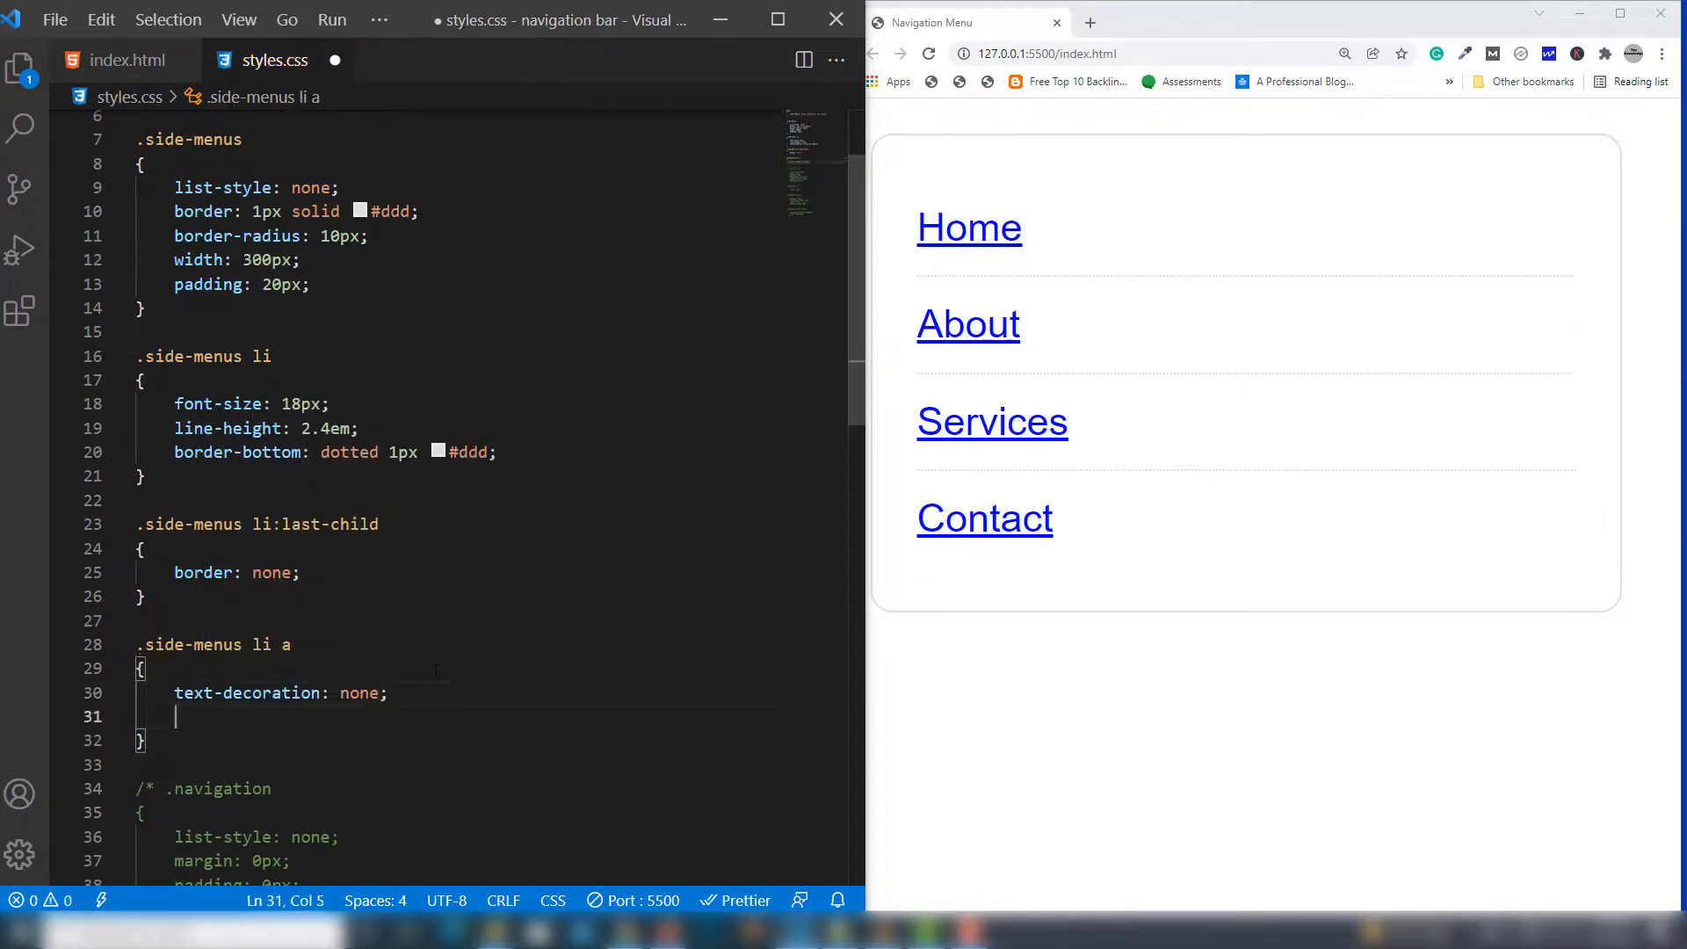
type("color: #")
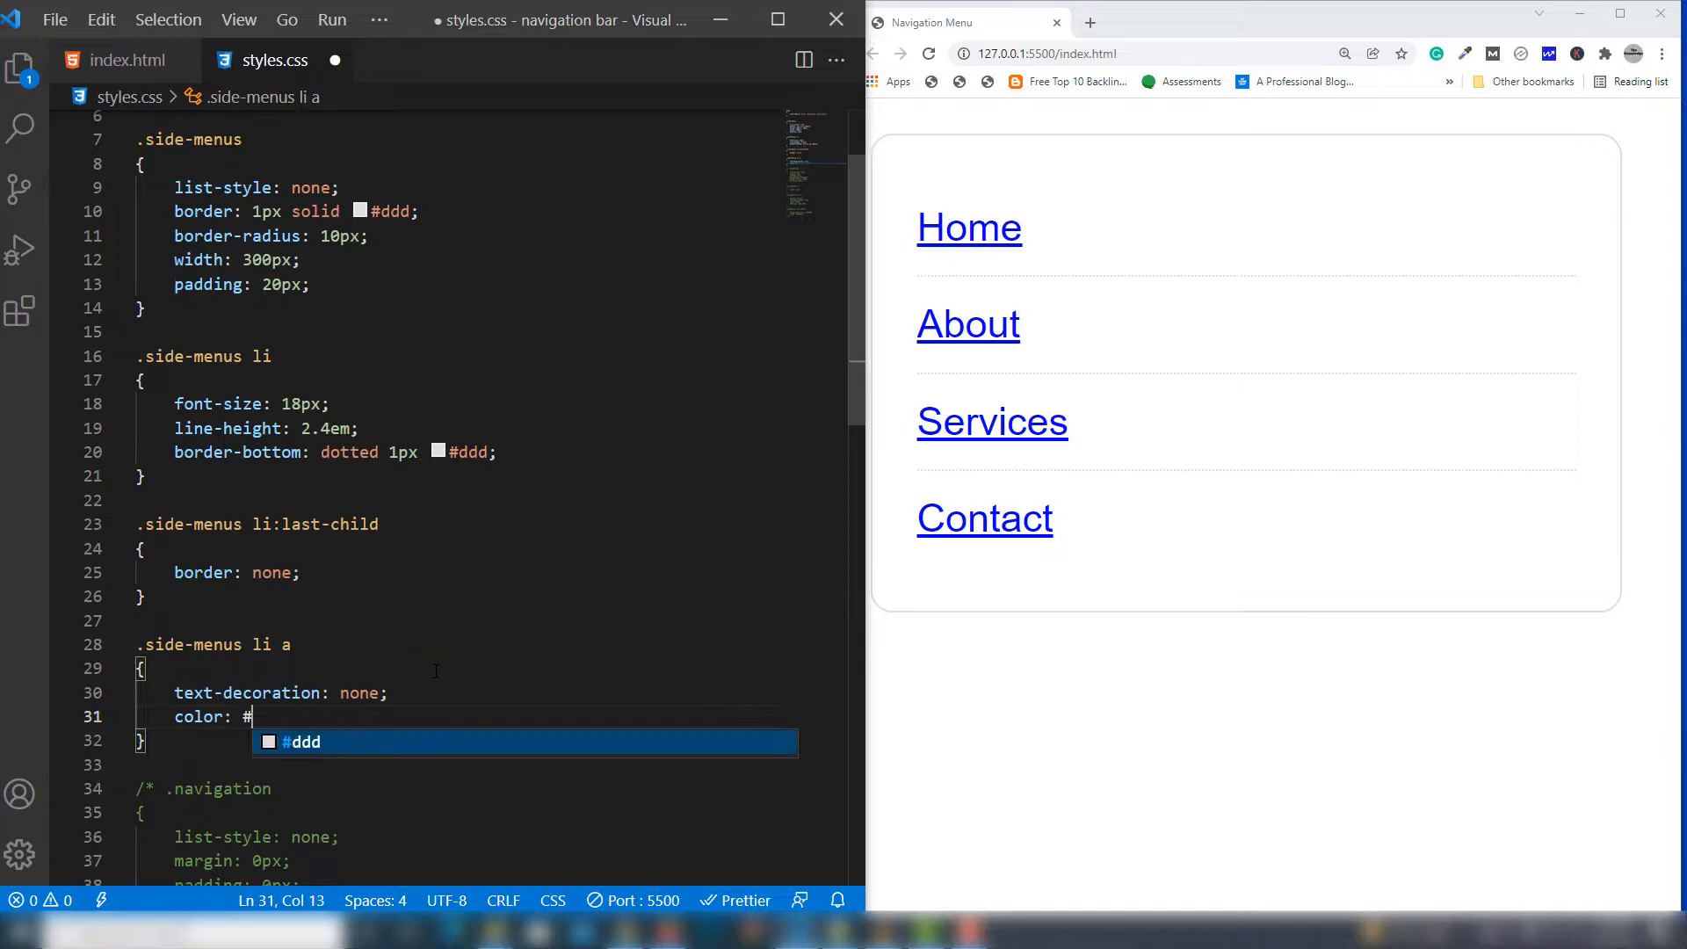
type("333;")
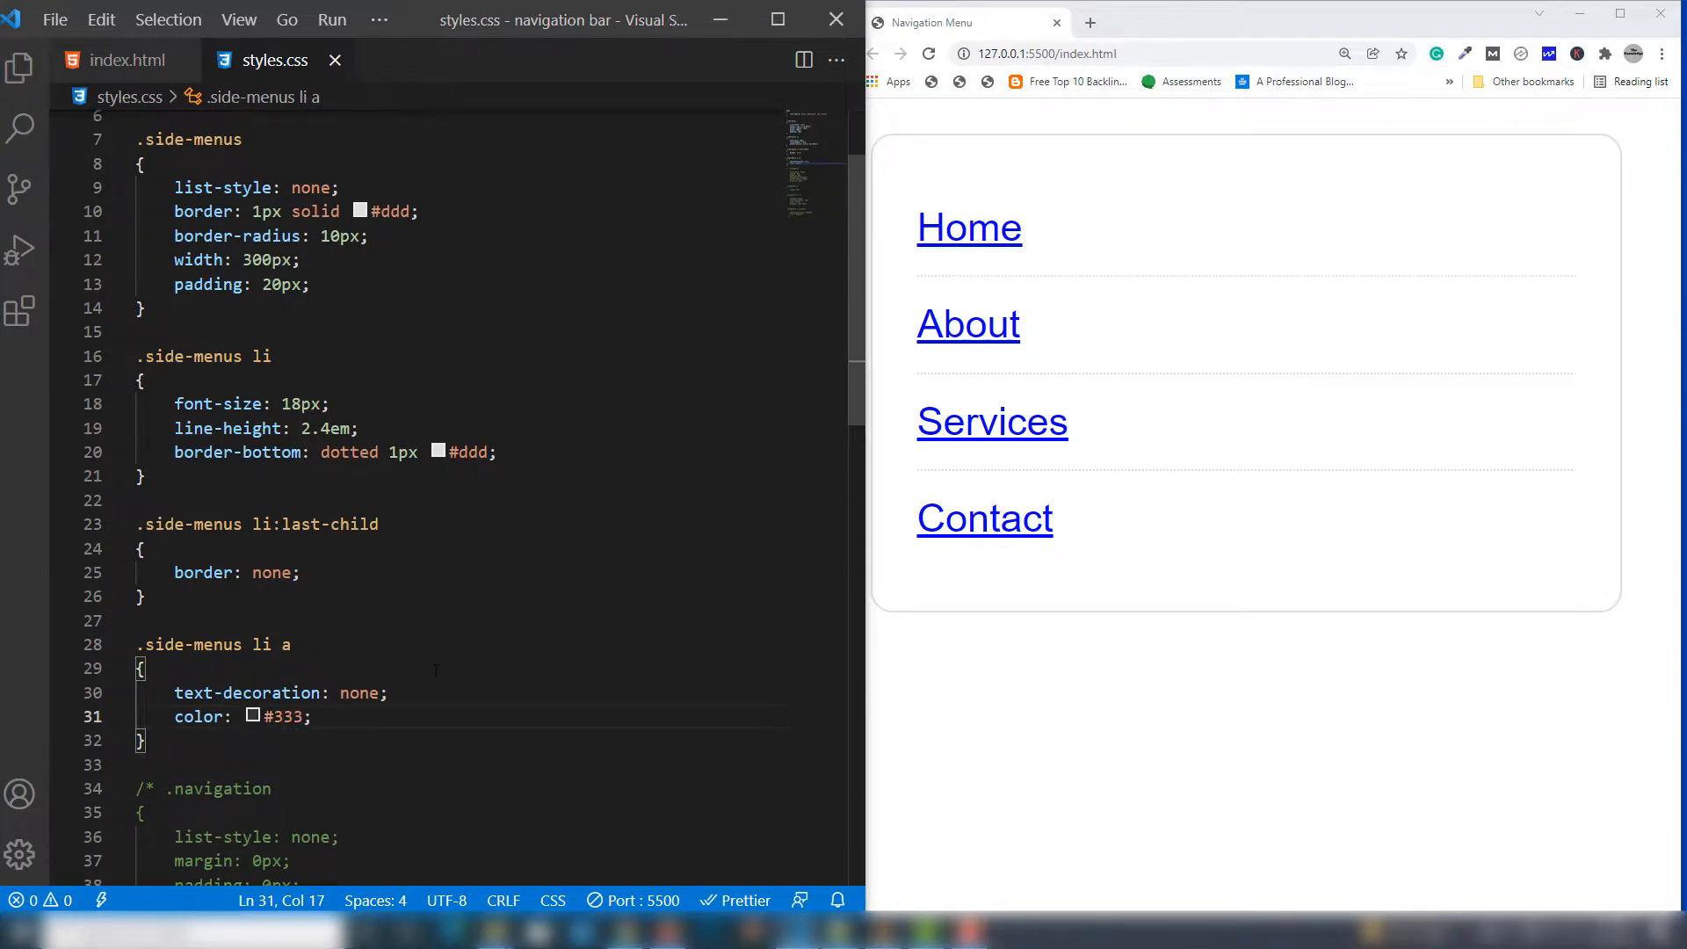
left_click(928, 54)
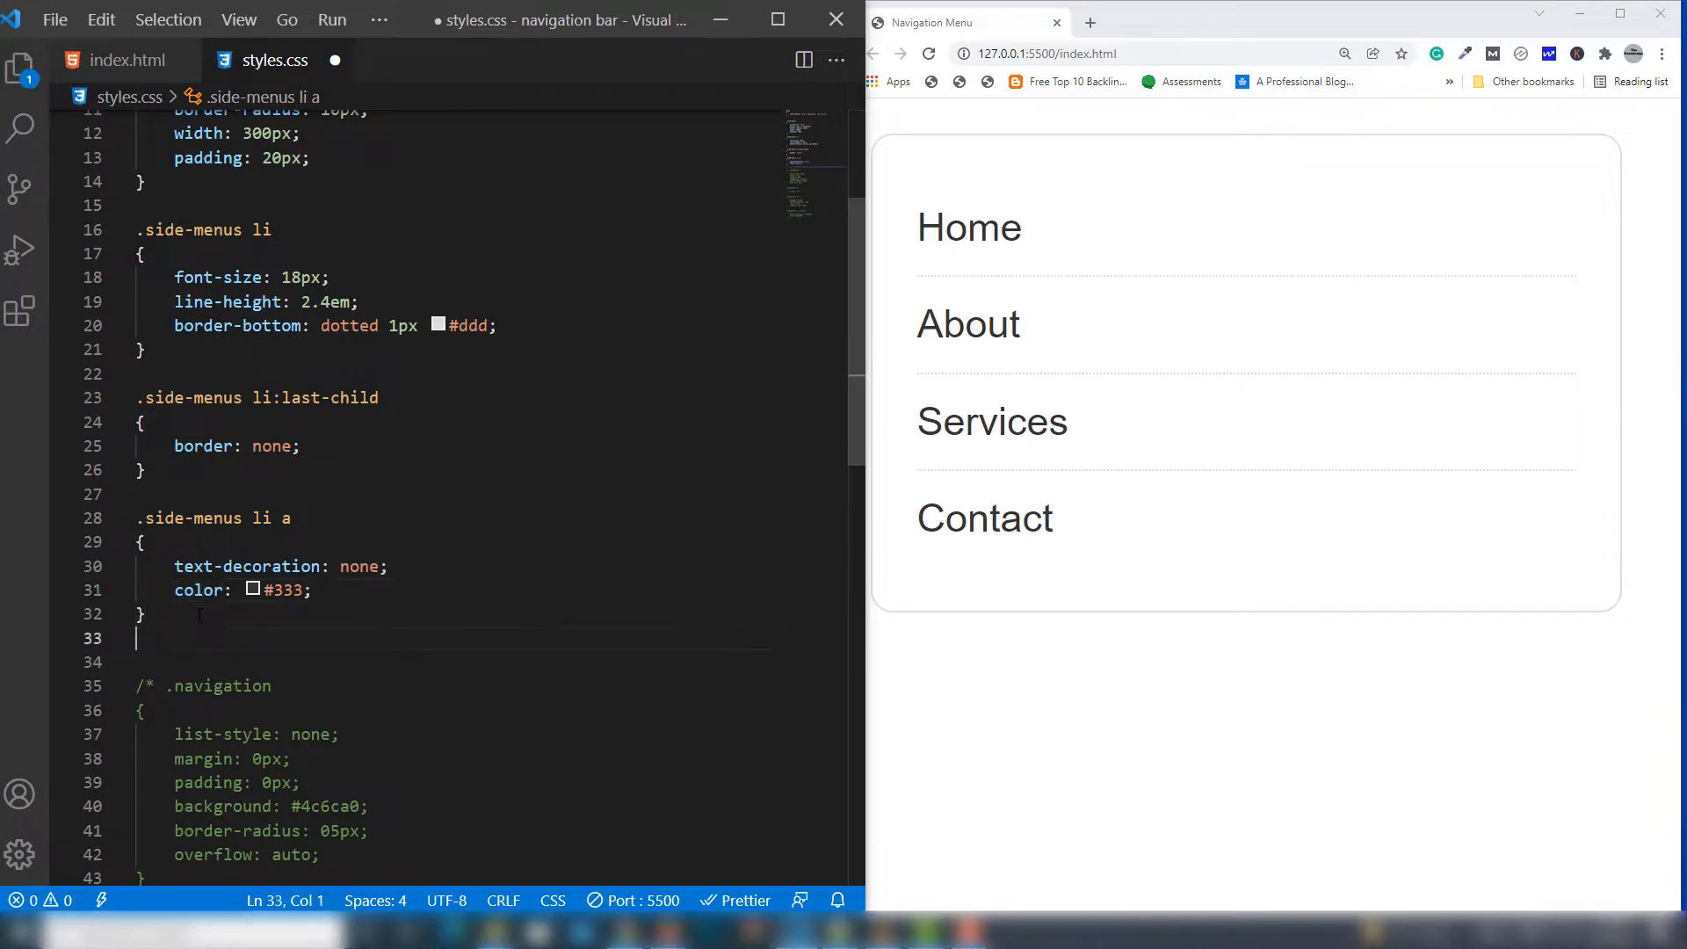
Start a .side-menus li a:hover rule and begin its color declaration
type(".sid")
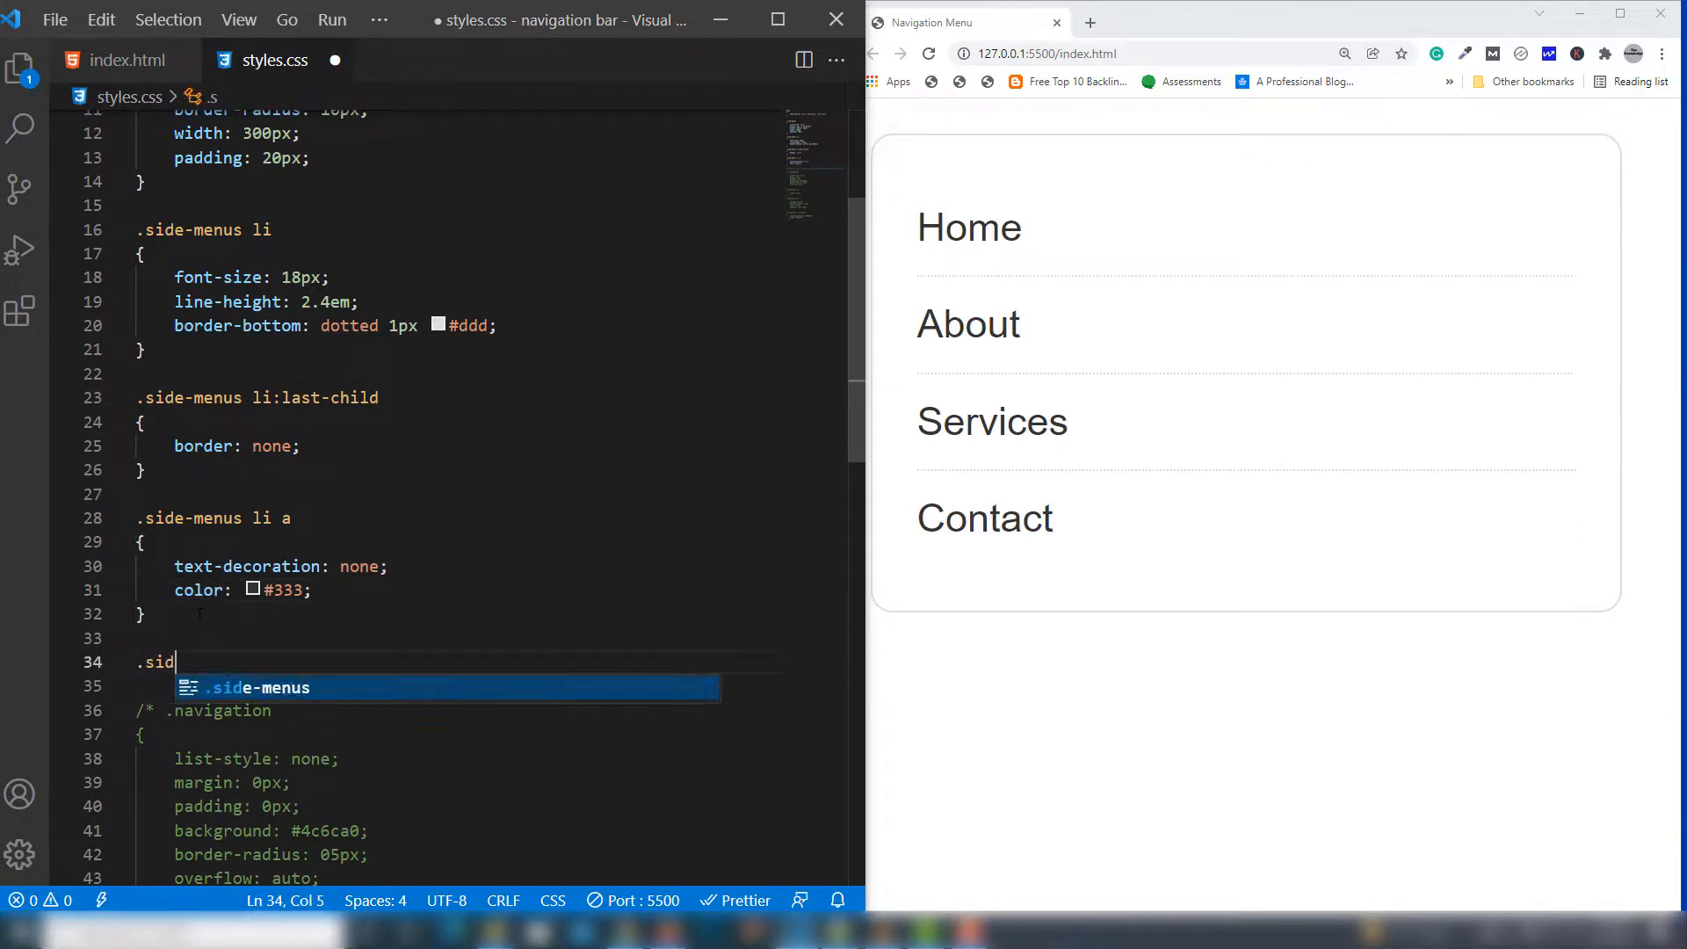
type("e-menus li a:hover{")
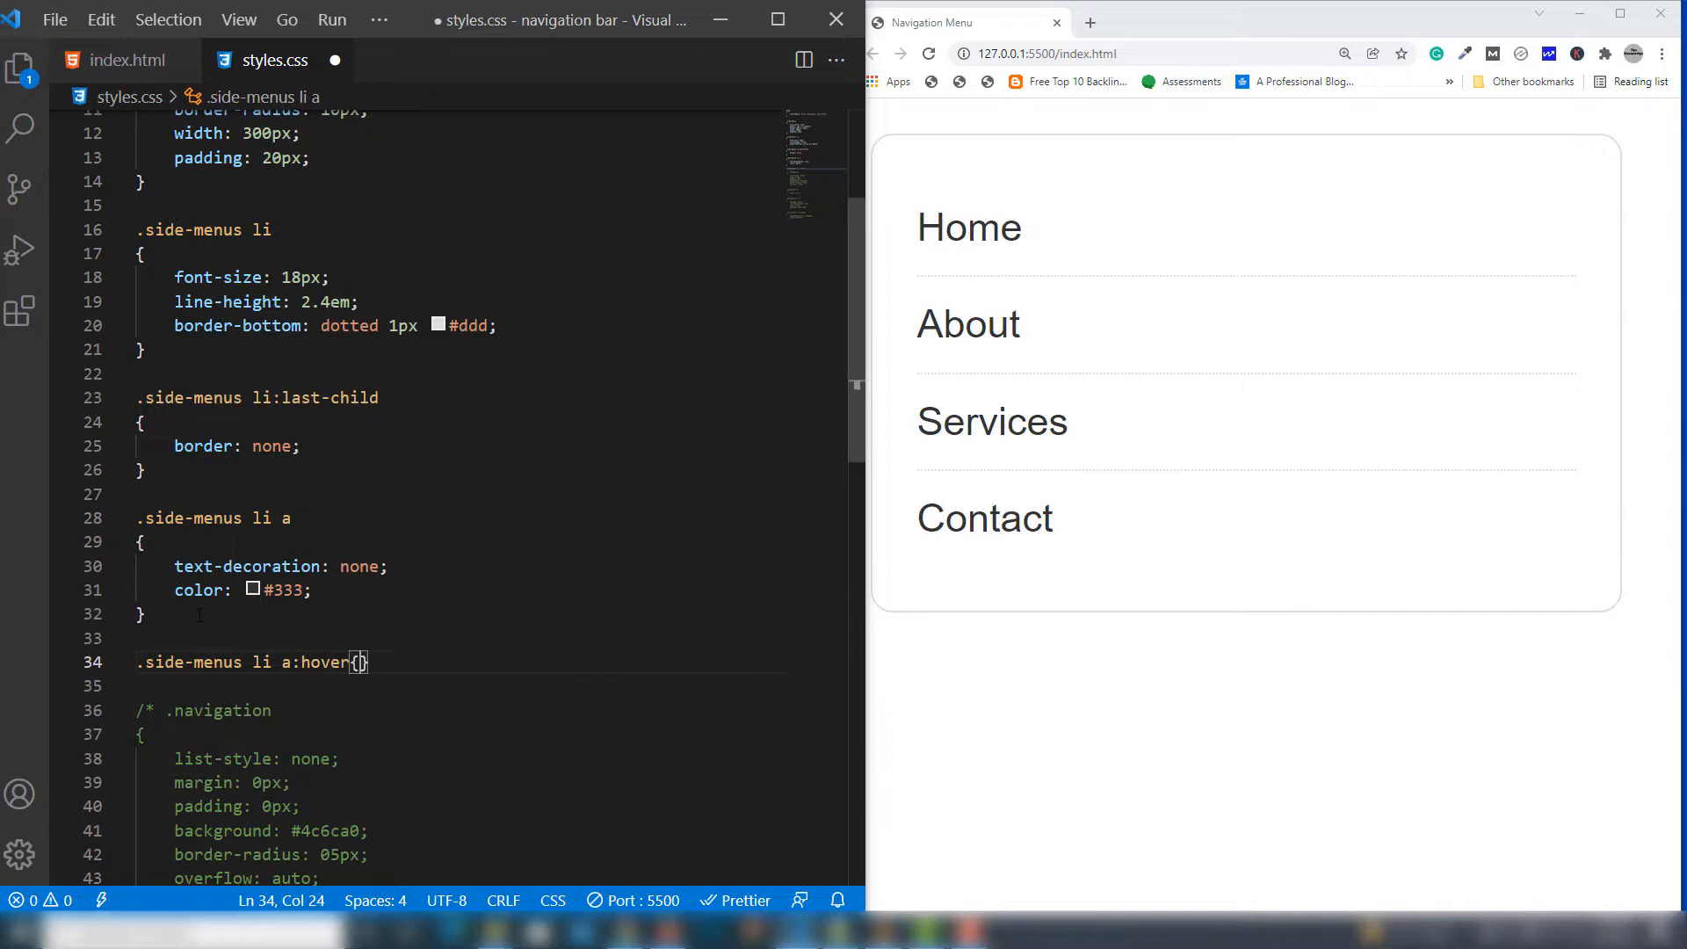
key("Enter")
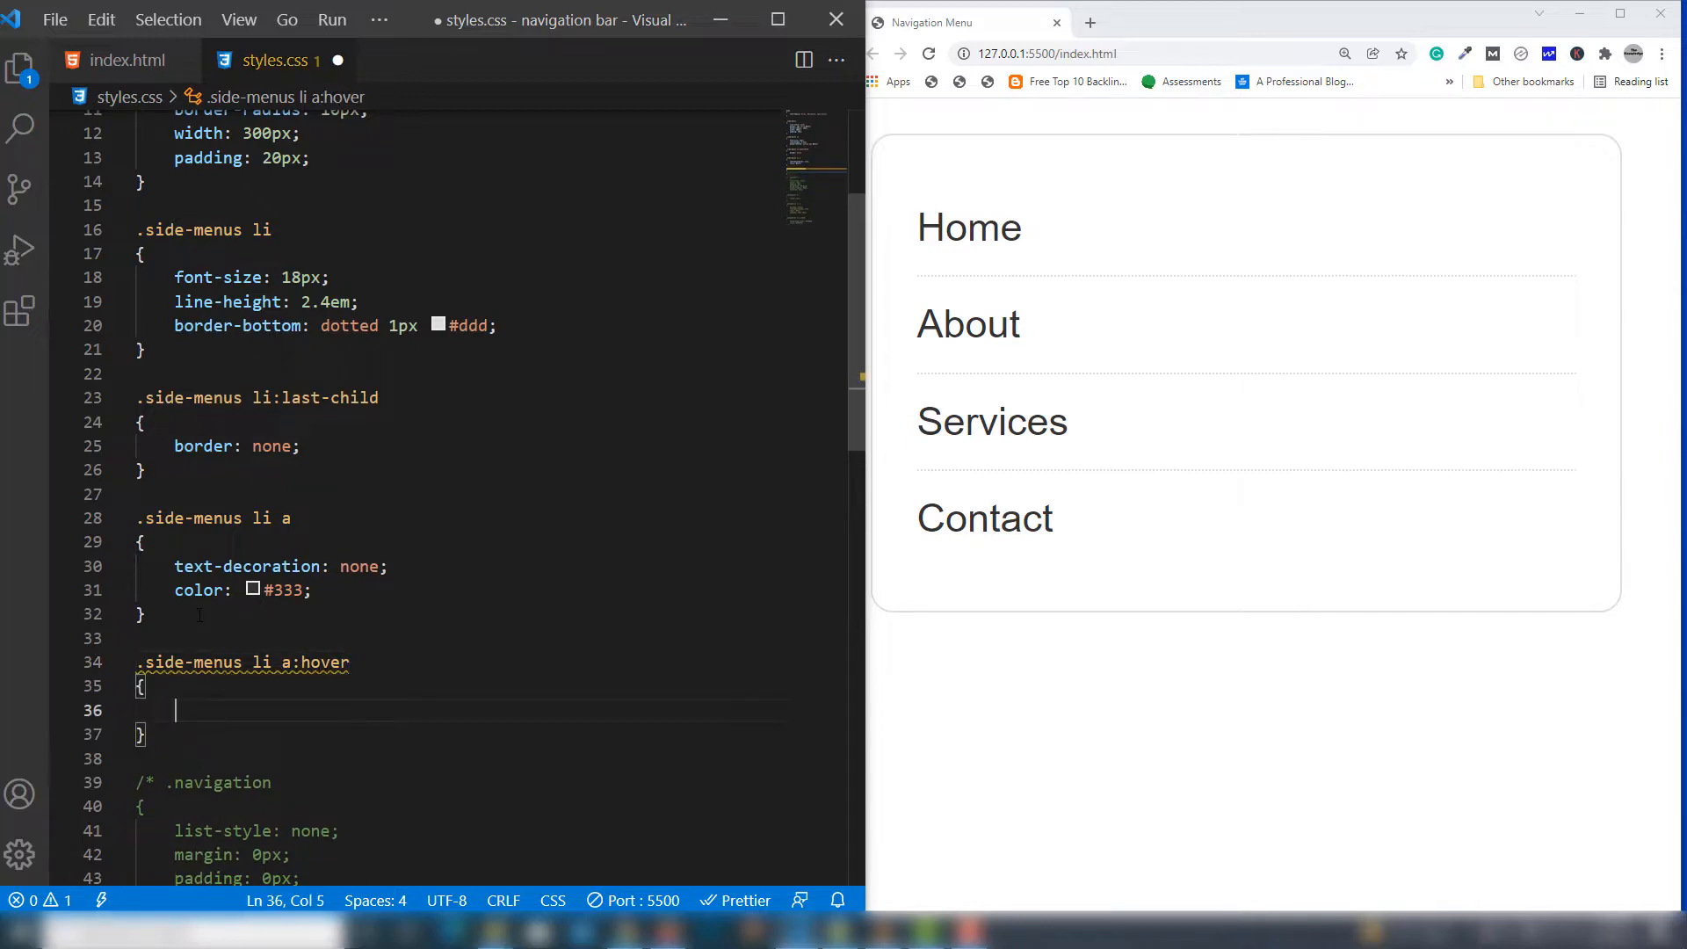
type("co")
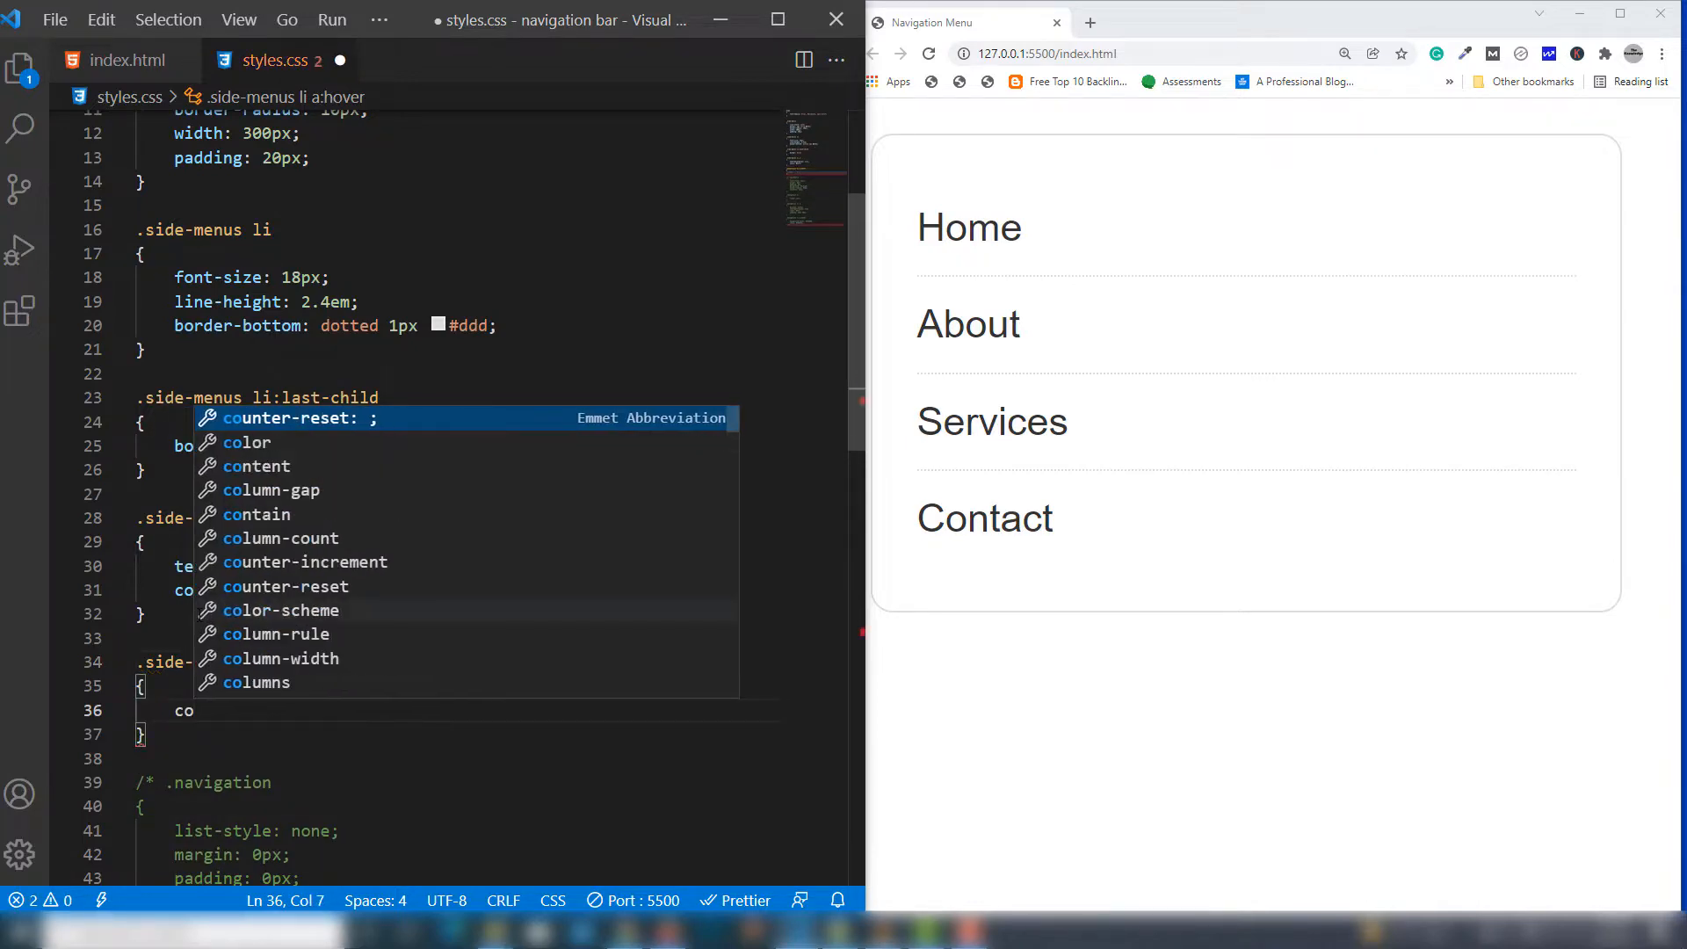
type("lor")
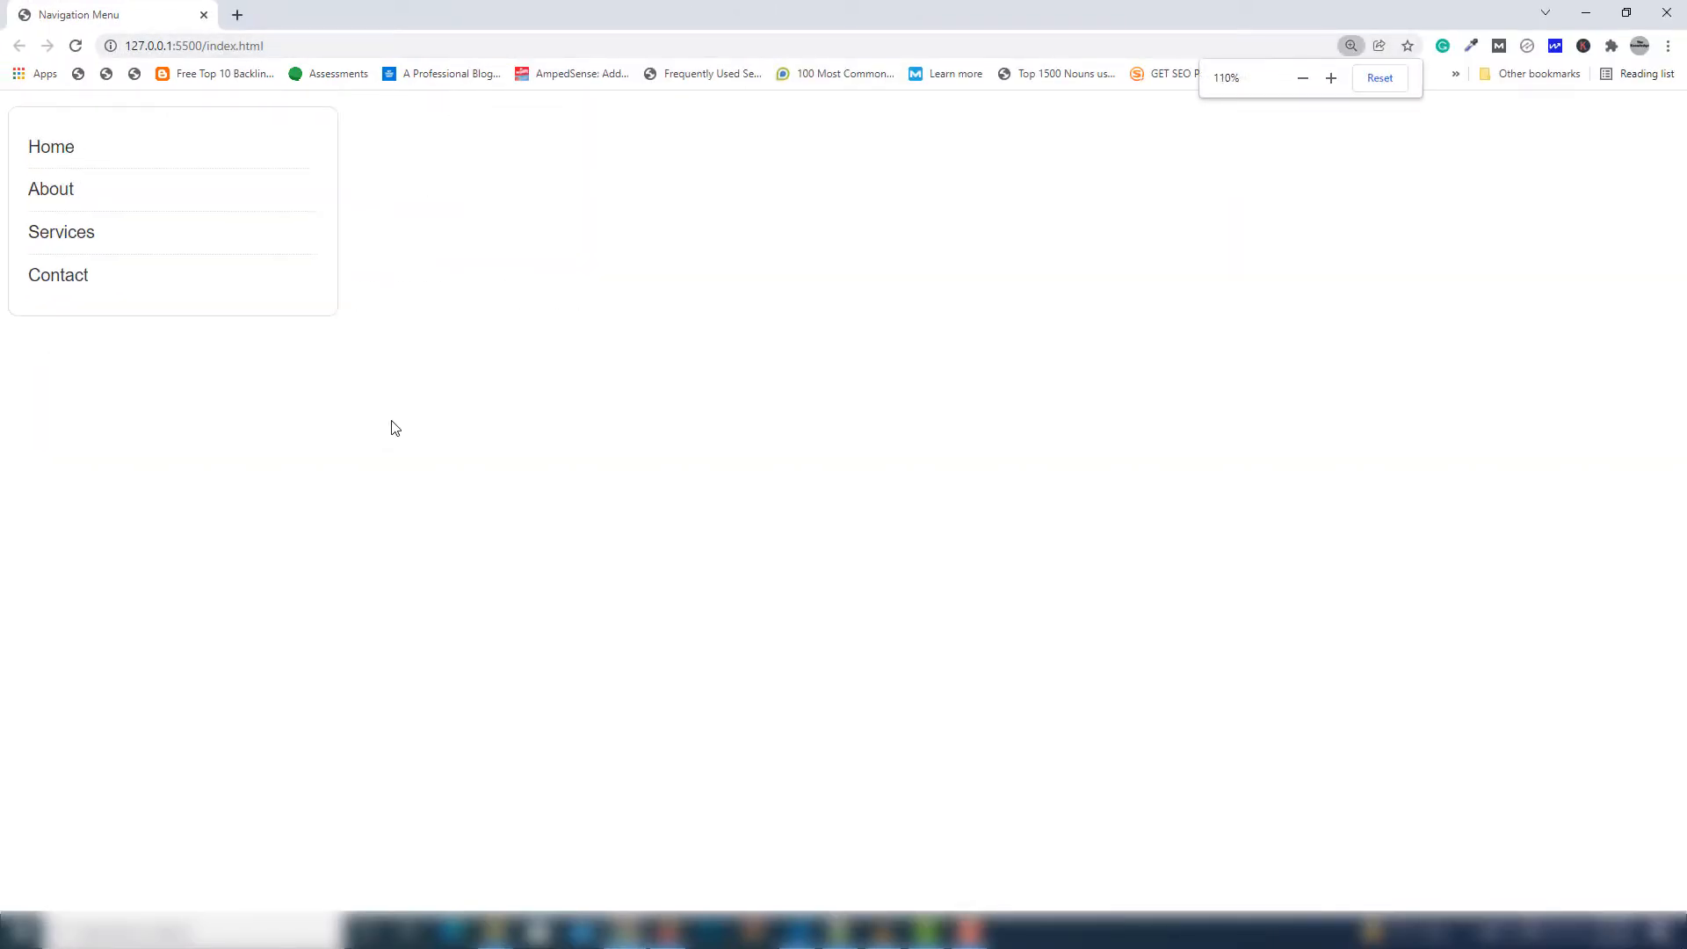
Reset Chrome's page zoom to default to view the finished side menu
left_click(1303, 77)
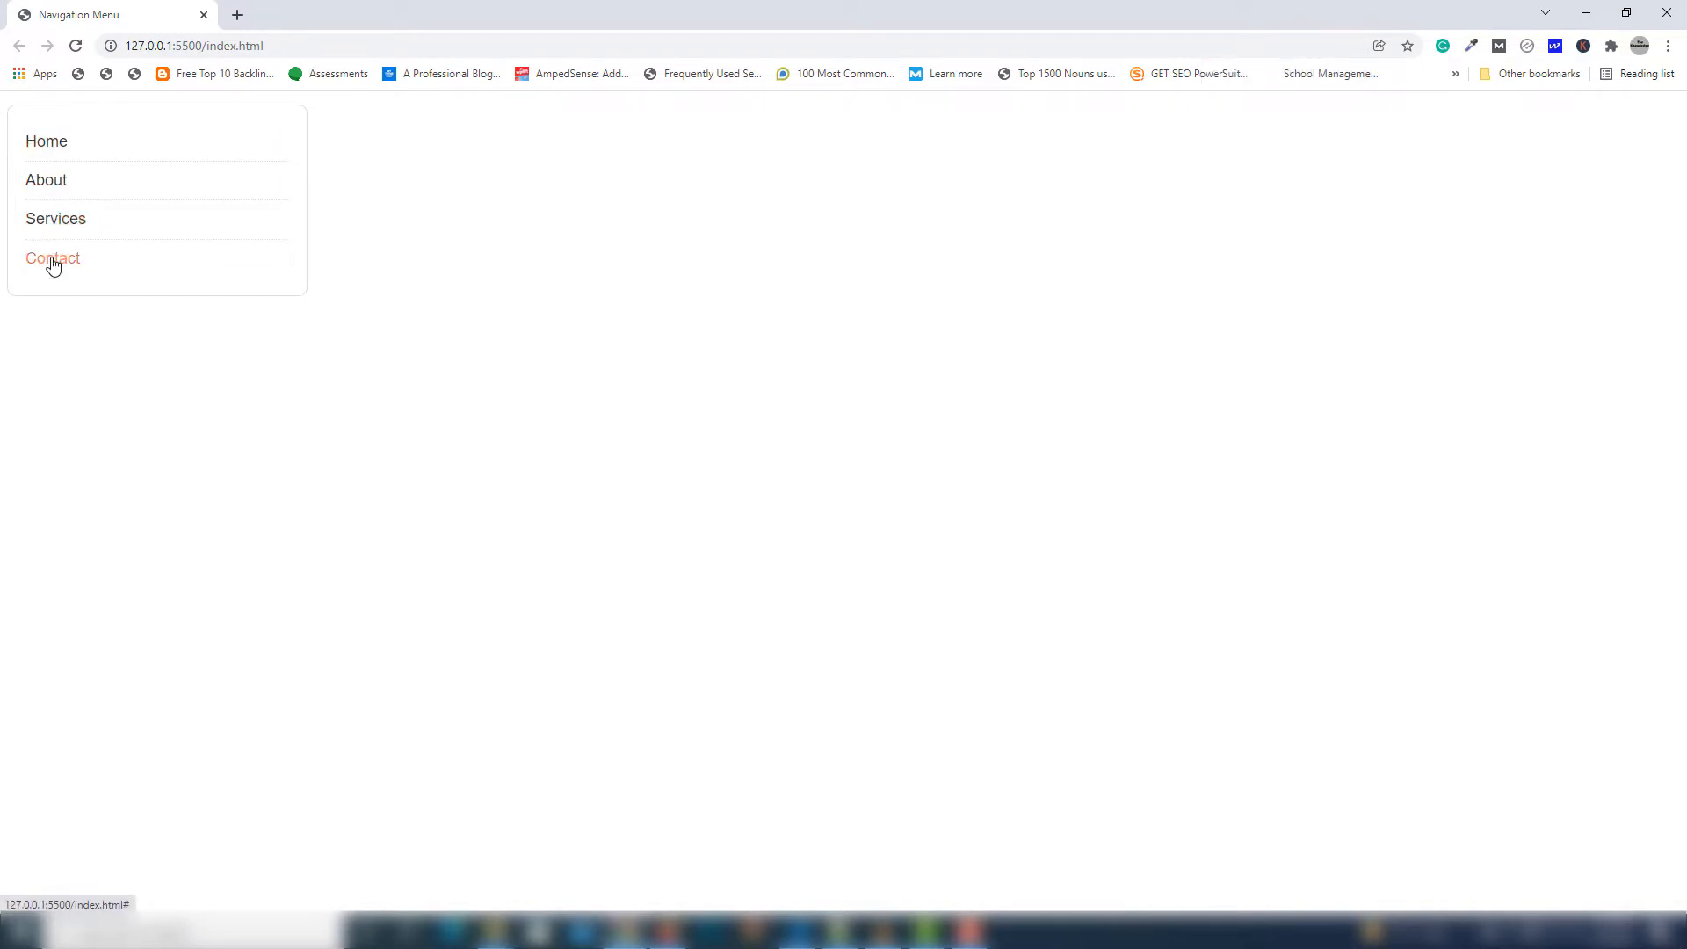
mouse_move(75, 269)
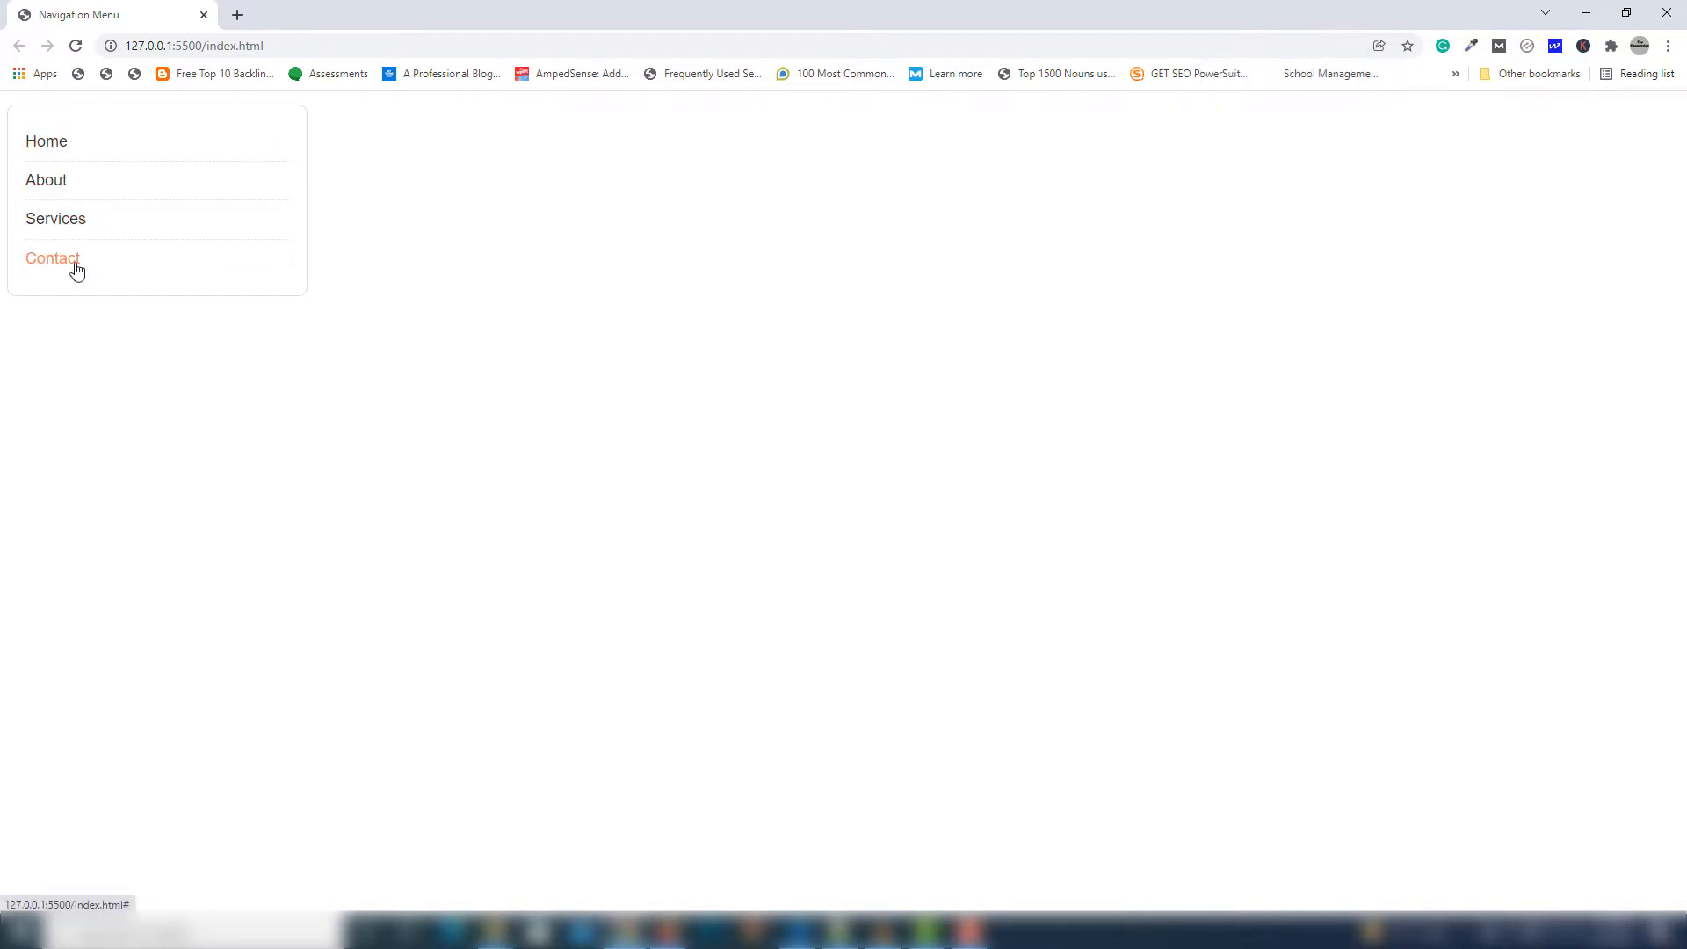